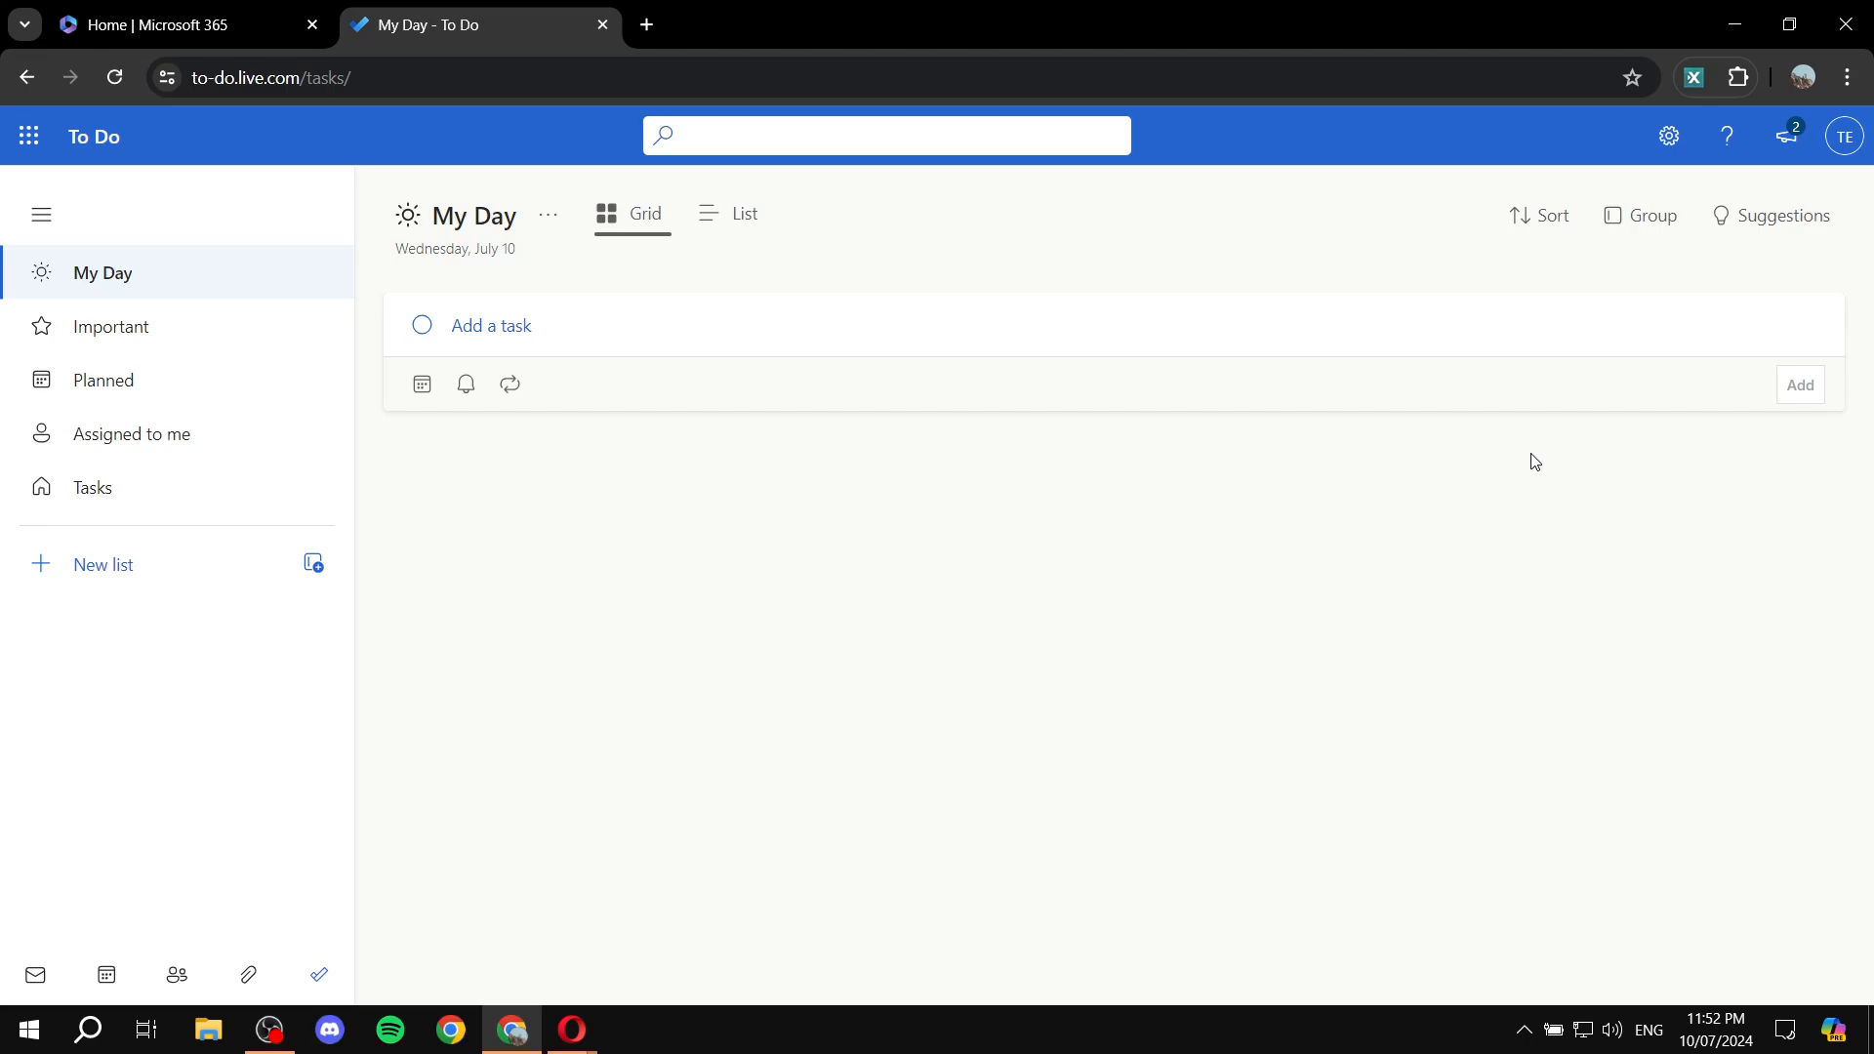
pyautogui.moveTo(638, 474)
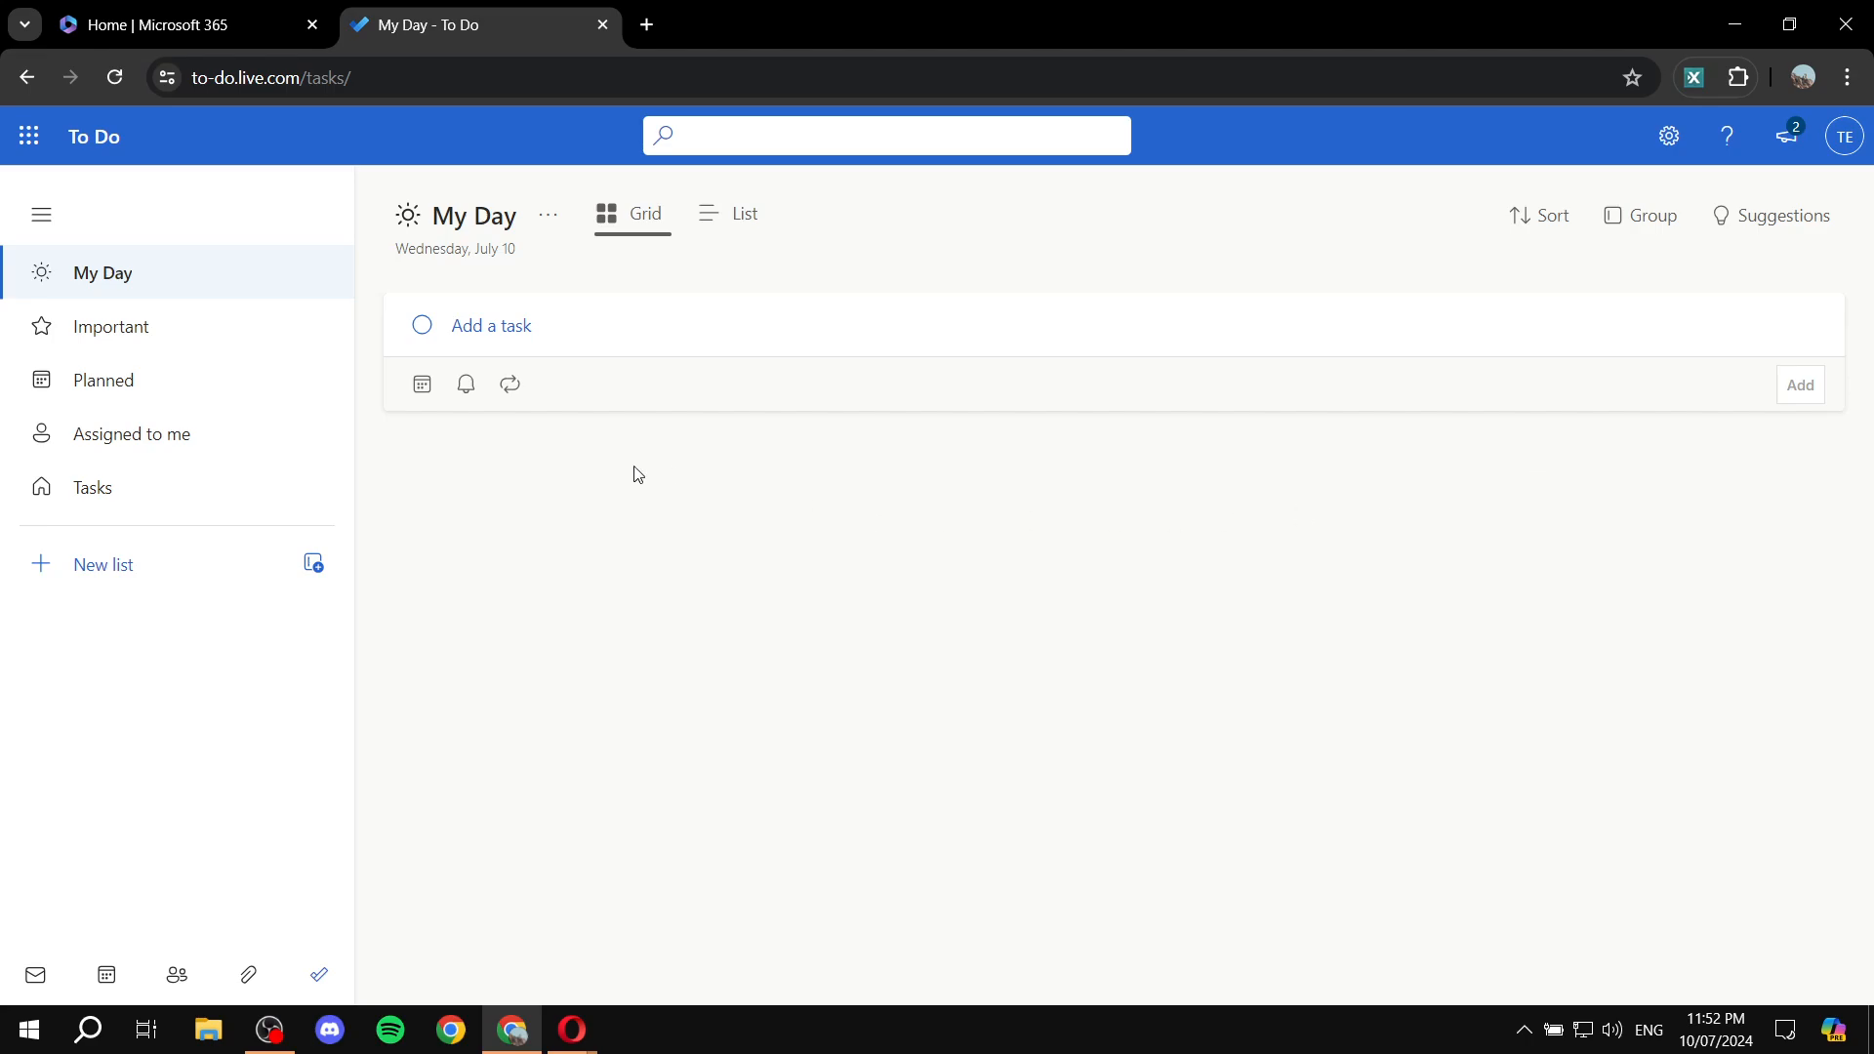
pyautogui.moveTo(731, 575)
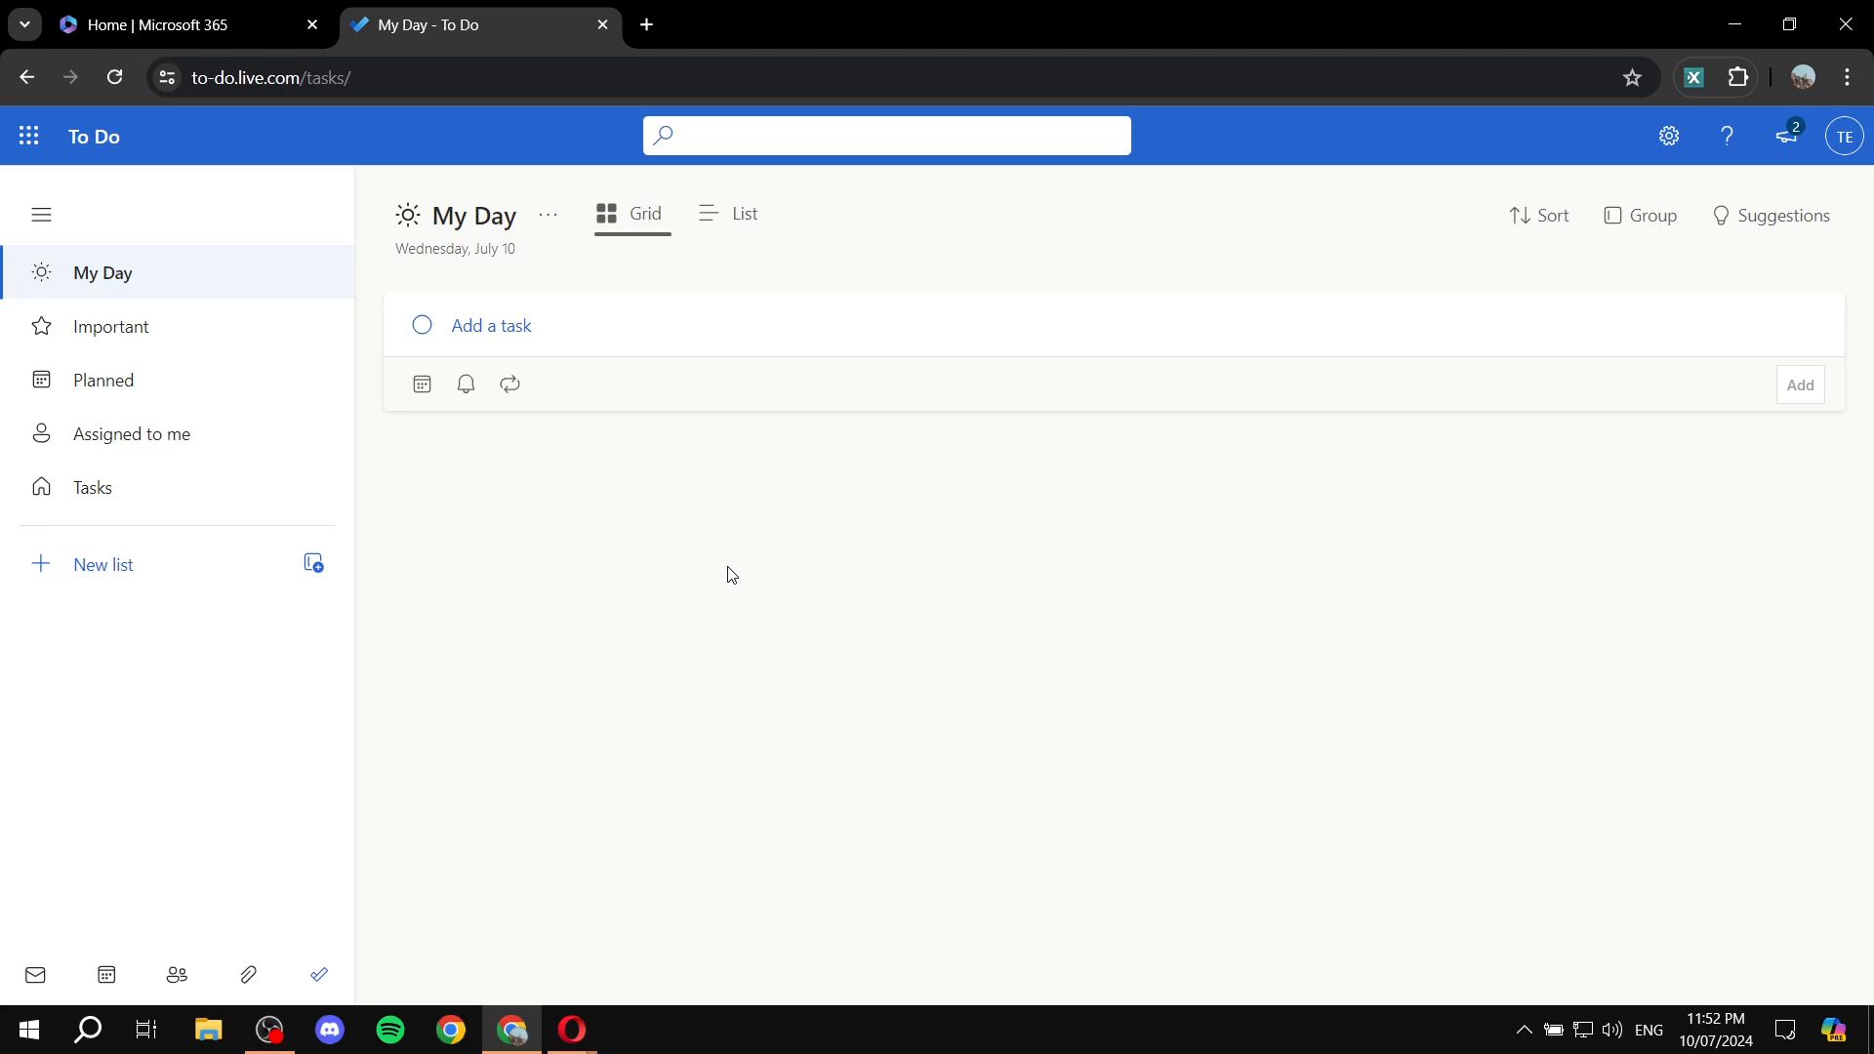
pyautogui.moveTo(760, 669)
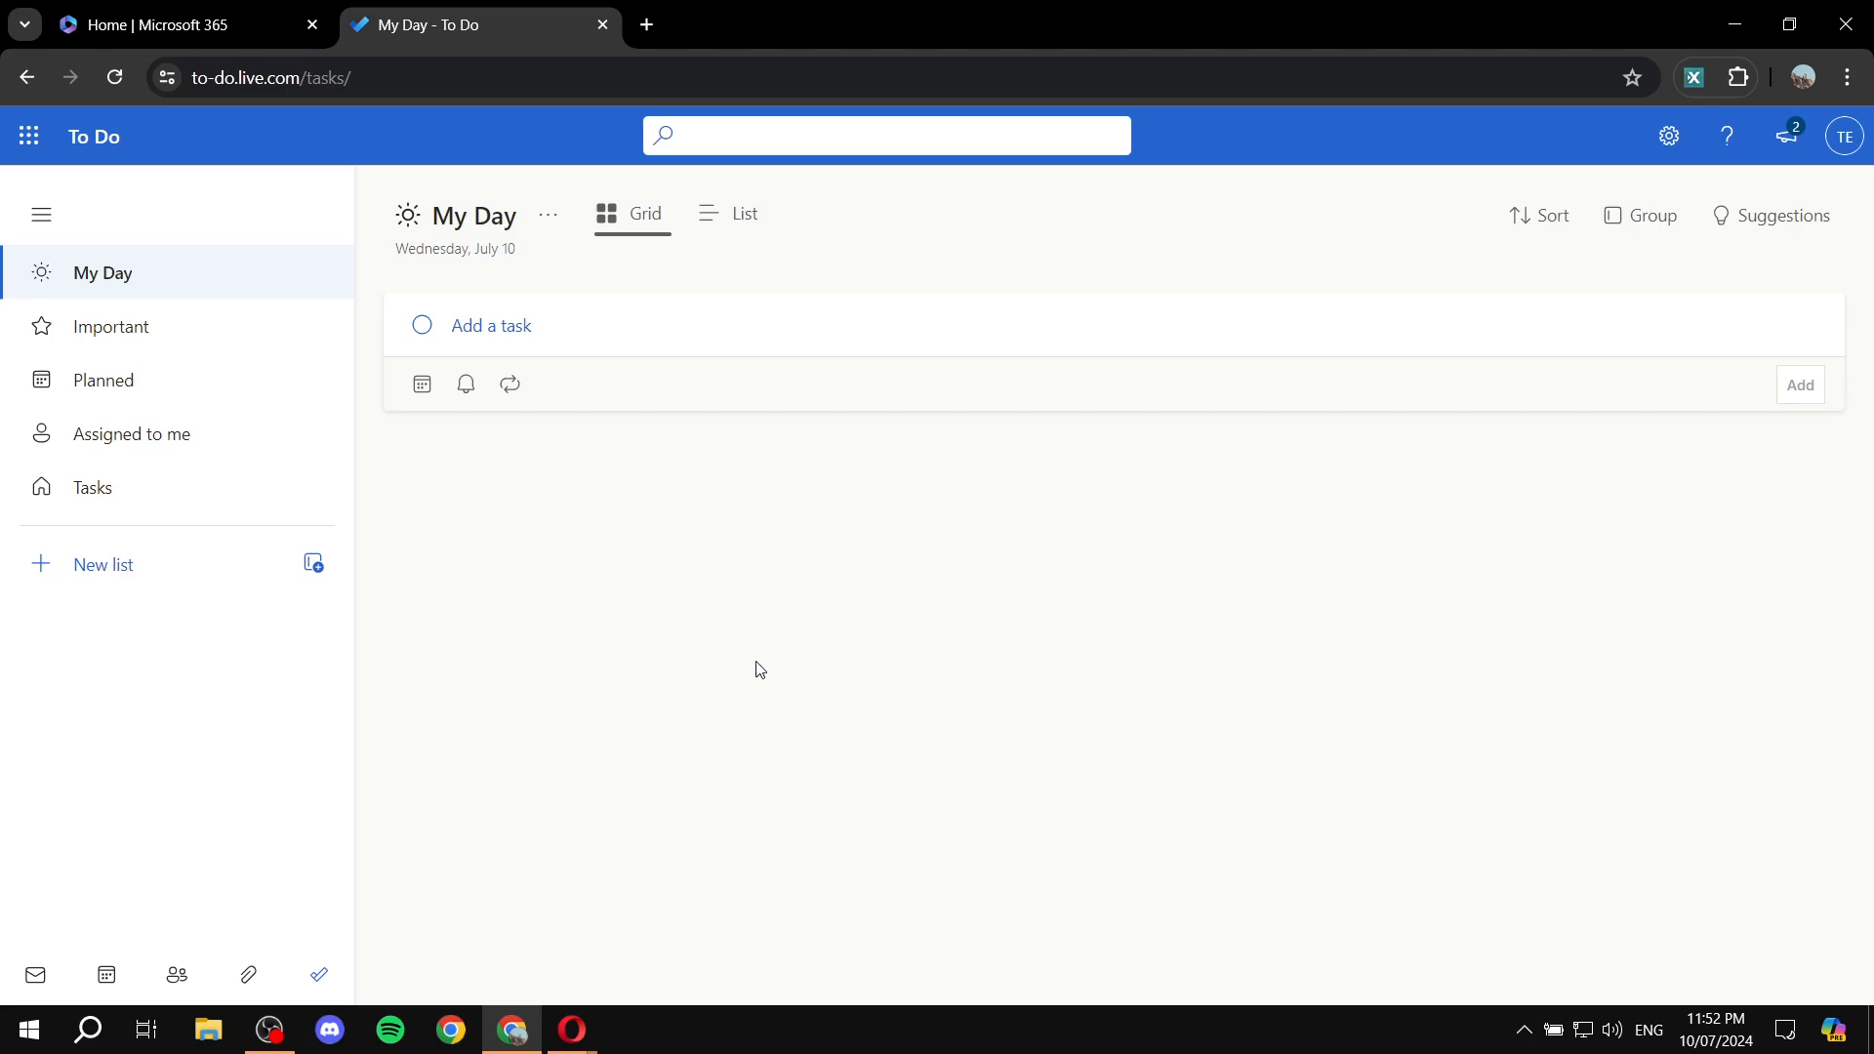
pyautogui.moveTo(816, 611)
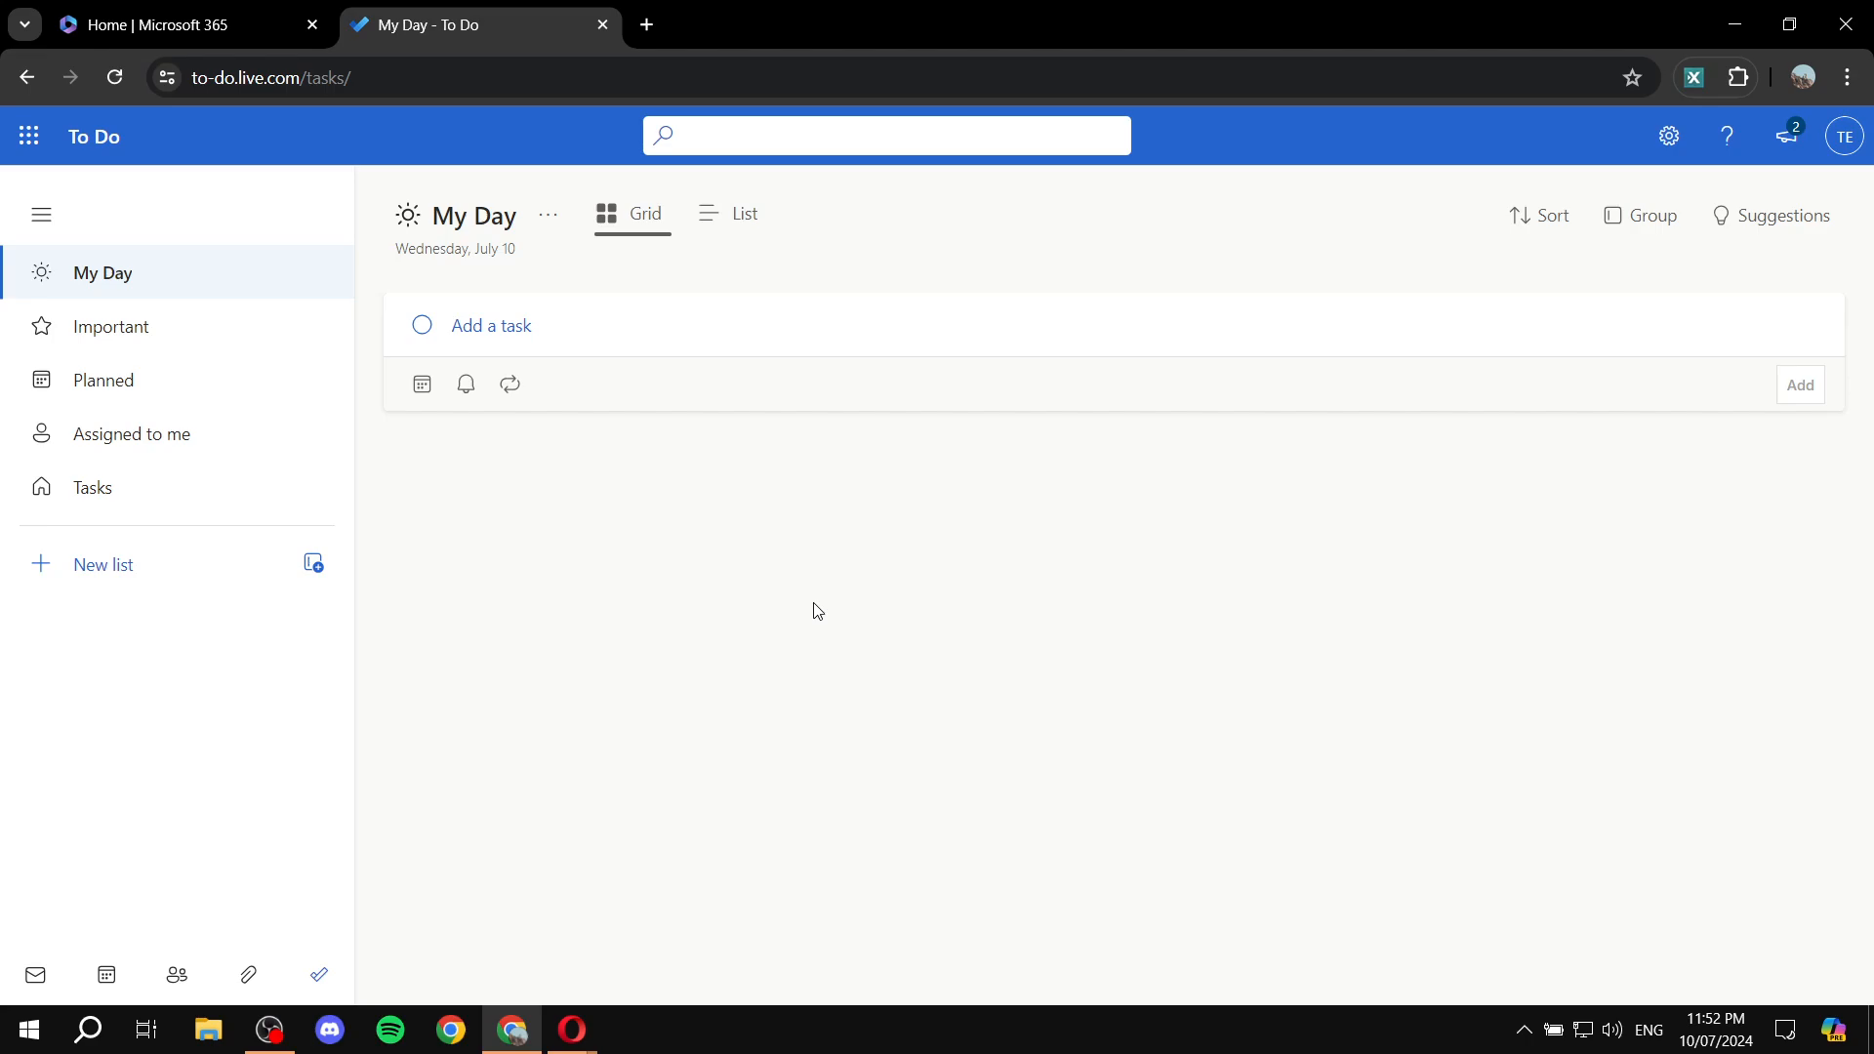
pyautogui.moveTo(169, 640)
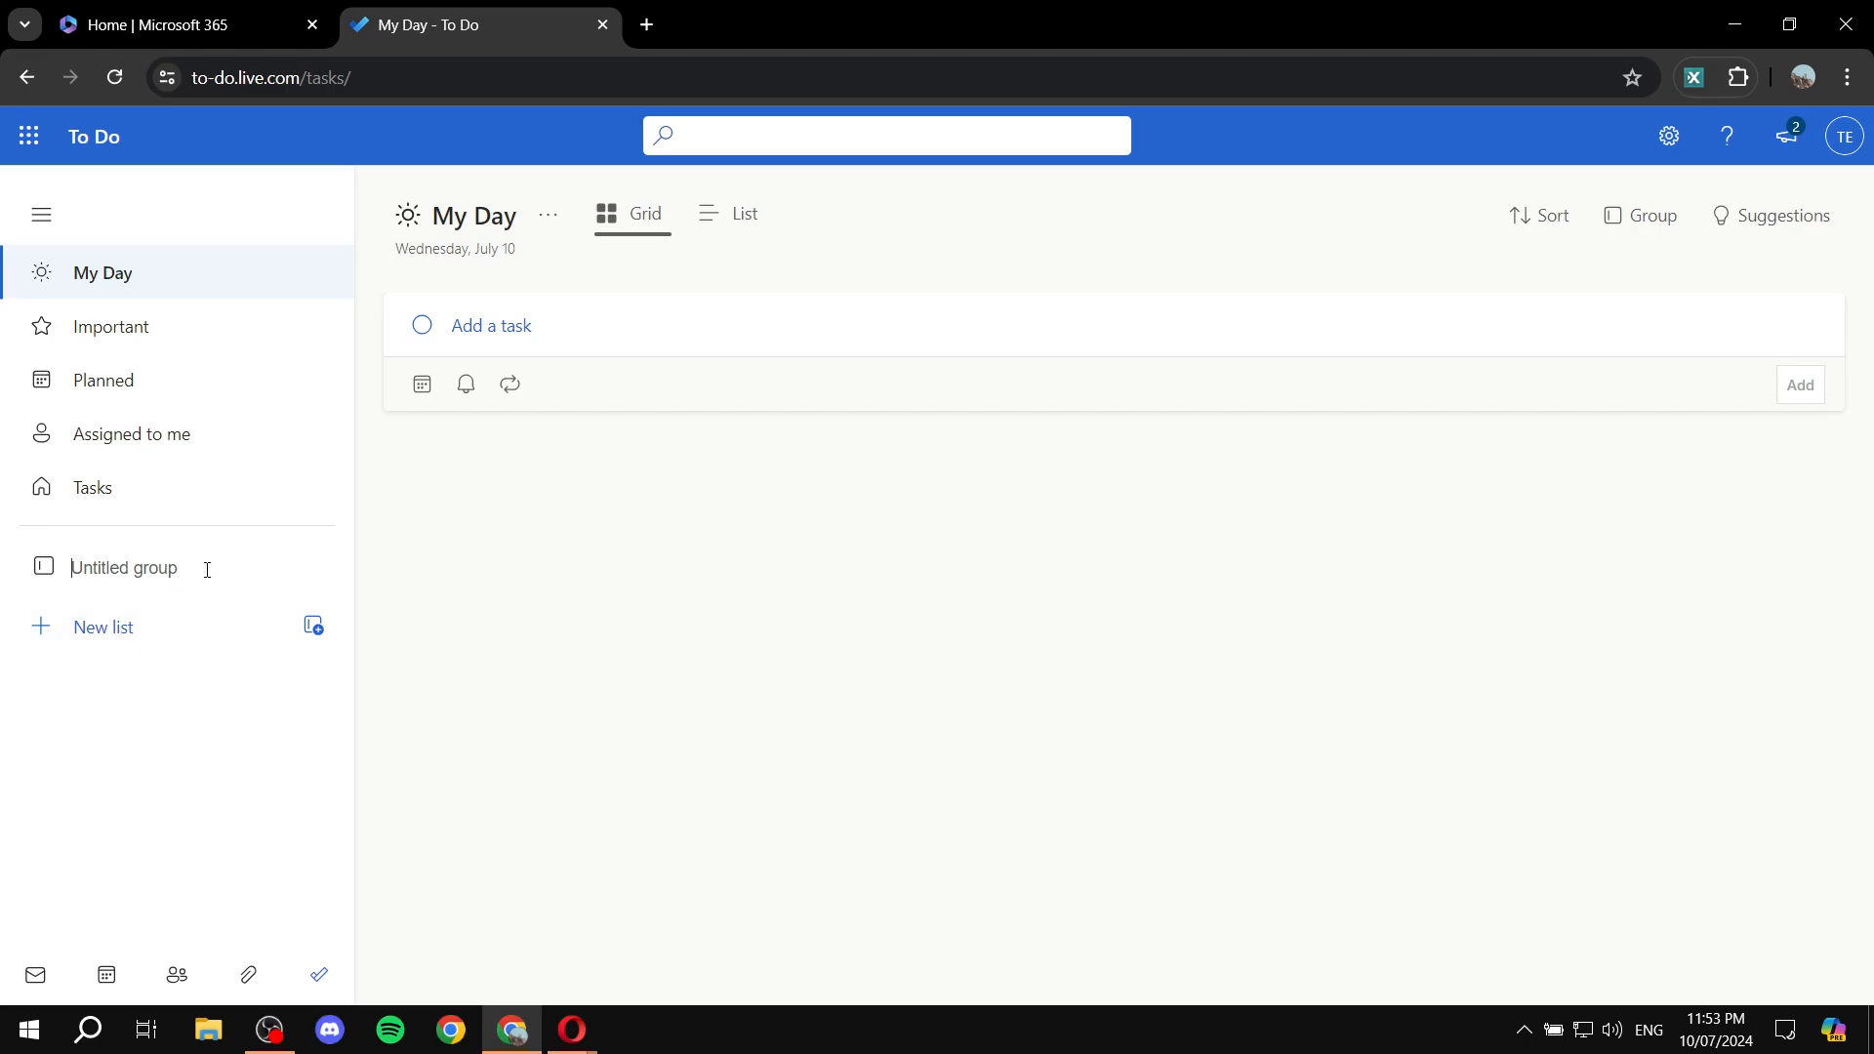
pyautogui.moveTo(345, 605)
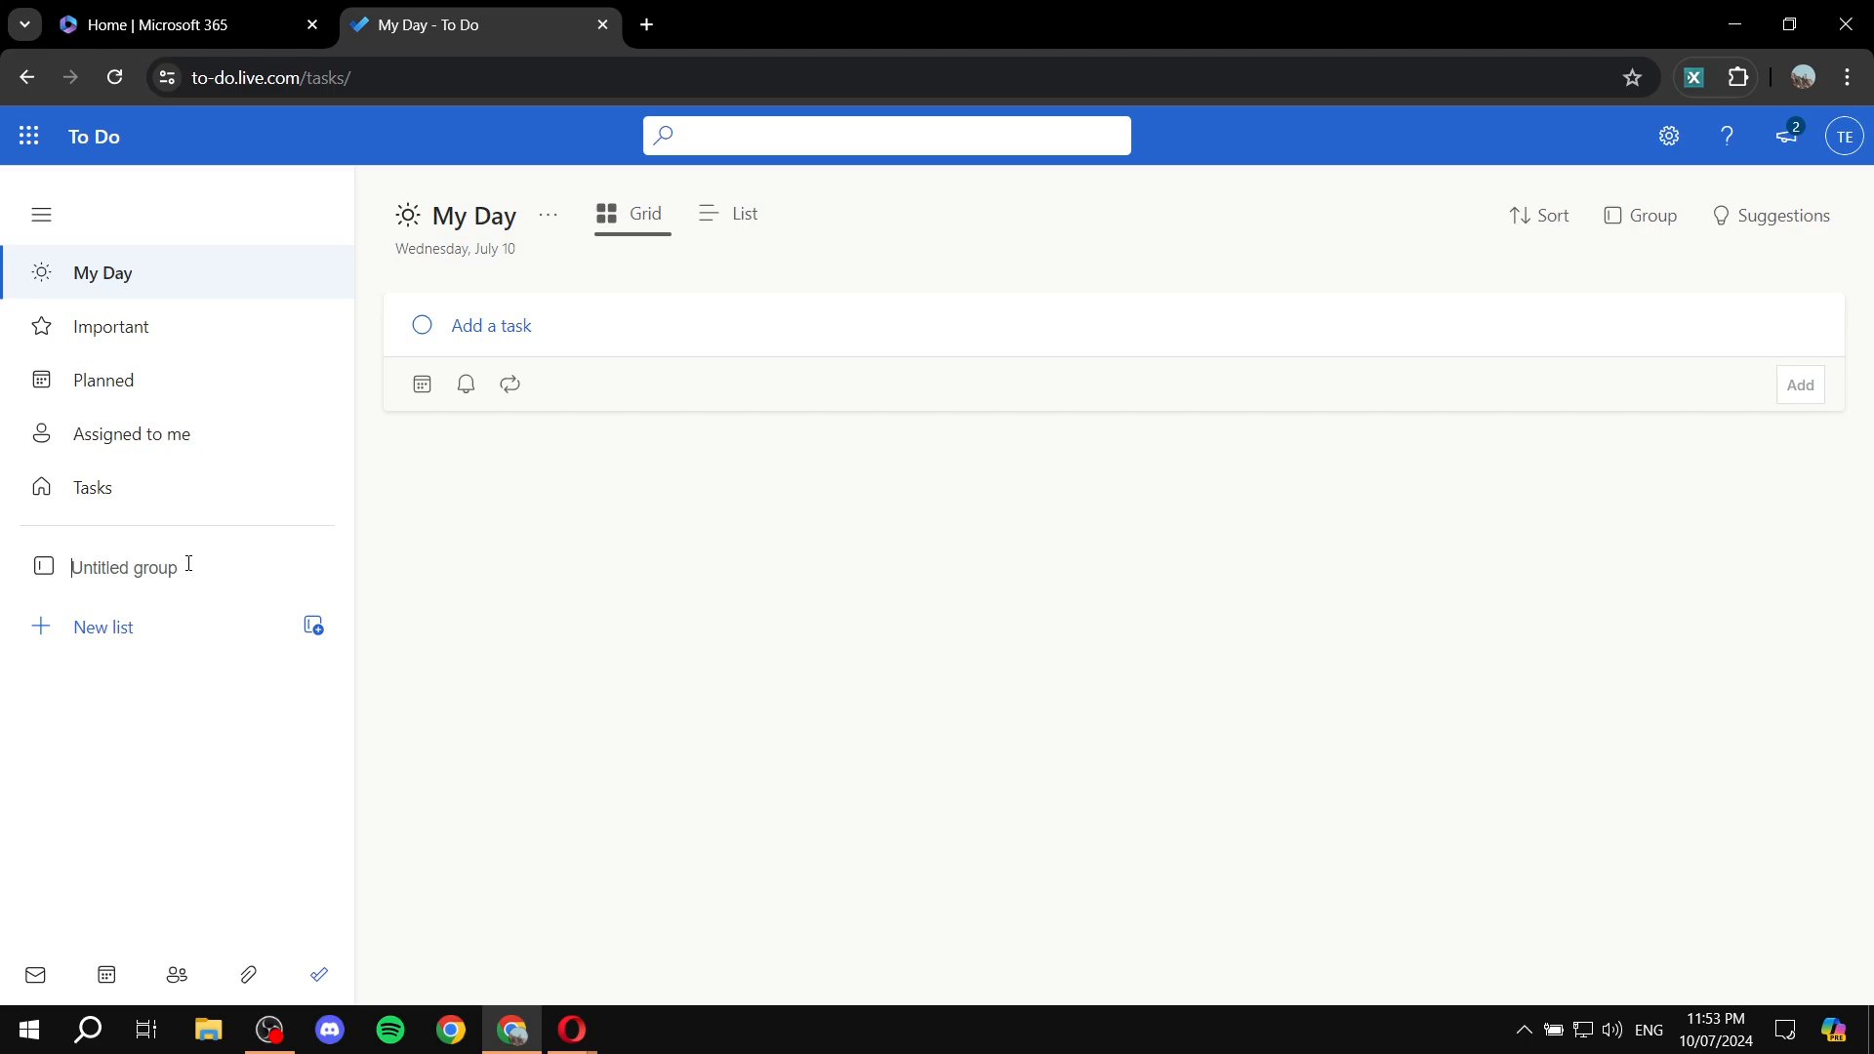
# - Name the new group 'Testing Group', leaving it empty for now
pyautogui.write('Testing Gr')
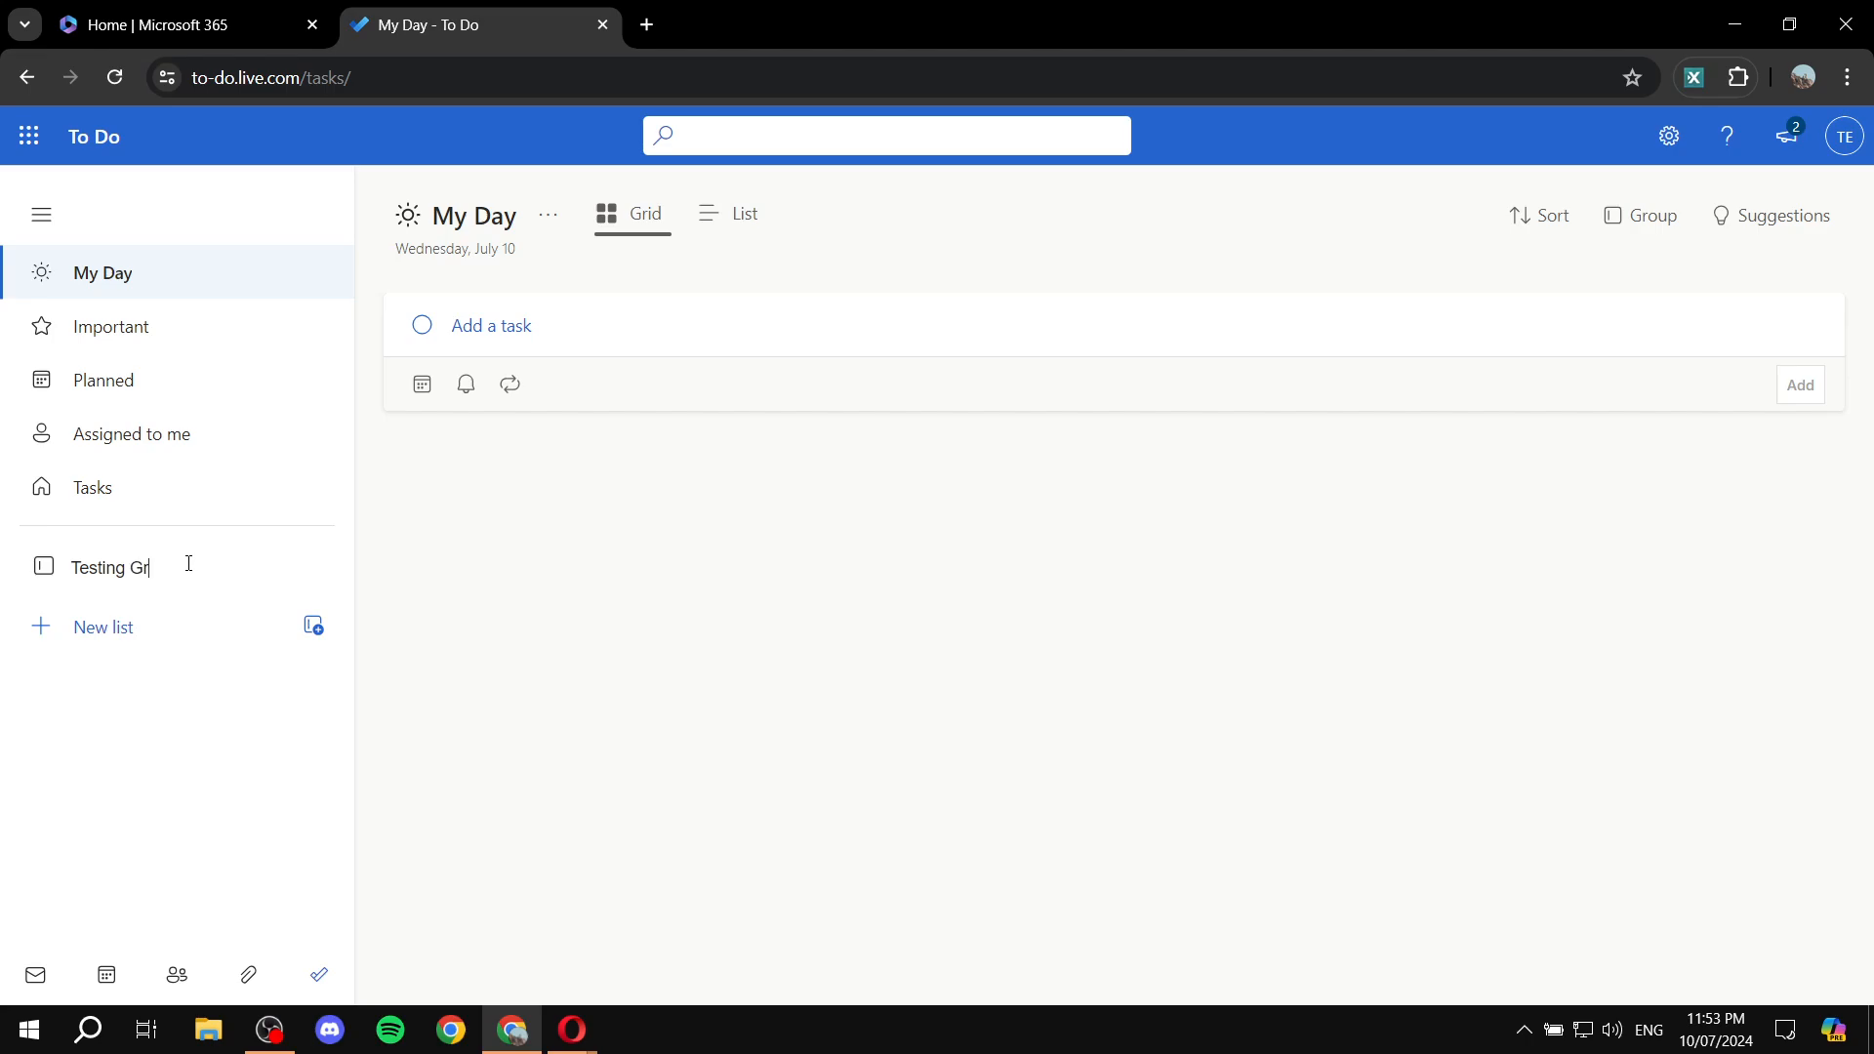
pyautogui.write('oup')
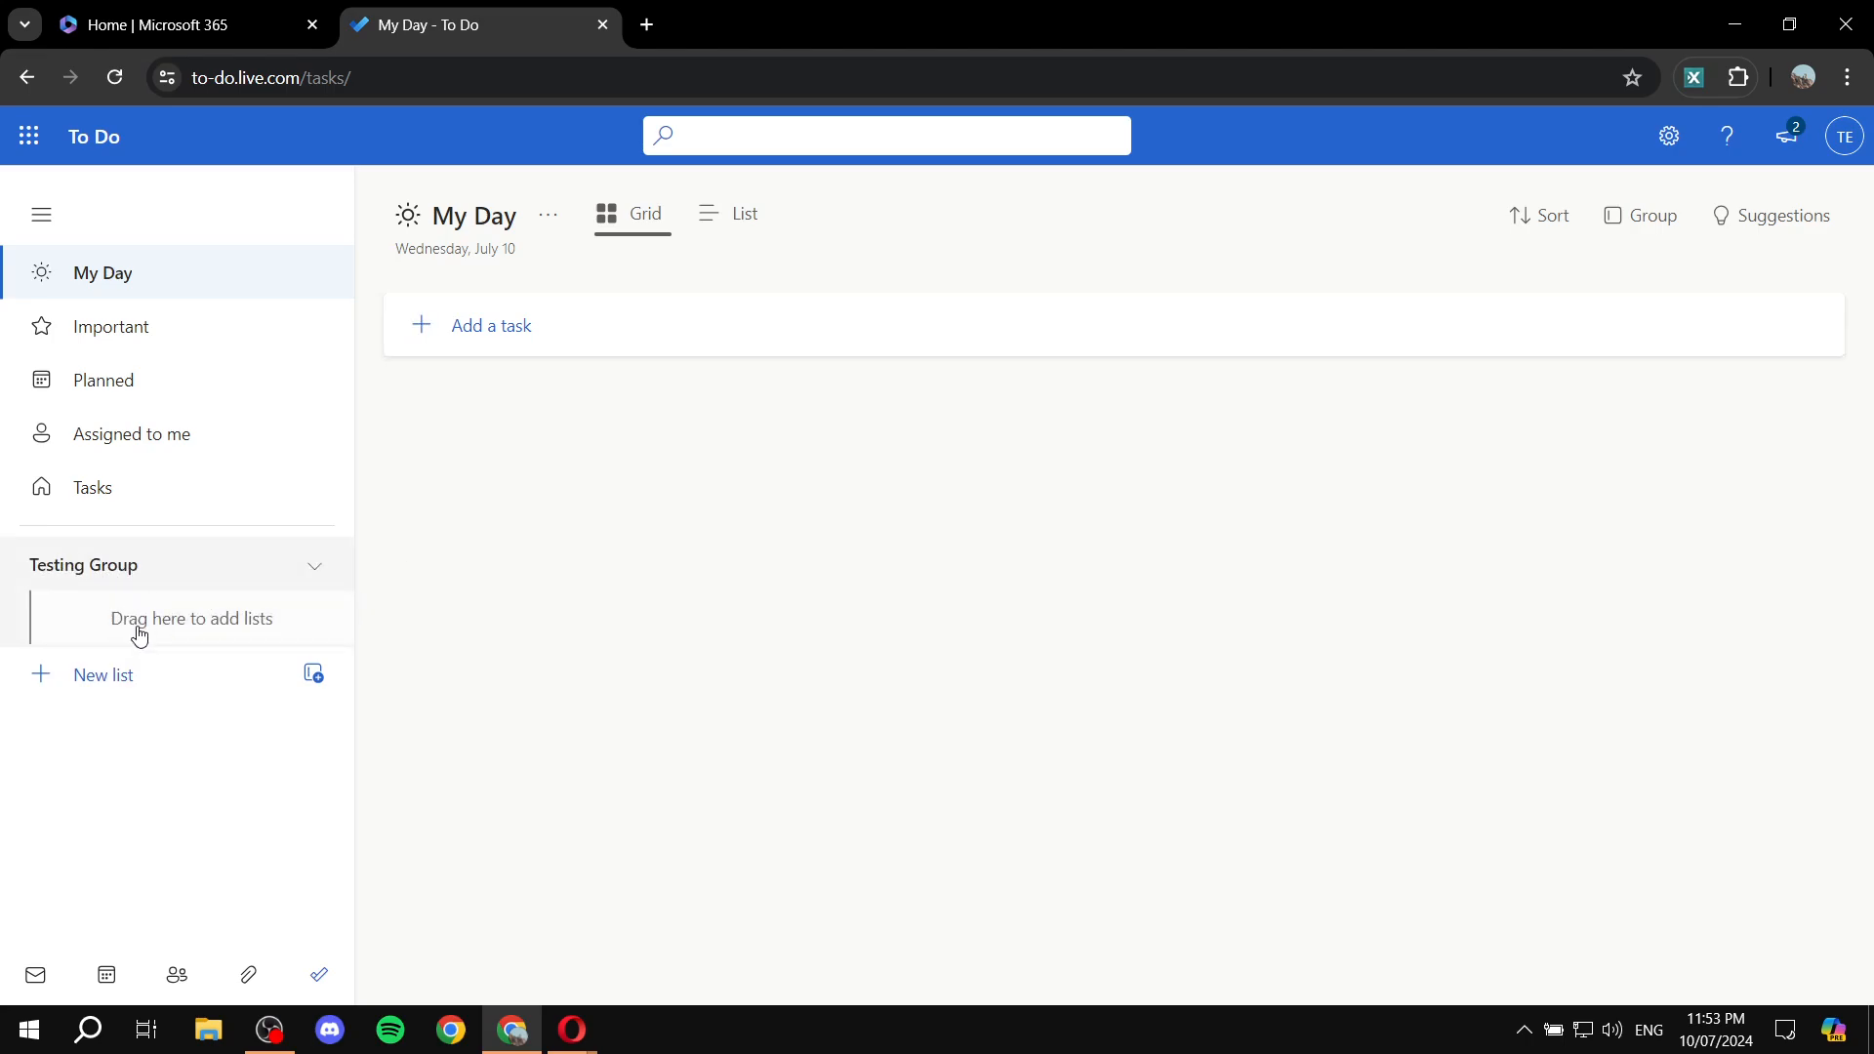
pyautogui.moveTo(160, 611)
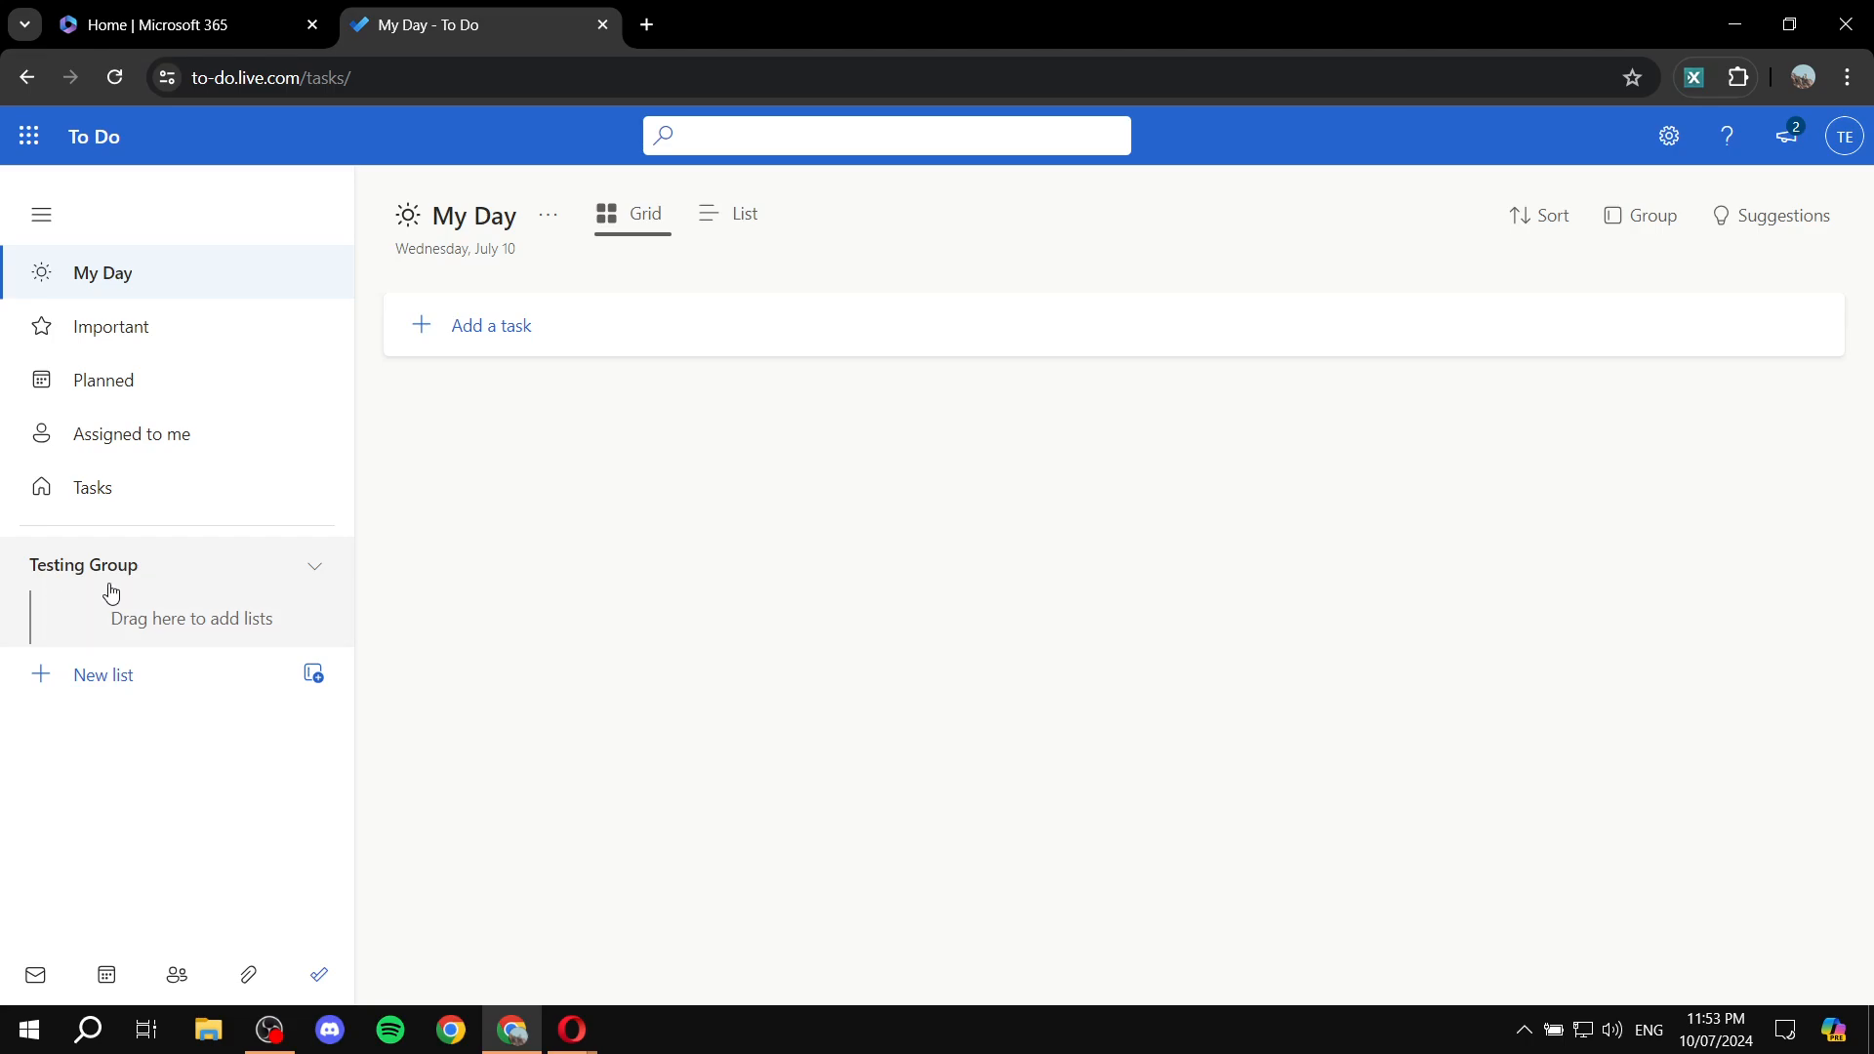
pyautogui.moveTo(285, 778)
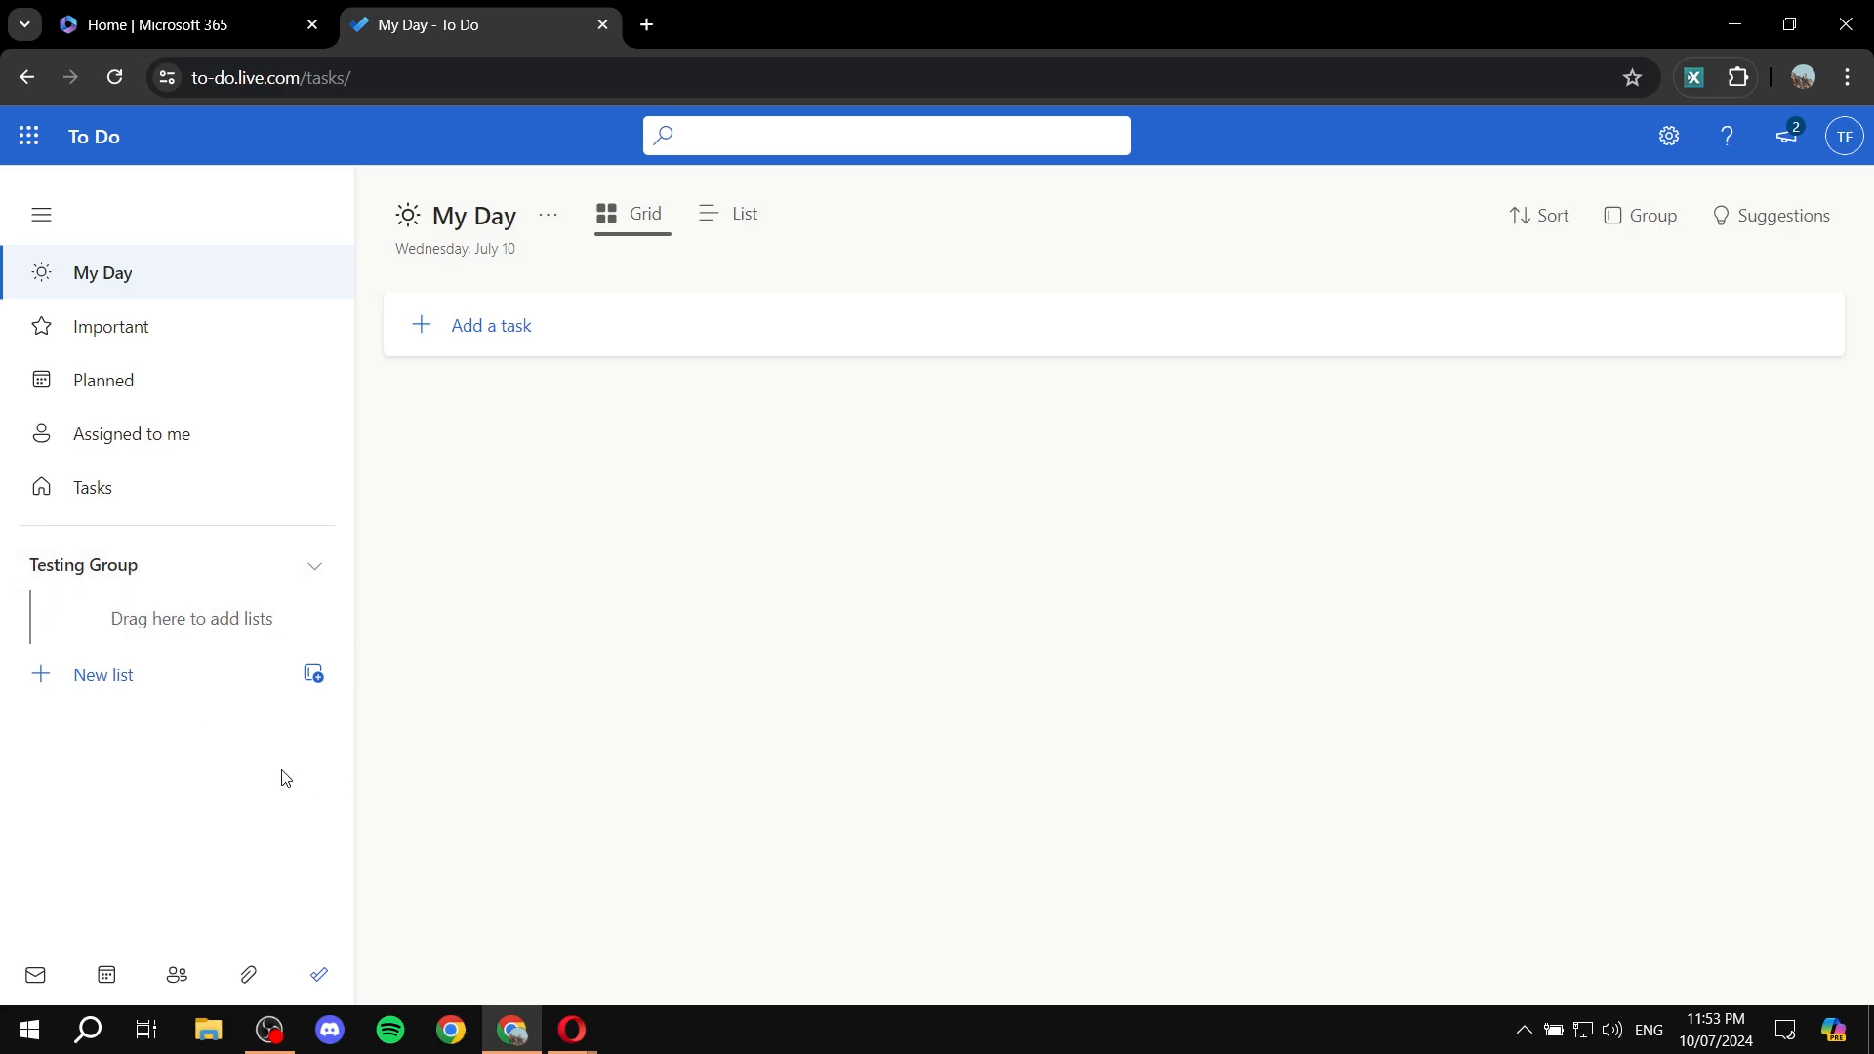
pyautogui.moveTo(288, 763)
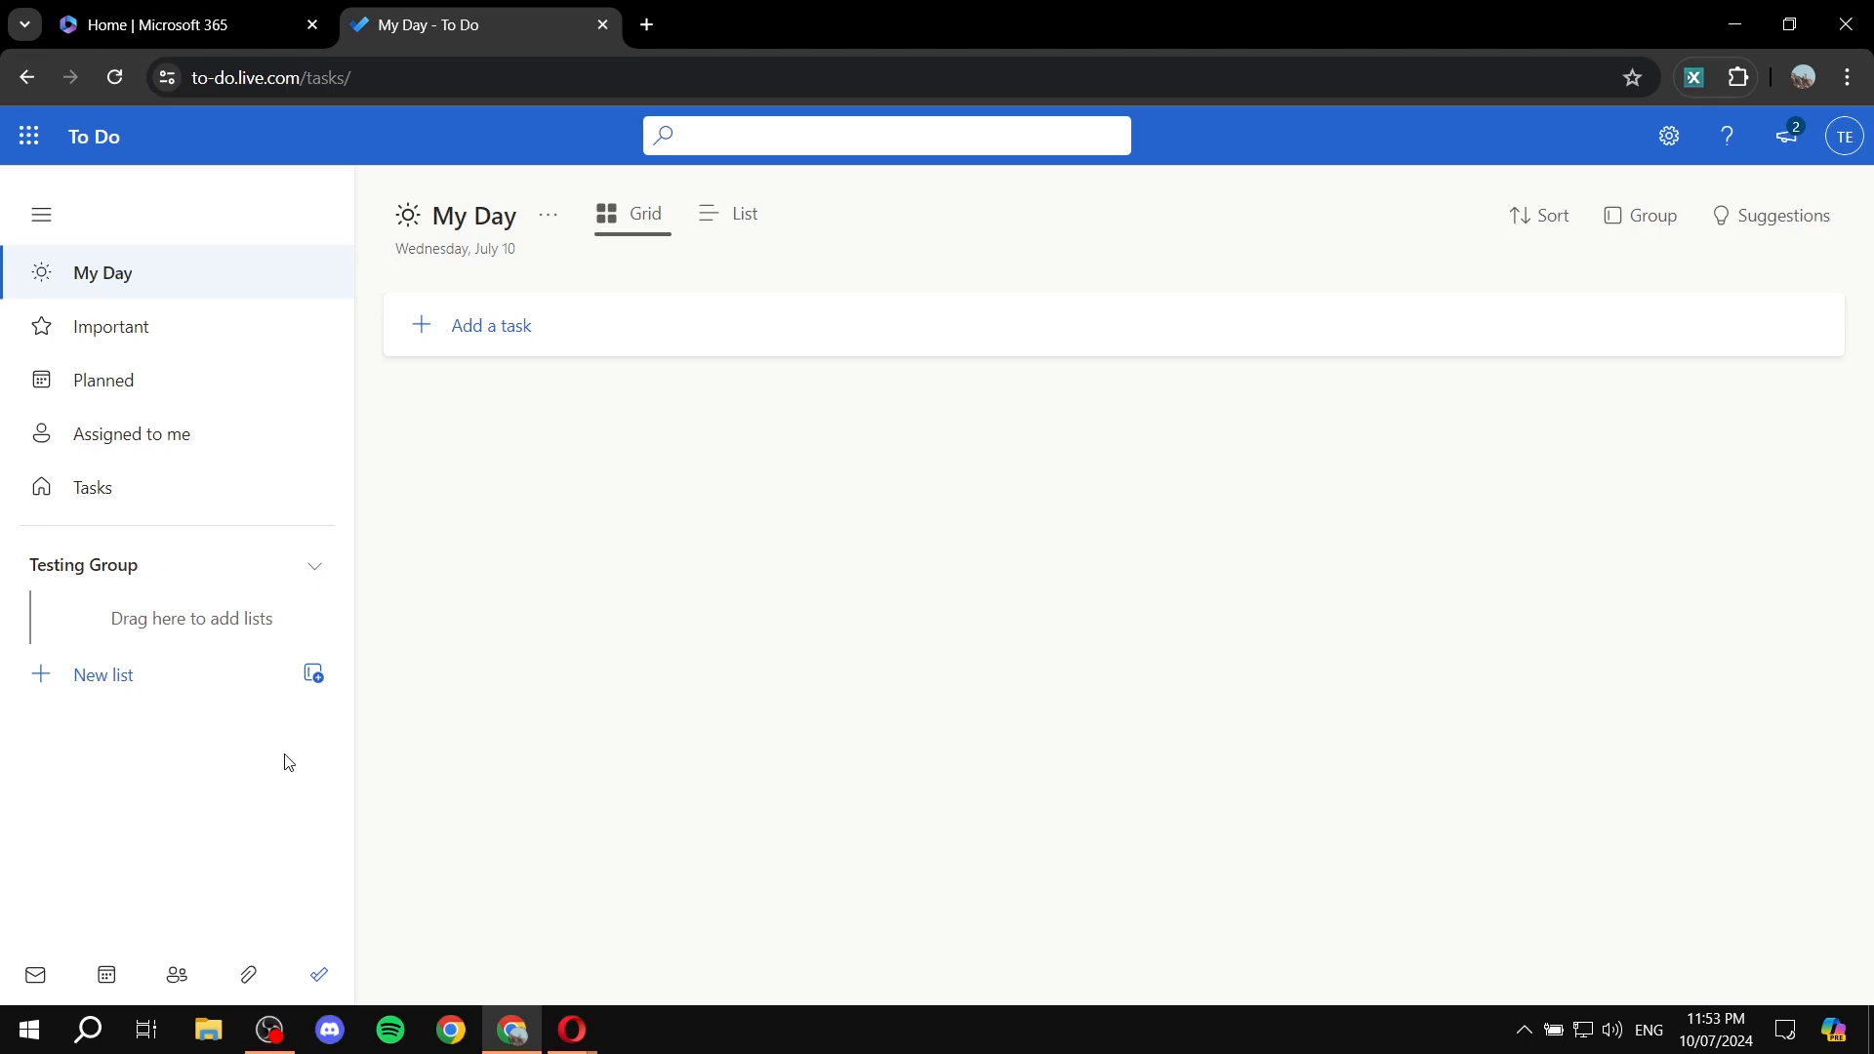
pyautogui.moveTo(226, 748)
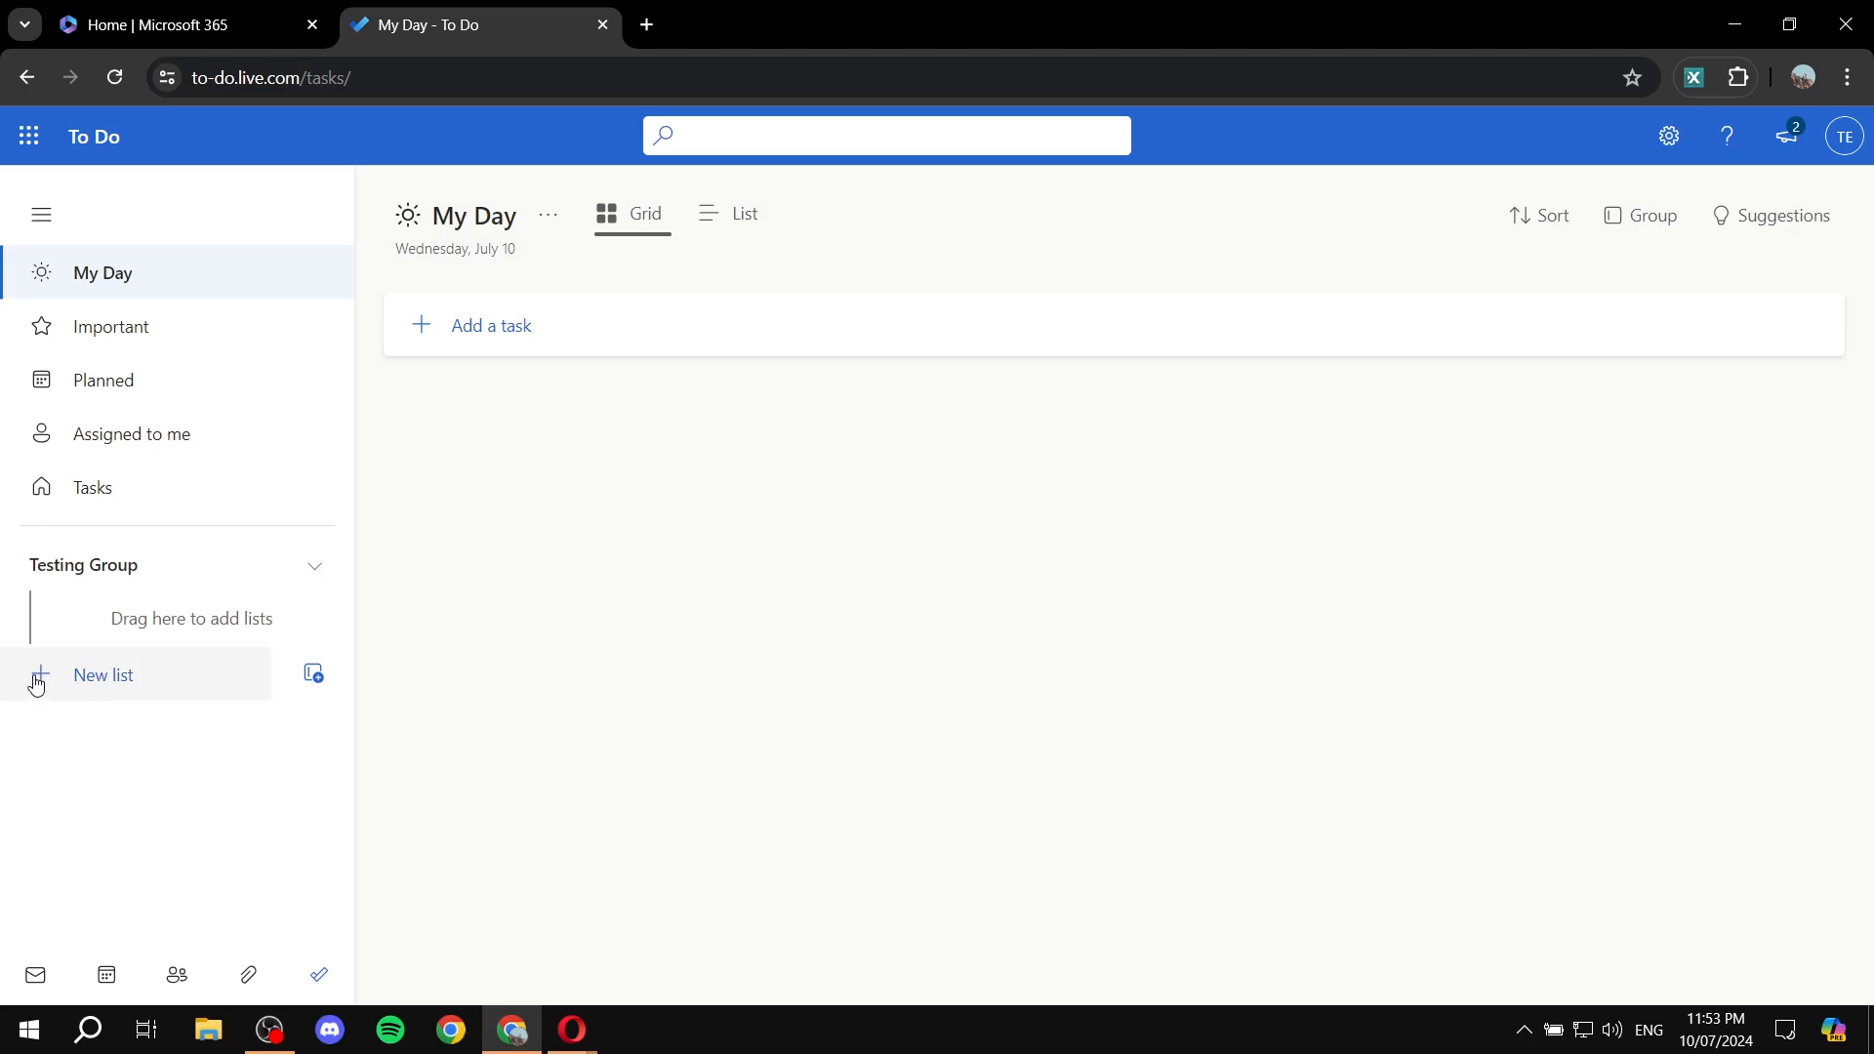
pyautogui.moveTo(86, 736)
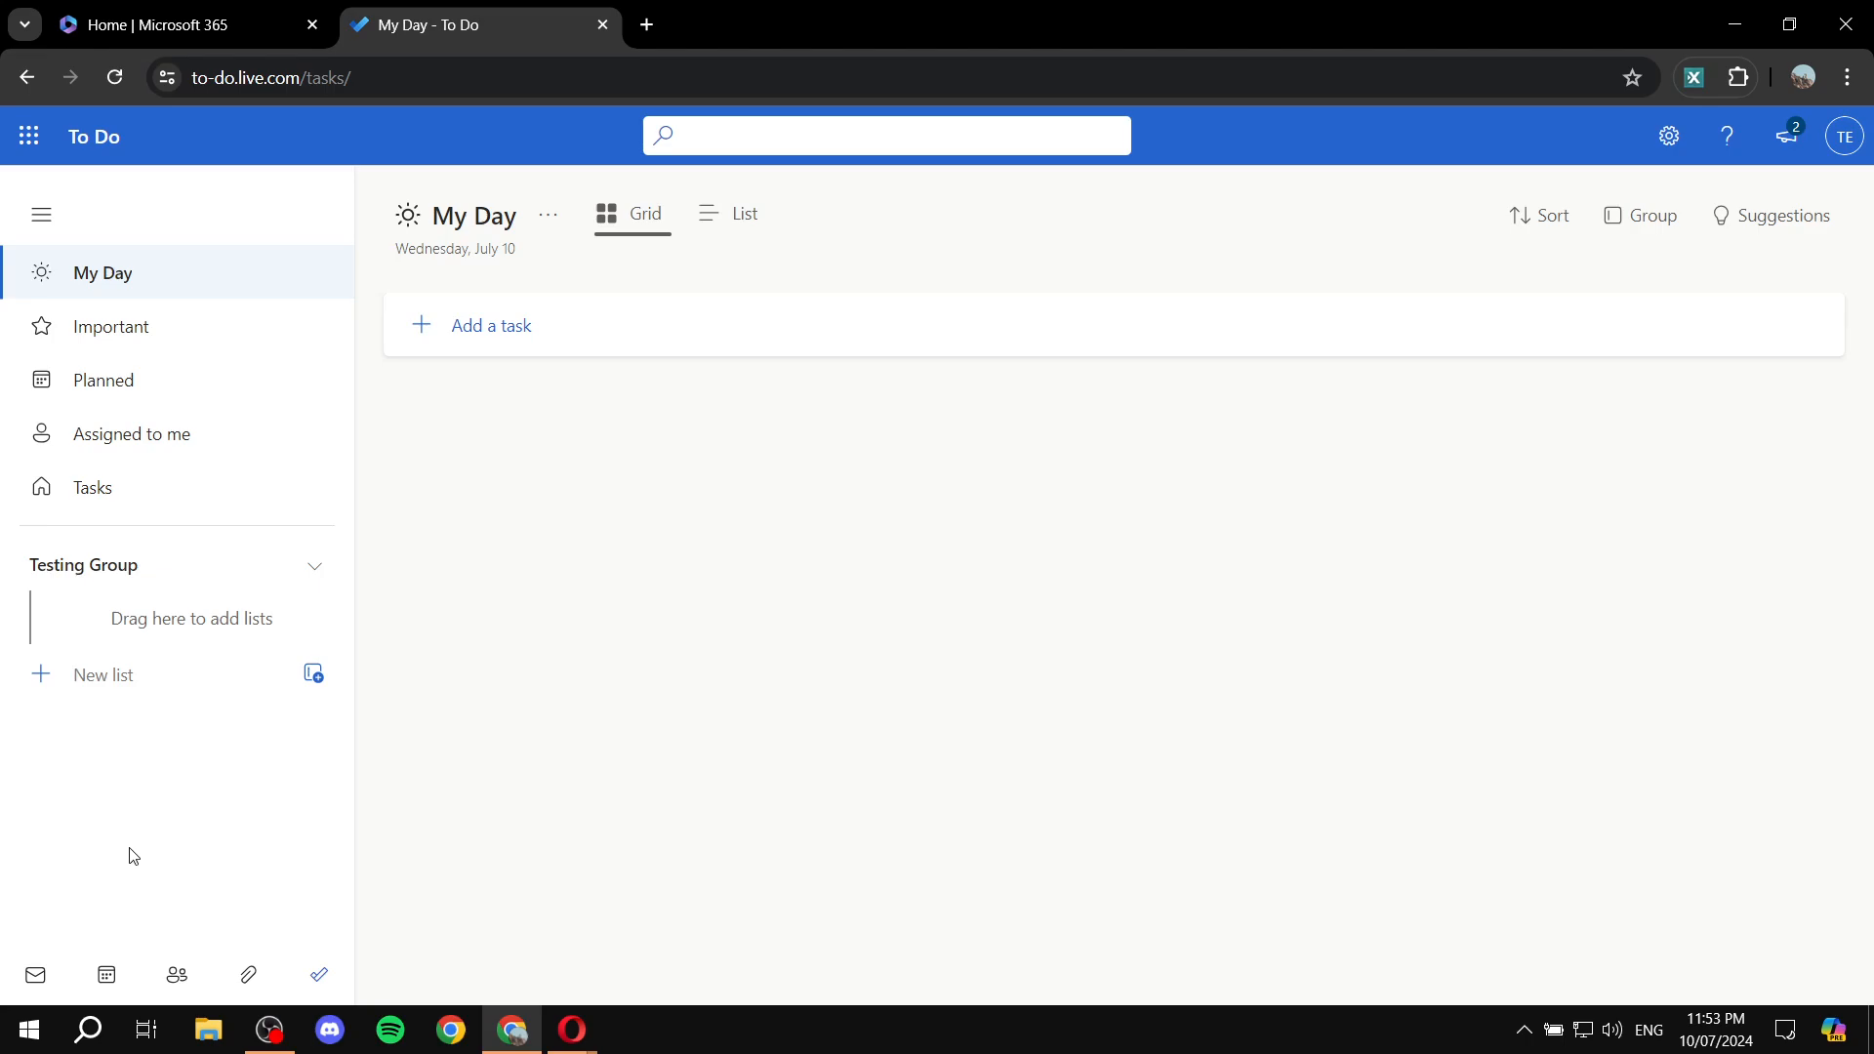
# - Create a new empty list named 'List 1'
pyautogui.write('List 1')
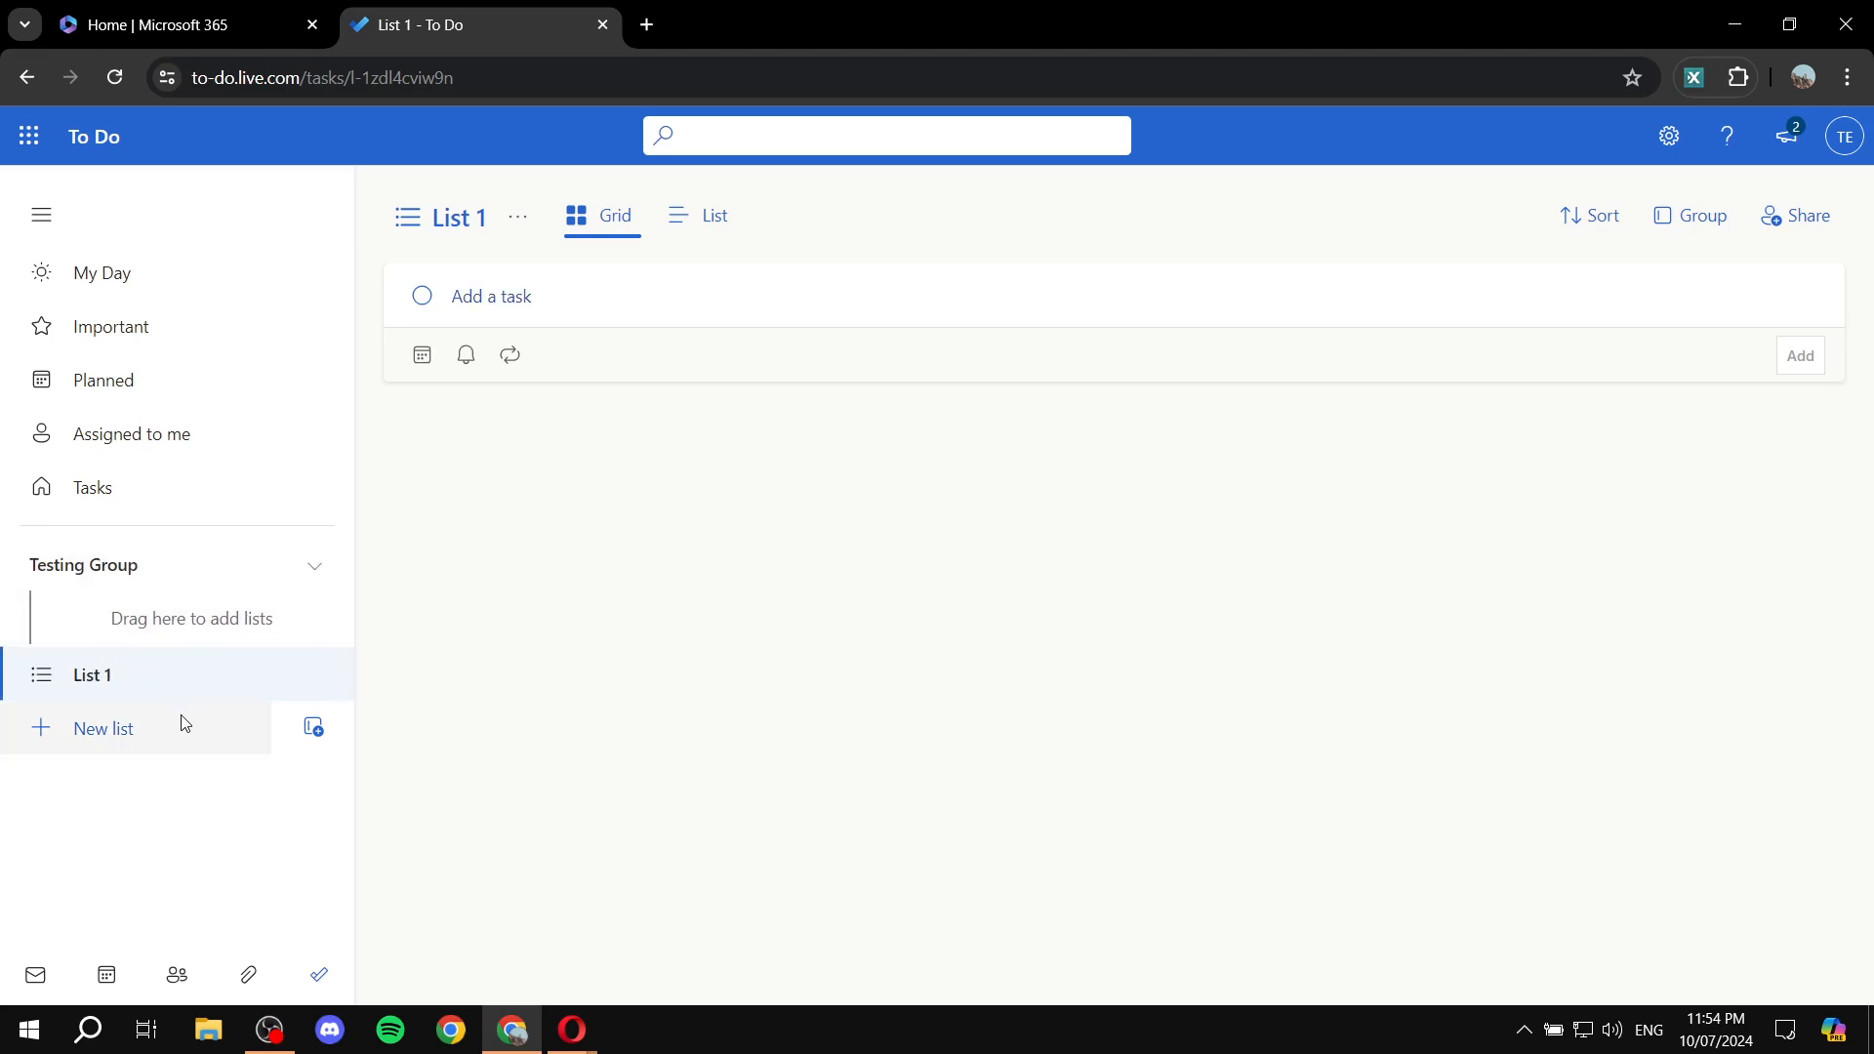
pyautogui.moveTo(94, 661)
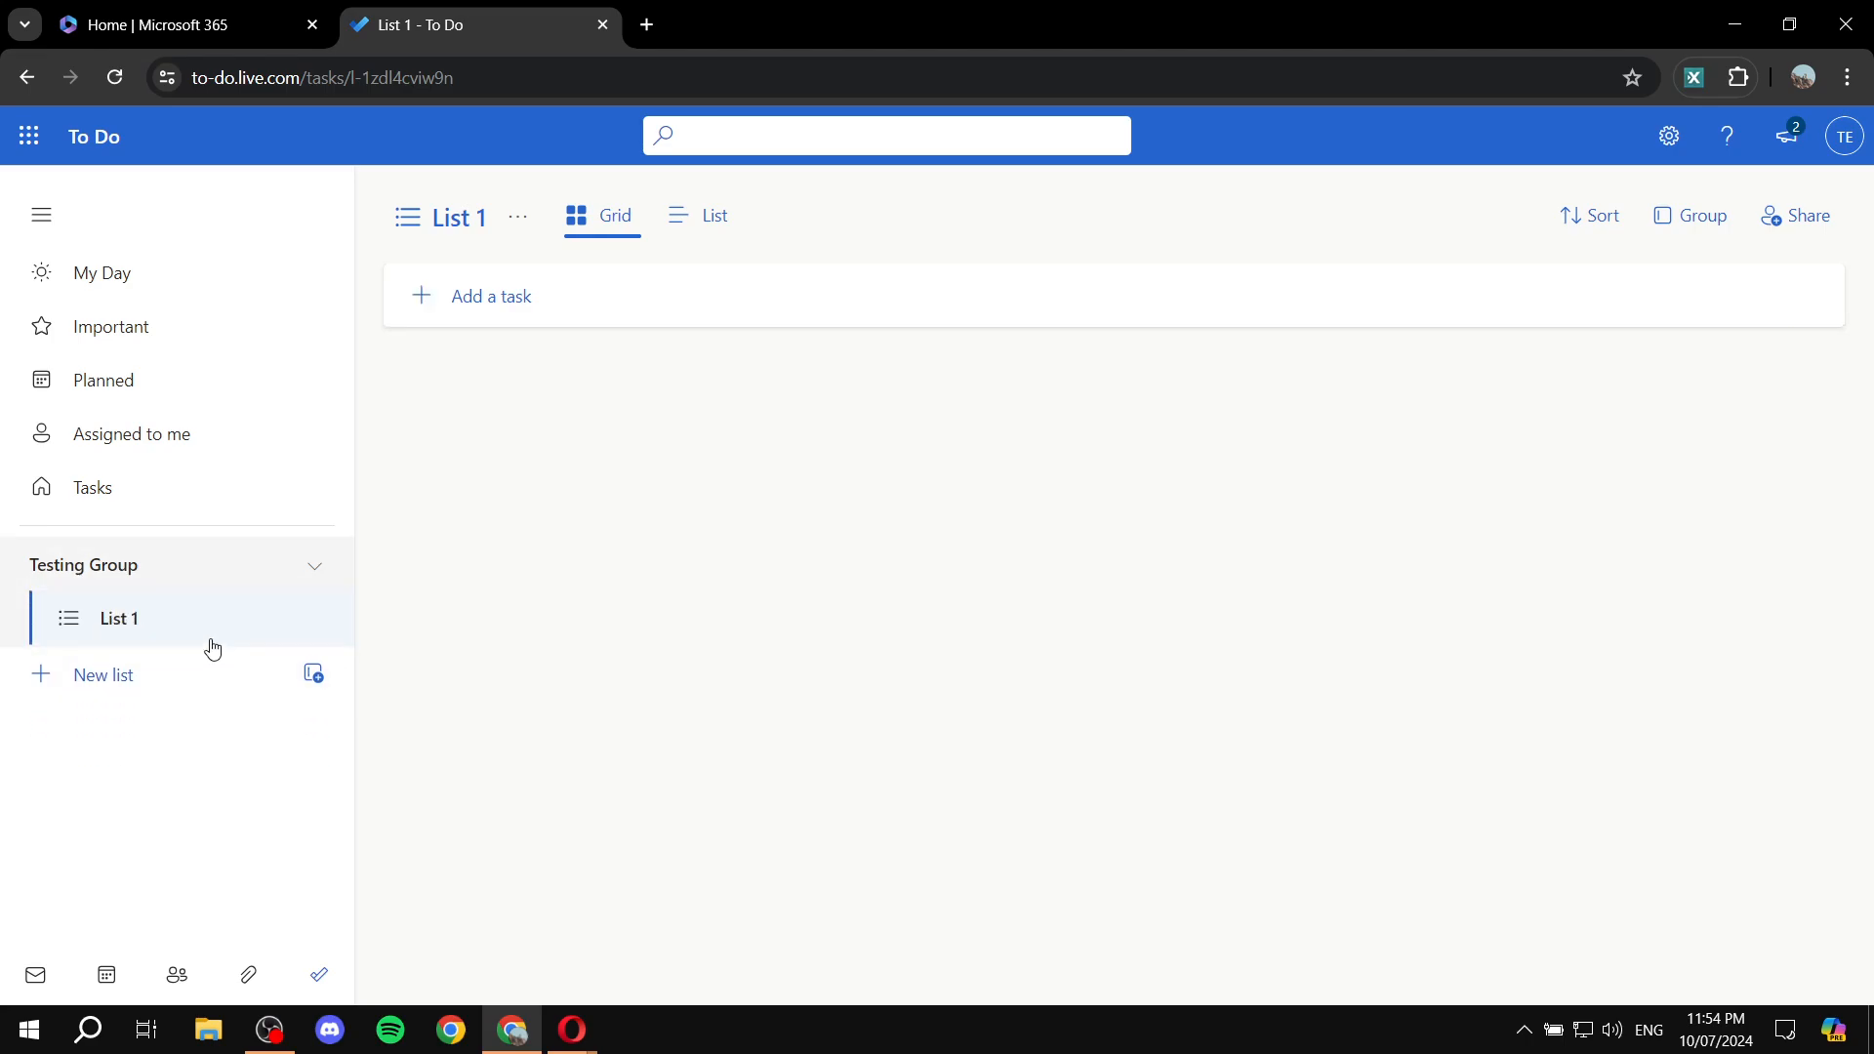
pyautogui.moveTo(153, 622)
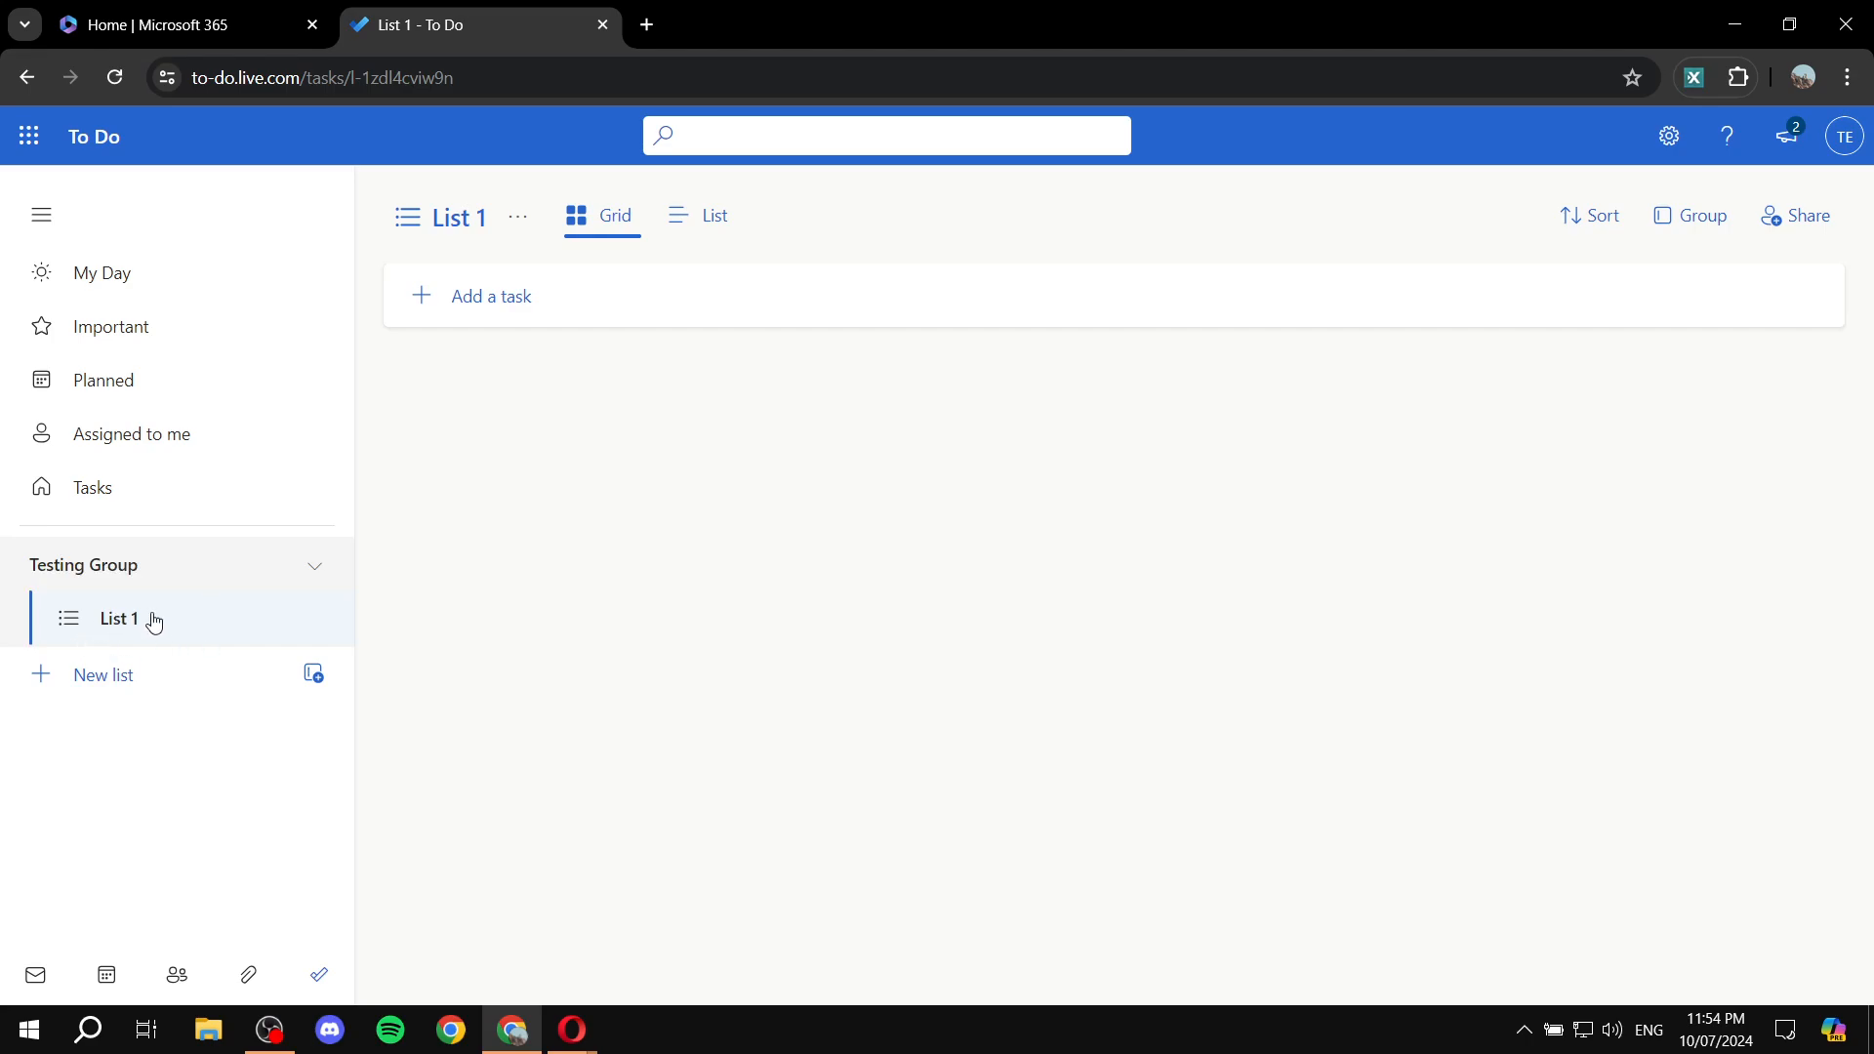
pyautogui.moveTo(219, 573)
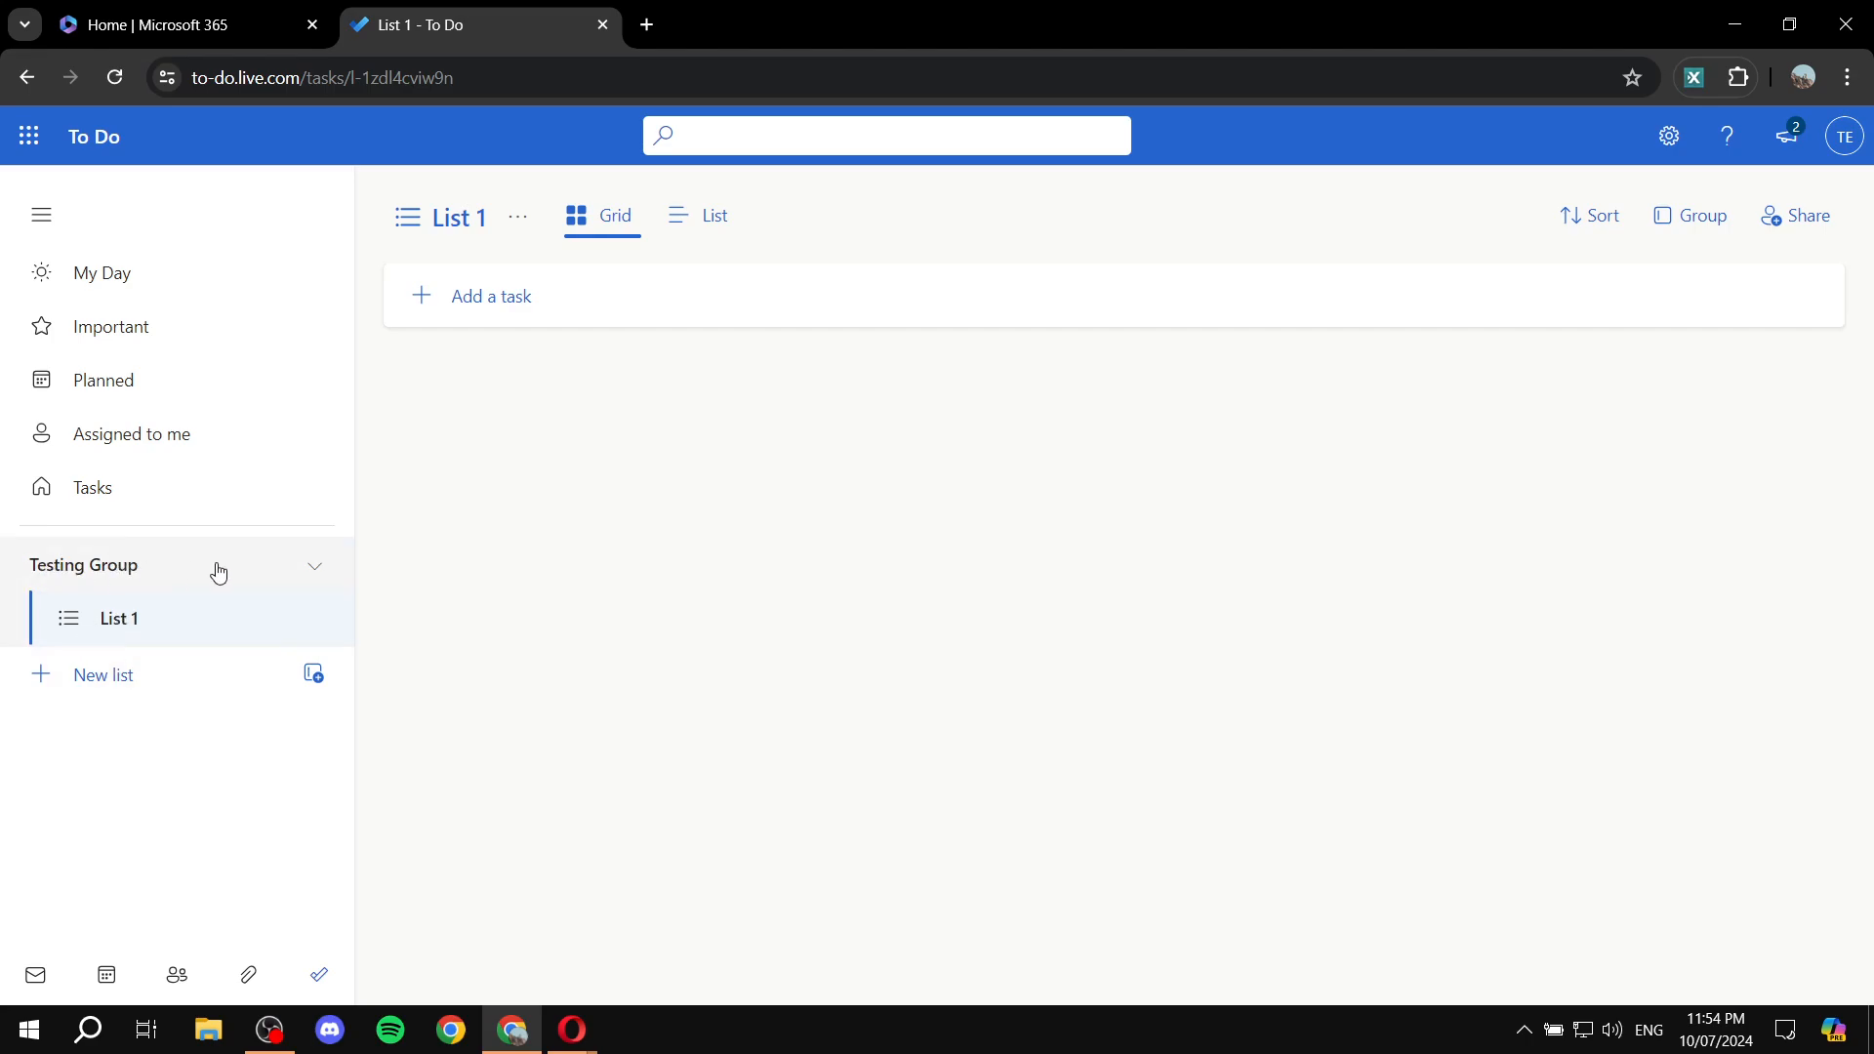
pyautogui.moveTo(102, 675)
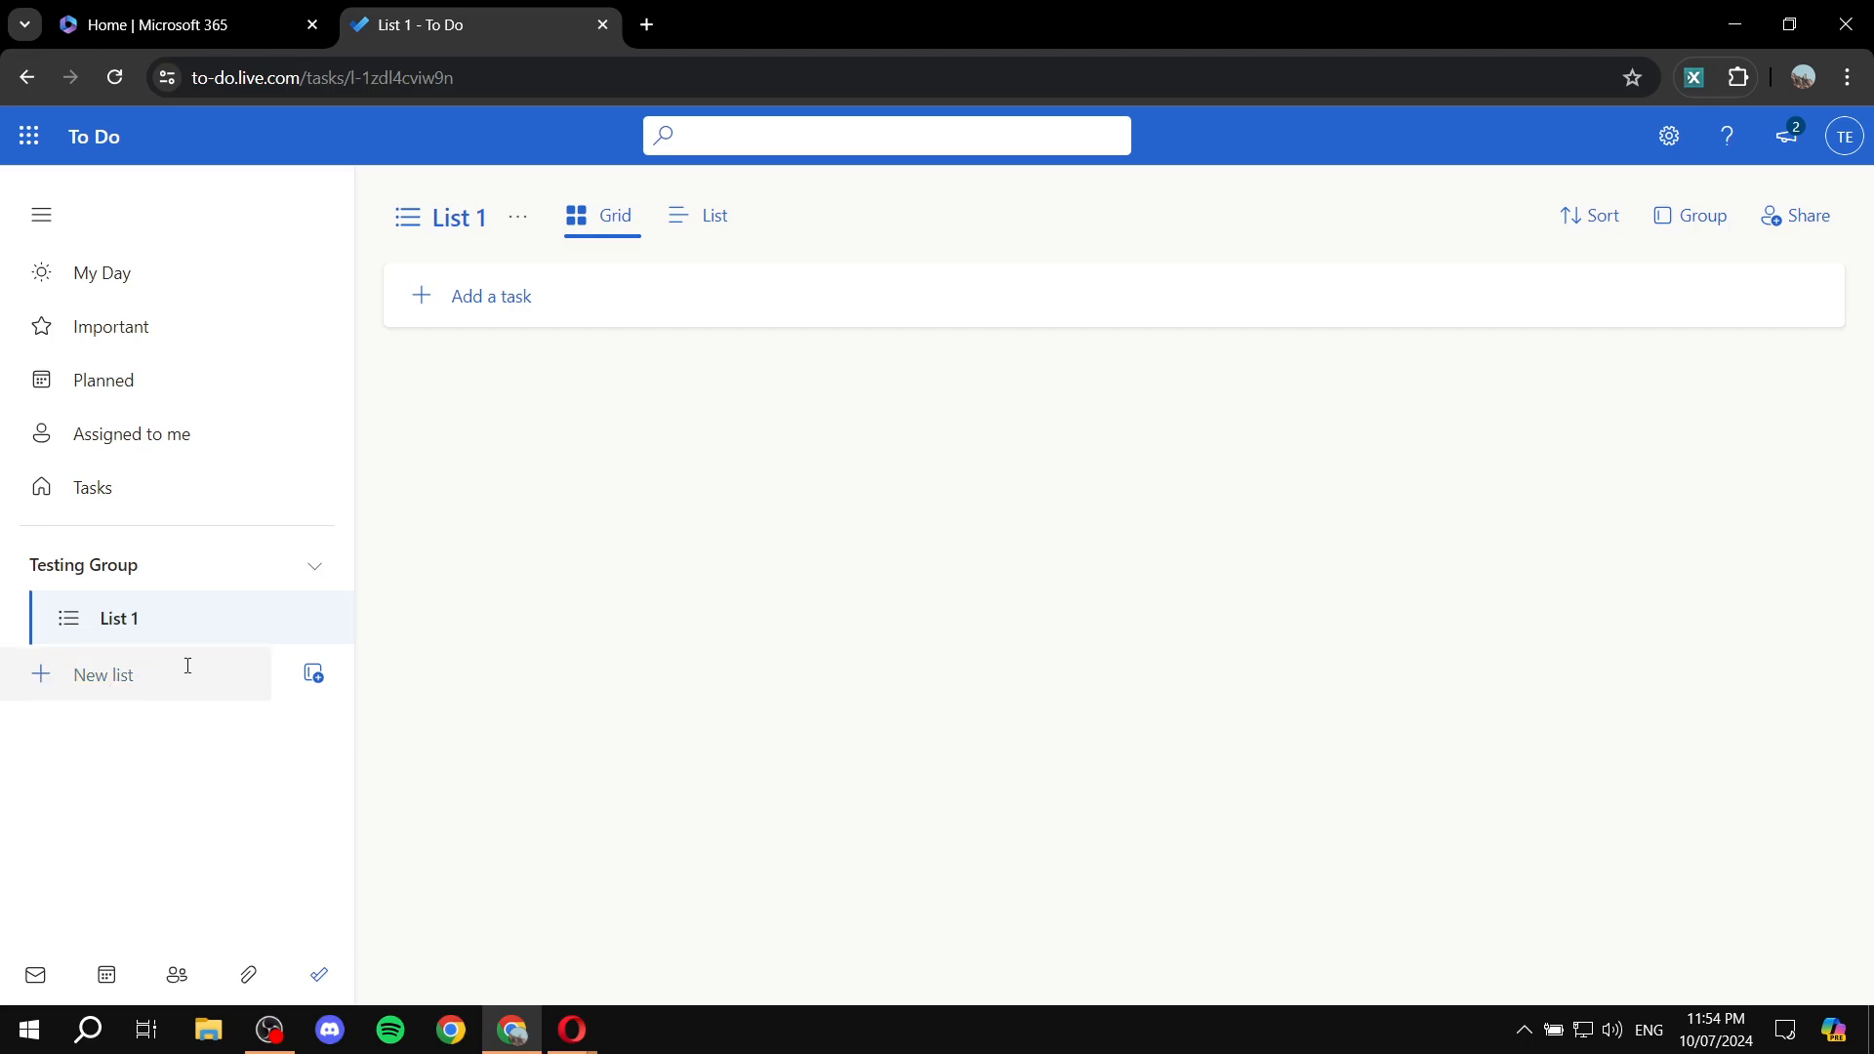
# - Create List 2 and List 3, then return to List 1 inside Testing Group
pyautogui.write('List 3')
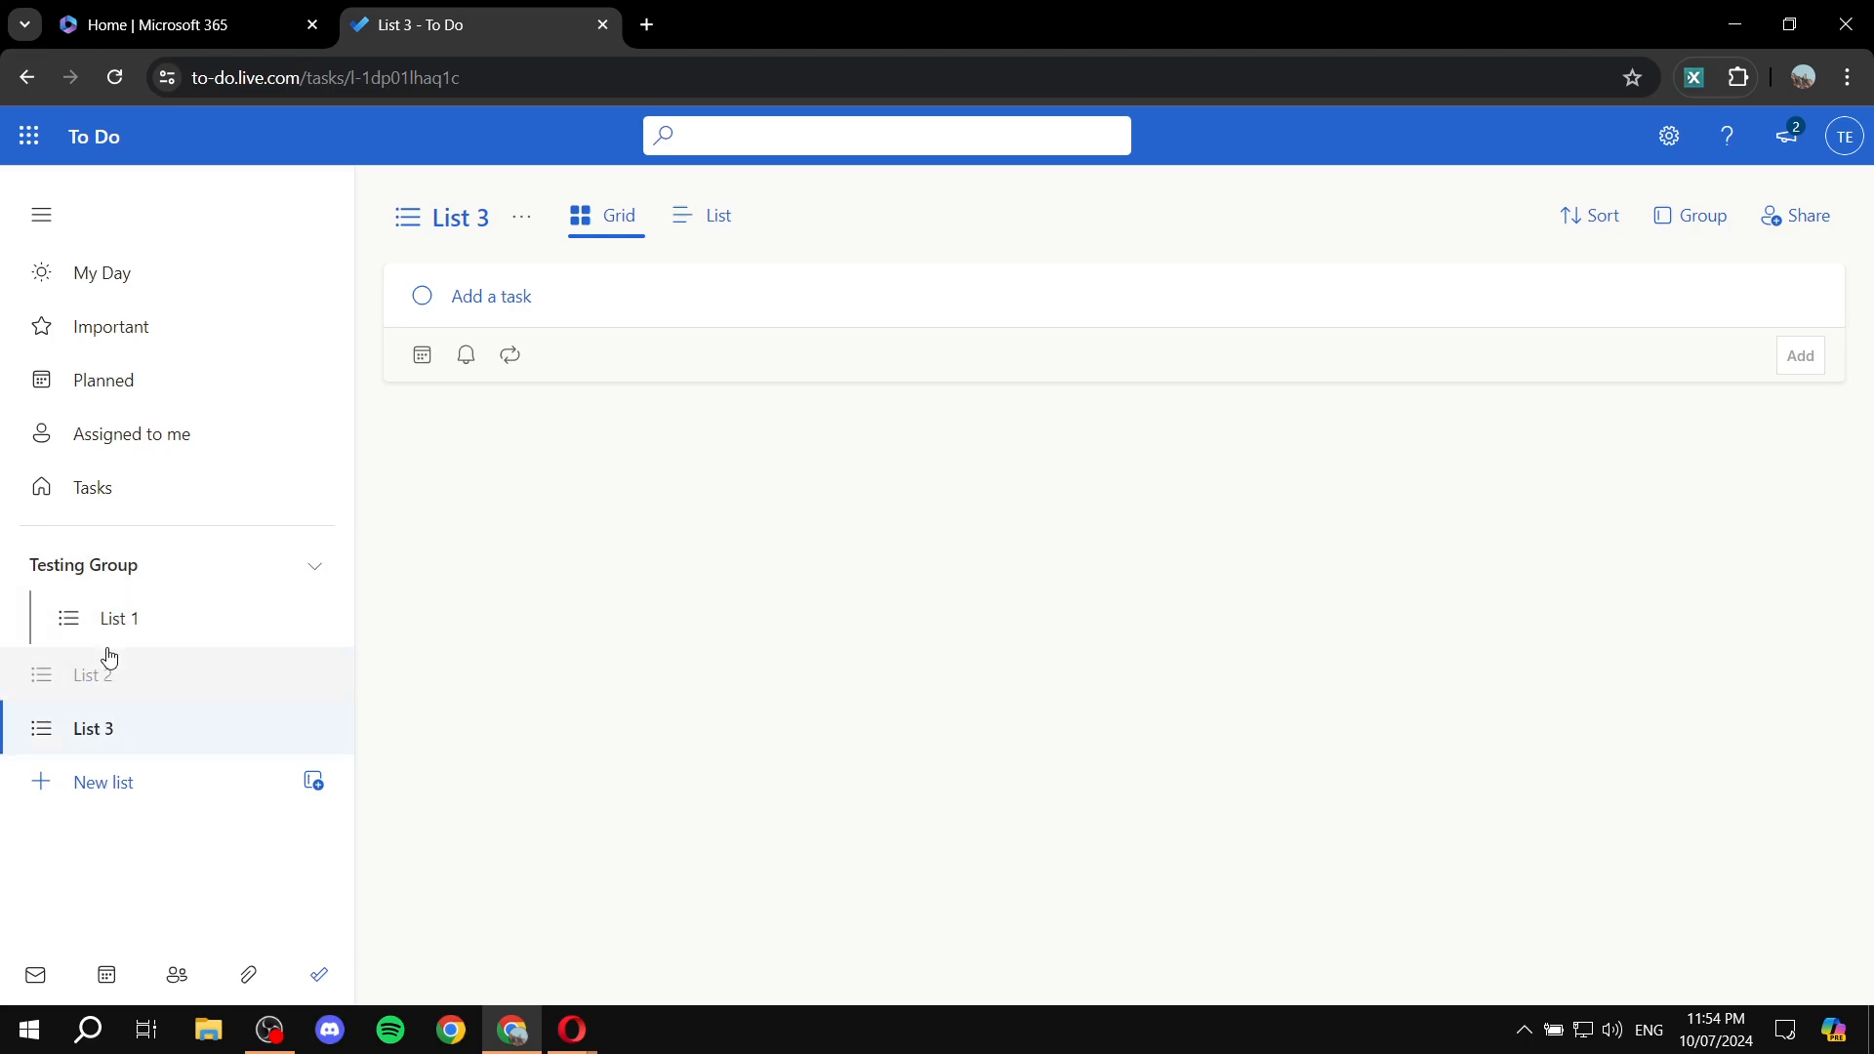
pyautogui.click(94, 675)
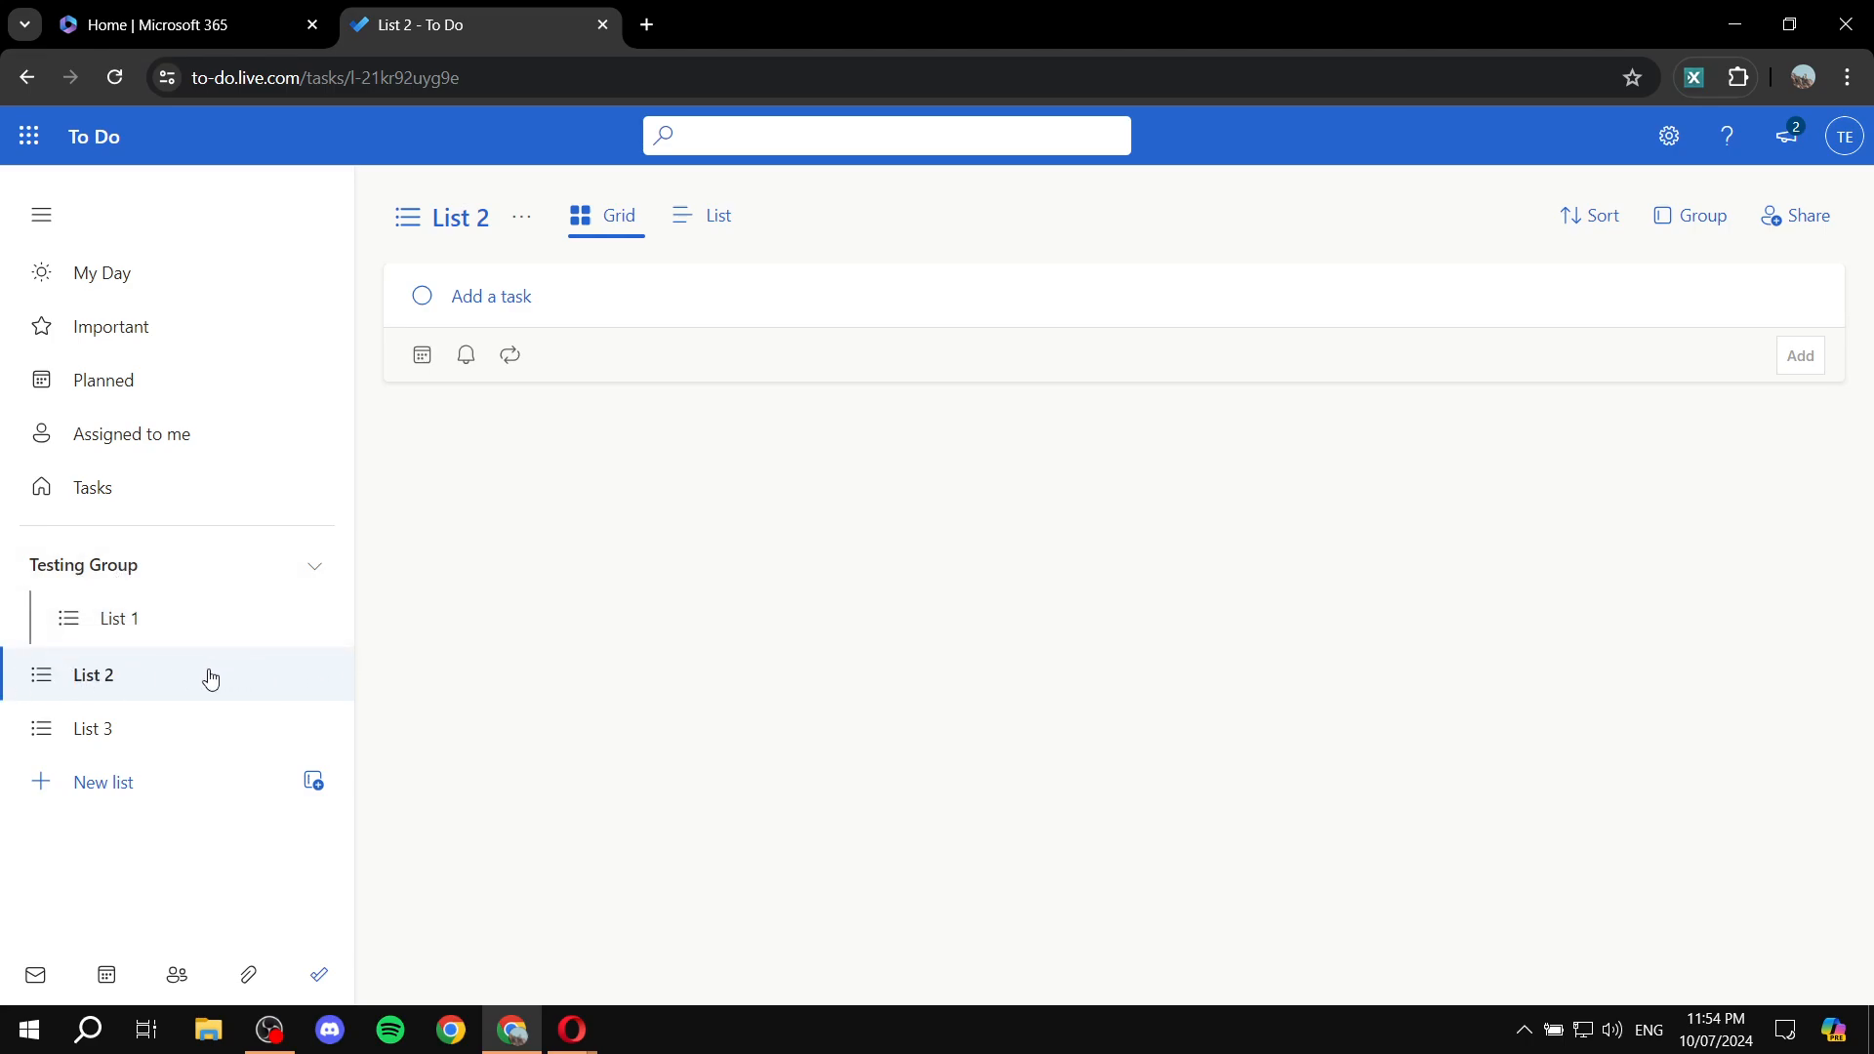
pyautogui.click(118, 618)
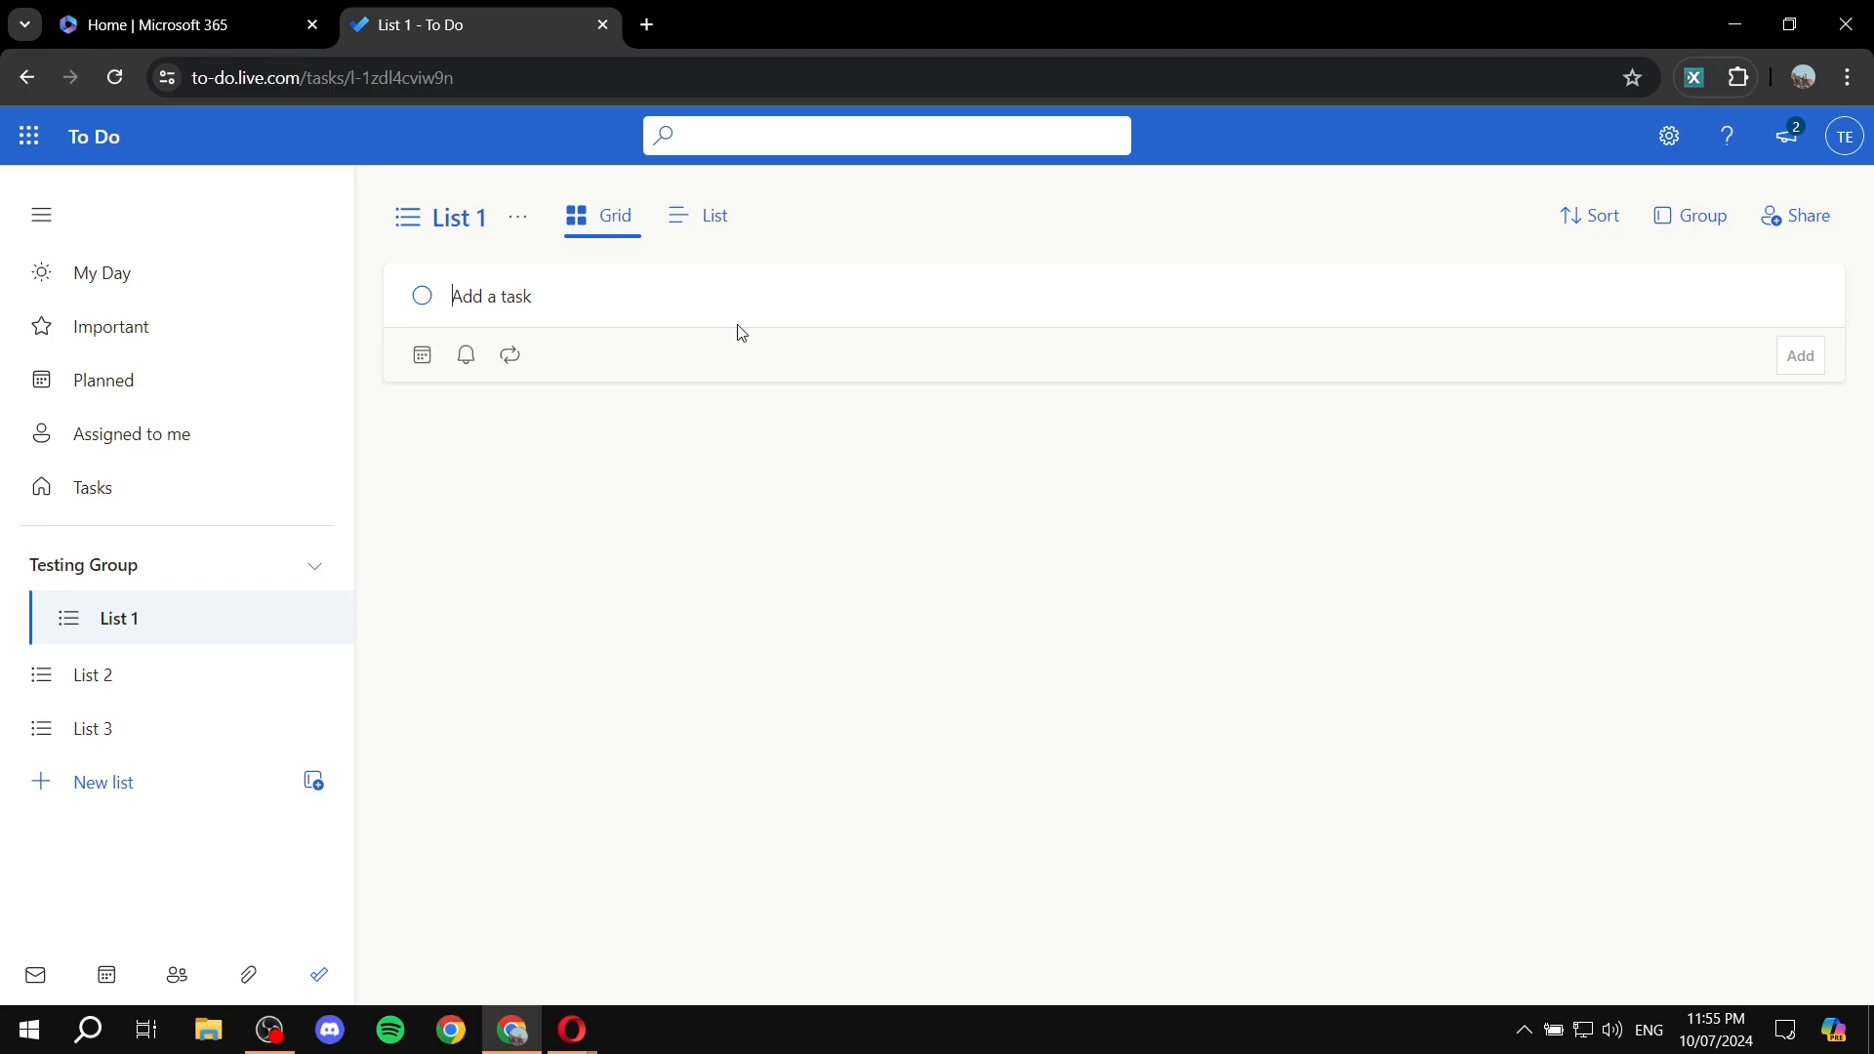
# - Add the tasks 'Write a script', 'Video editing' and 'Publishing video' to List 1
pyautogui.write('Write')
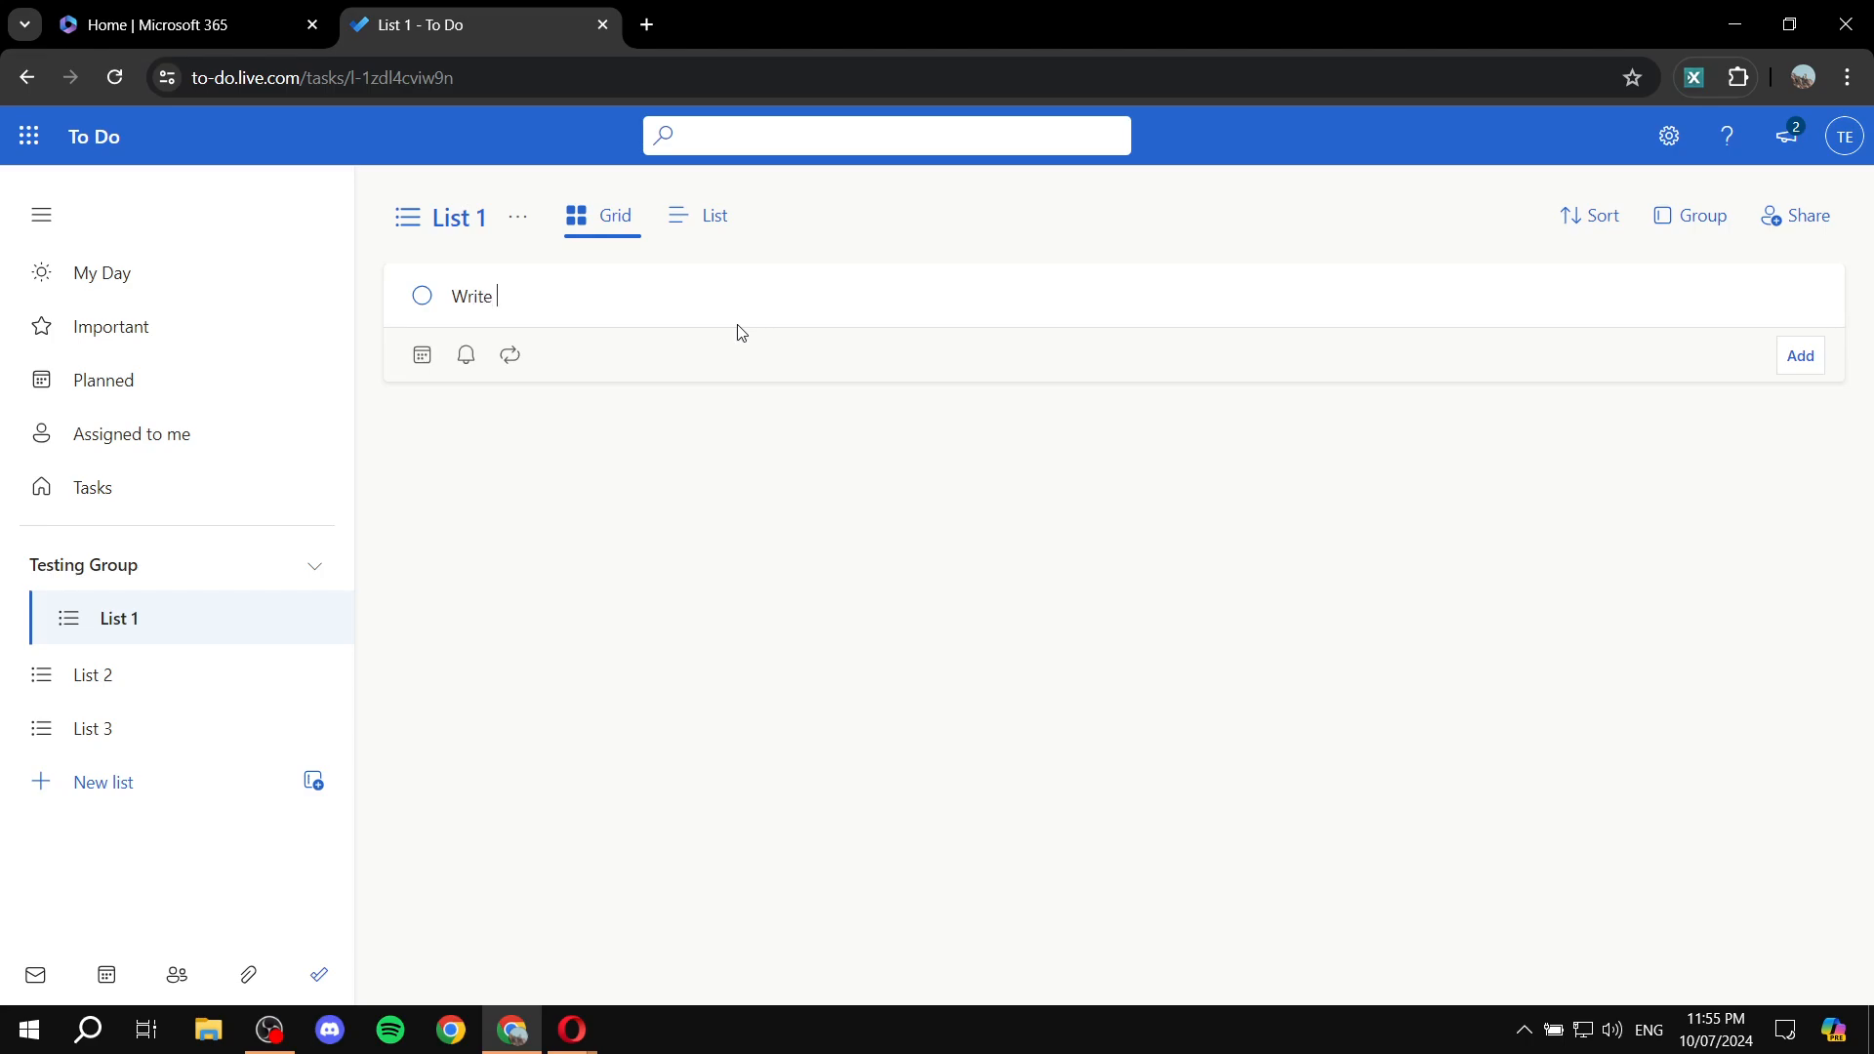
pyautogui.write('a script')
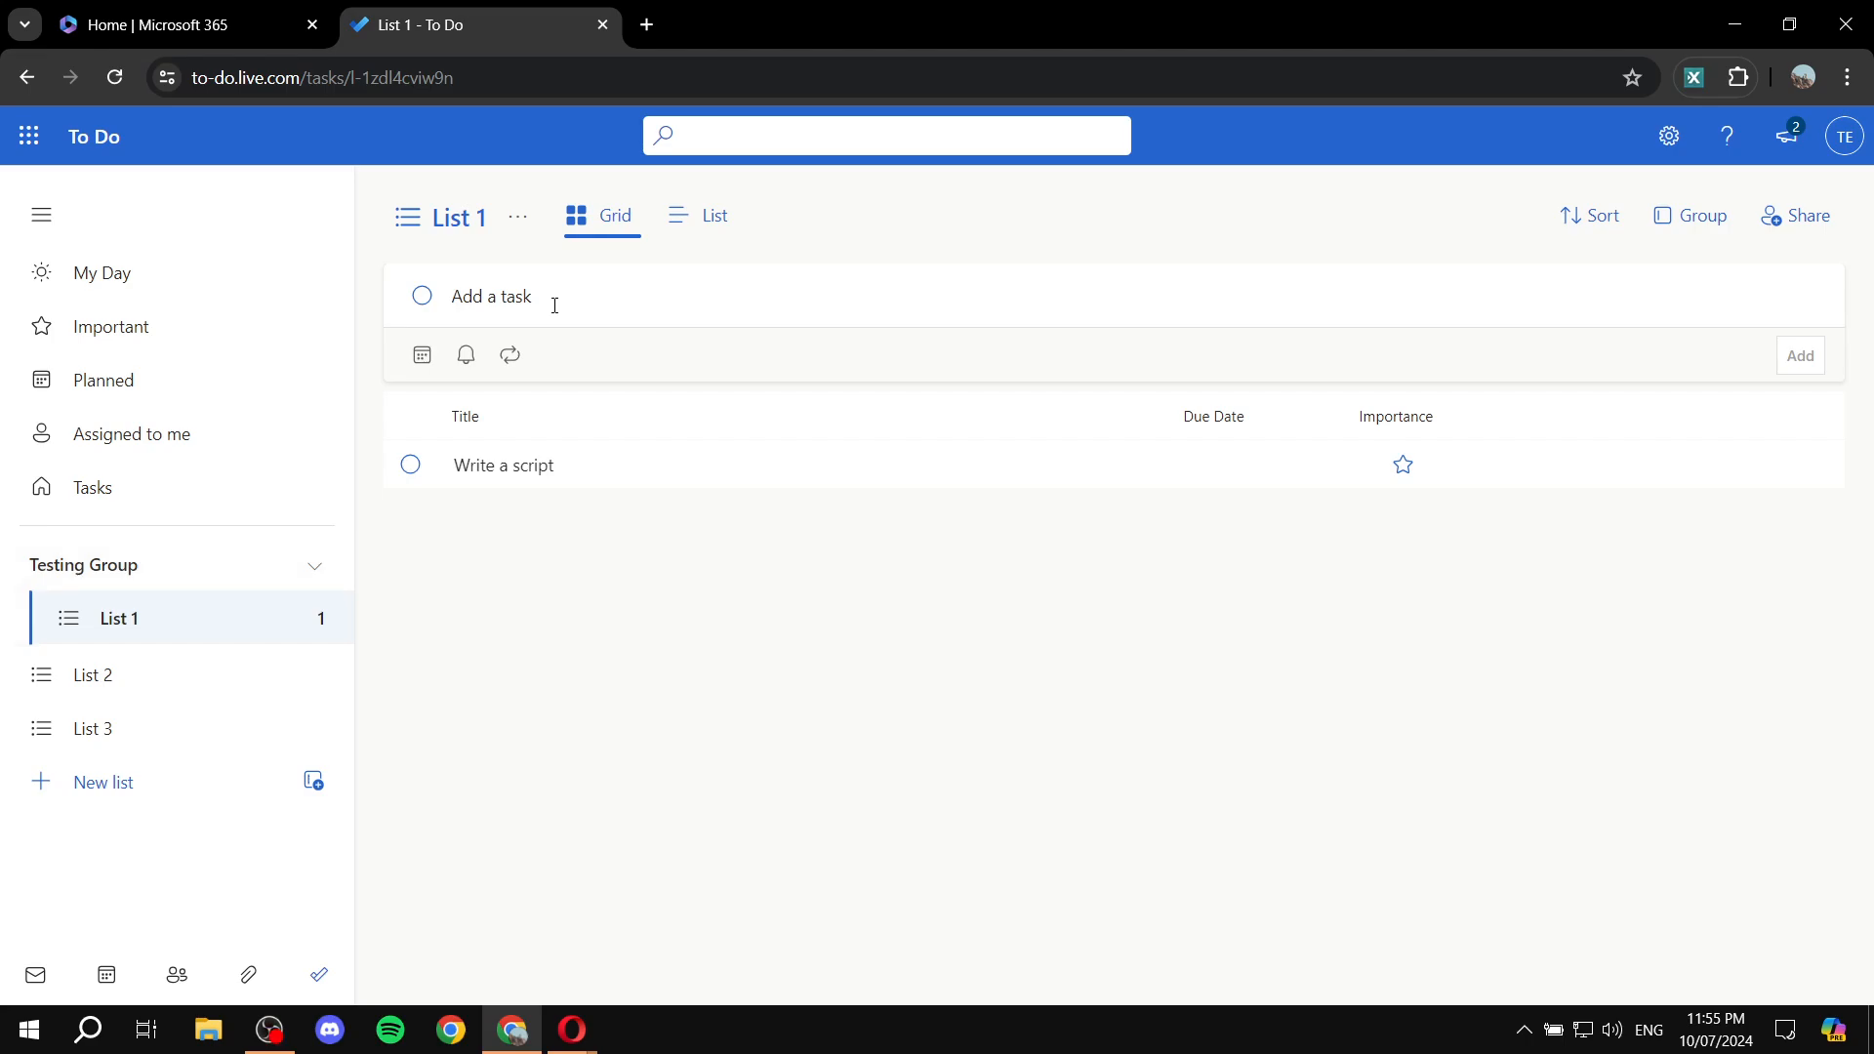
pyautogui.write('Video edit')
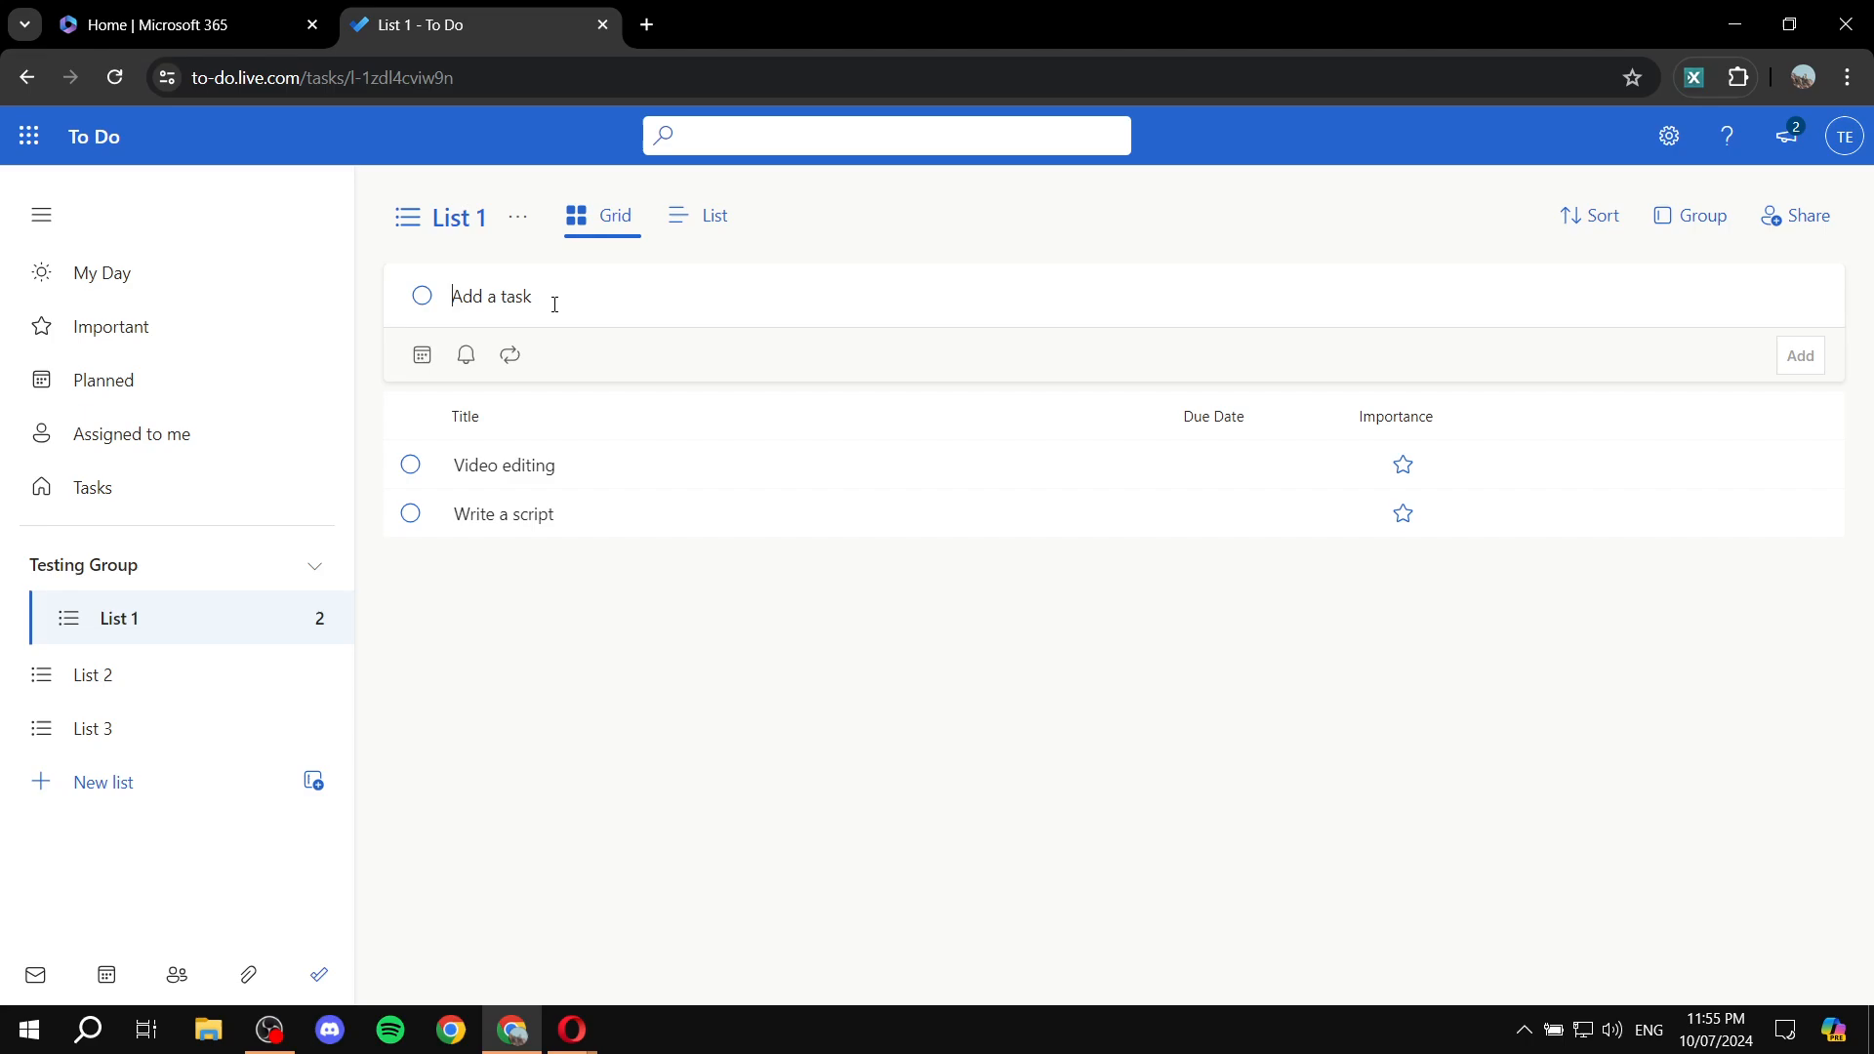
pyautogui.write('Publi')
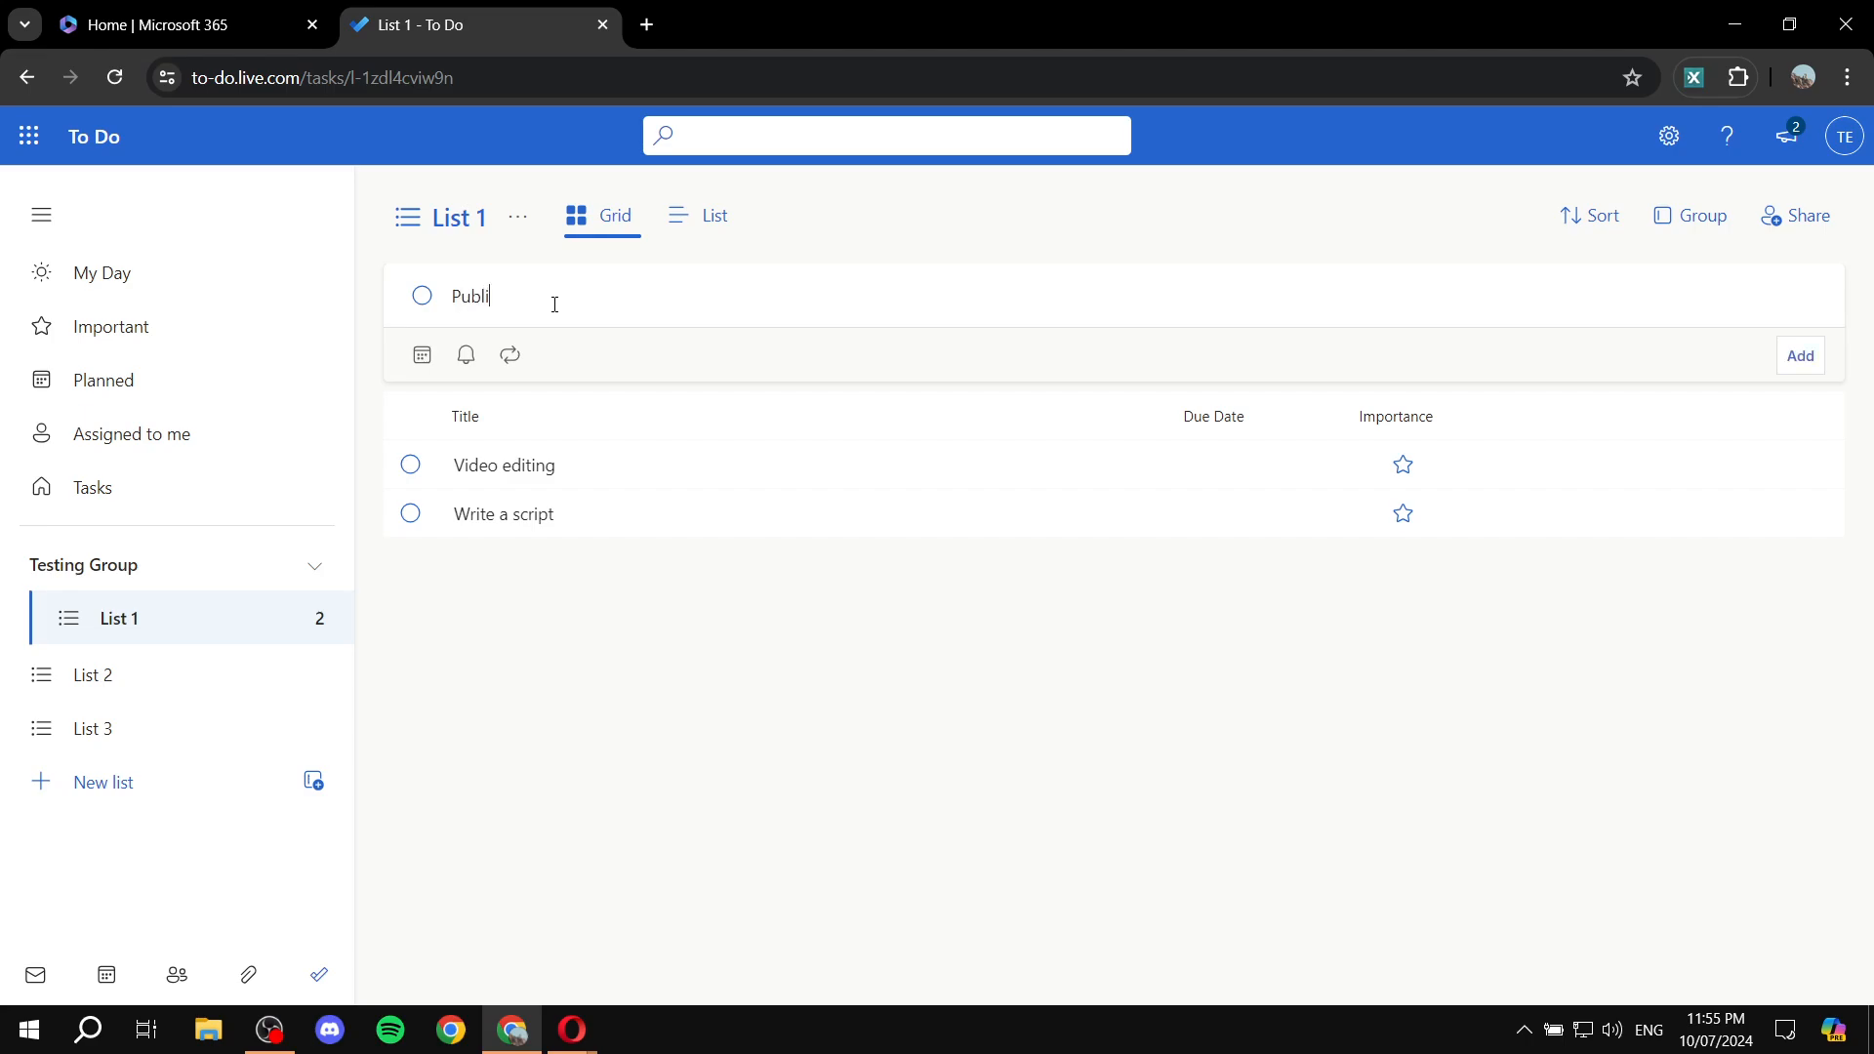
pyautogui.write('h')
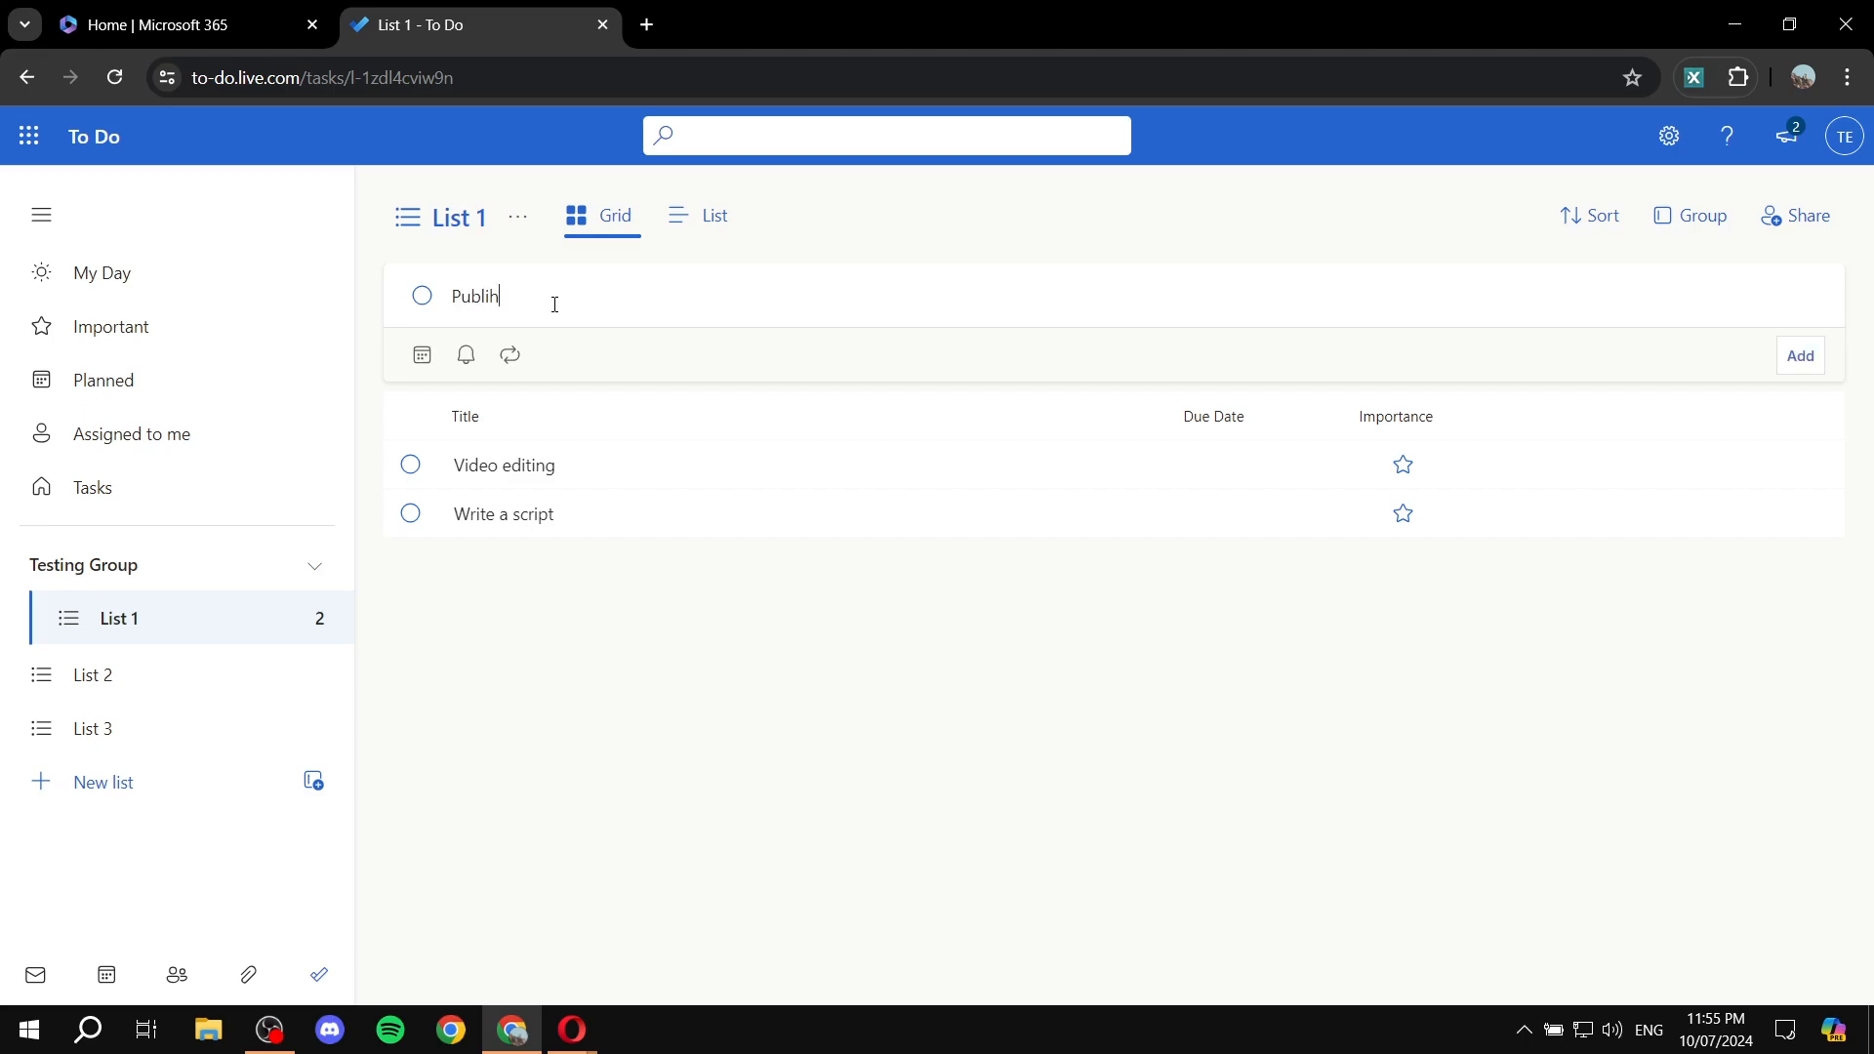
pyautogui.press('Backspace')
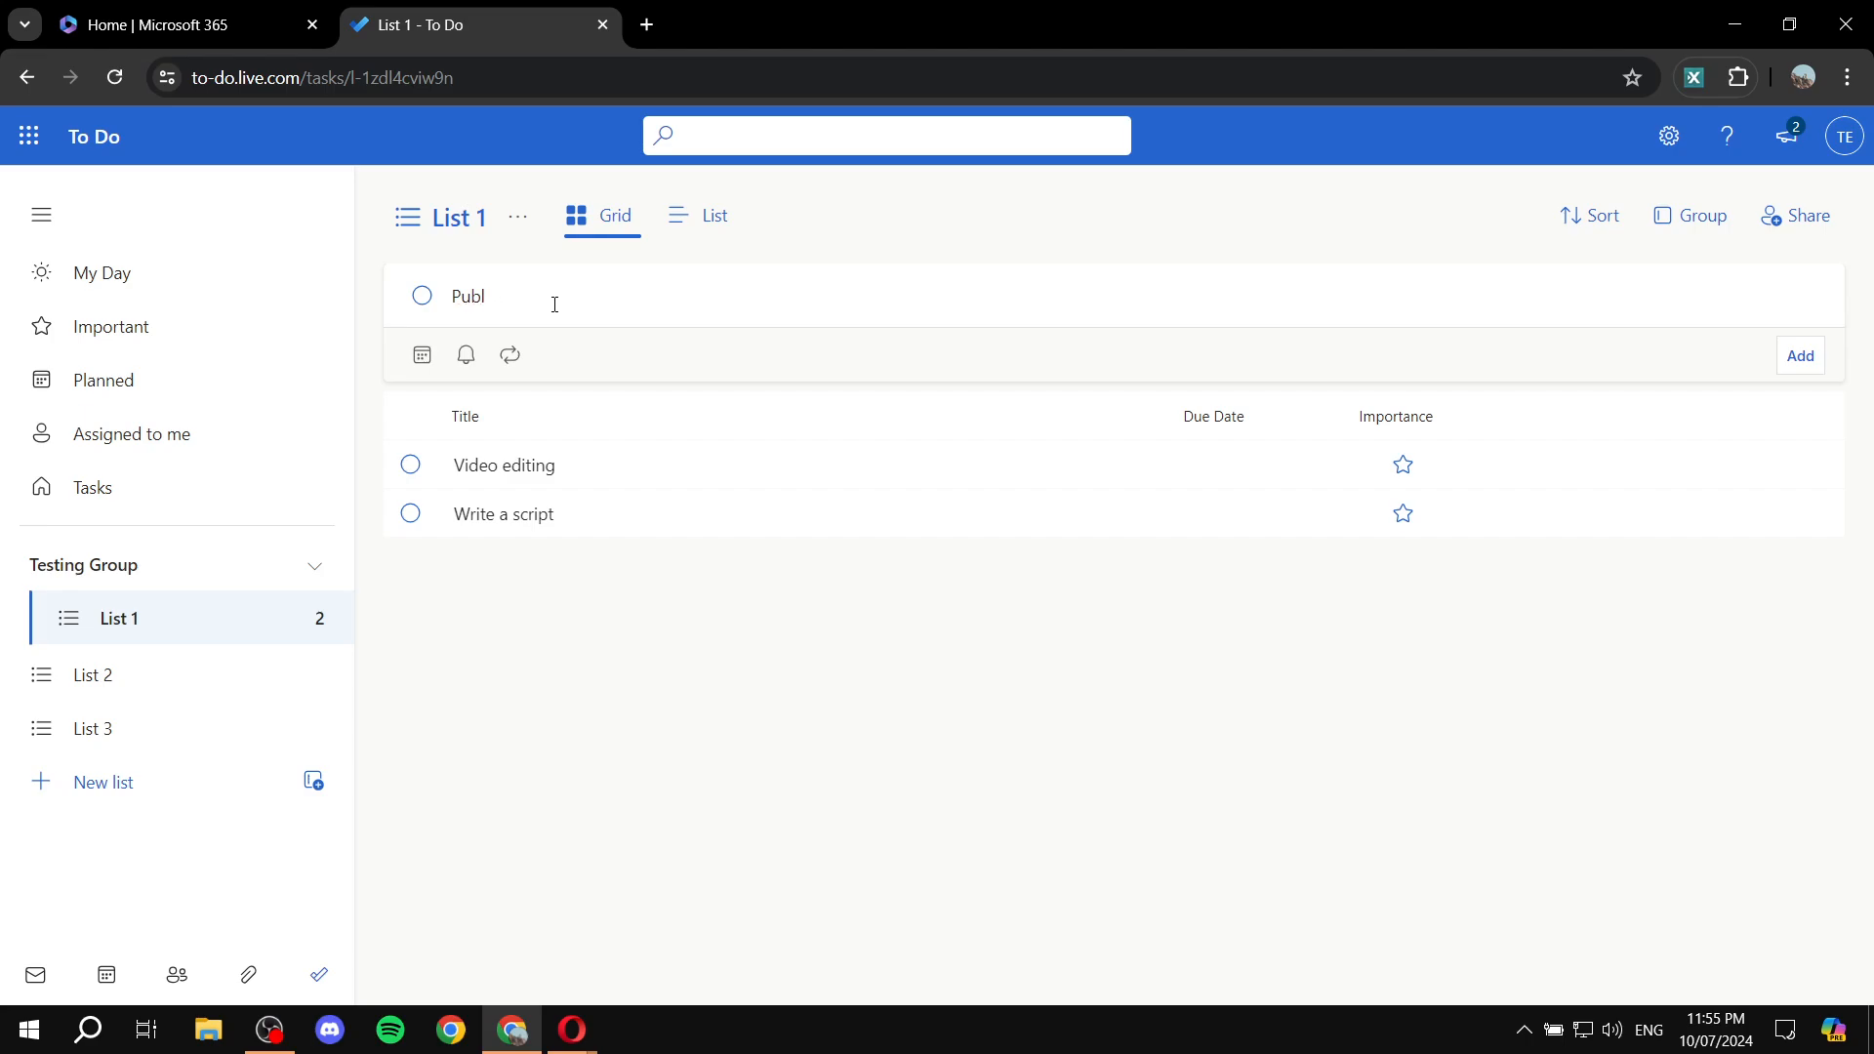
pyautogui.write('ishing')
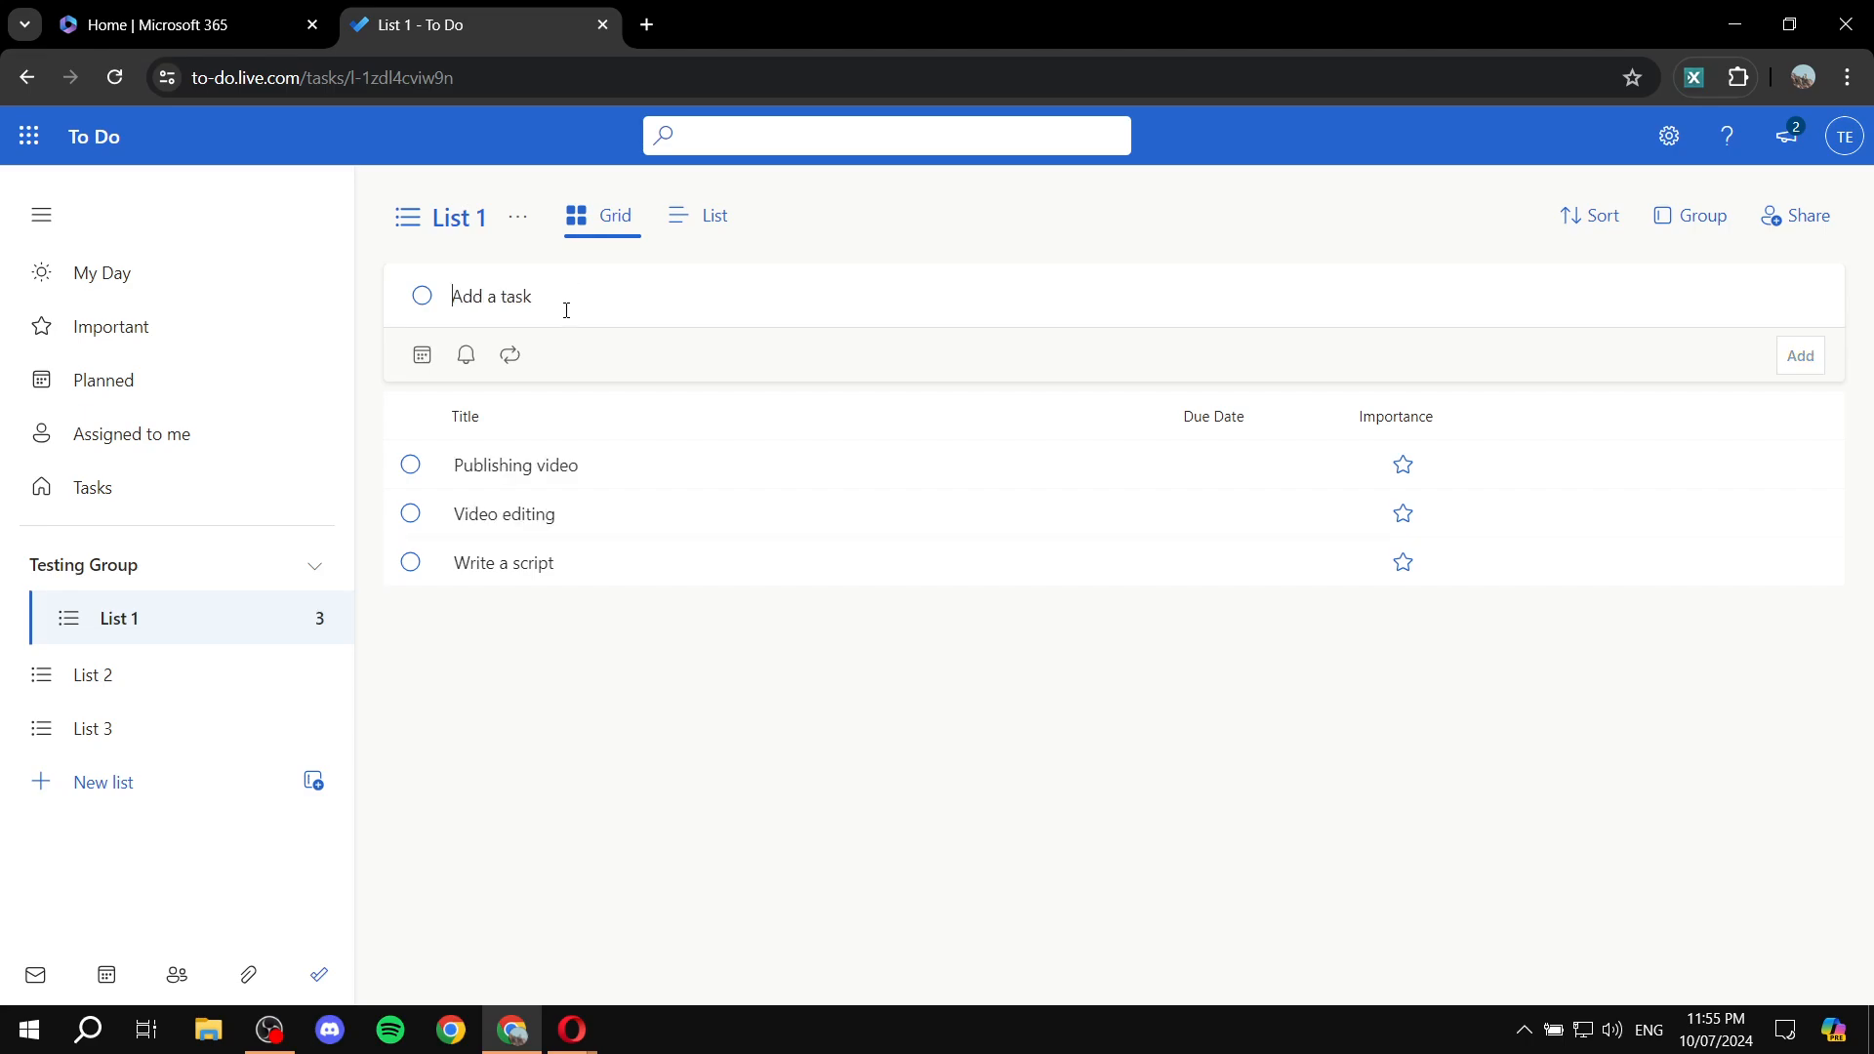
pyautogui.moveTo(502, 347)
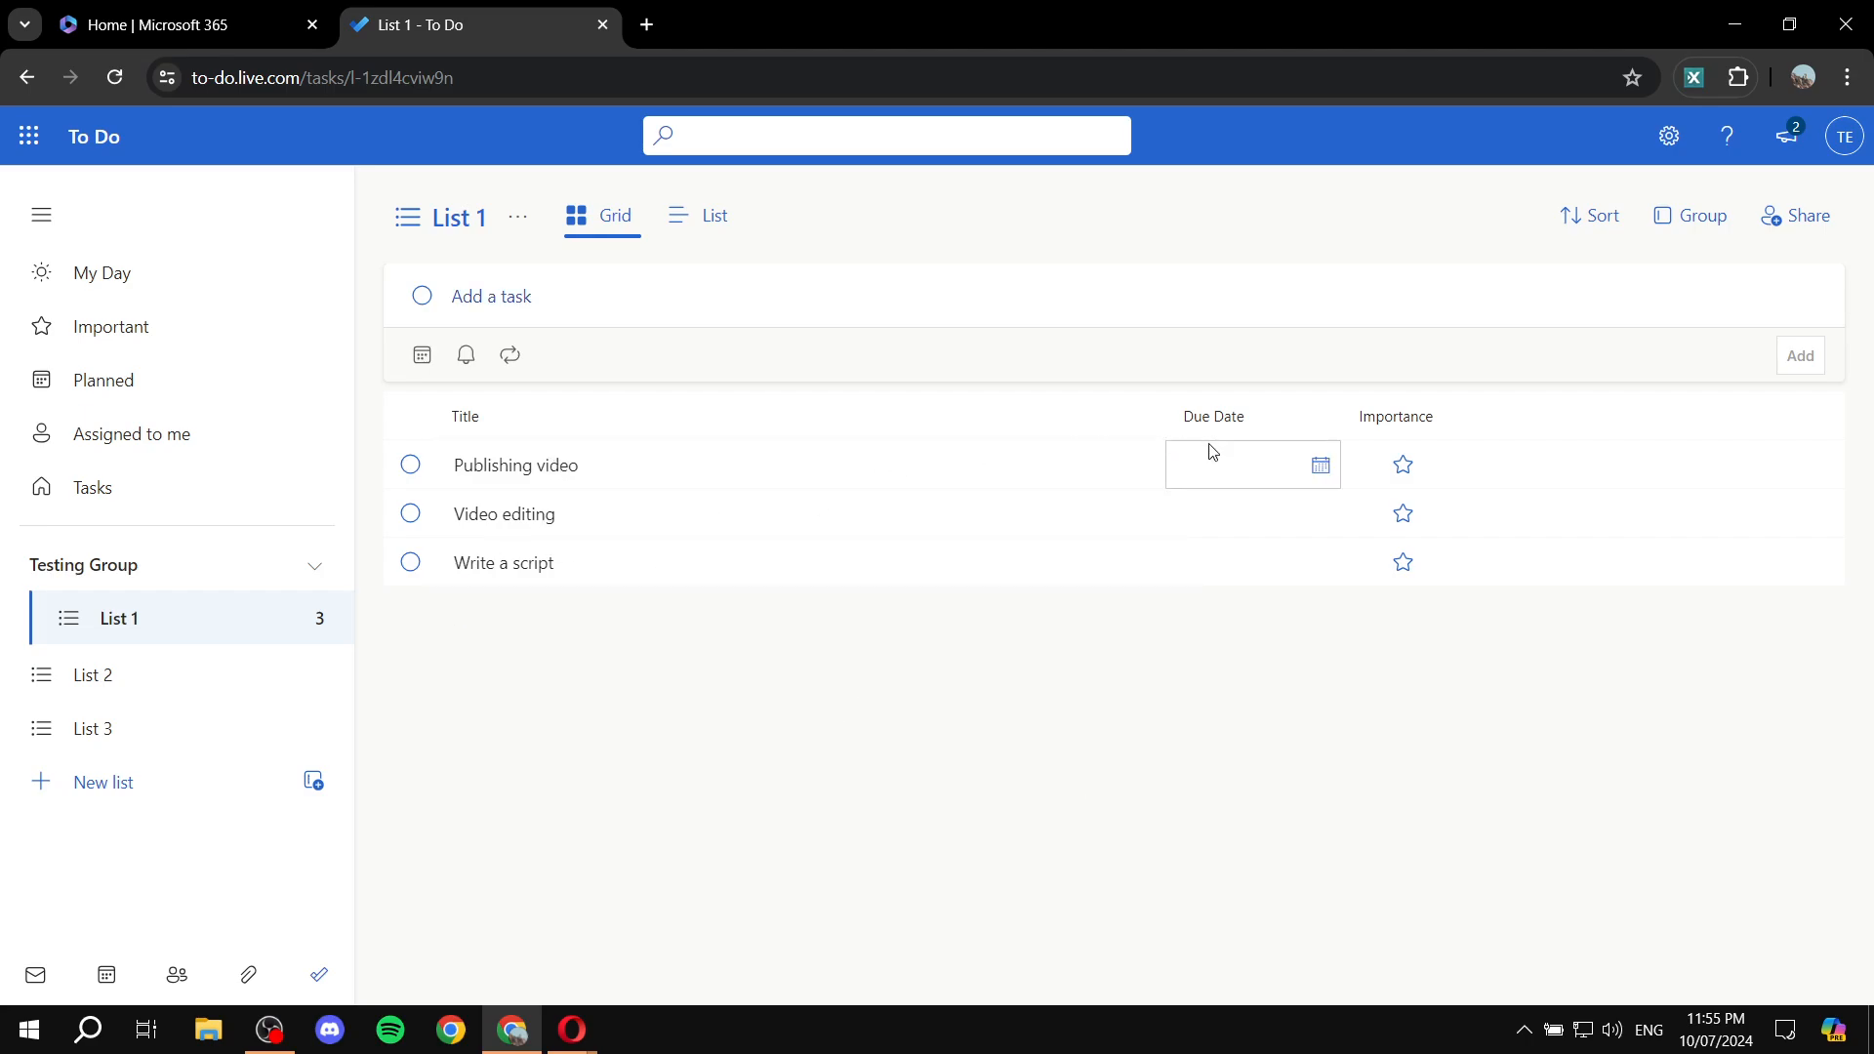
# - View each List 1 task's details in turn, ending on Write a script
pyautogui.click(517, 464)
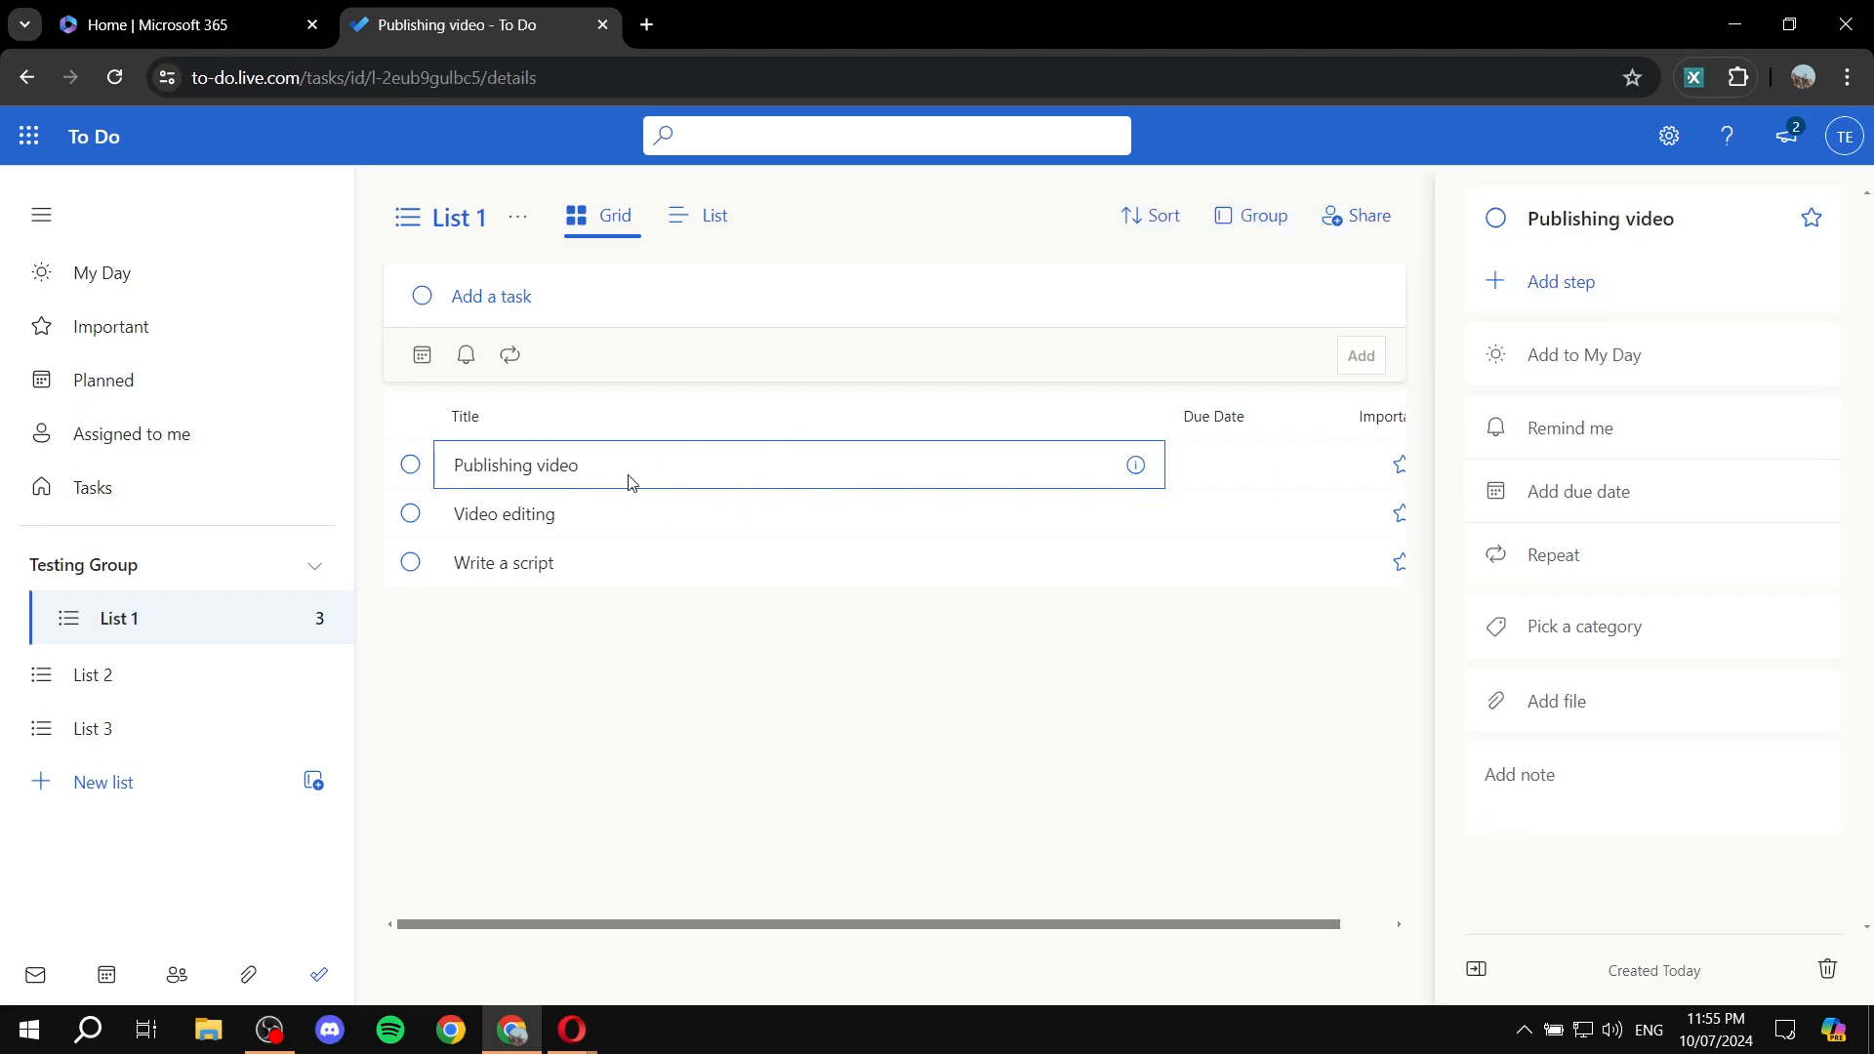
pyautogui.click(502, 515)
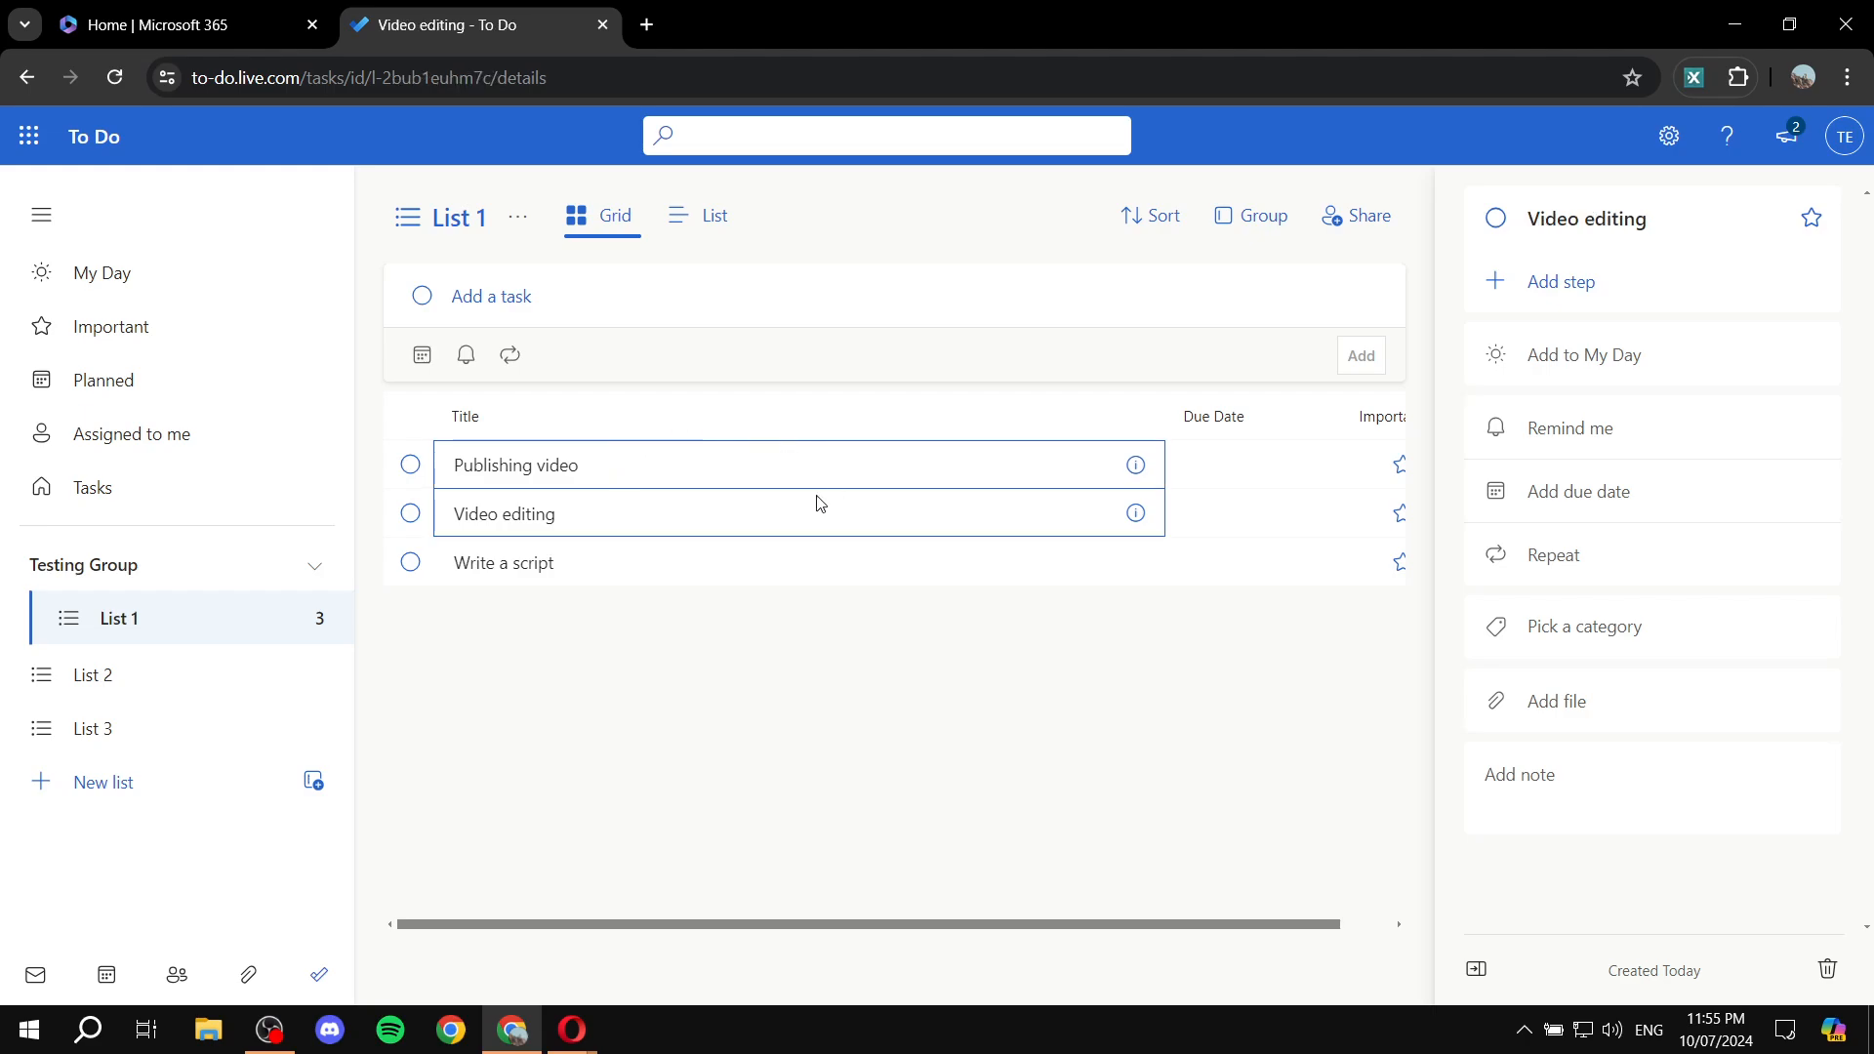
pyautogui.click(501, 563)
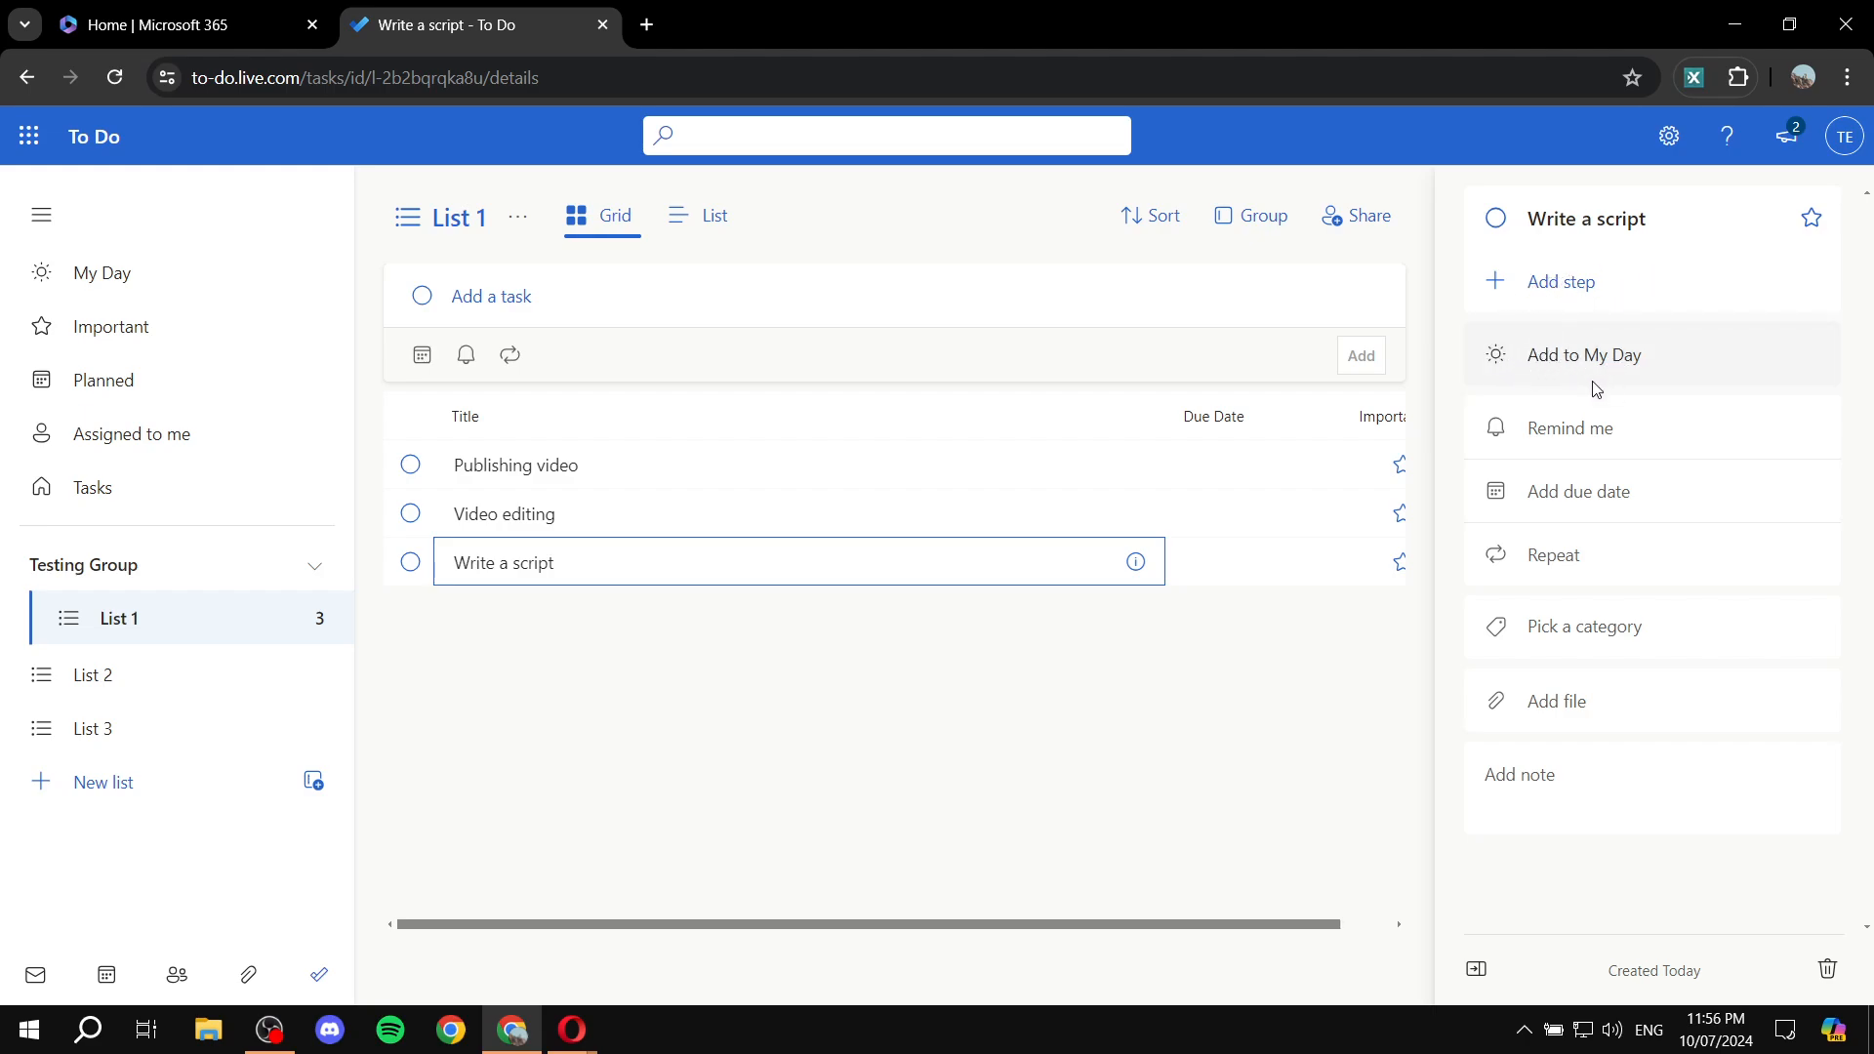
pyautogui.moveTo(1580, 426)
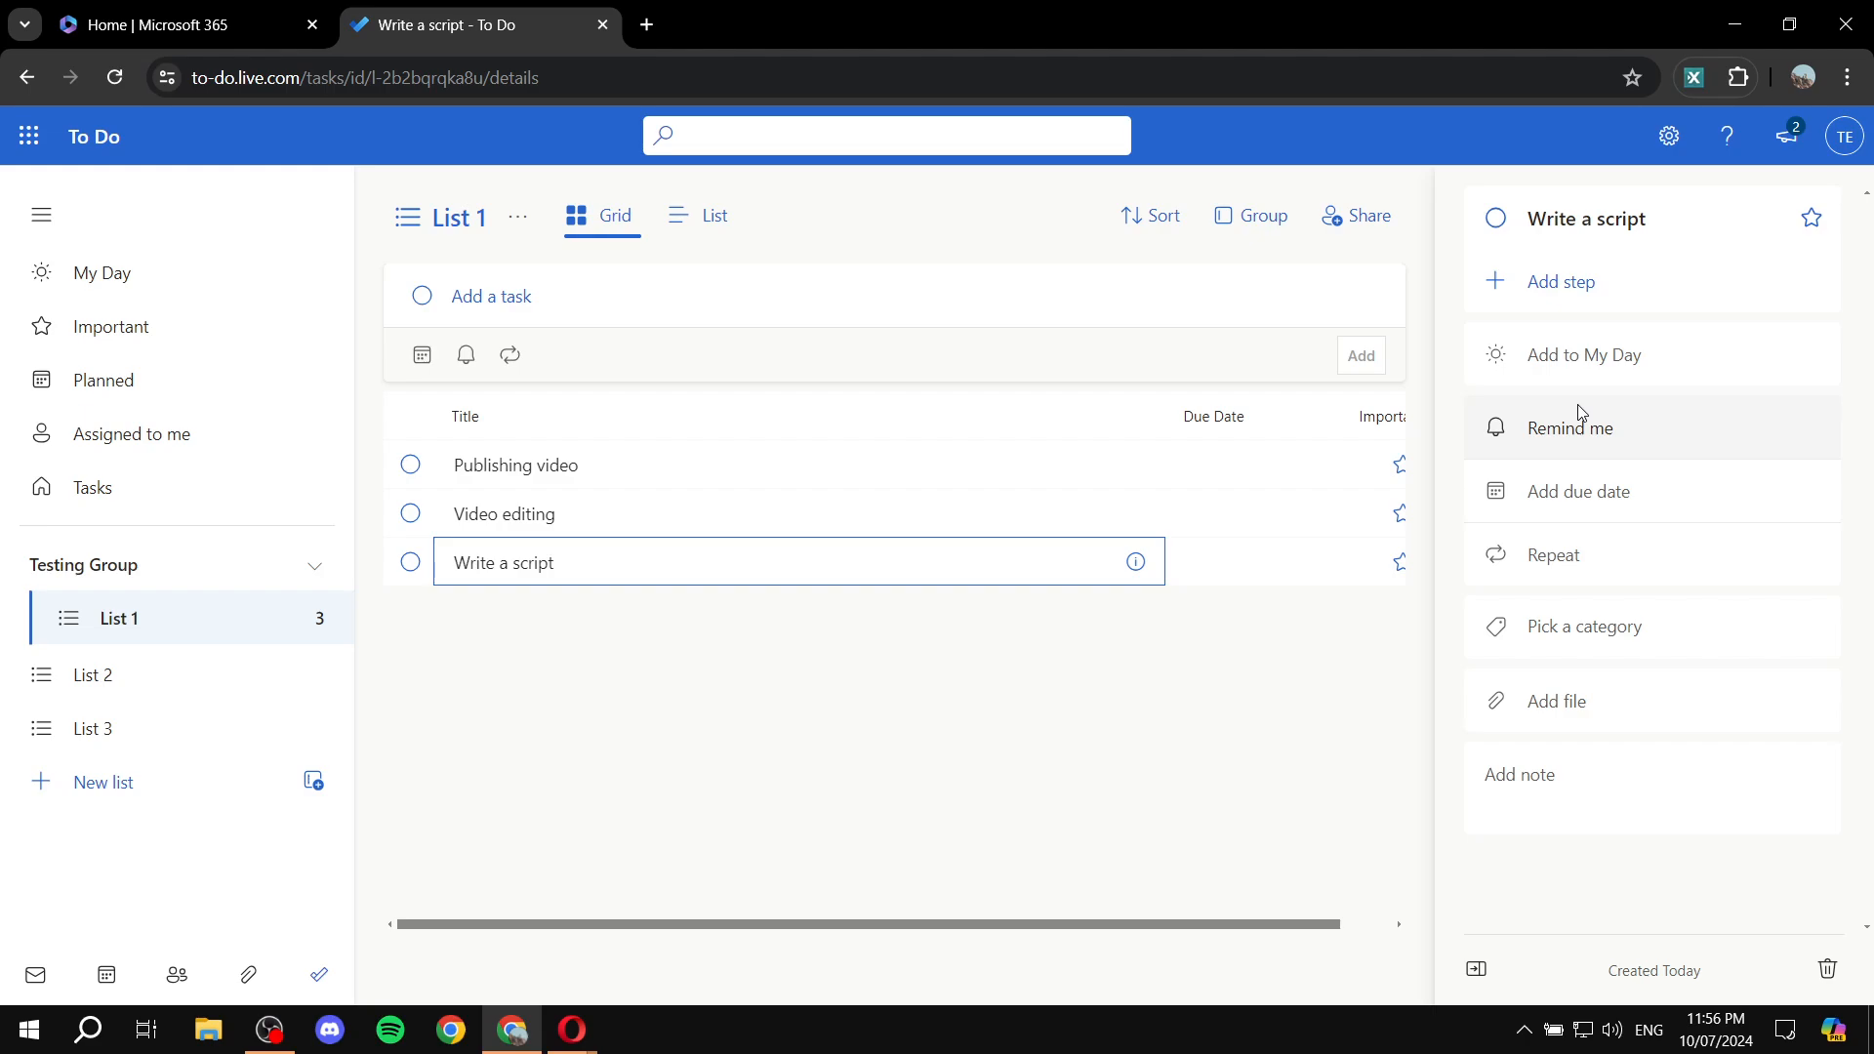
pyautogui.moveTo(1555, 701)
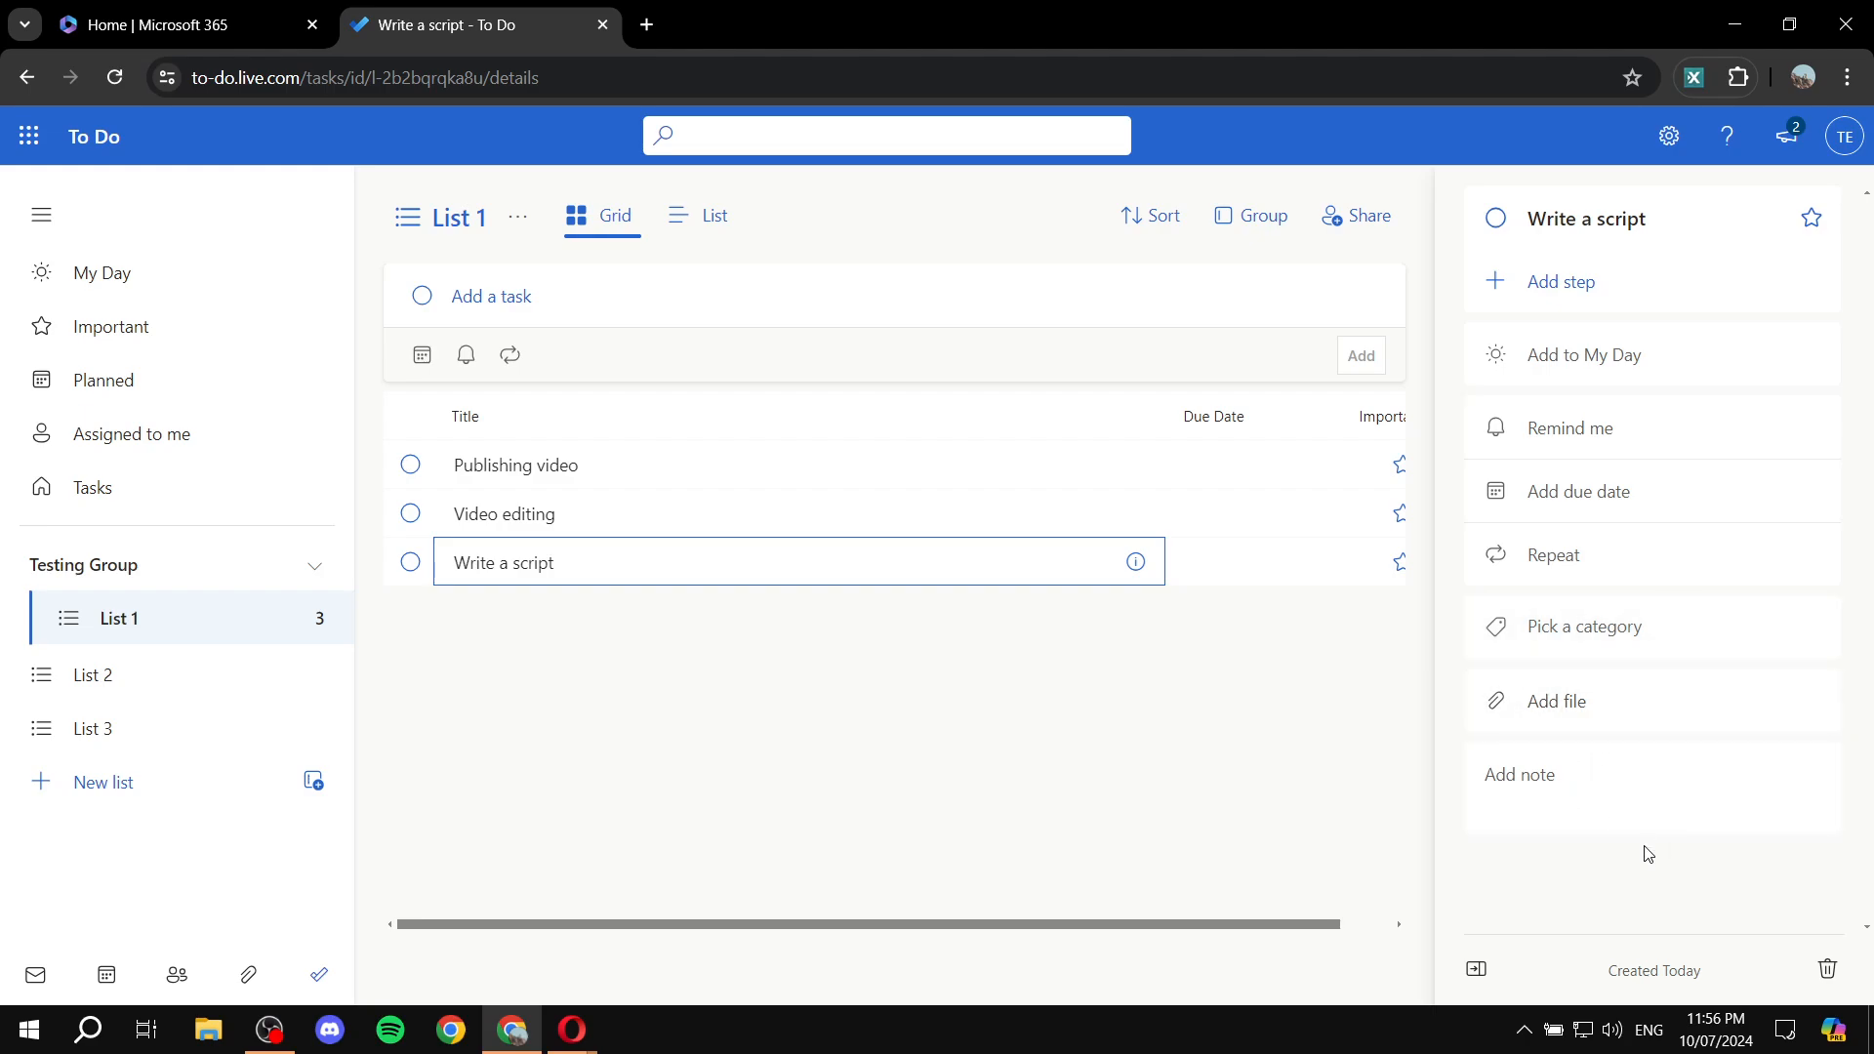
pyautogui.moveTo(1660, 399)
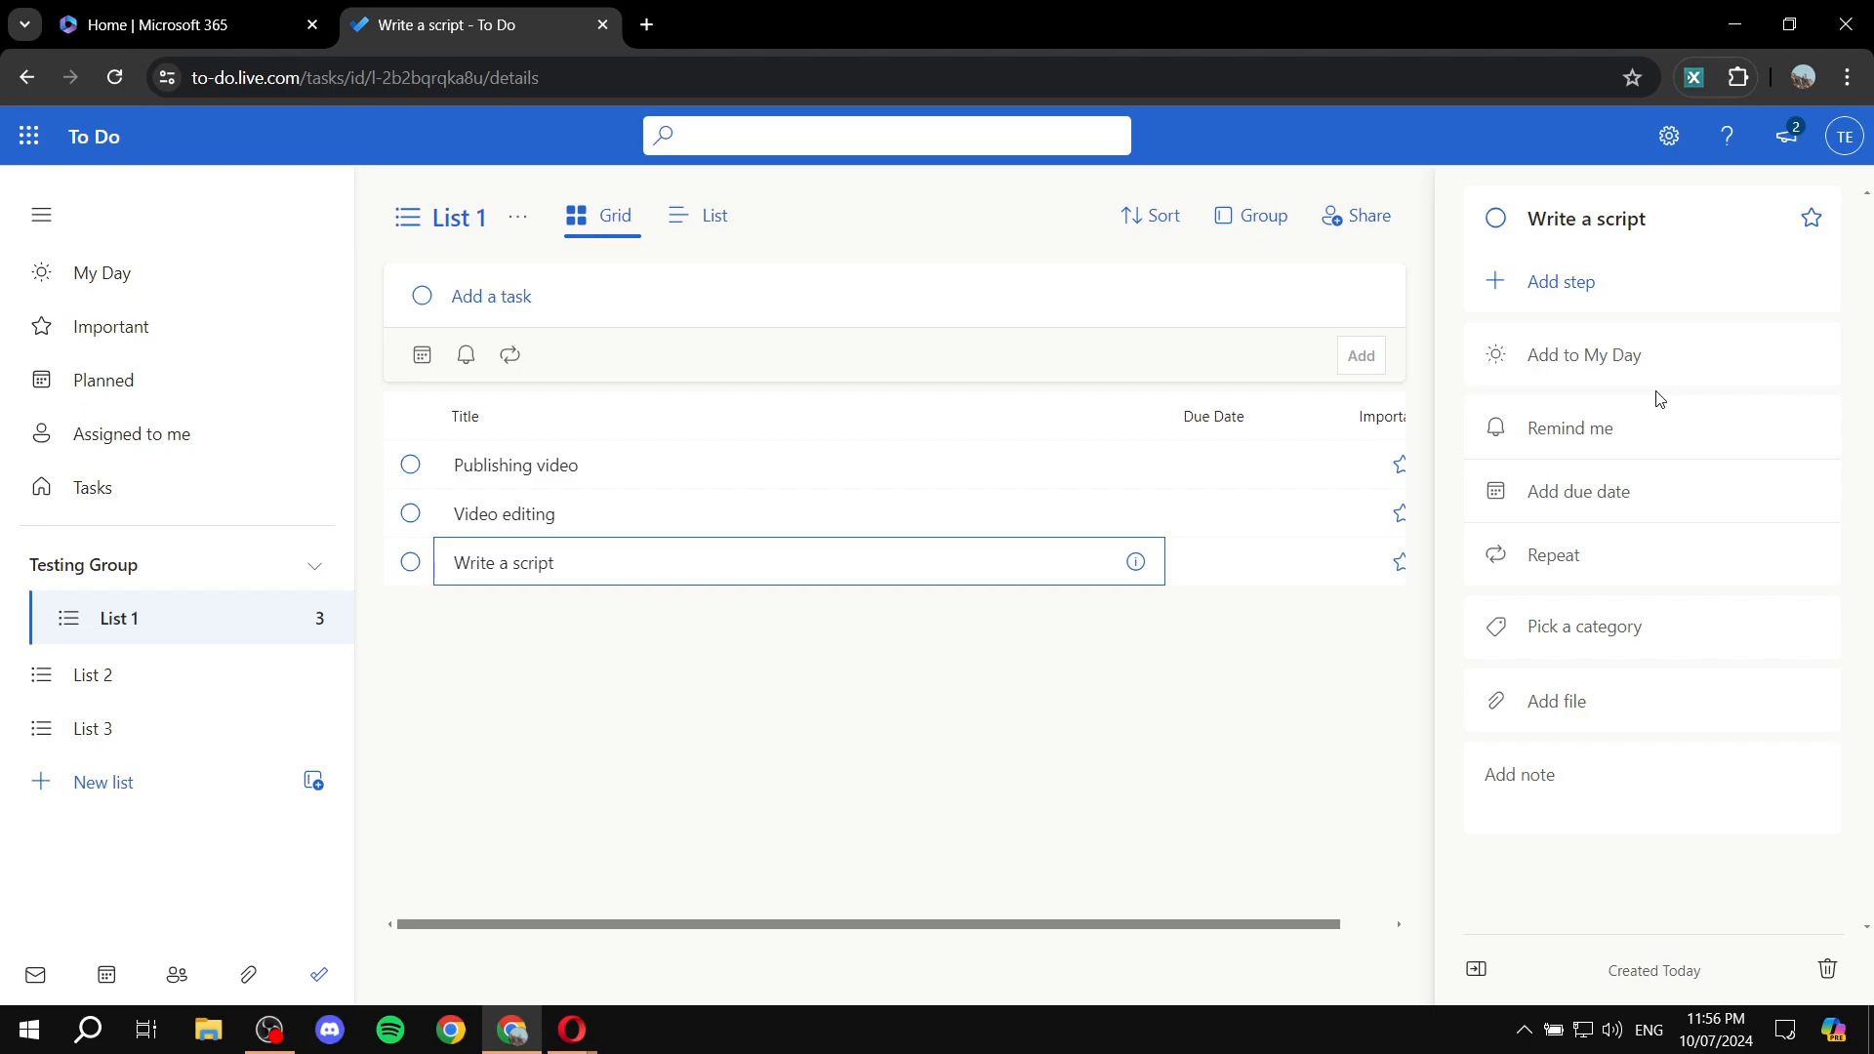
pyautogui.moveTo(449, 246)
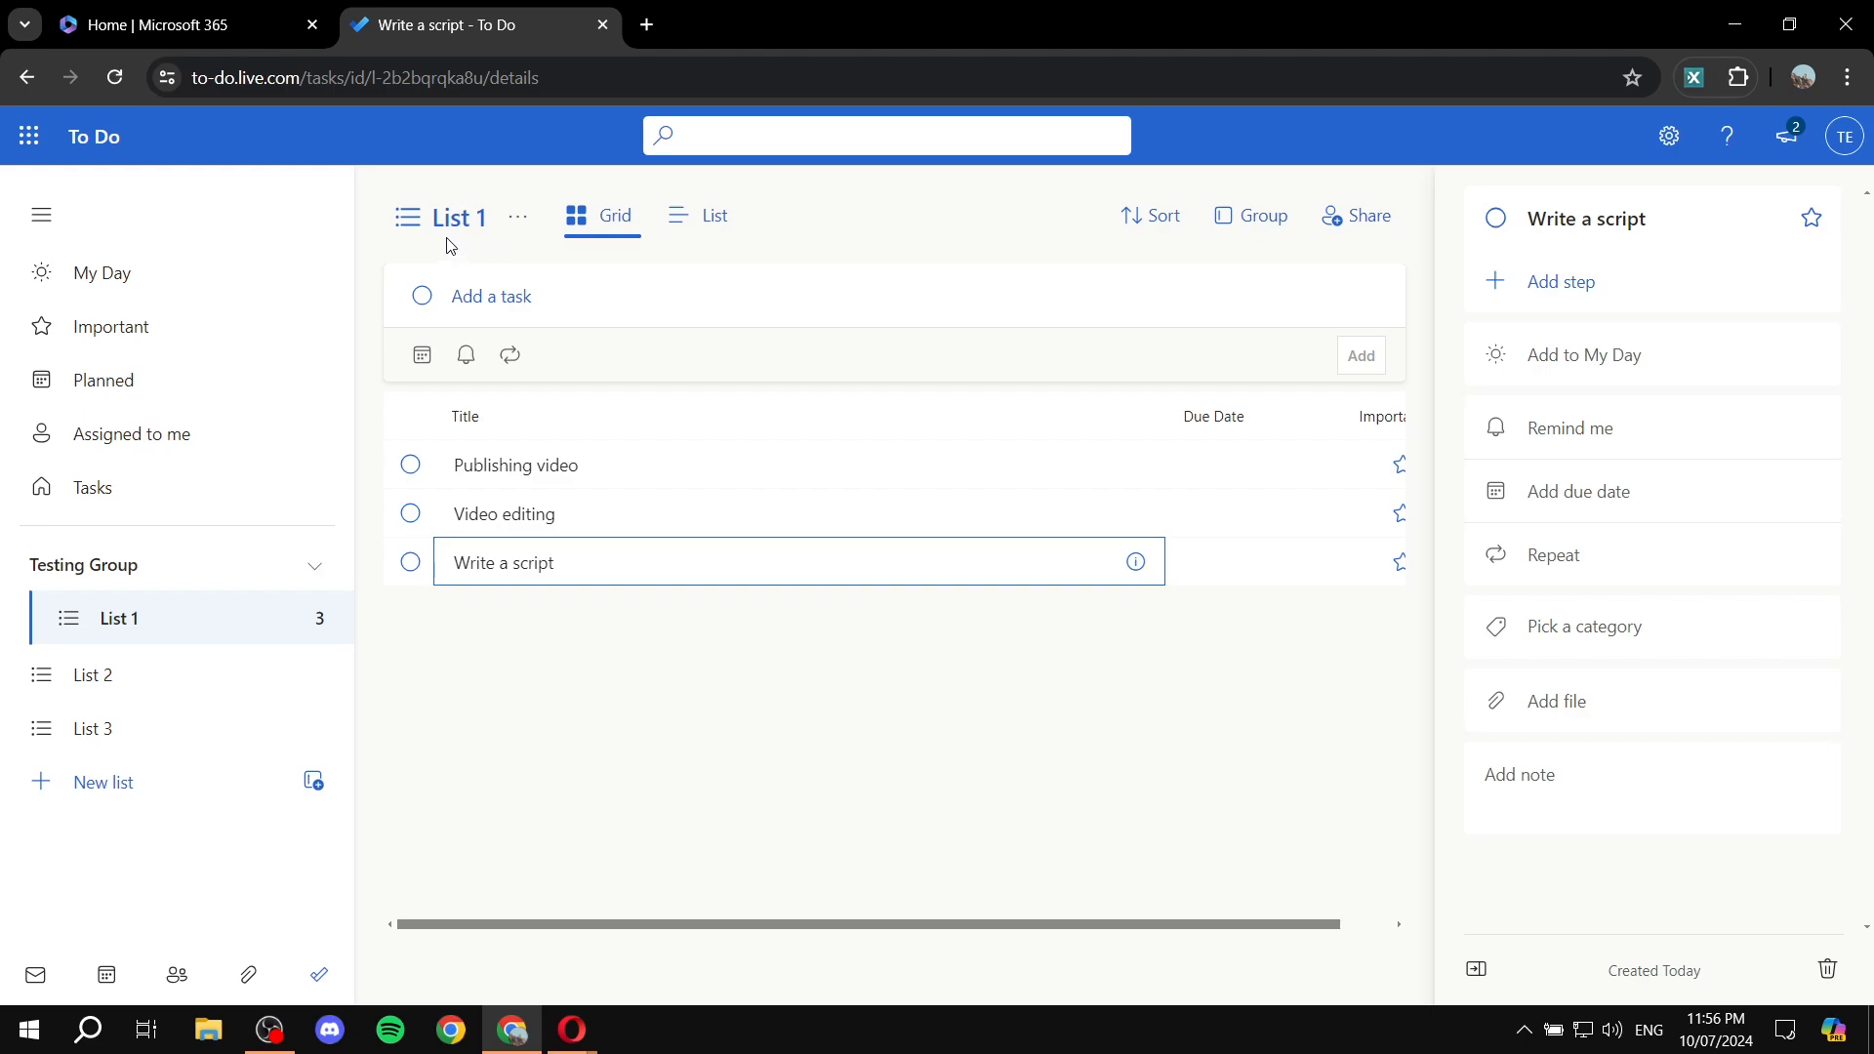
pyautogui.moveTo(1248, 847)
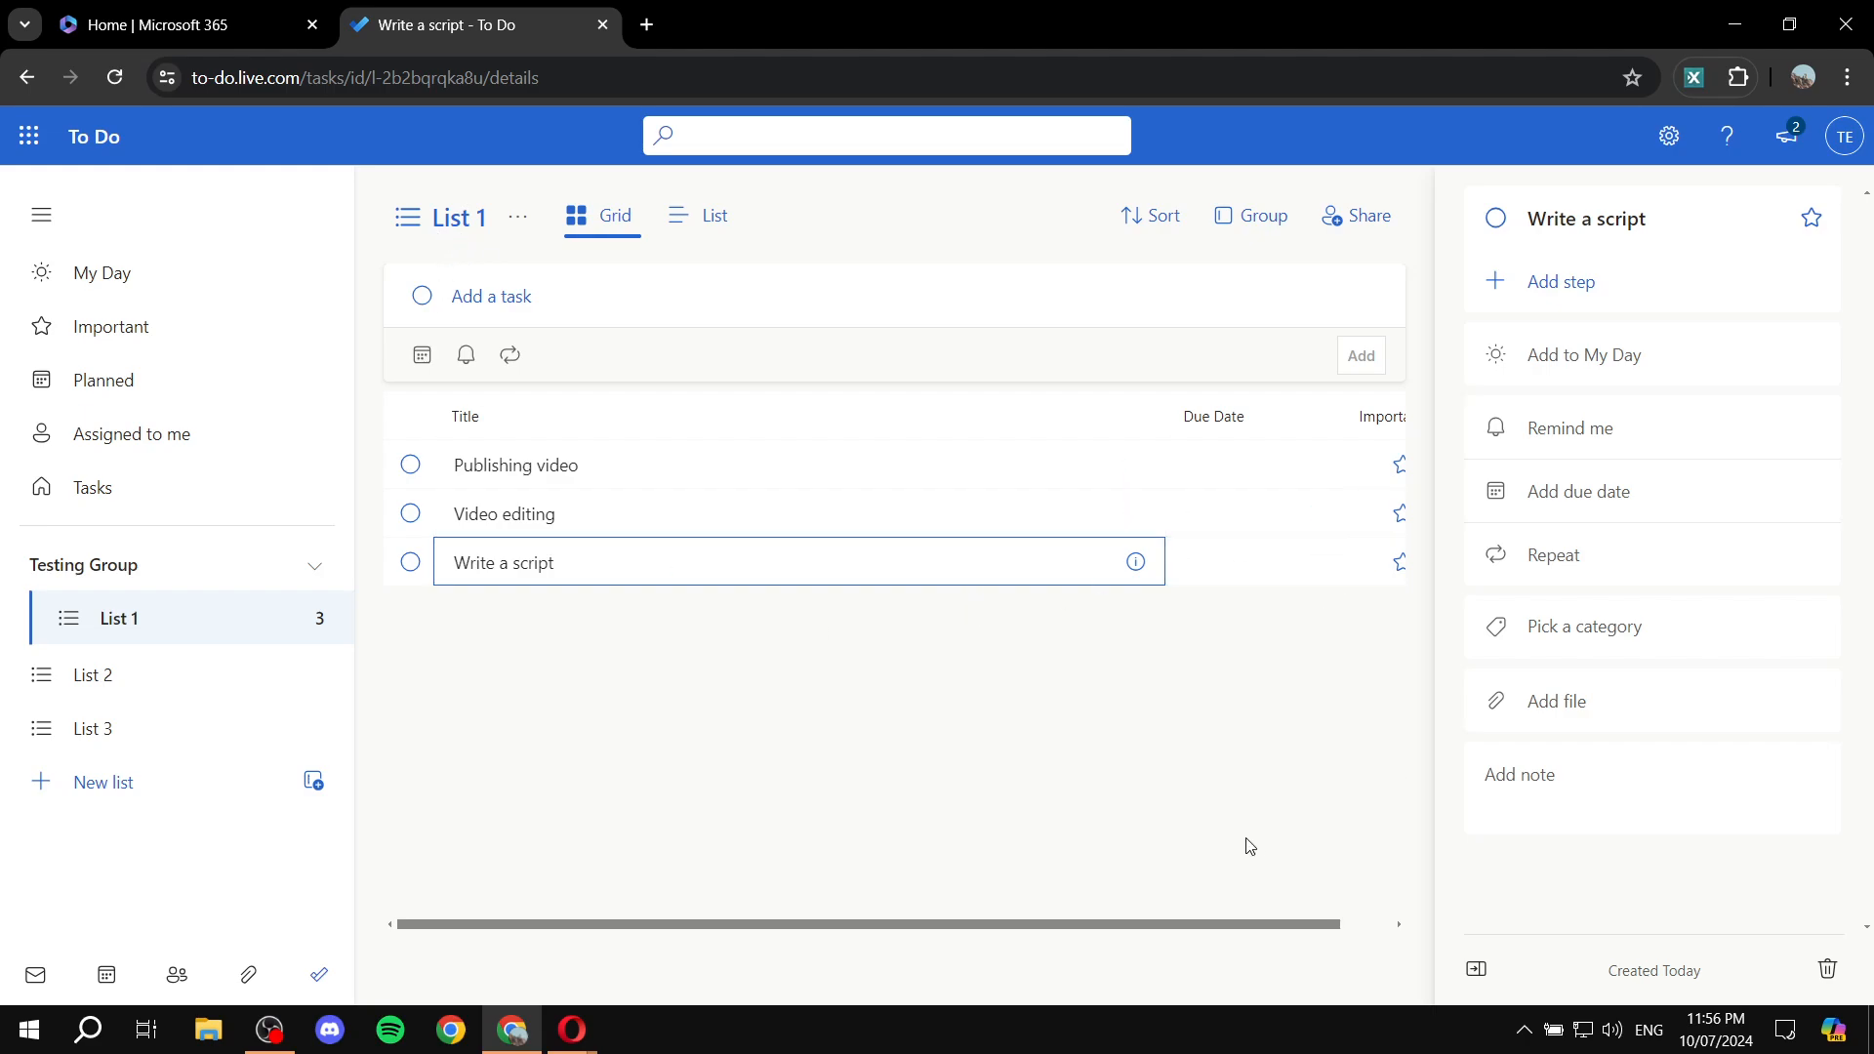
pyautogui.moveTo(1217, 839)
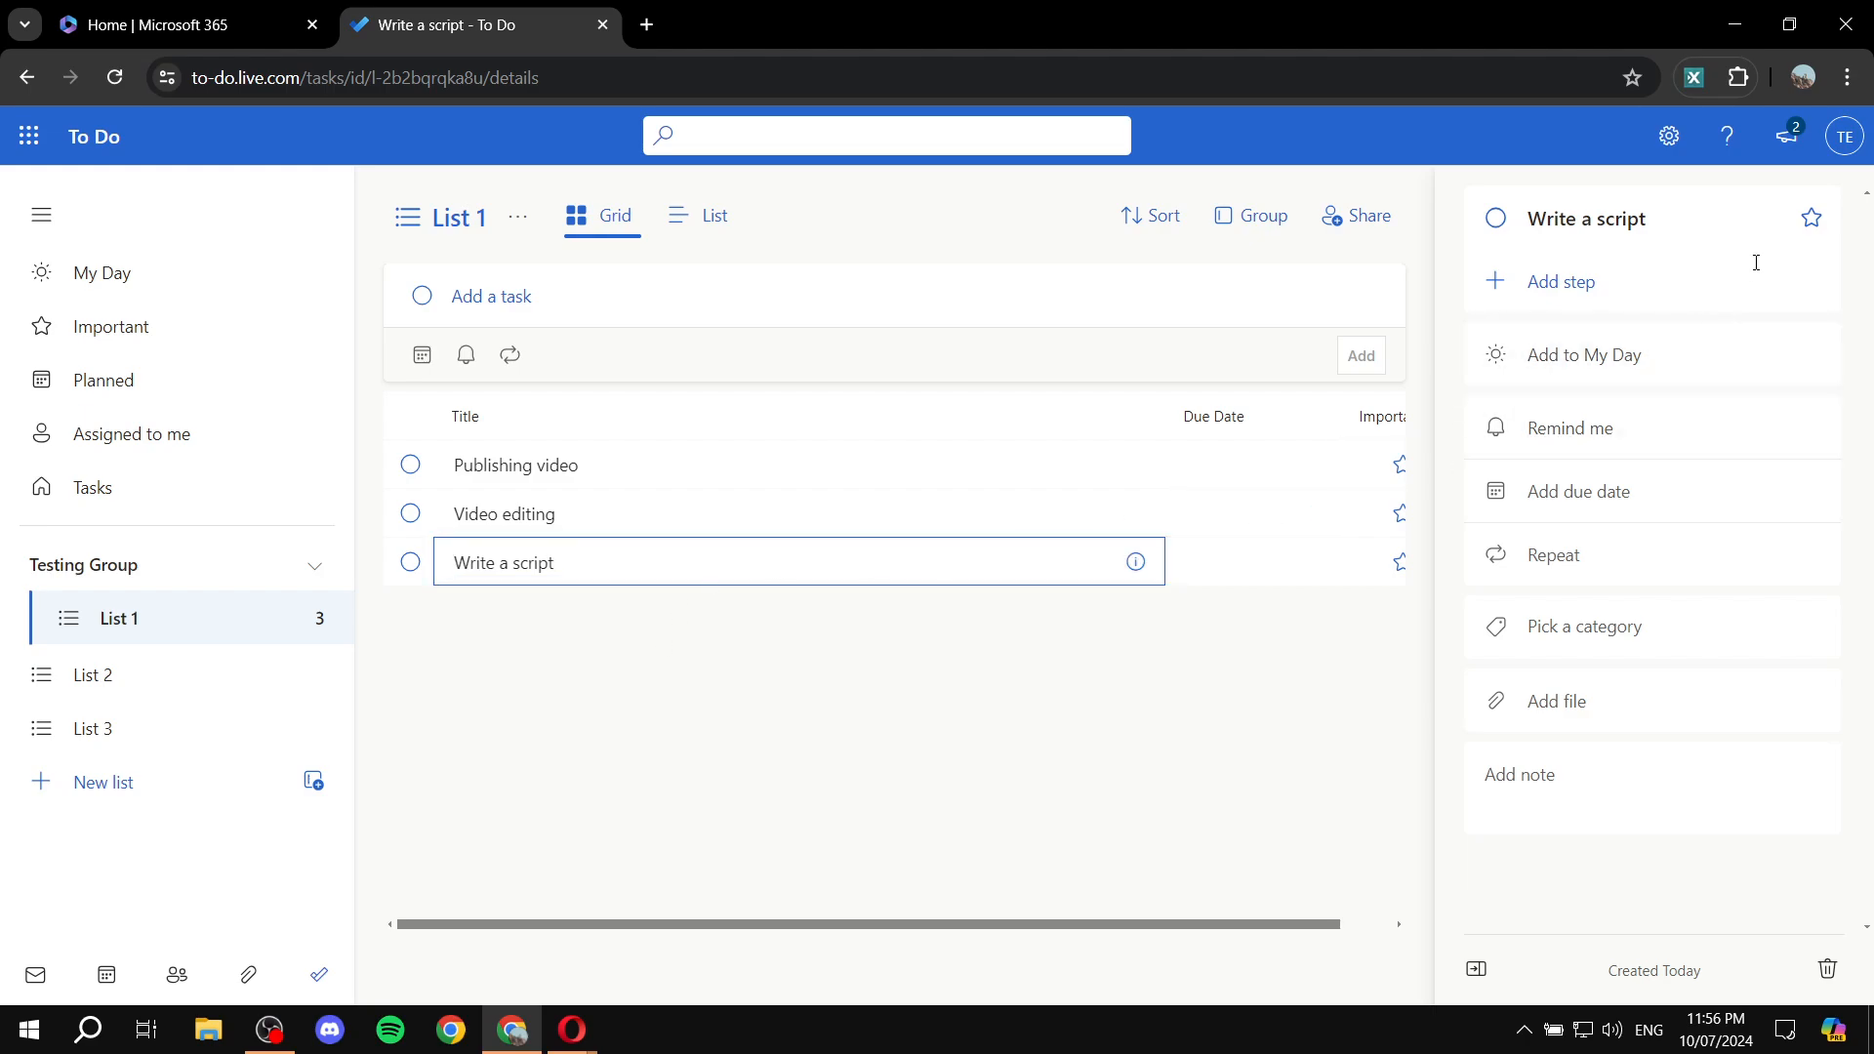
pyautogui.moveTo(1370, 217)
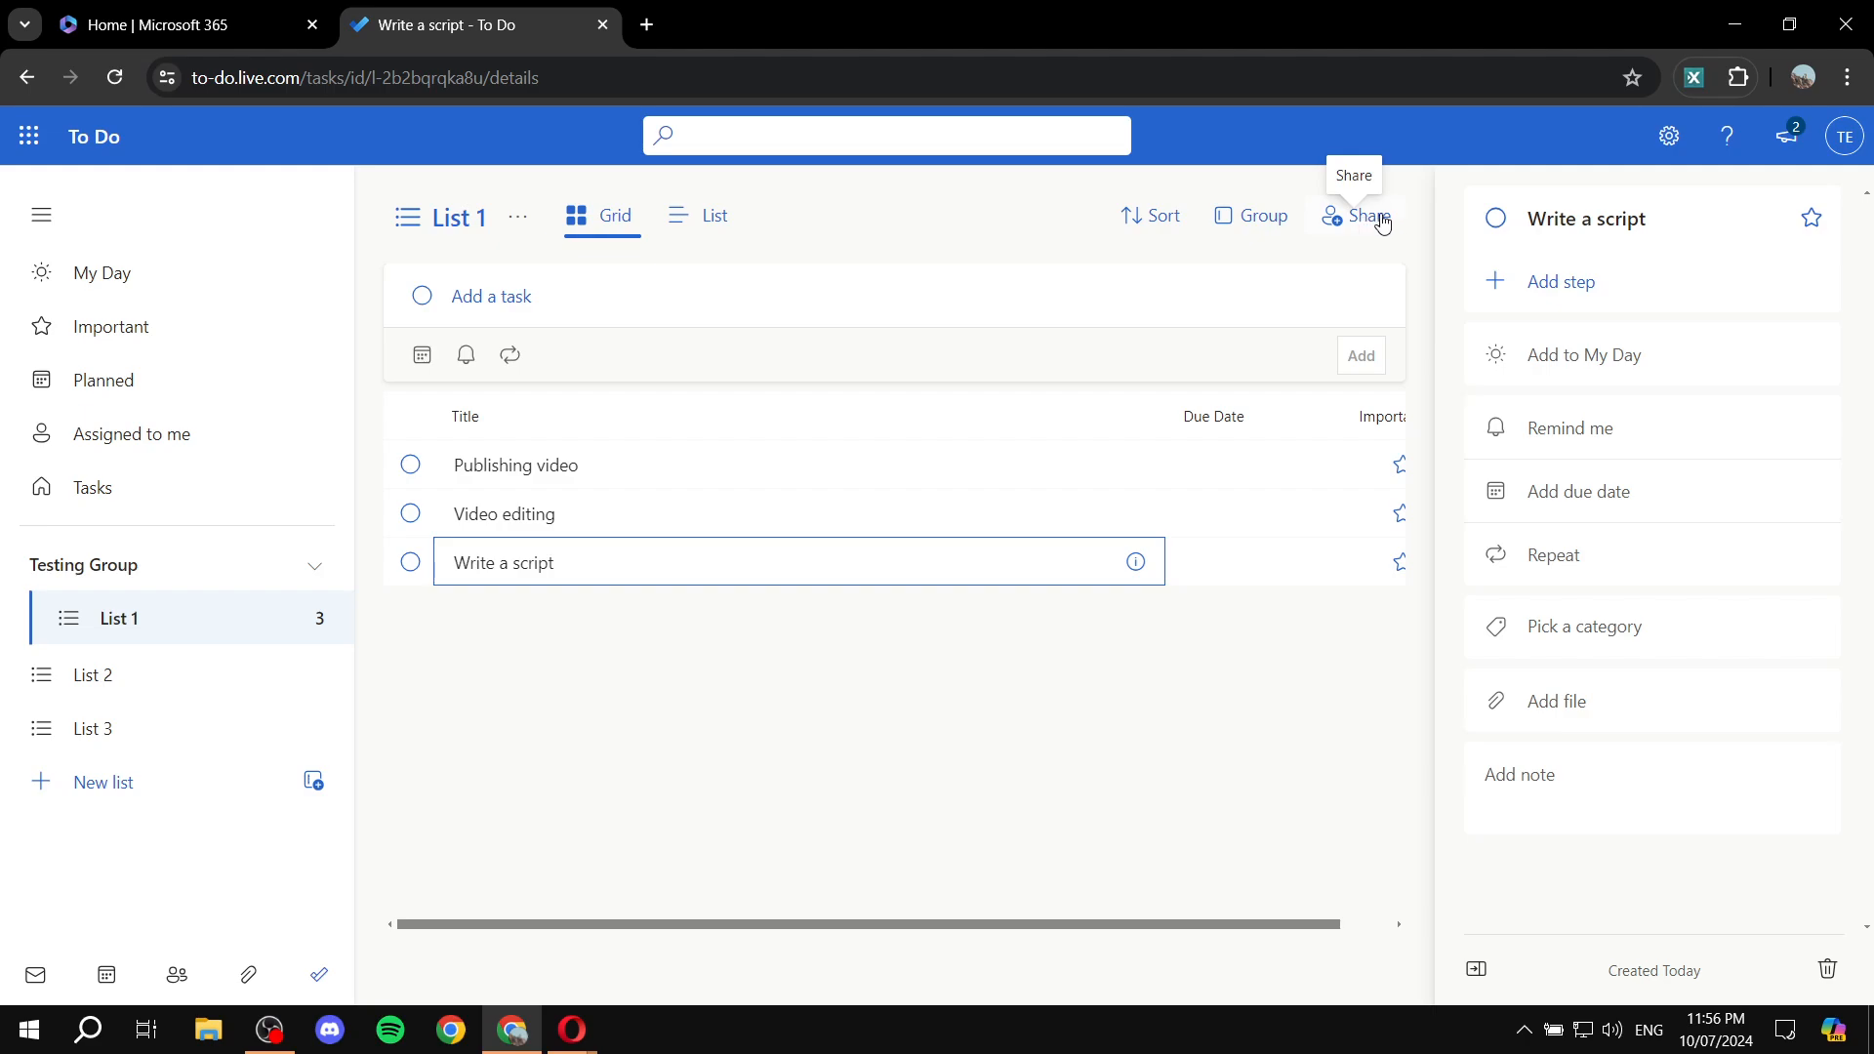
pyautogui.moveTo(939, 243)
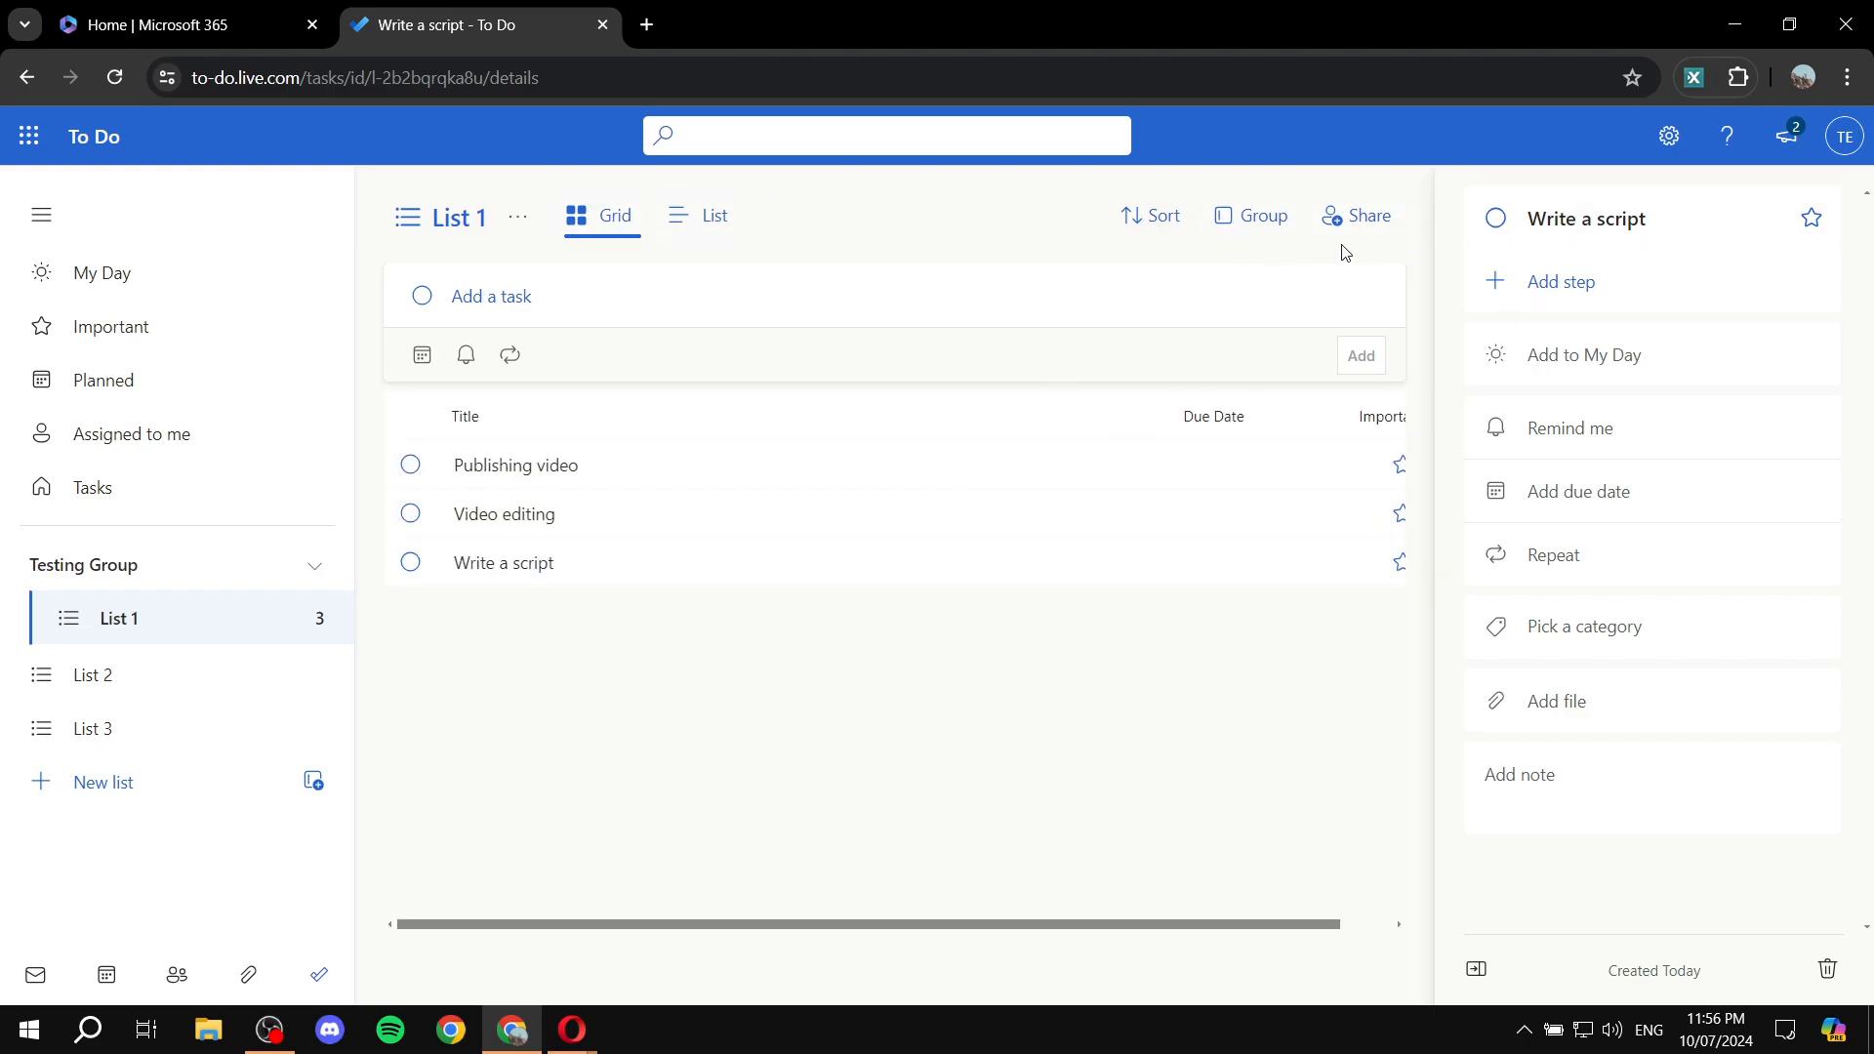
pyautogui.moveTo(476, 233)
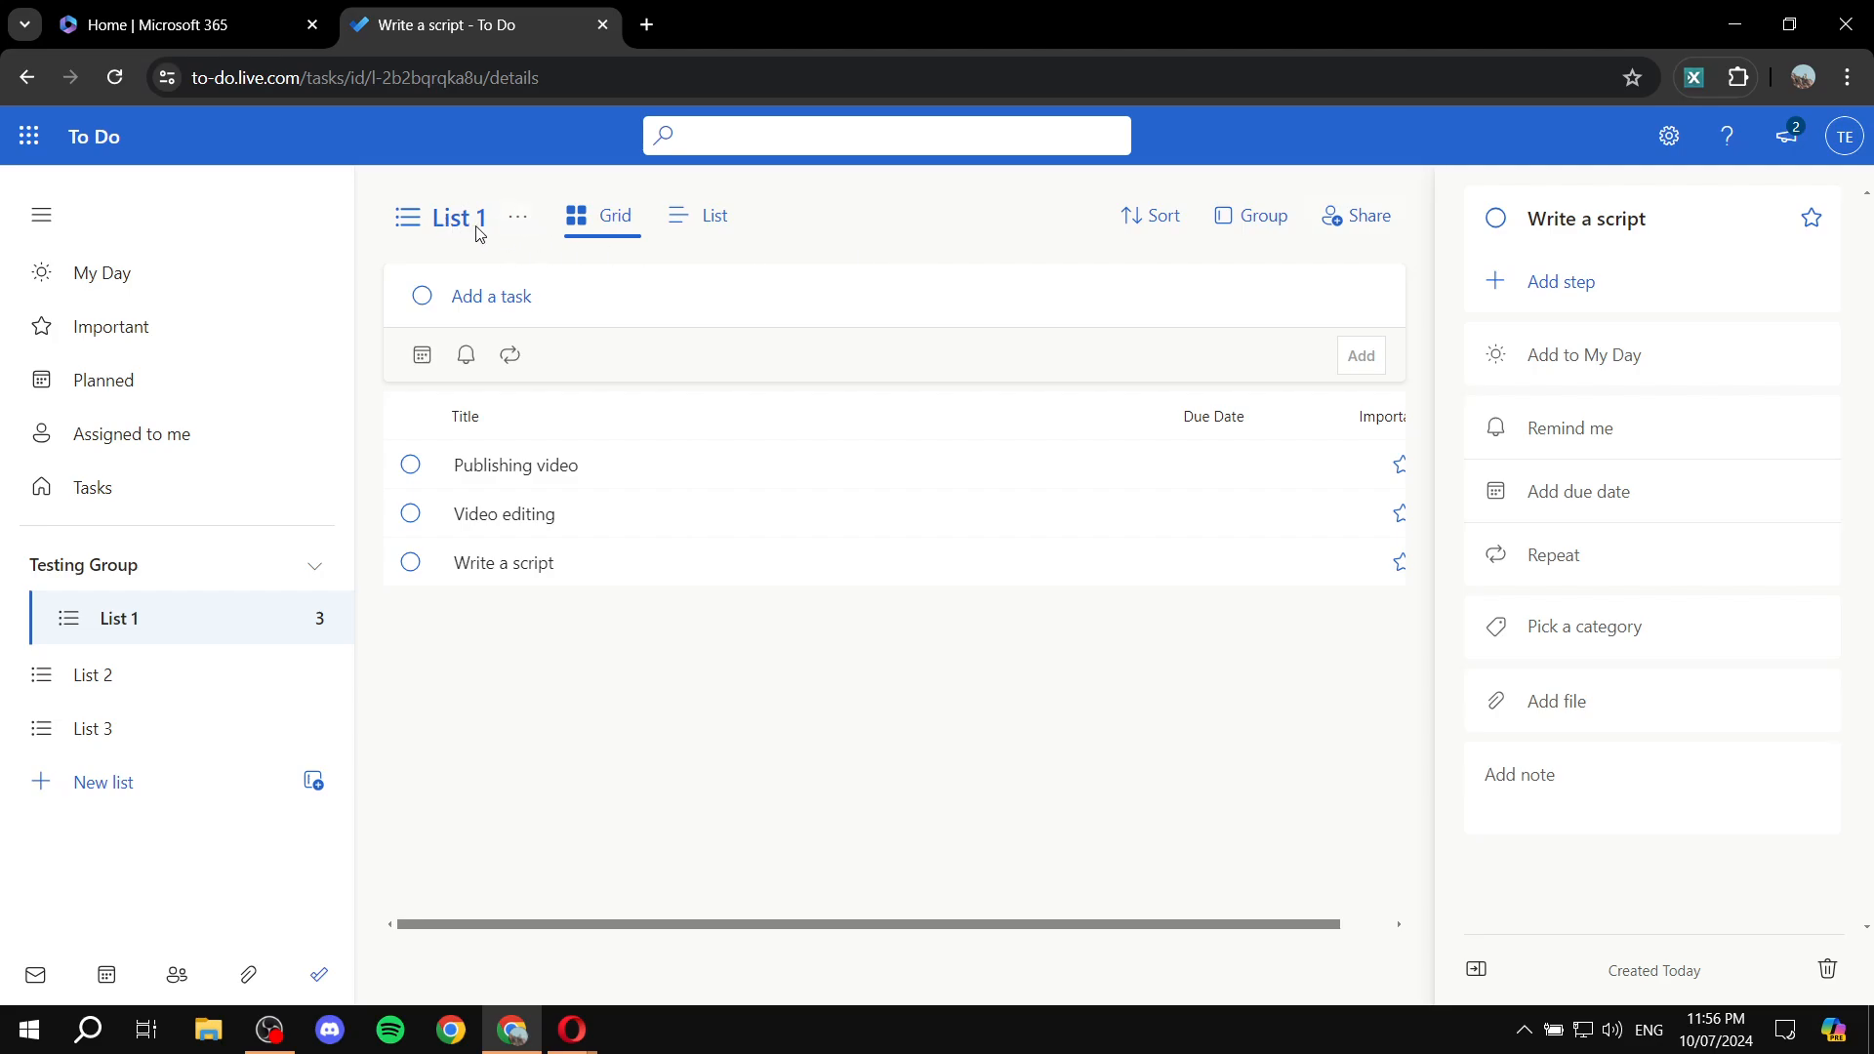
# - Generate and copy an invitation link for List 1, then switch to the Opera browser
pyautogui.click(1357, 215)
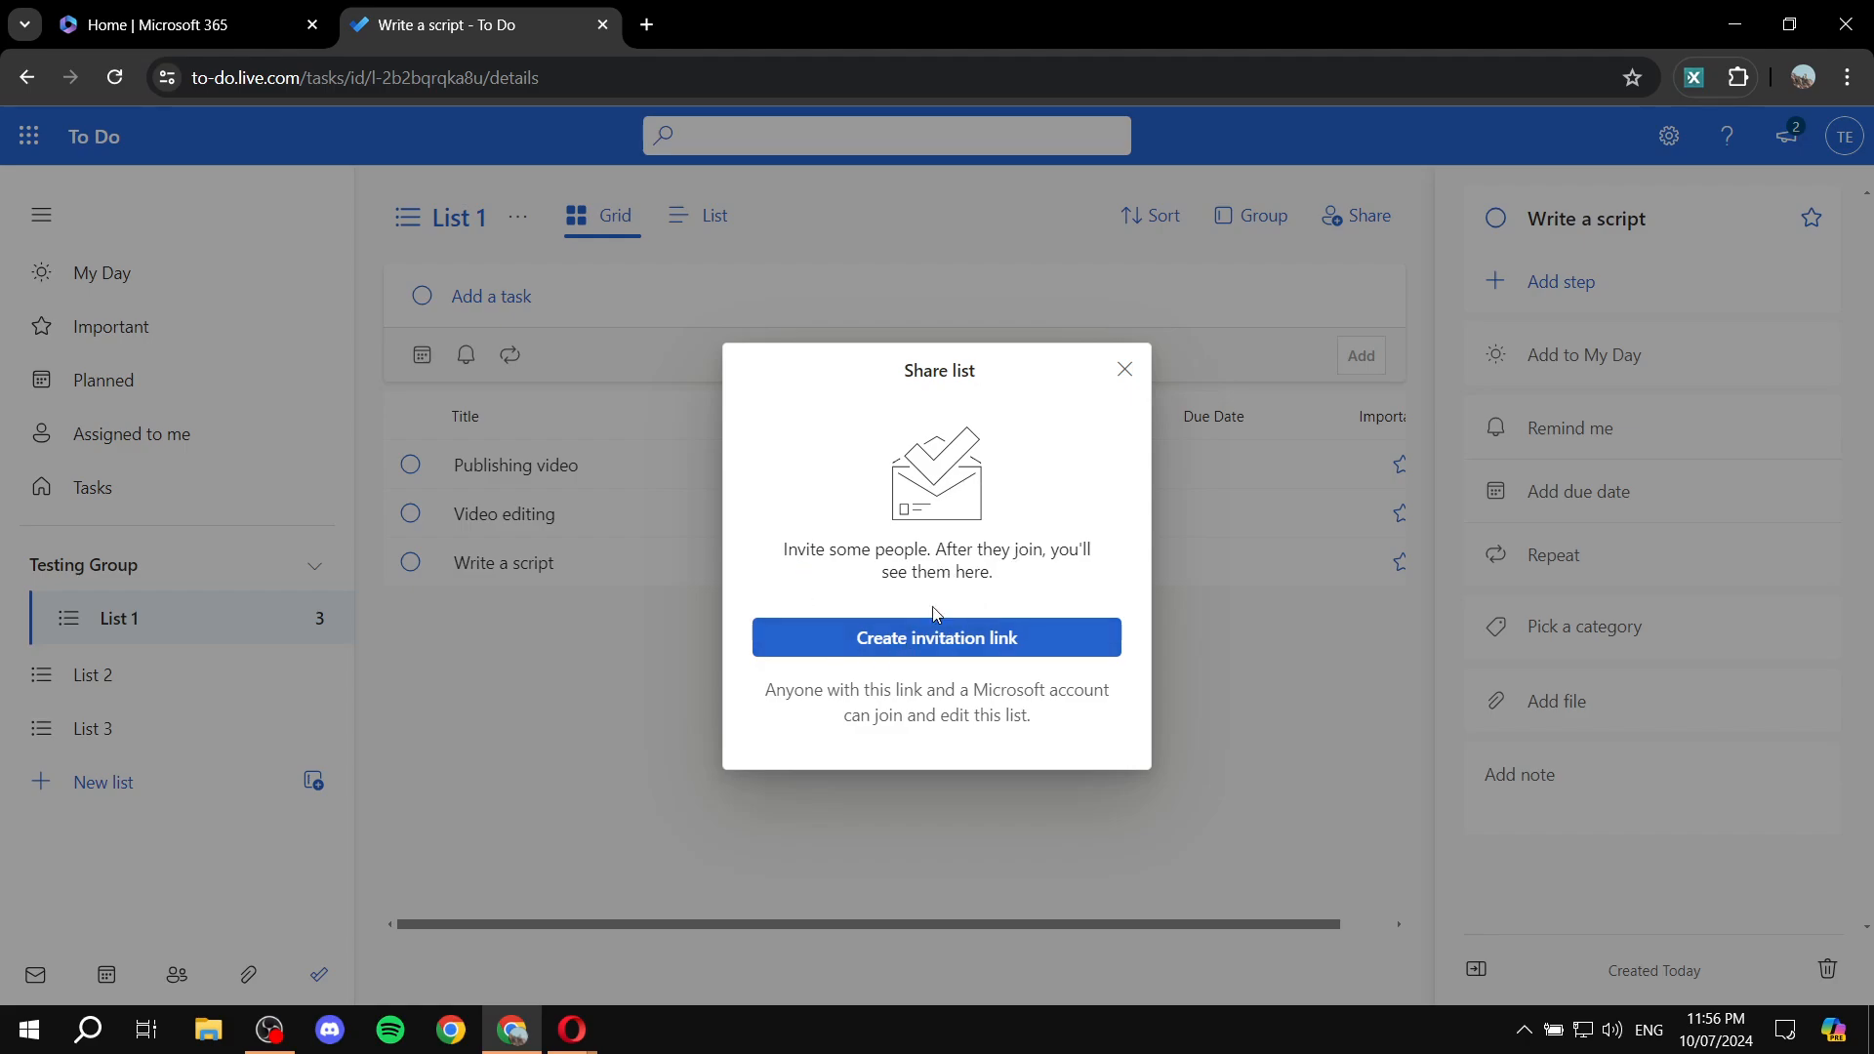
pyautogui.click(936, 637)
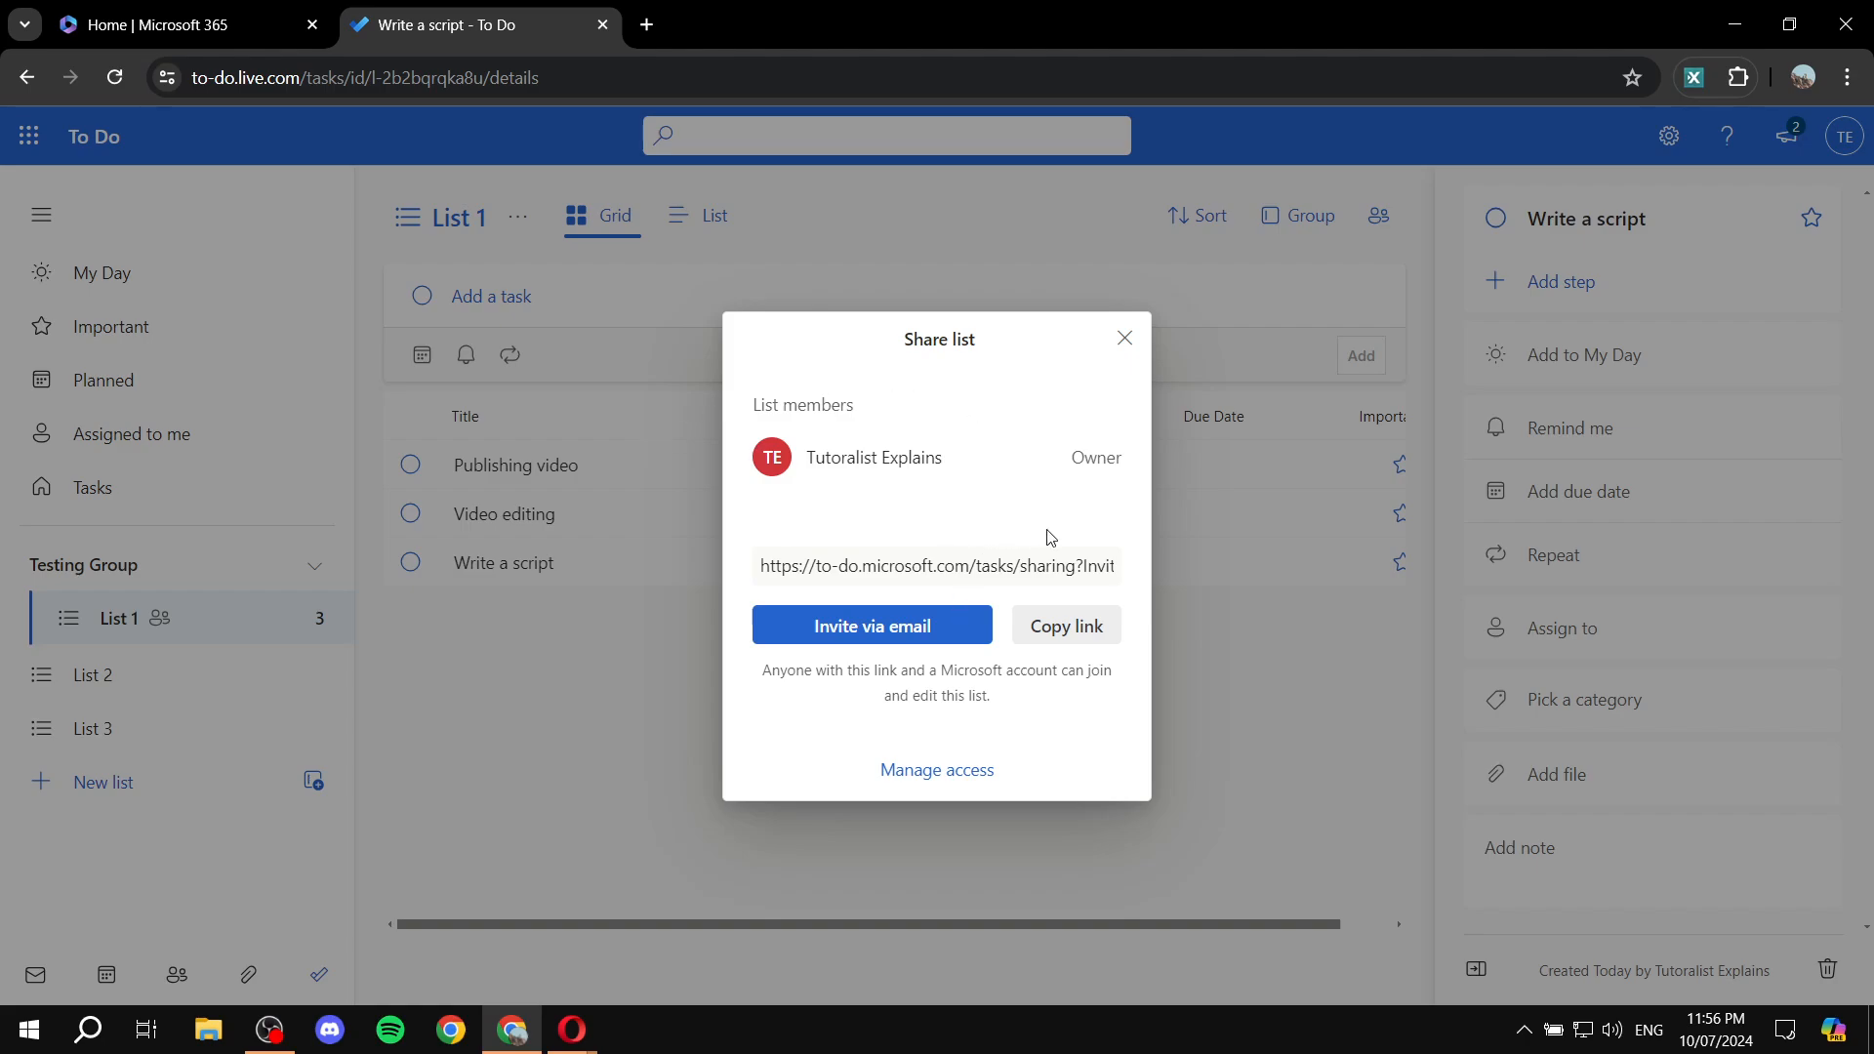
pyautogui.click(1064, 624)
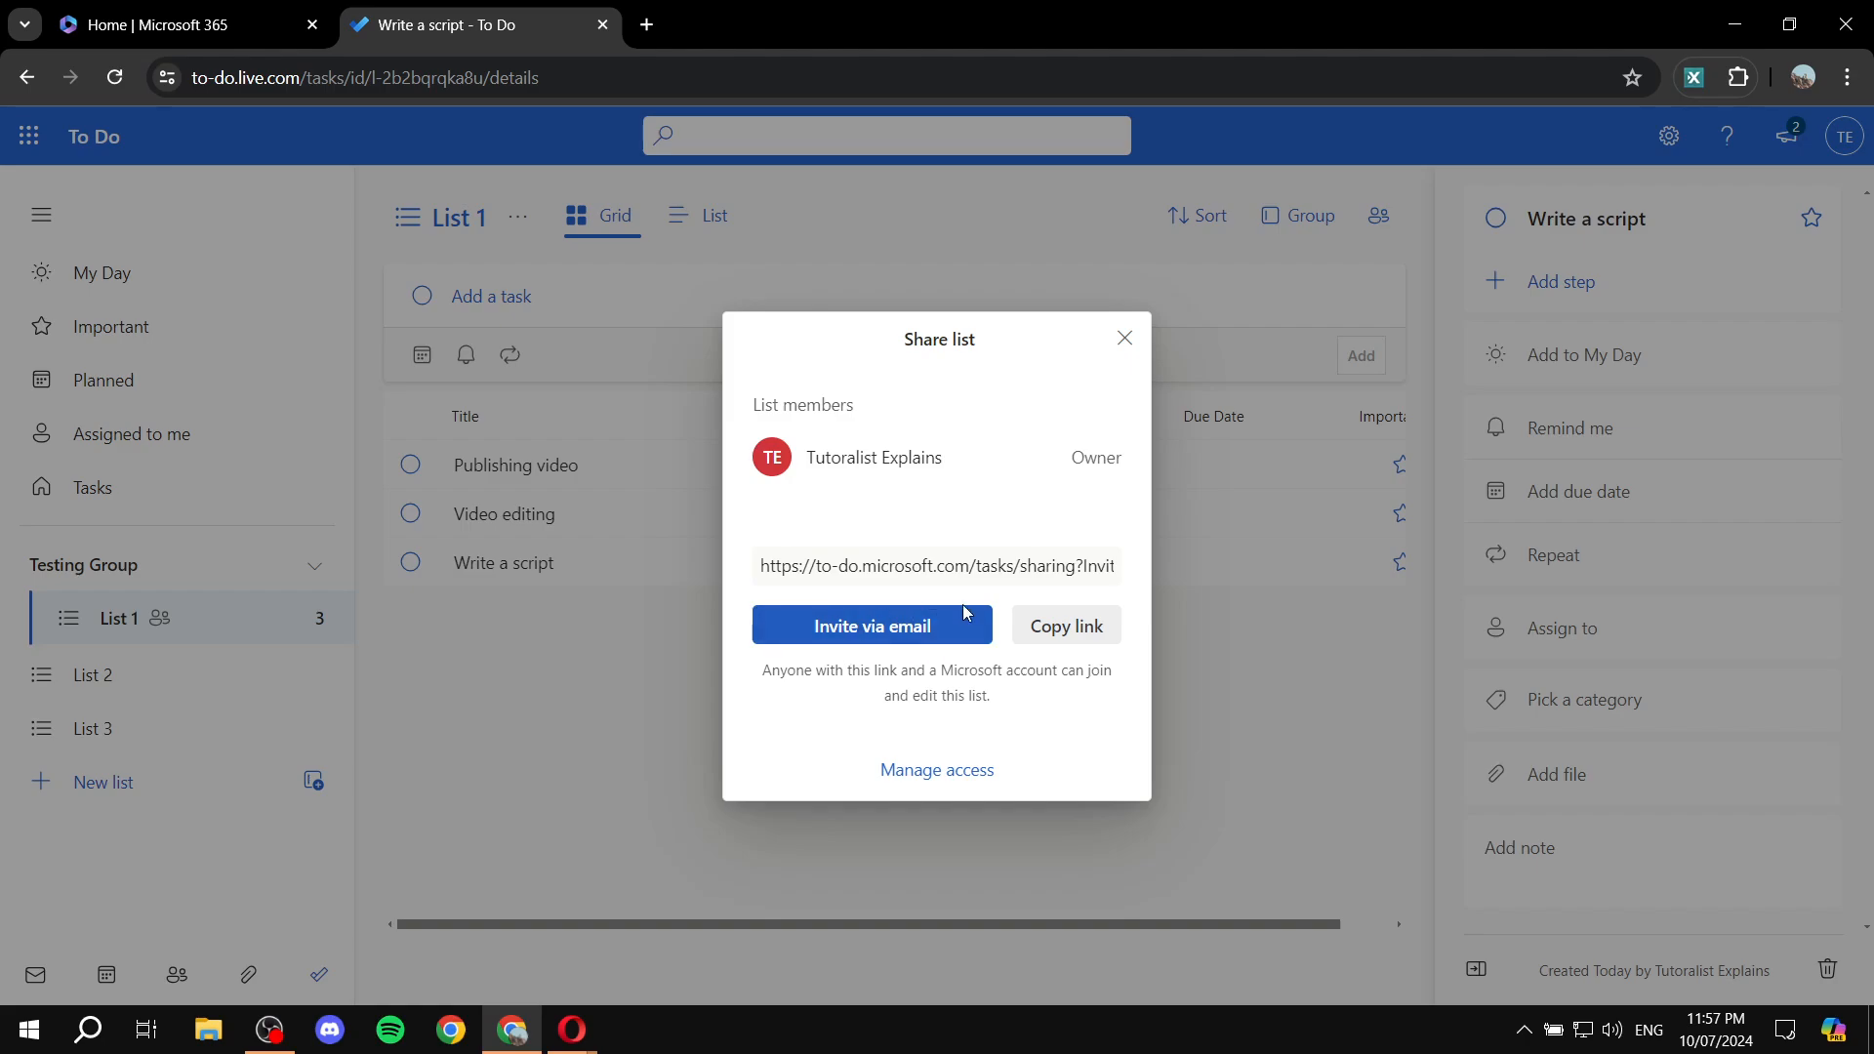
pyautogui.moveTo(952, 661)
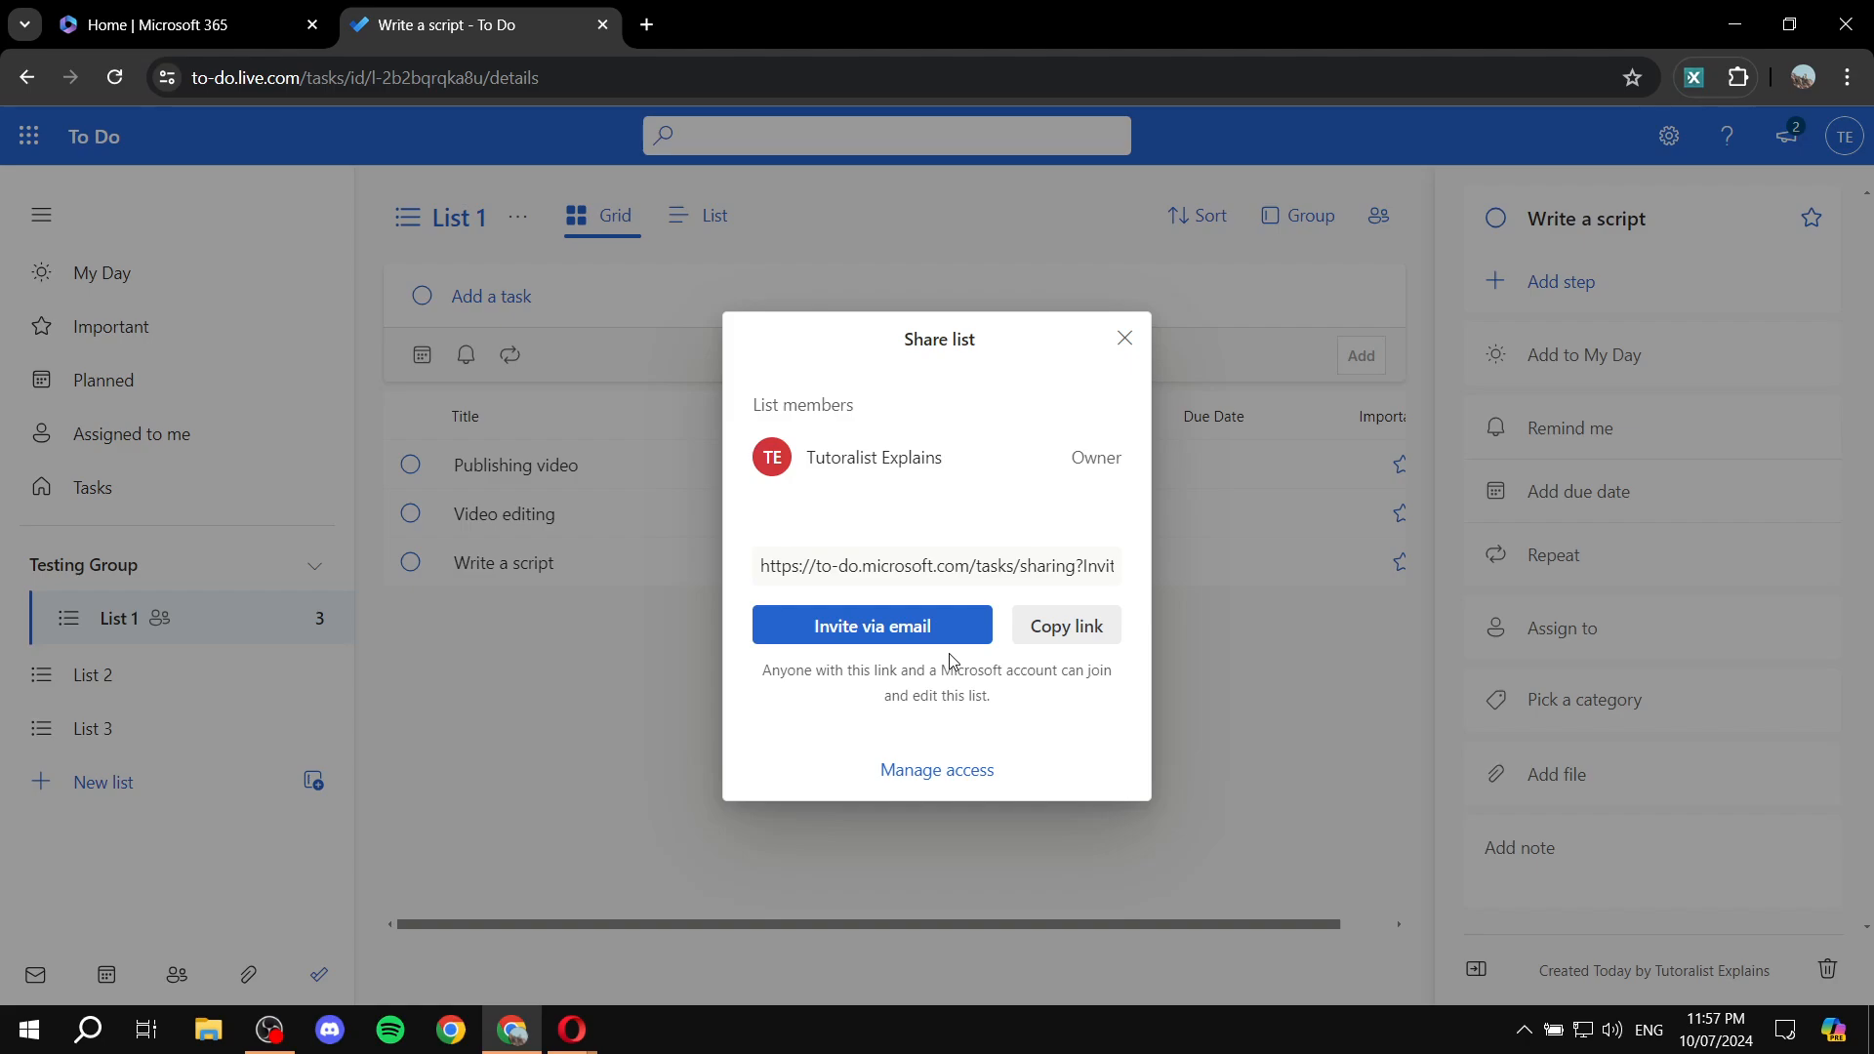
pyautogui.click(1064, 625)
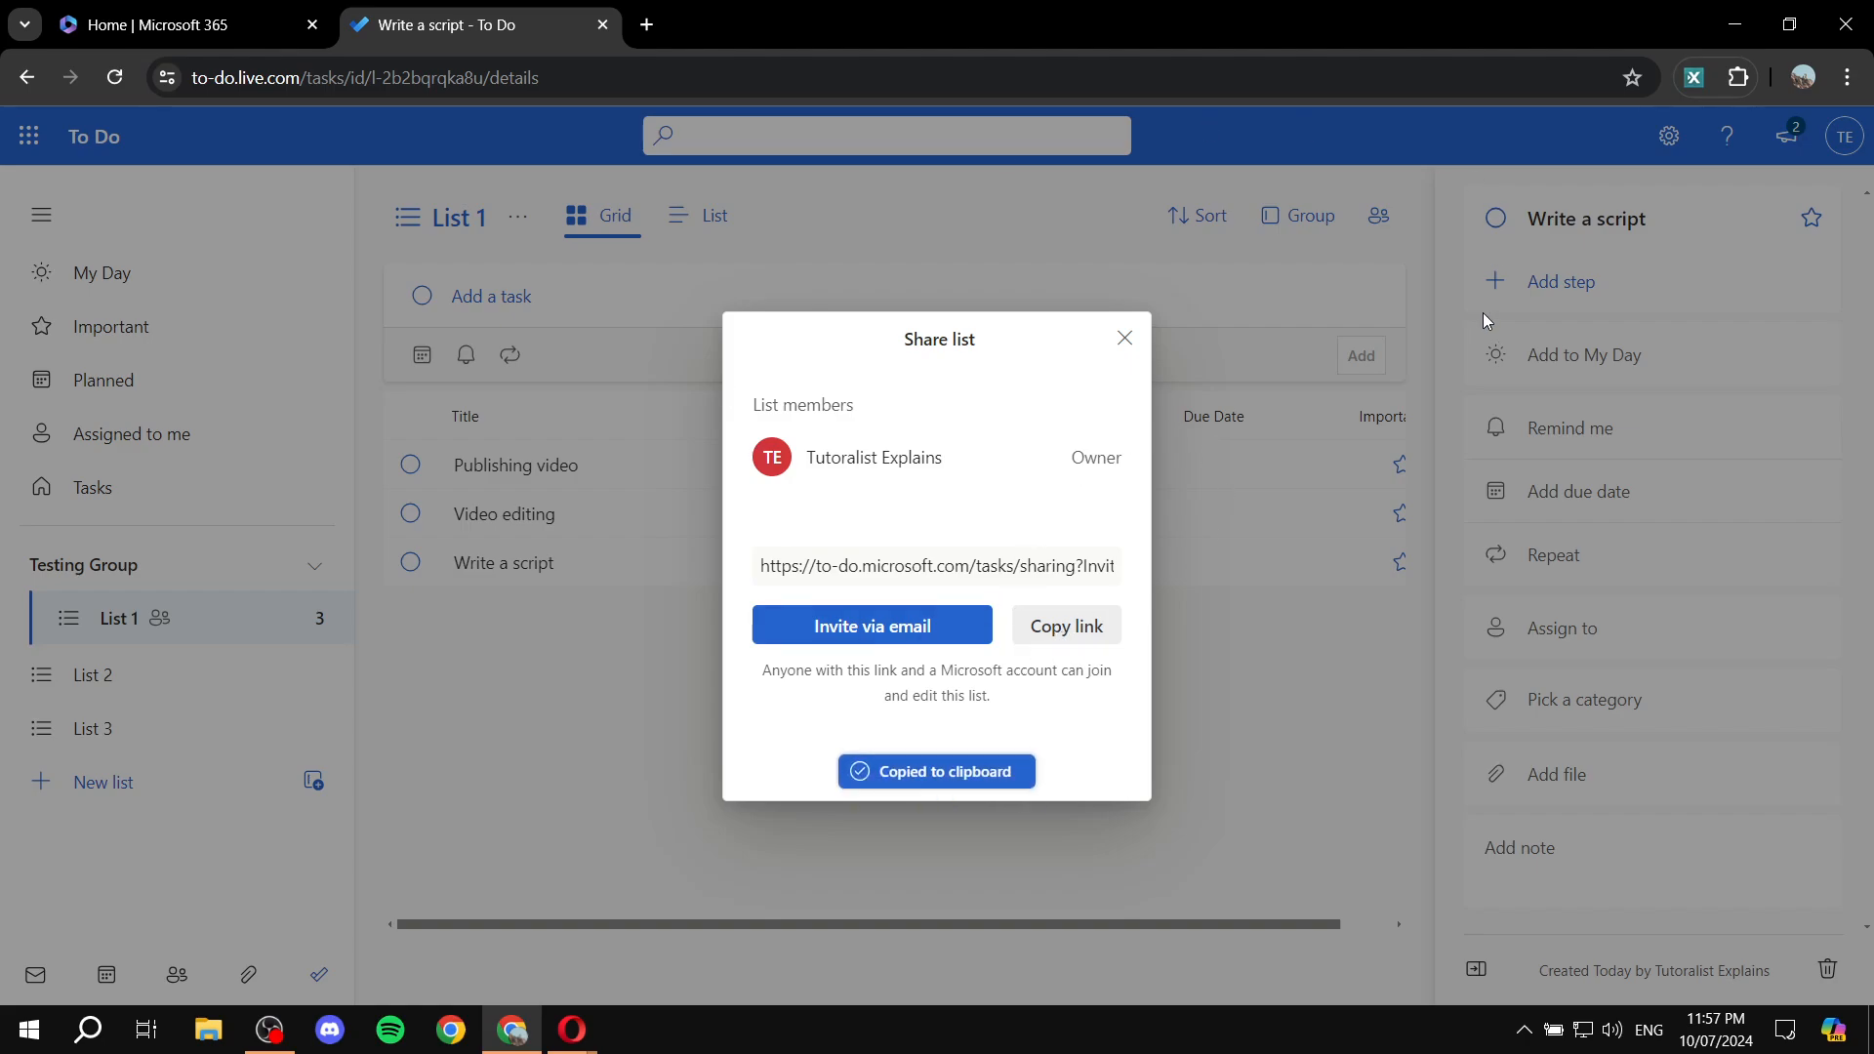
pyautogui.click(1121, 338)
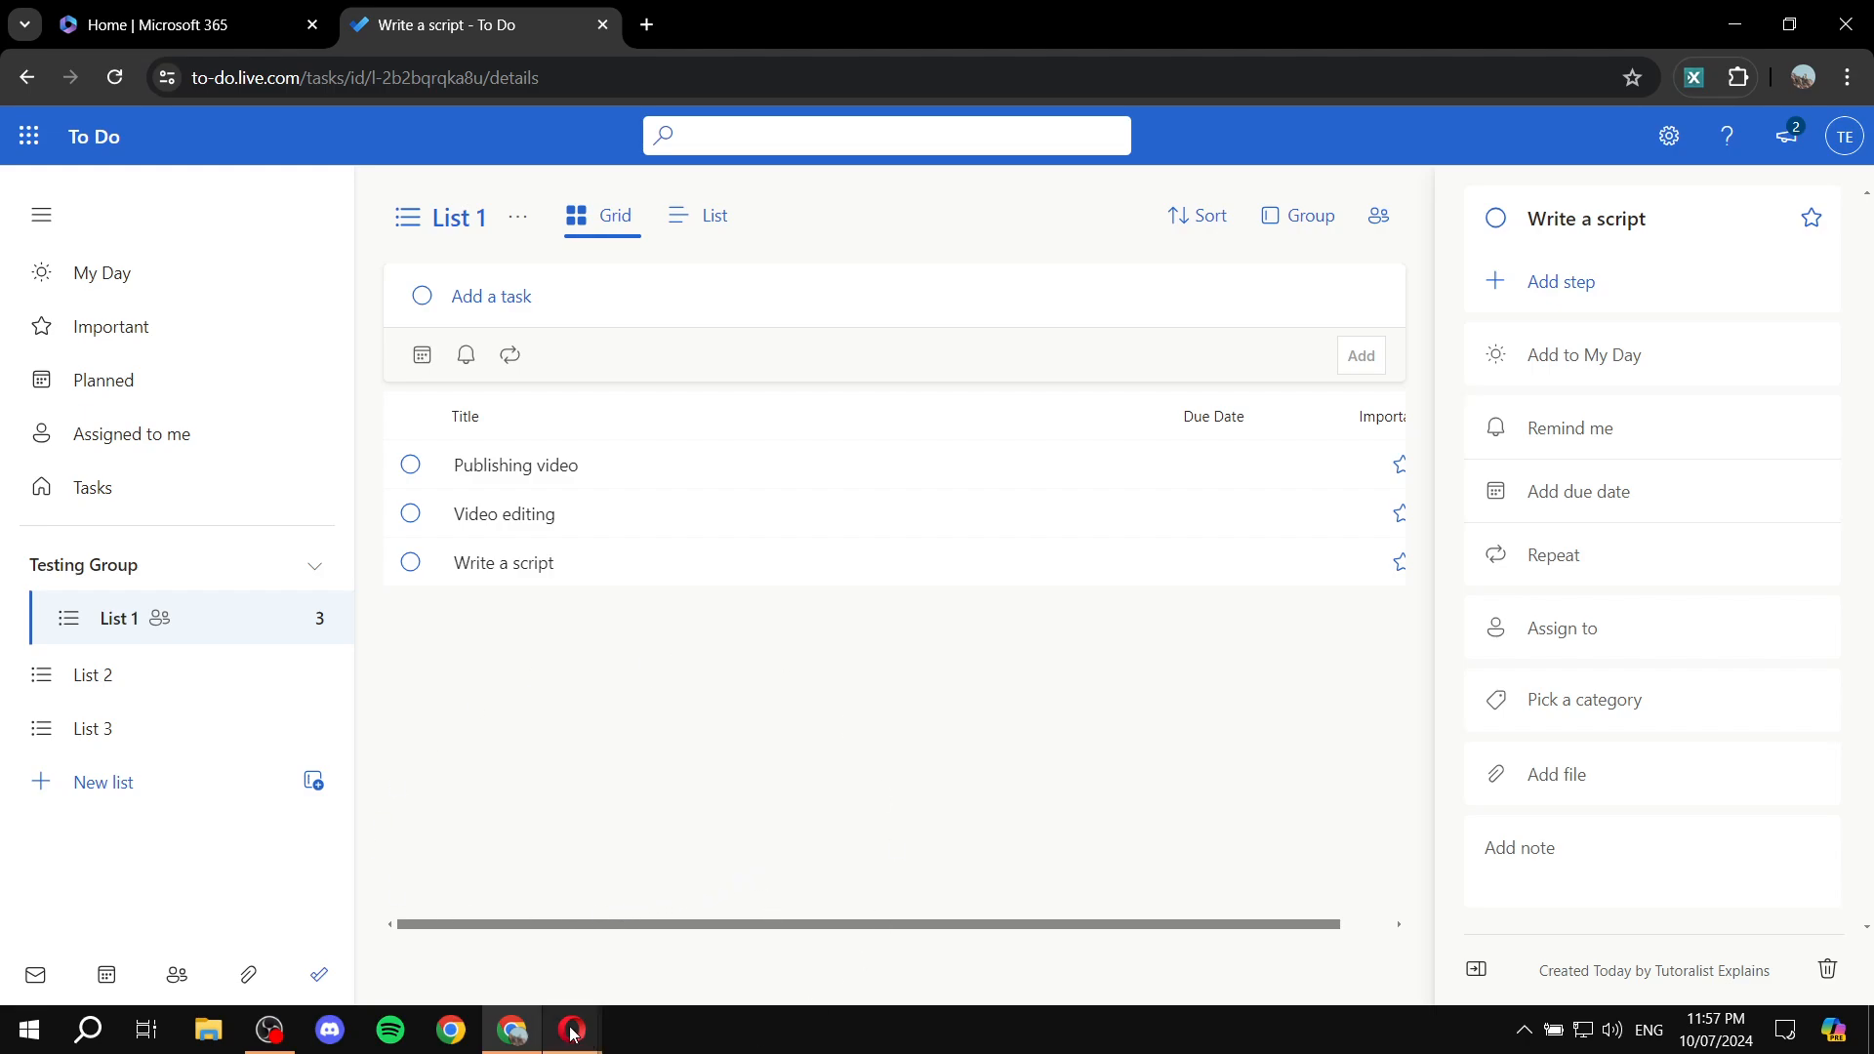
pyautogui.moveTo(570, 1031)
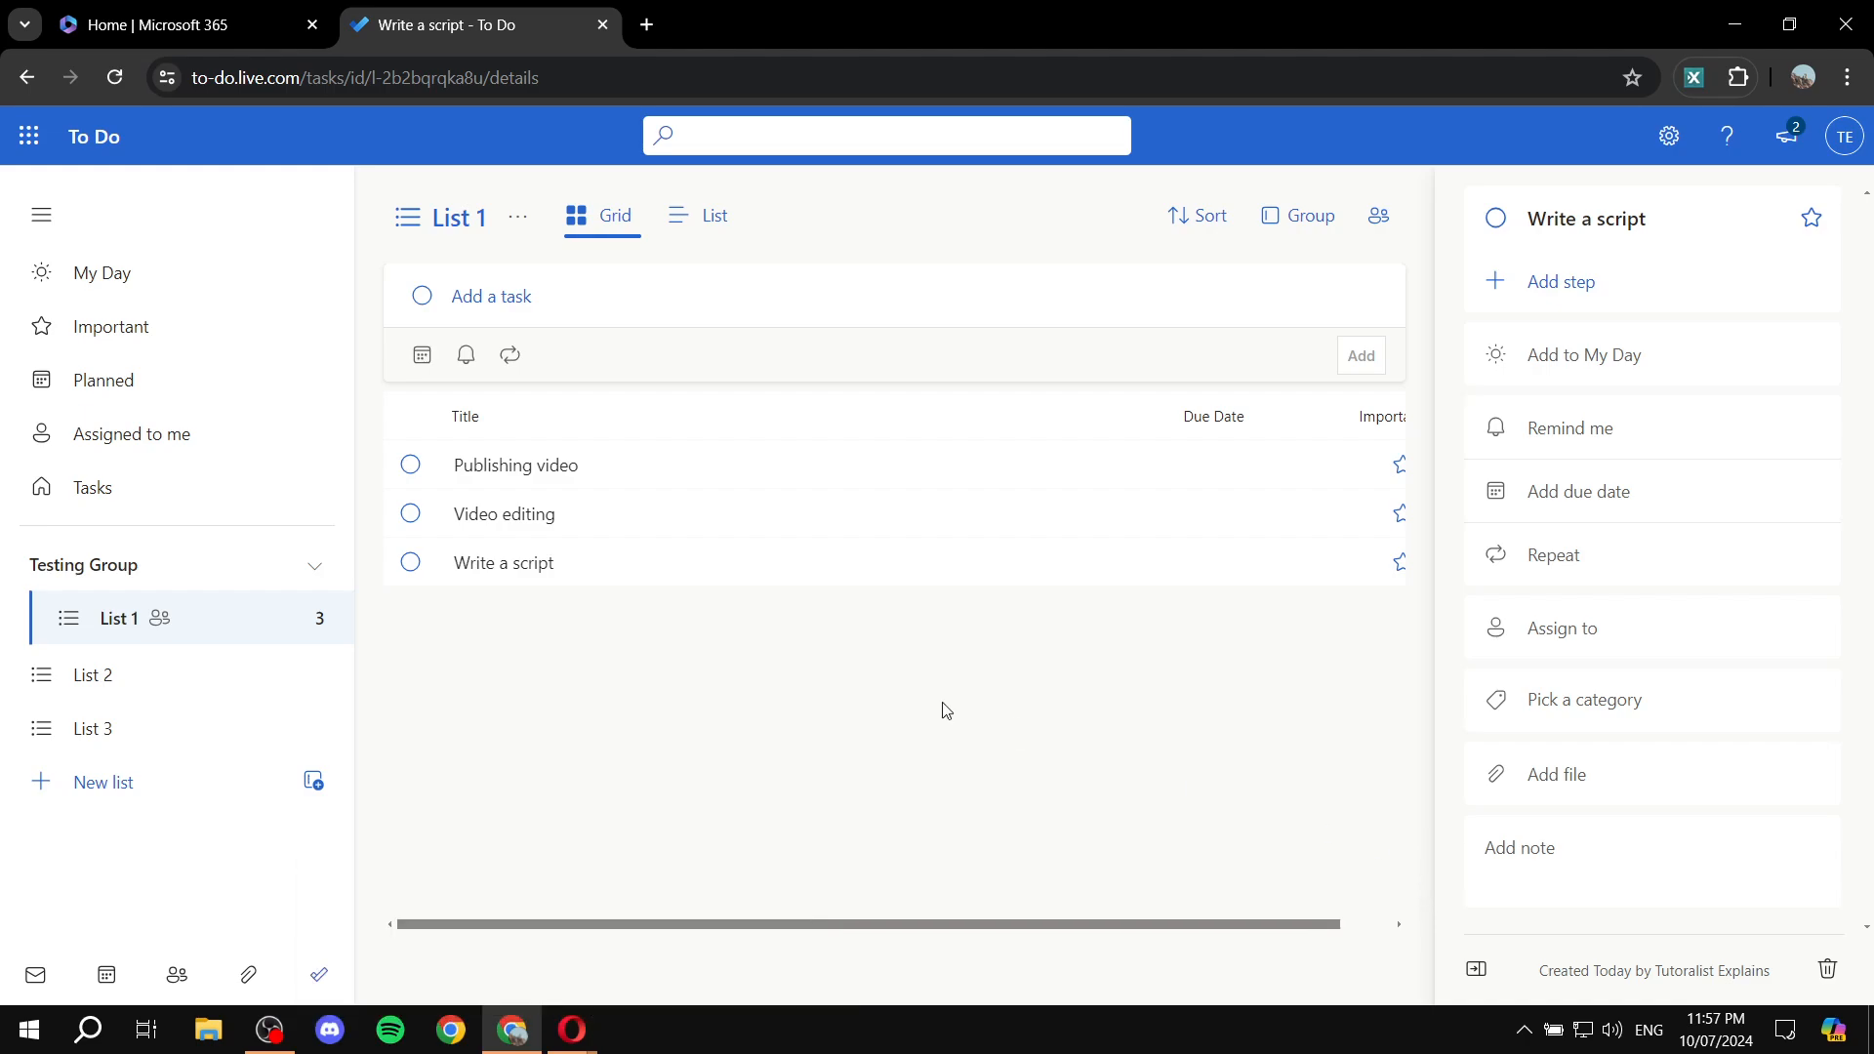
pyautogui.moveTo(944, 709)
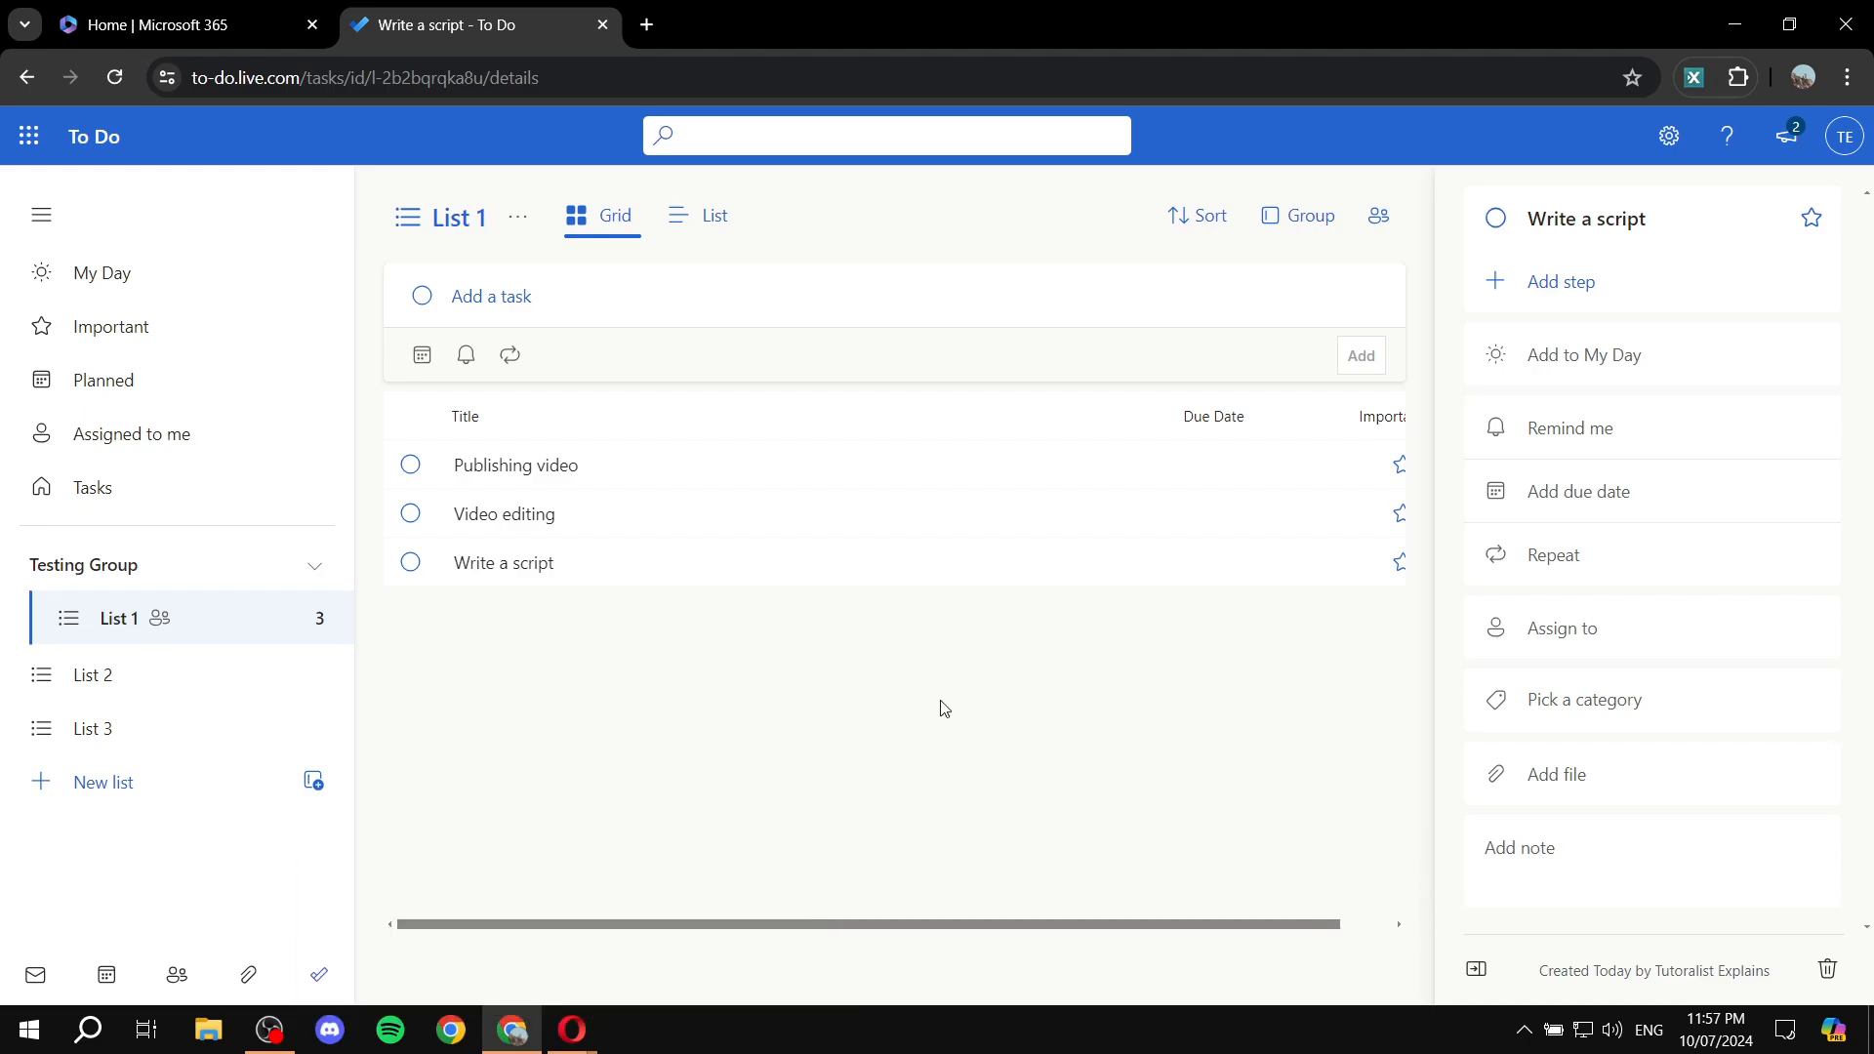
pyautogui.click(571, 1029)
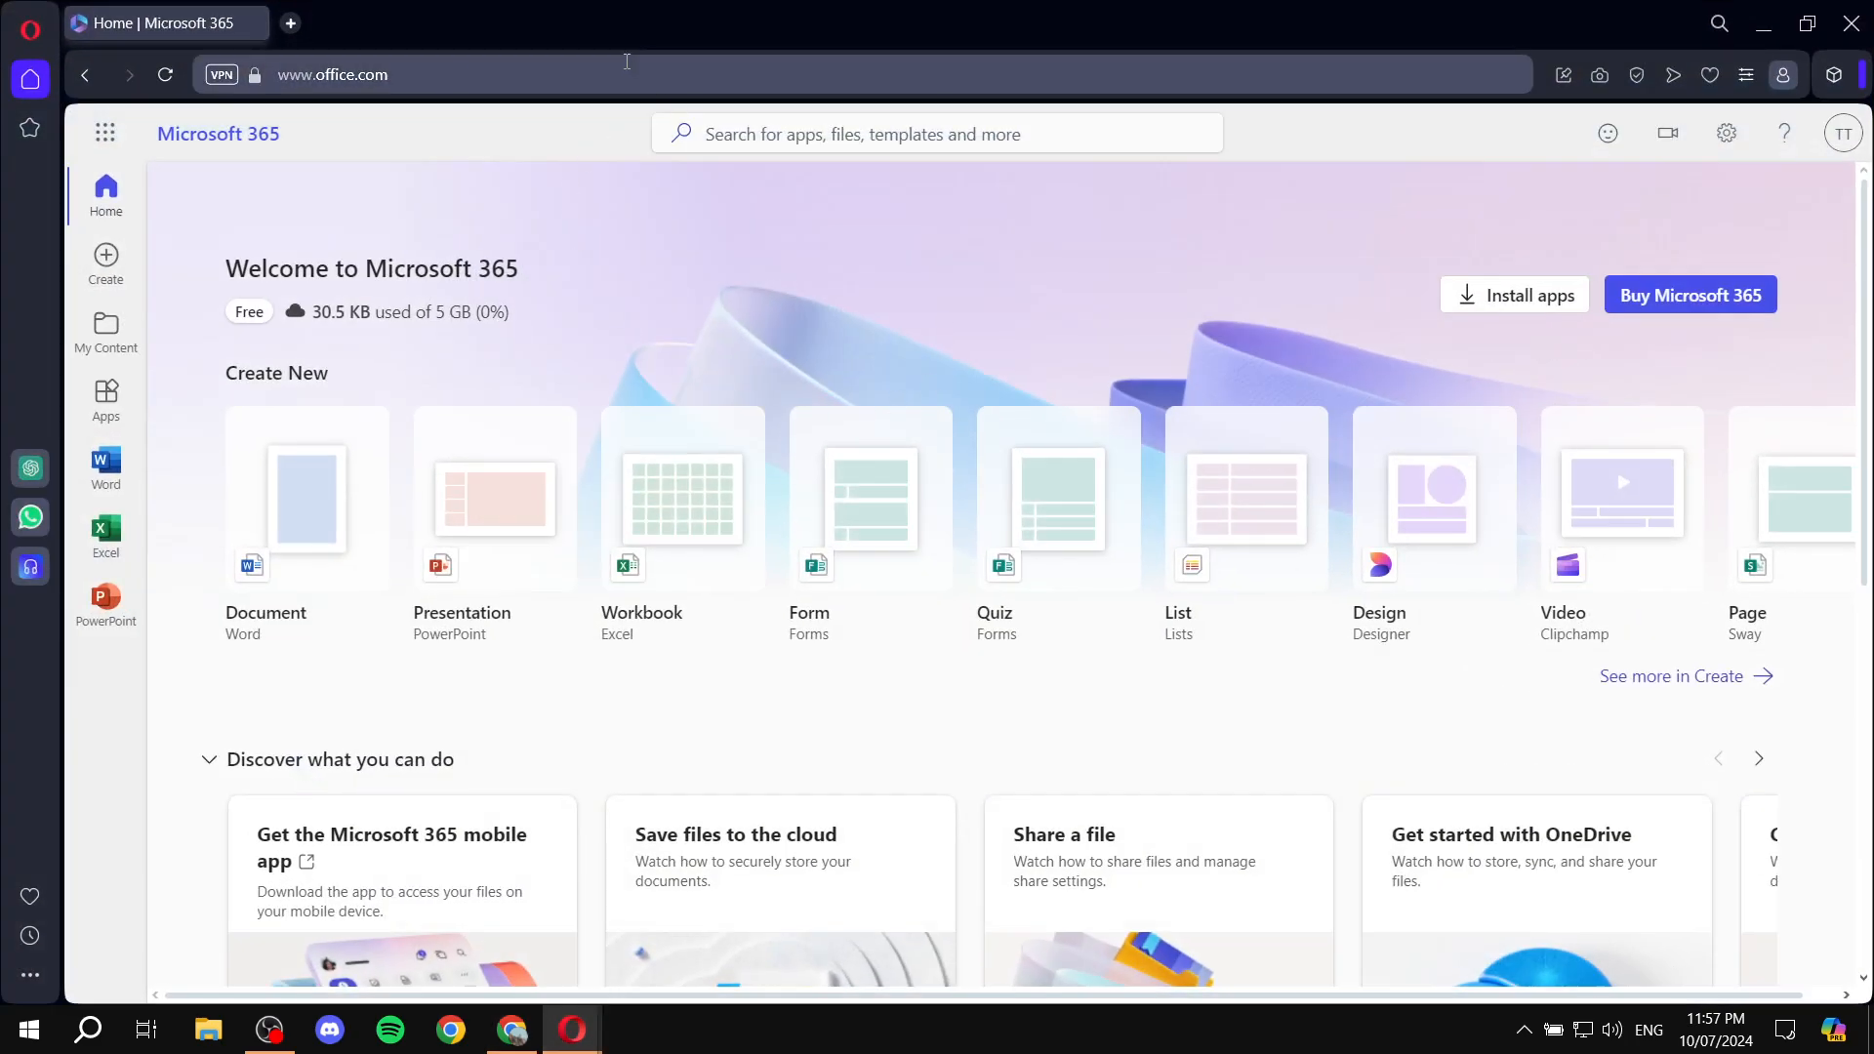
# - Follow the invitation link, sign in as the second account, join List 1 and view its tasks
pyautogui.write('https://to-do.microsoft.com/tasks/sharing?InvitationToken=lcQR4rqX-YLYaSo9asOhcAzgfDvw9QM2BMsFHCJ9I8iAtUKQ-qfrPyJF2YJxevvro')
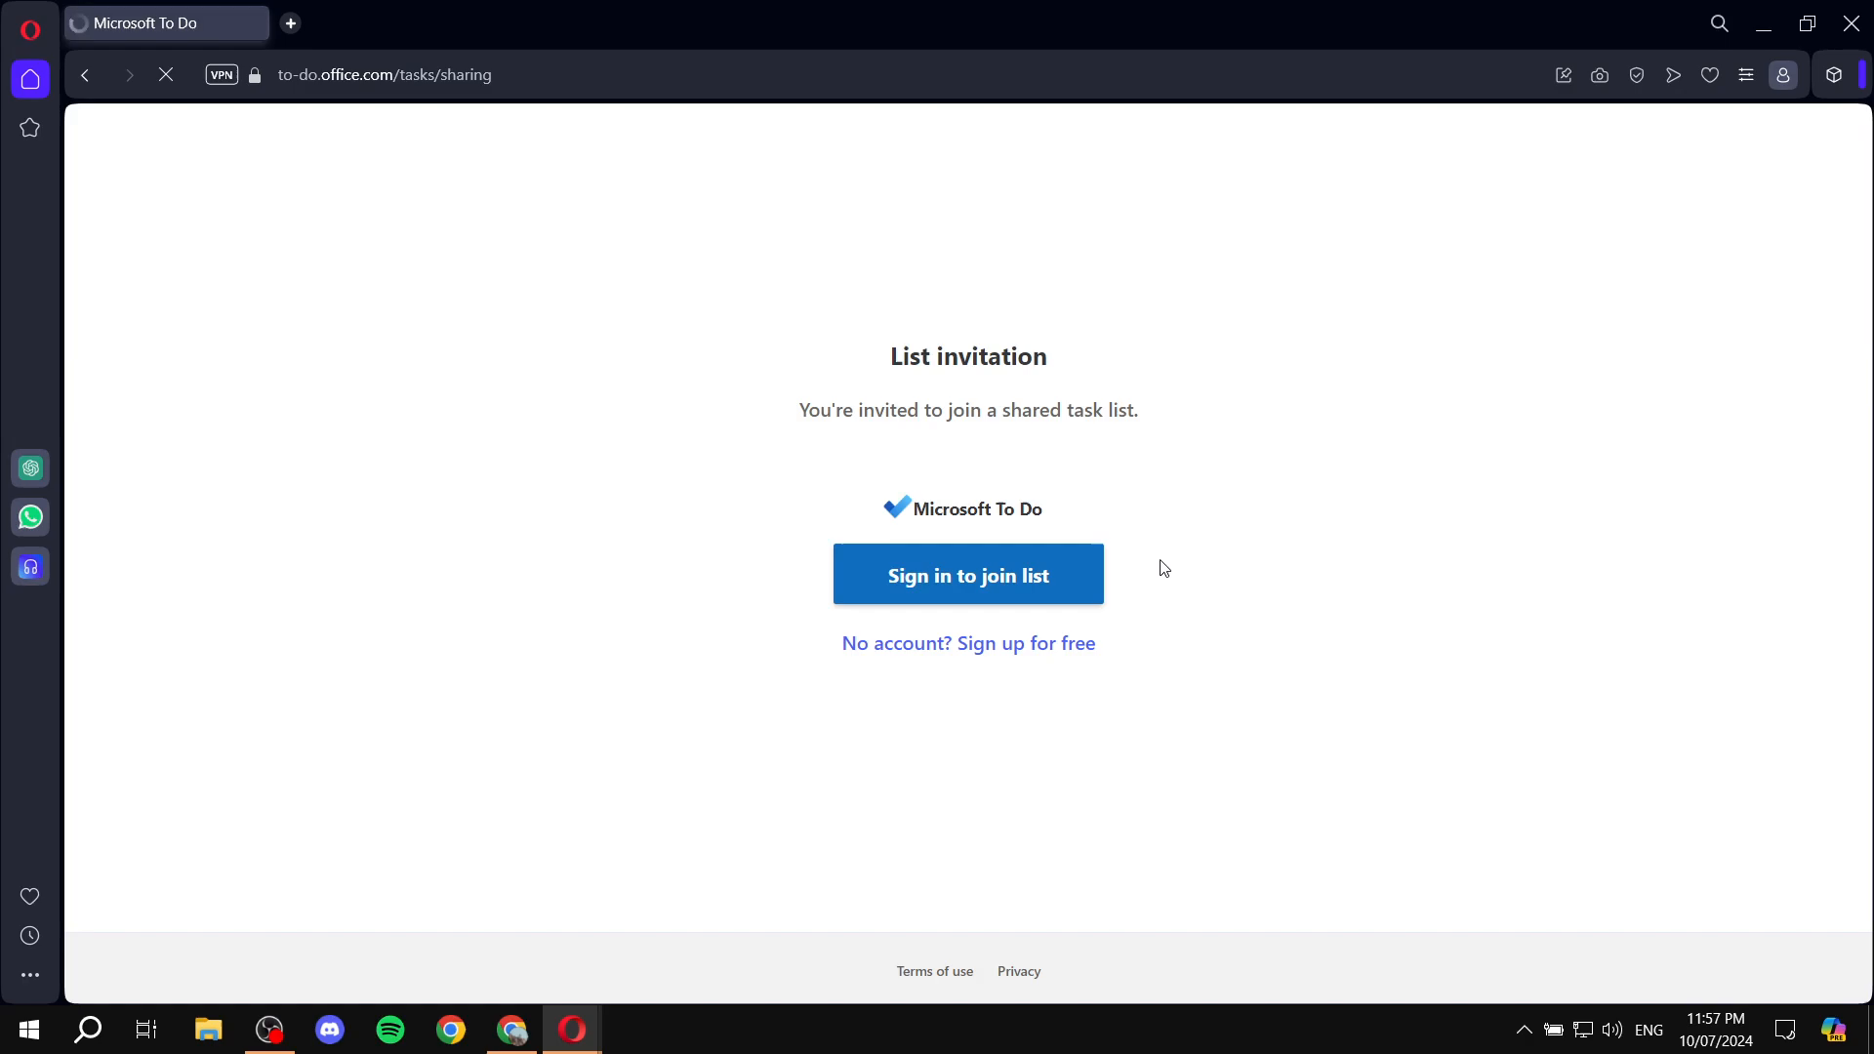
pyautogui.click(969, 575)
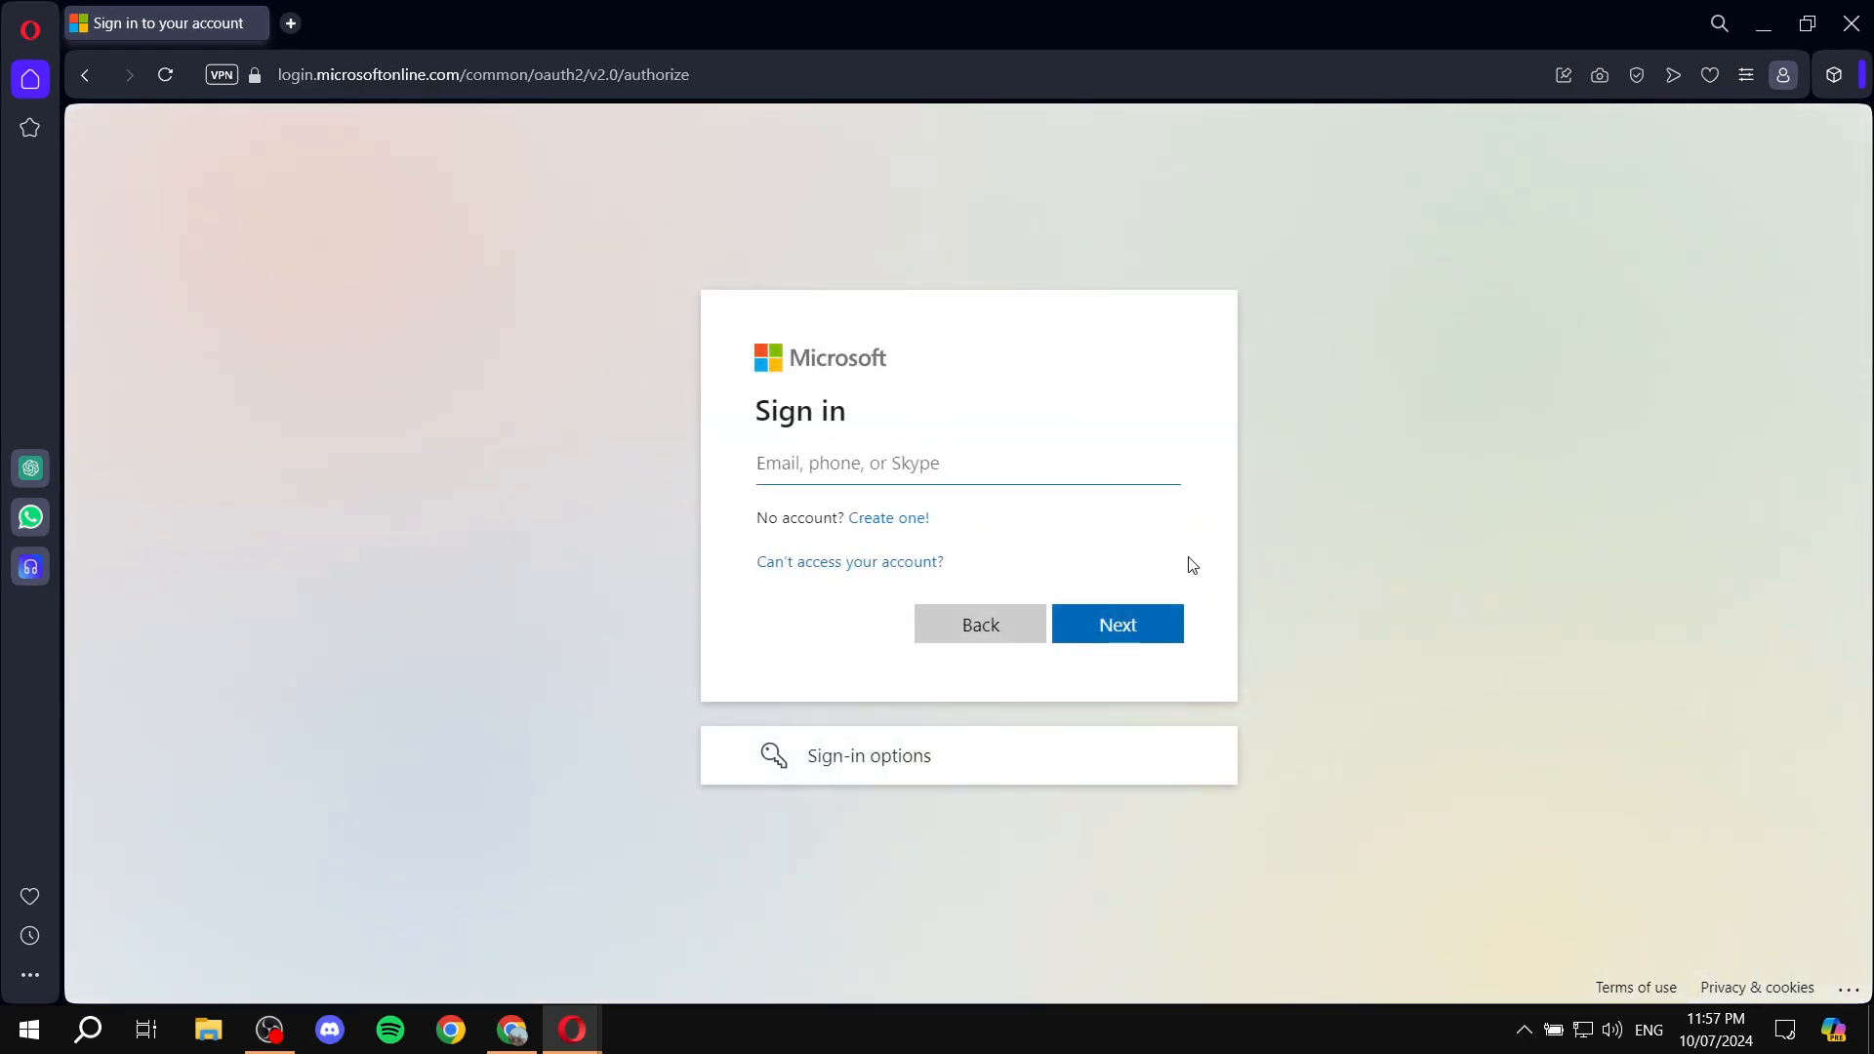
pyautogui.click(965, 463)
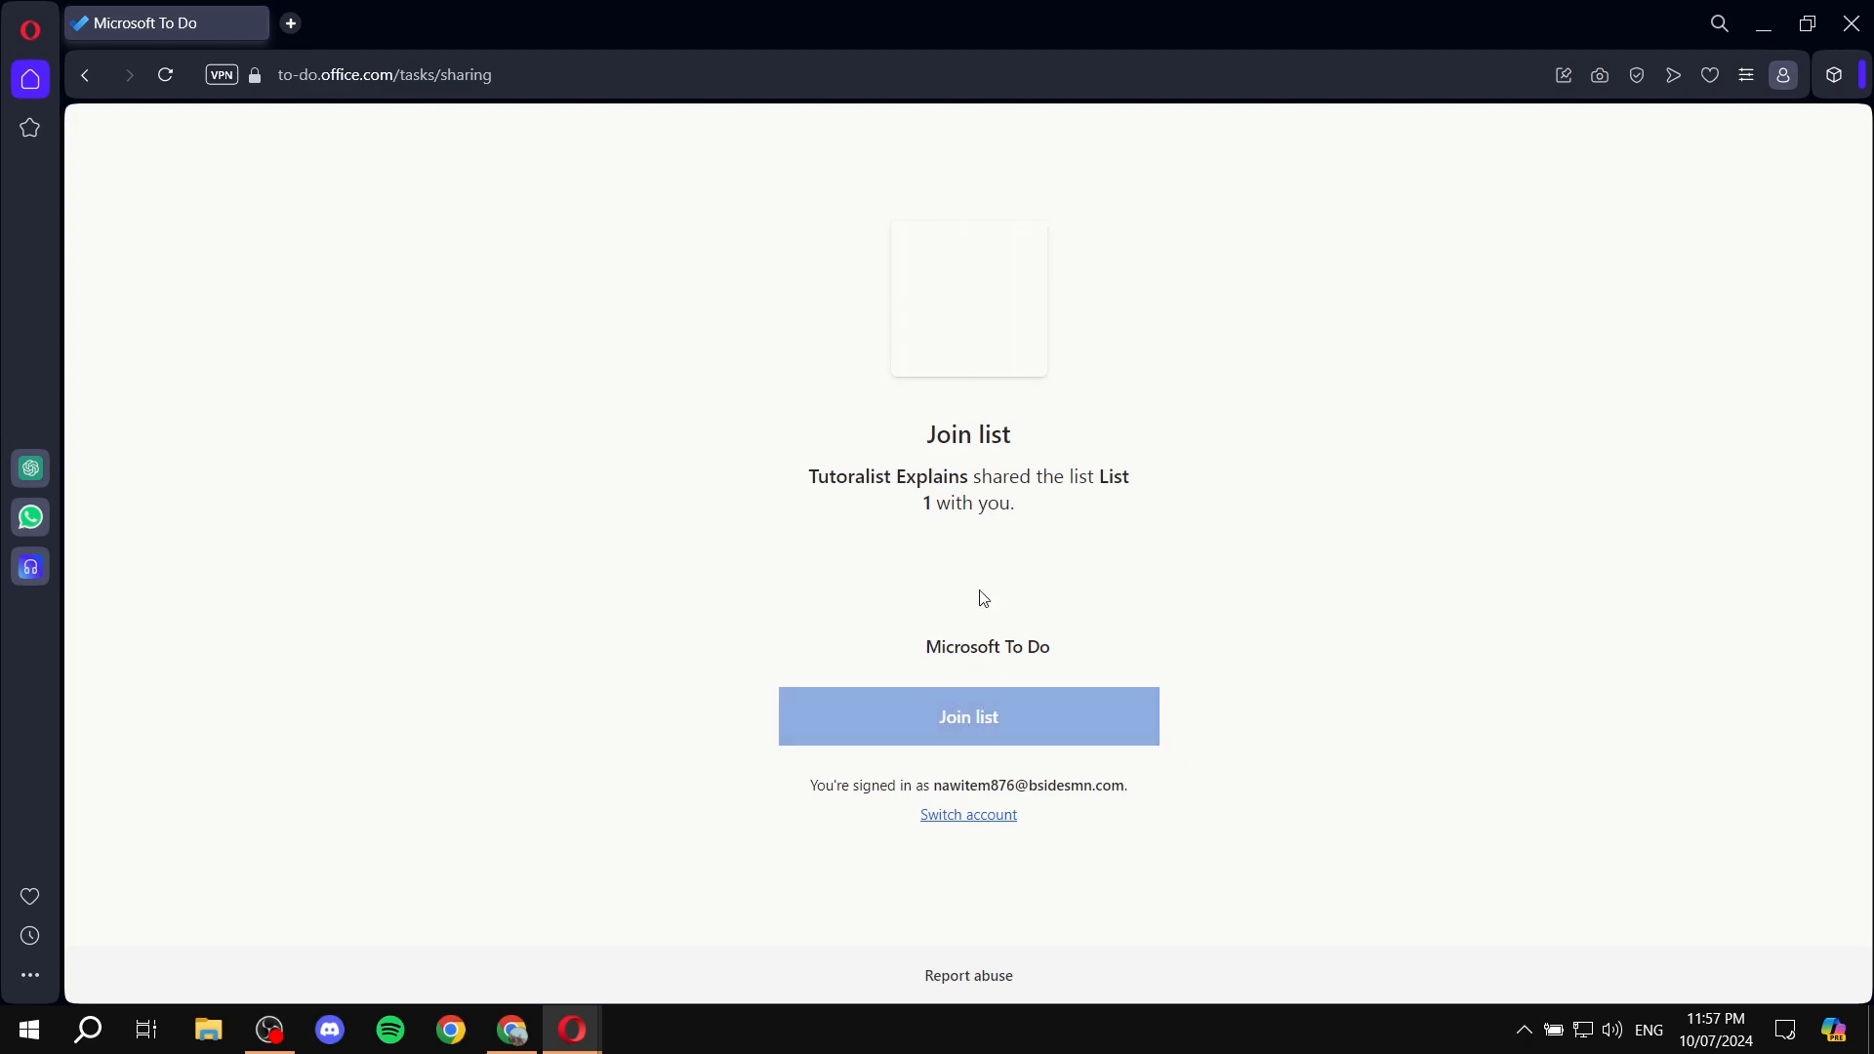
pyautogui.moveTo(1172, 499)
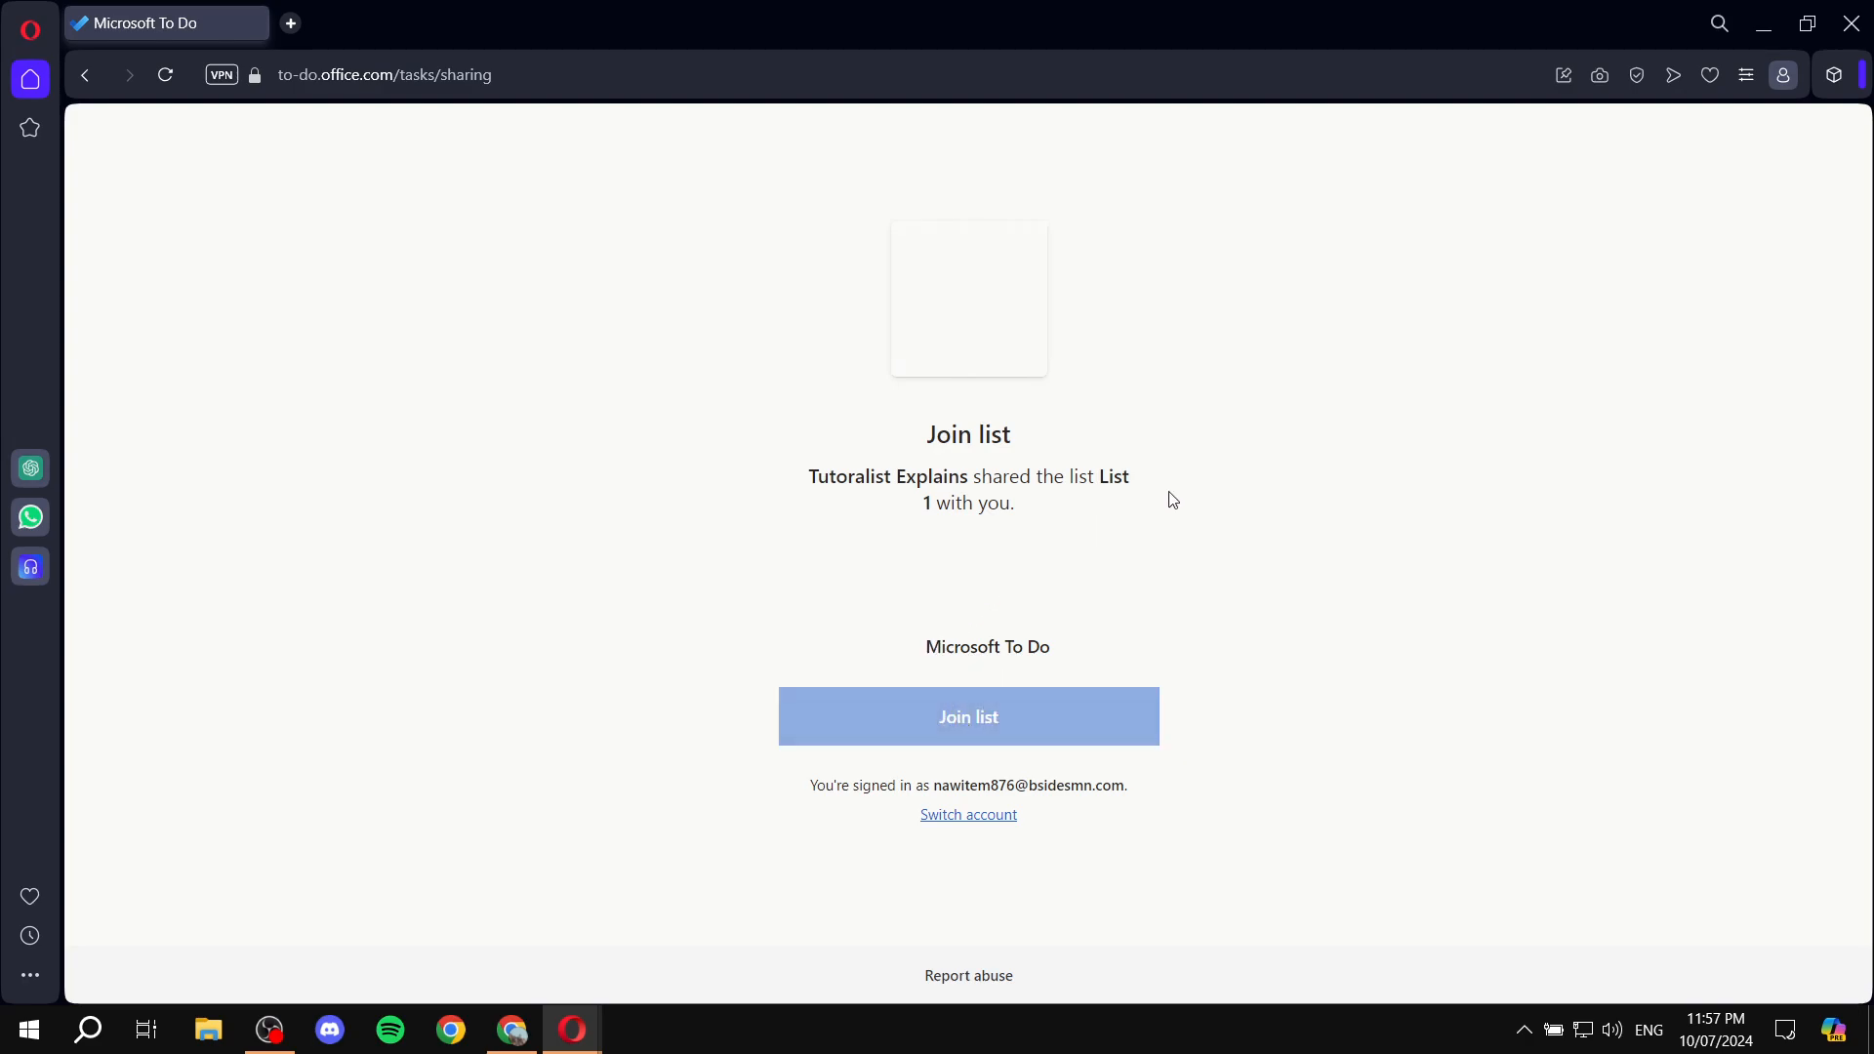
pyautogui.click(968, 715)
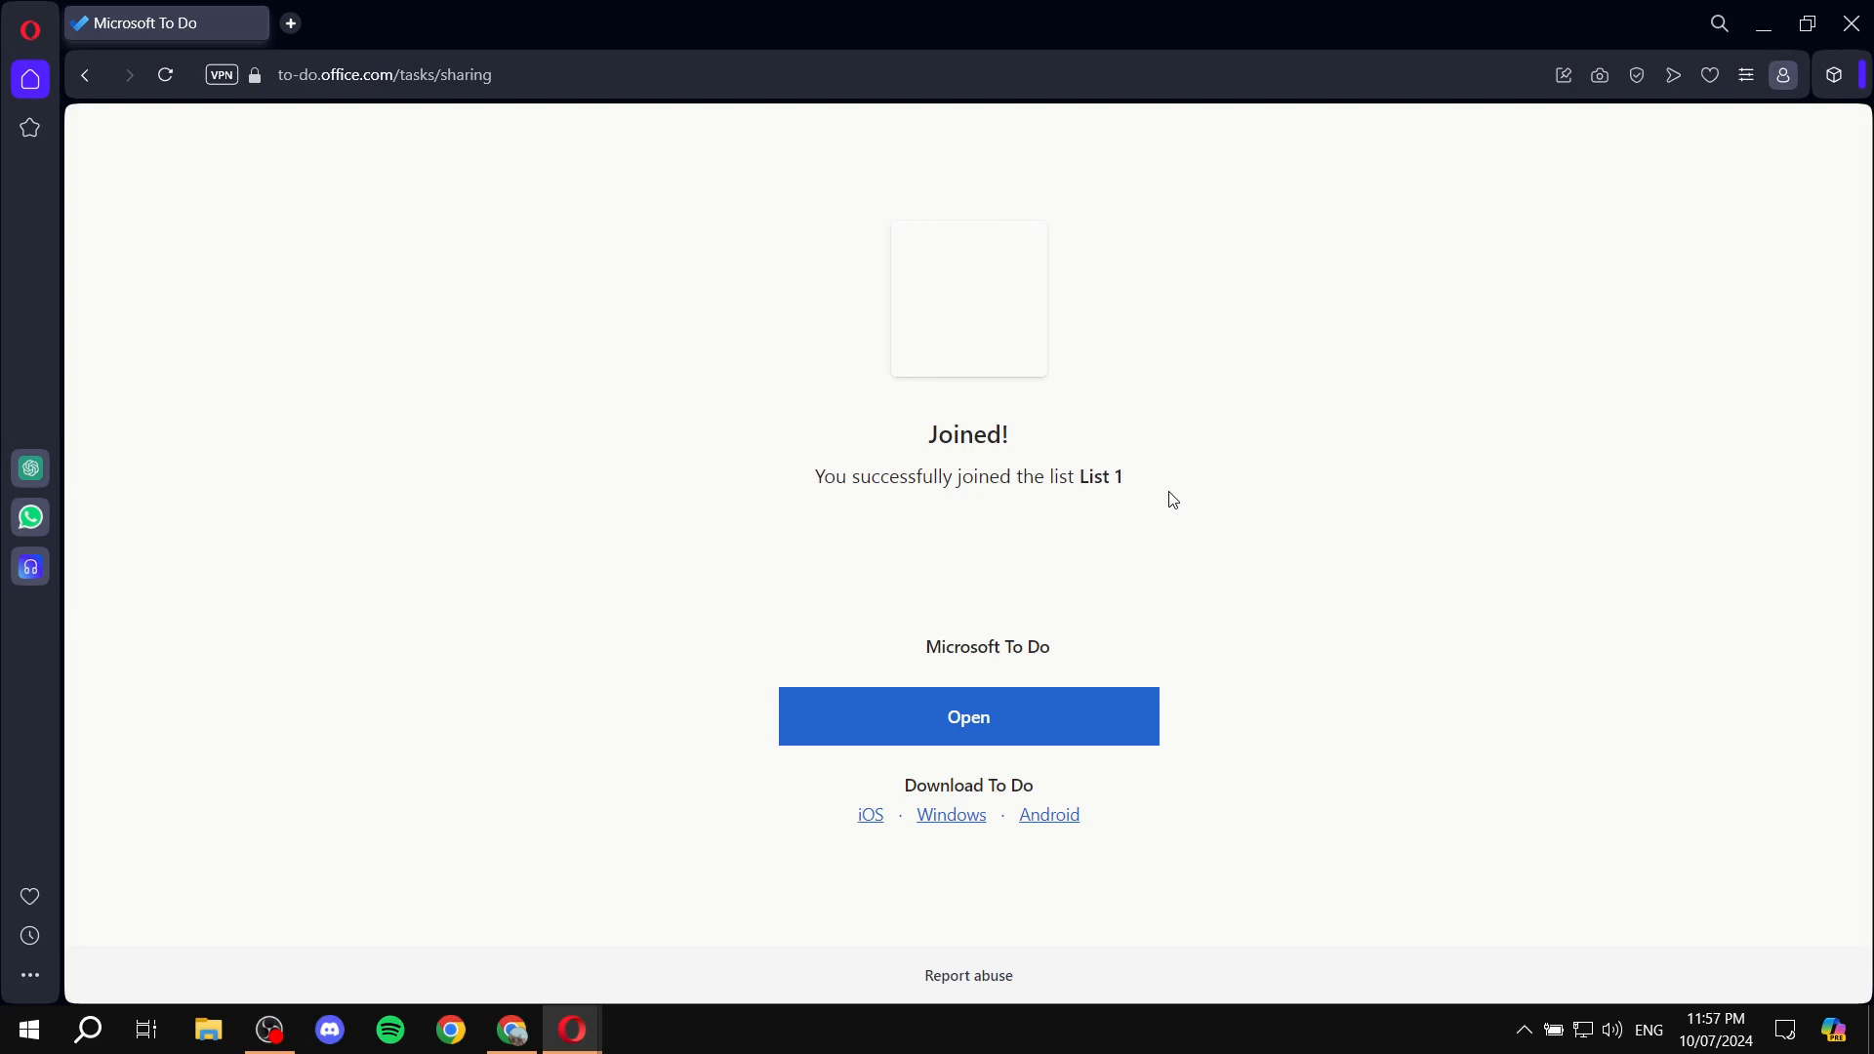
pyautogui.click(969, 716)
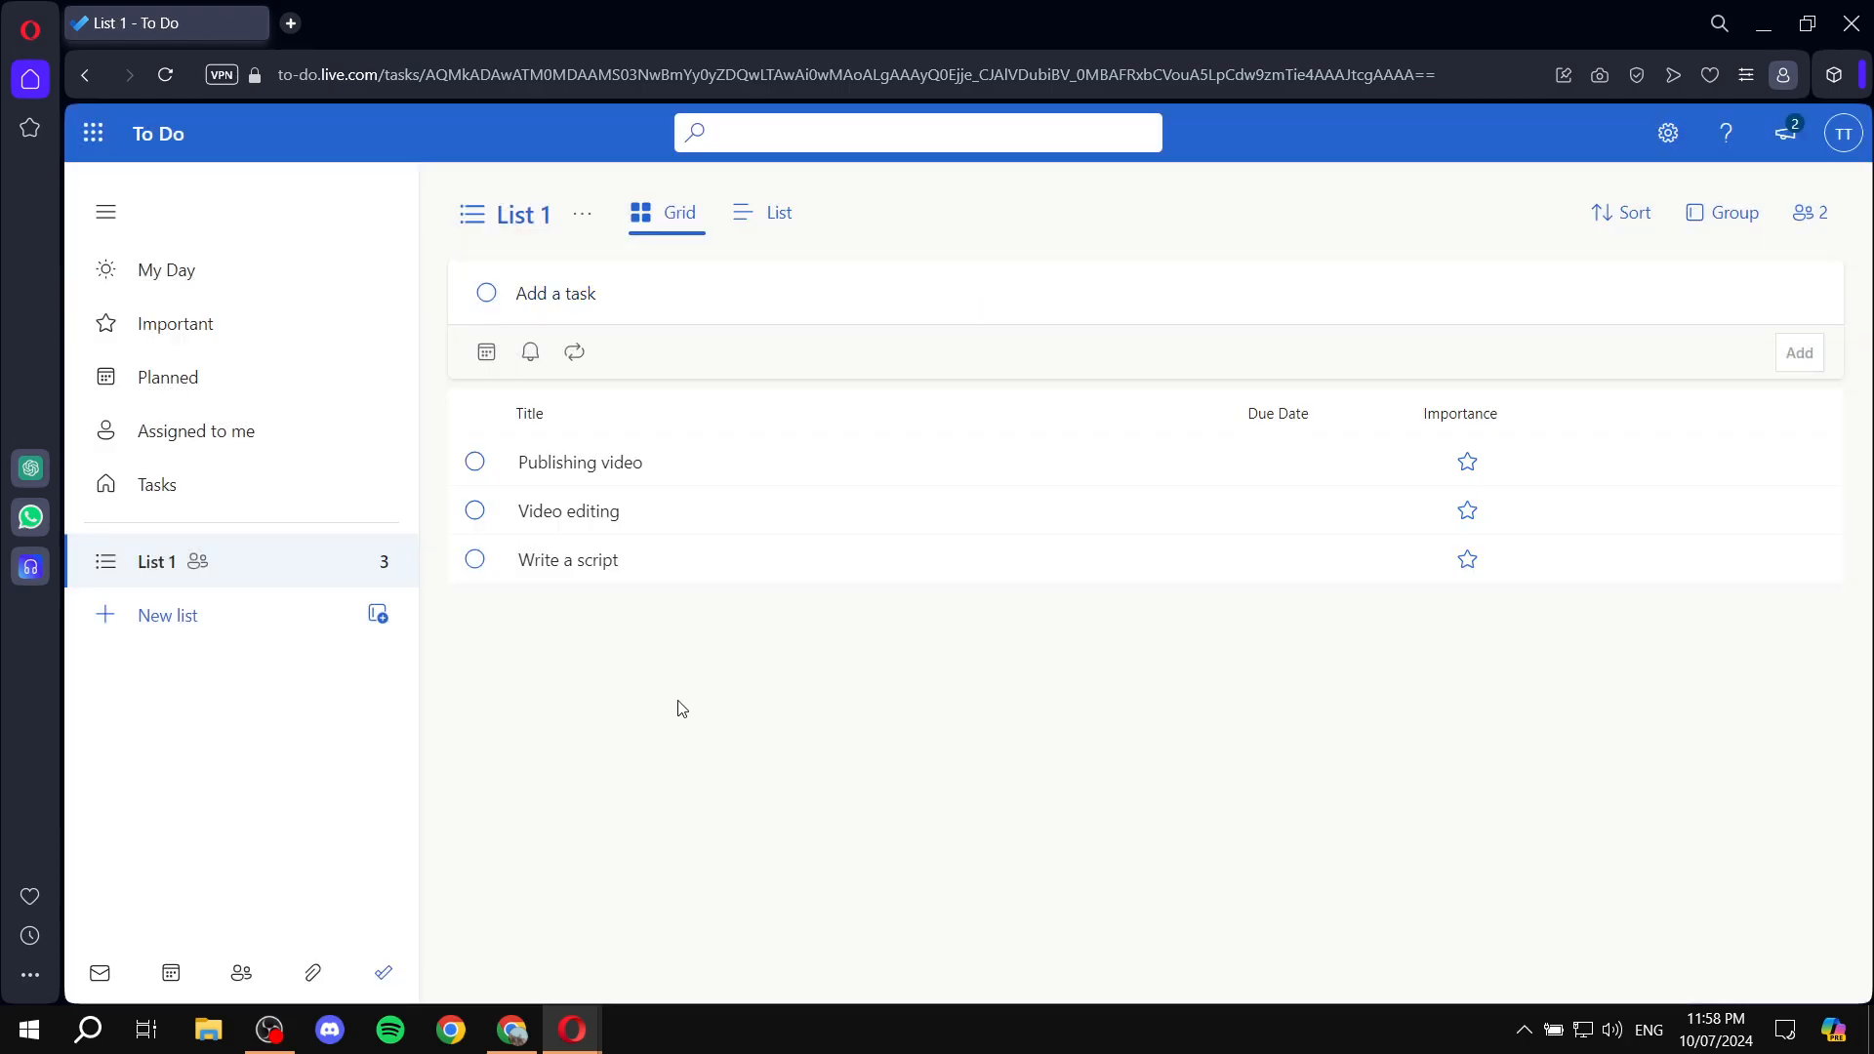
# - Check the Share list dialog shows two members of List 1, then dismiss it
pyautogui.click(580, 463)
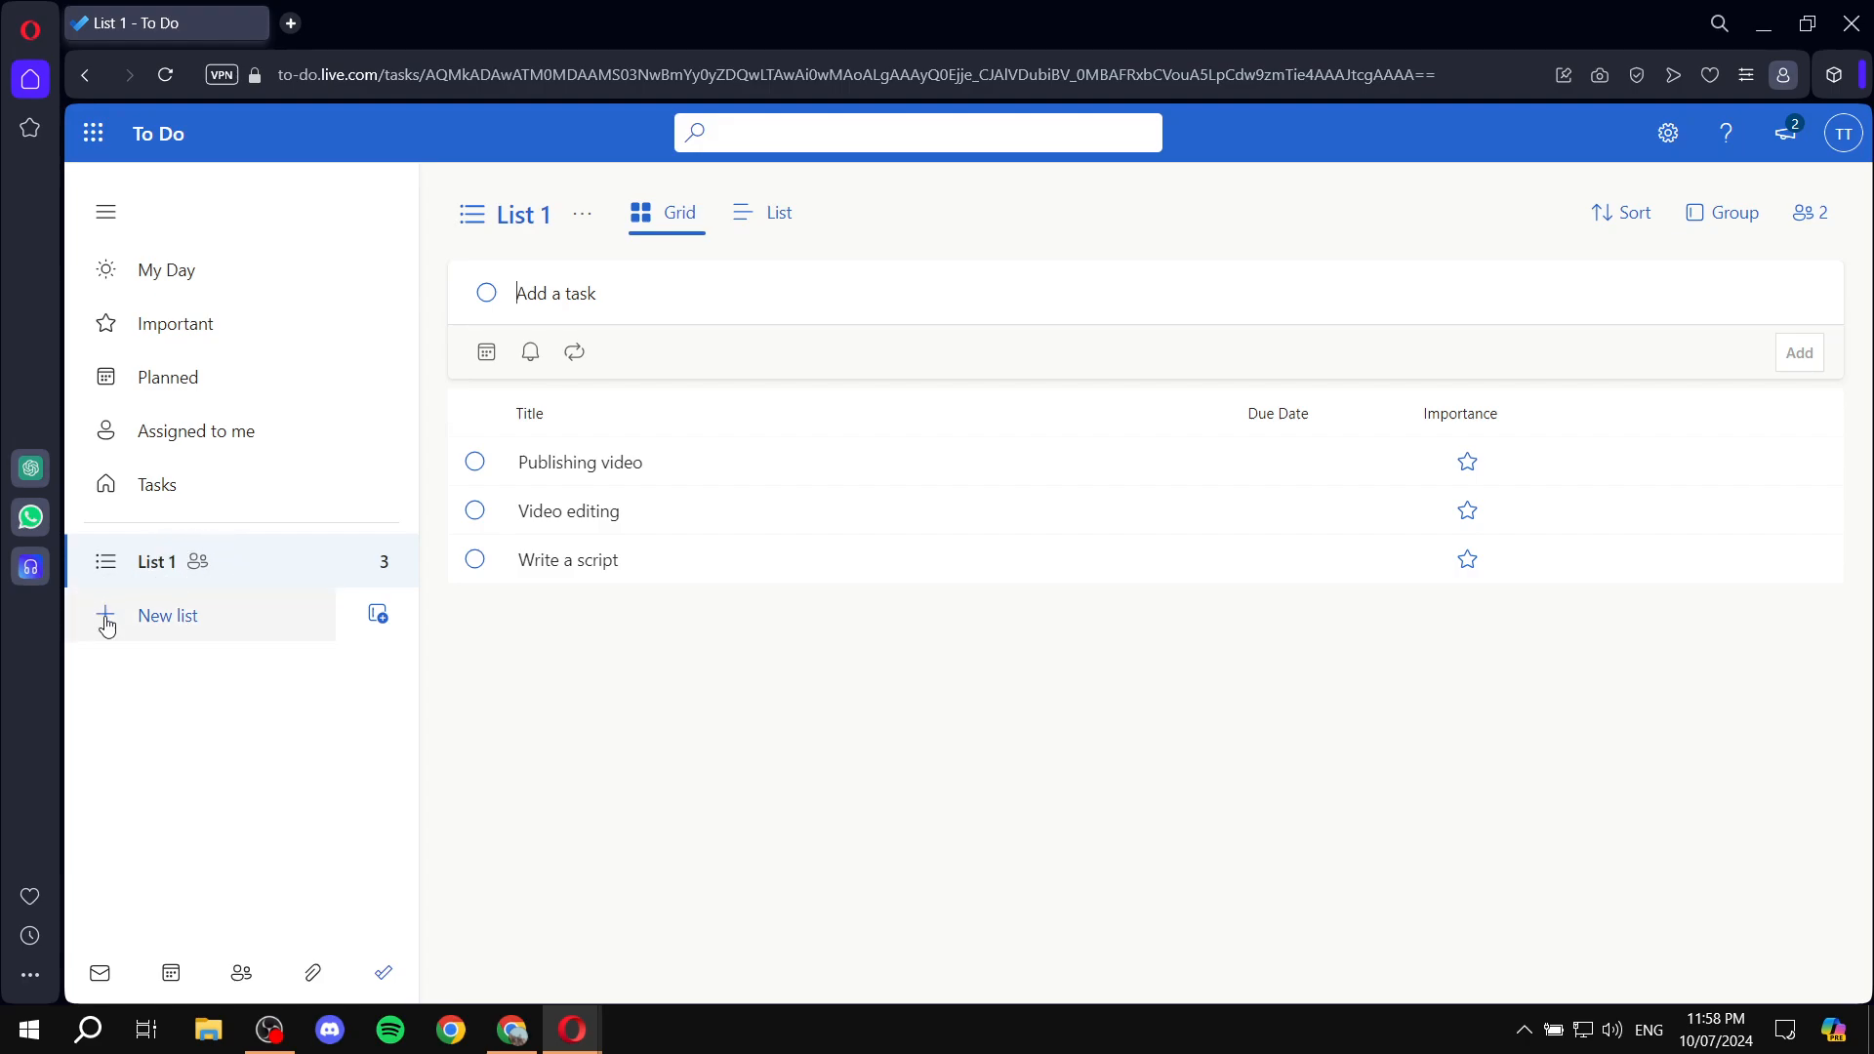
pyautogui.moveTo(214, 760)
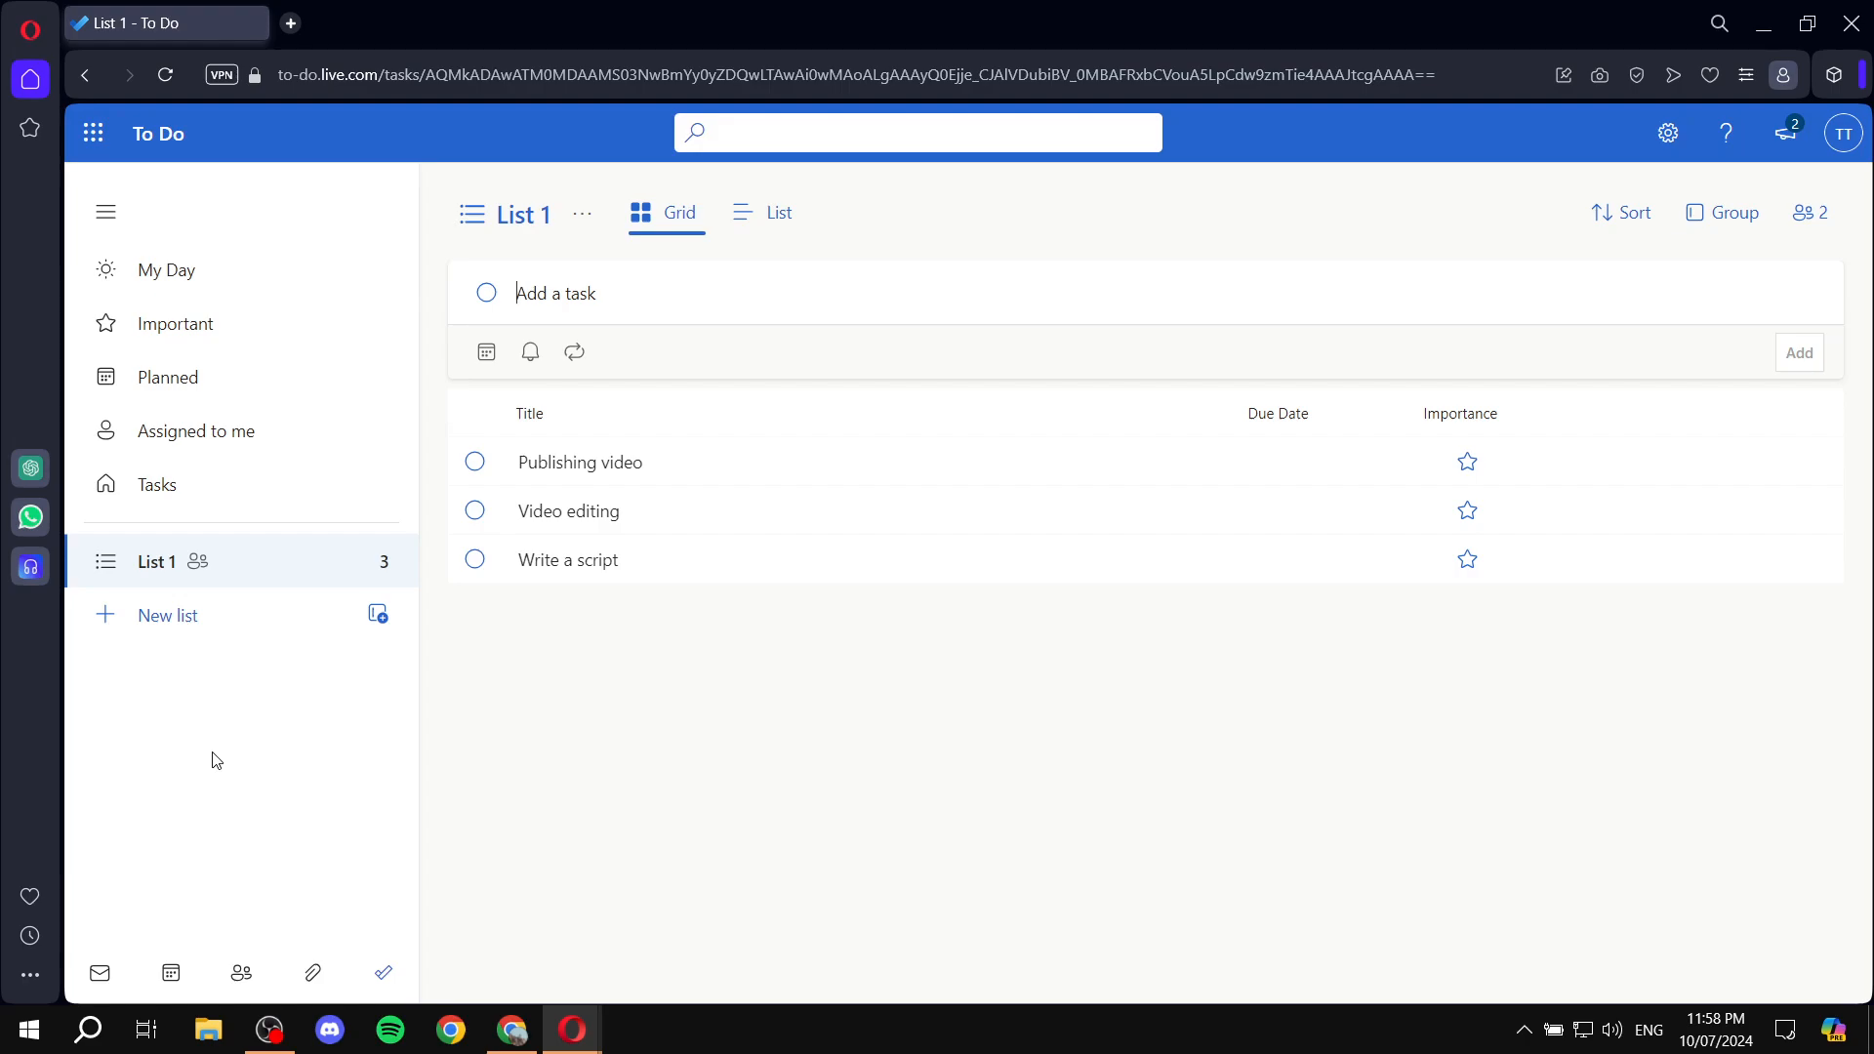
pyautogui.moveTo(736, 439)
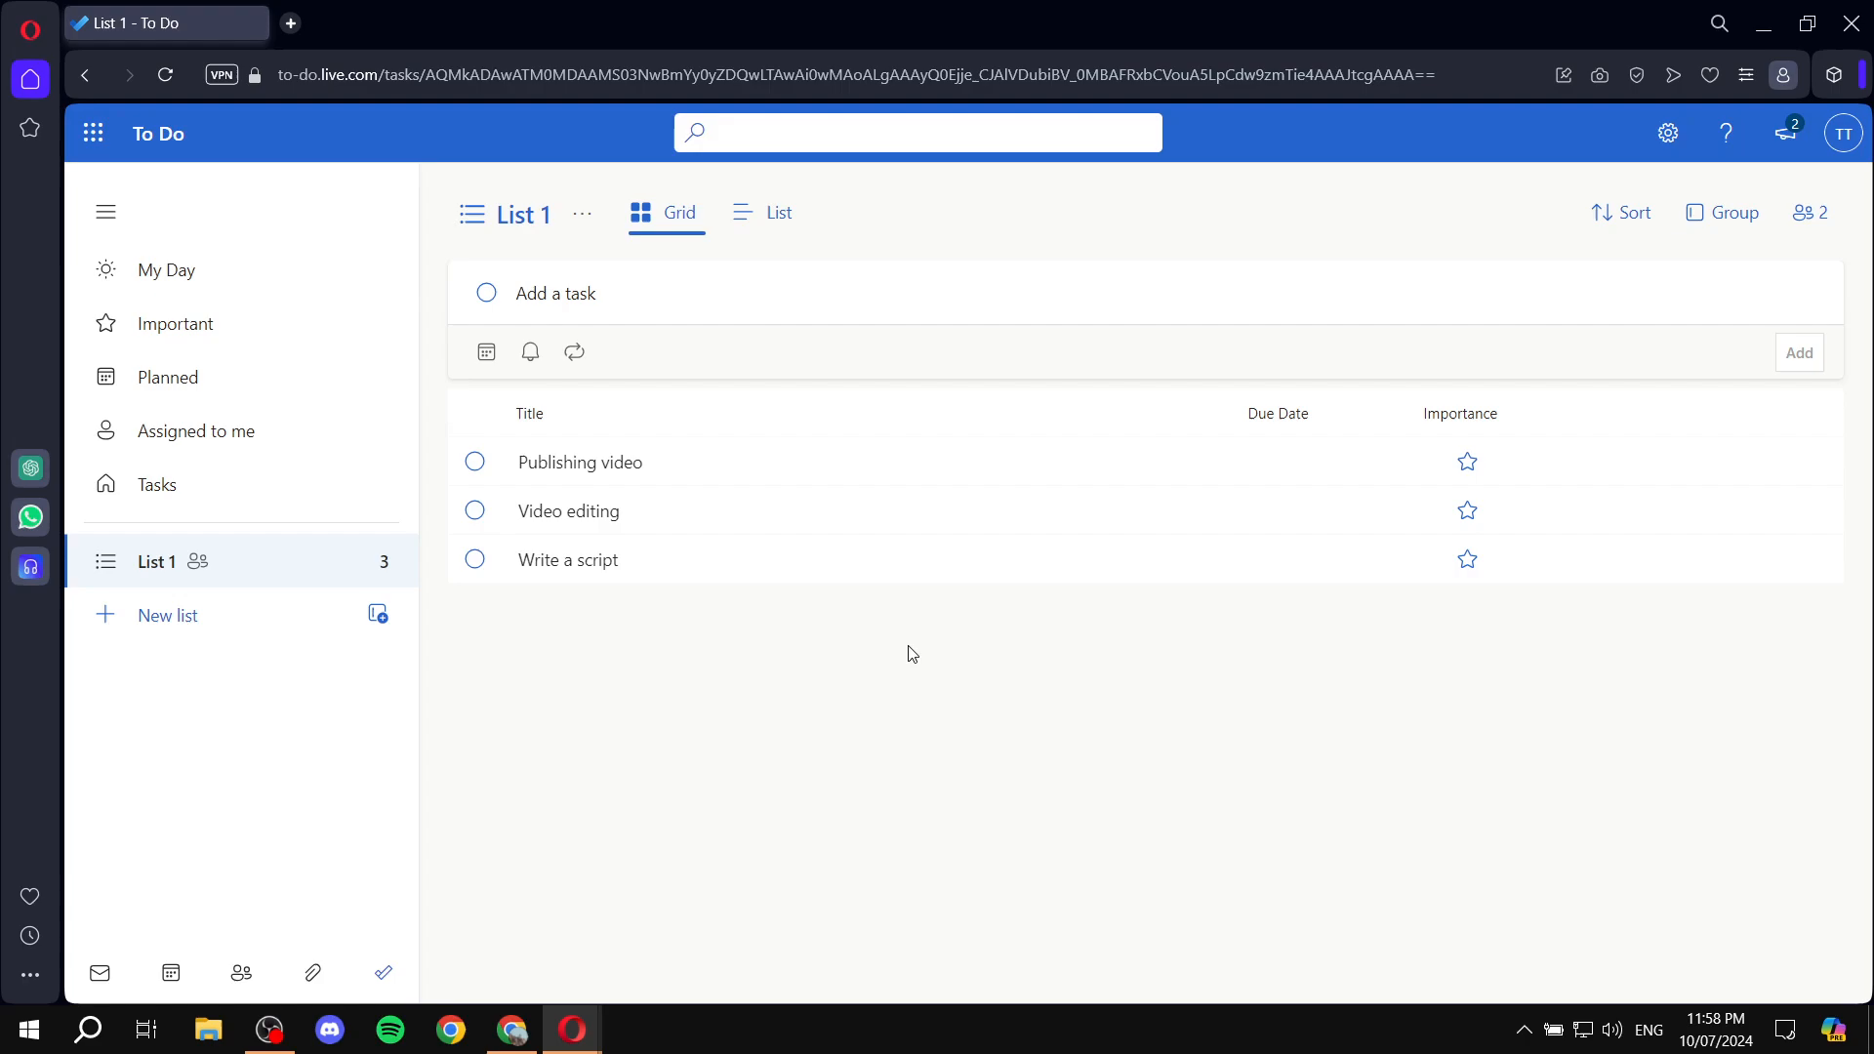
pyautogui.moveTo(596, 852)
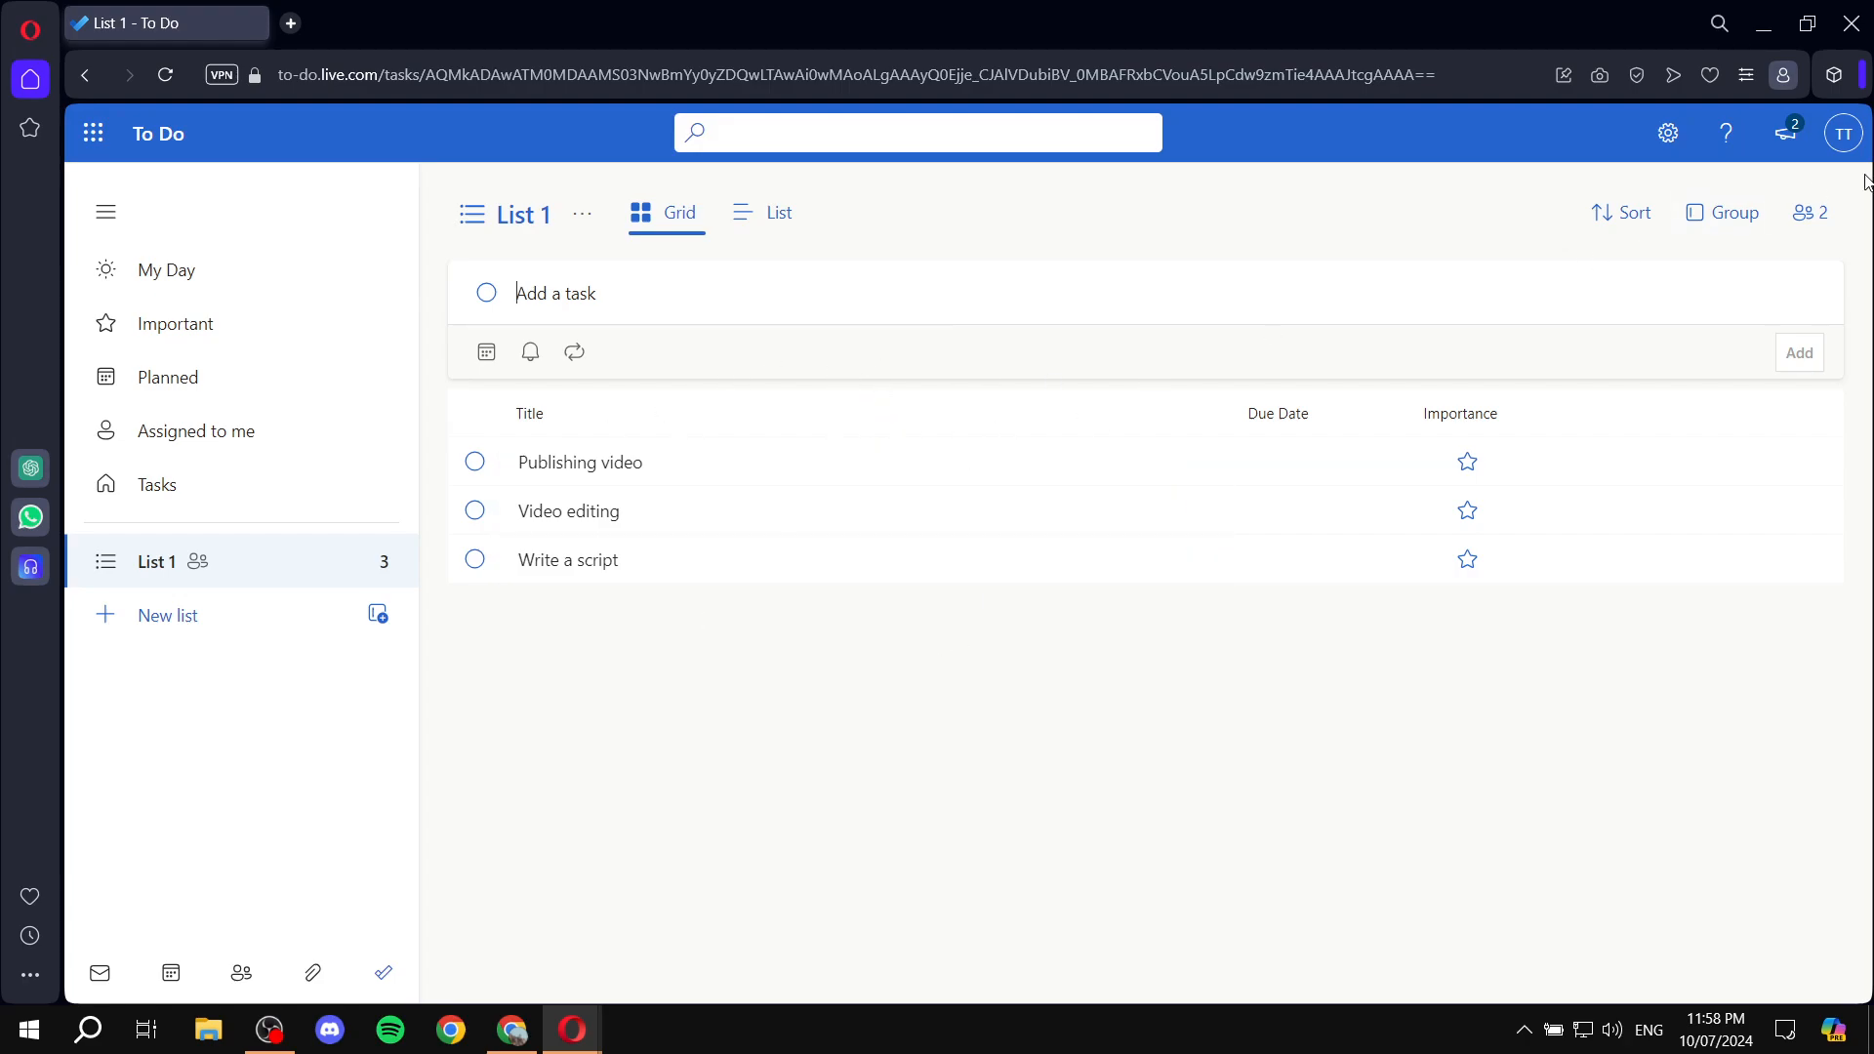
pyautogui.click(1811, 213)
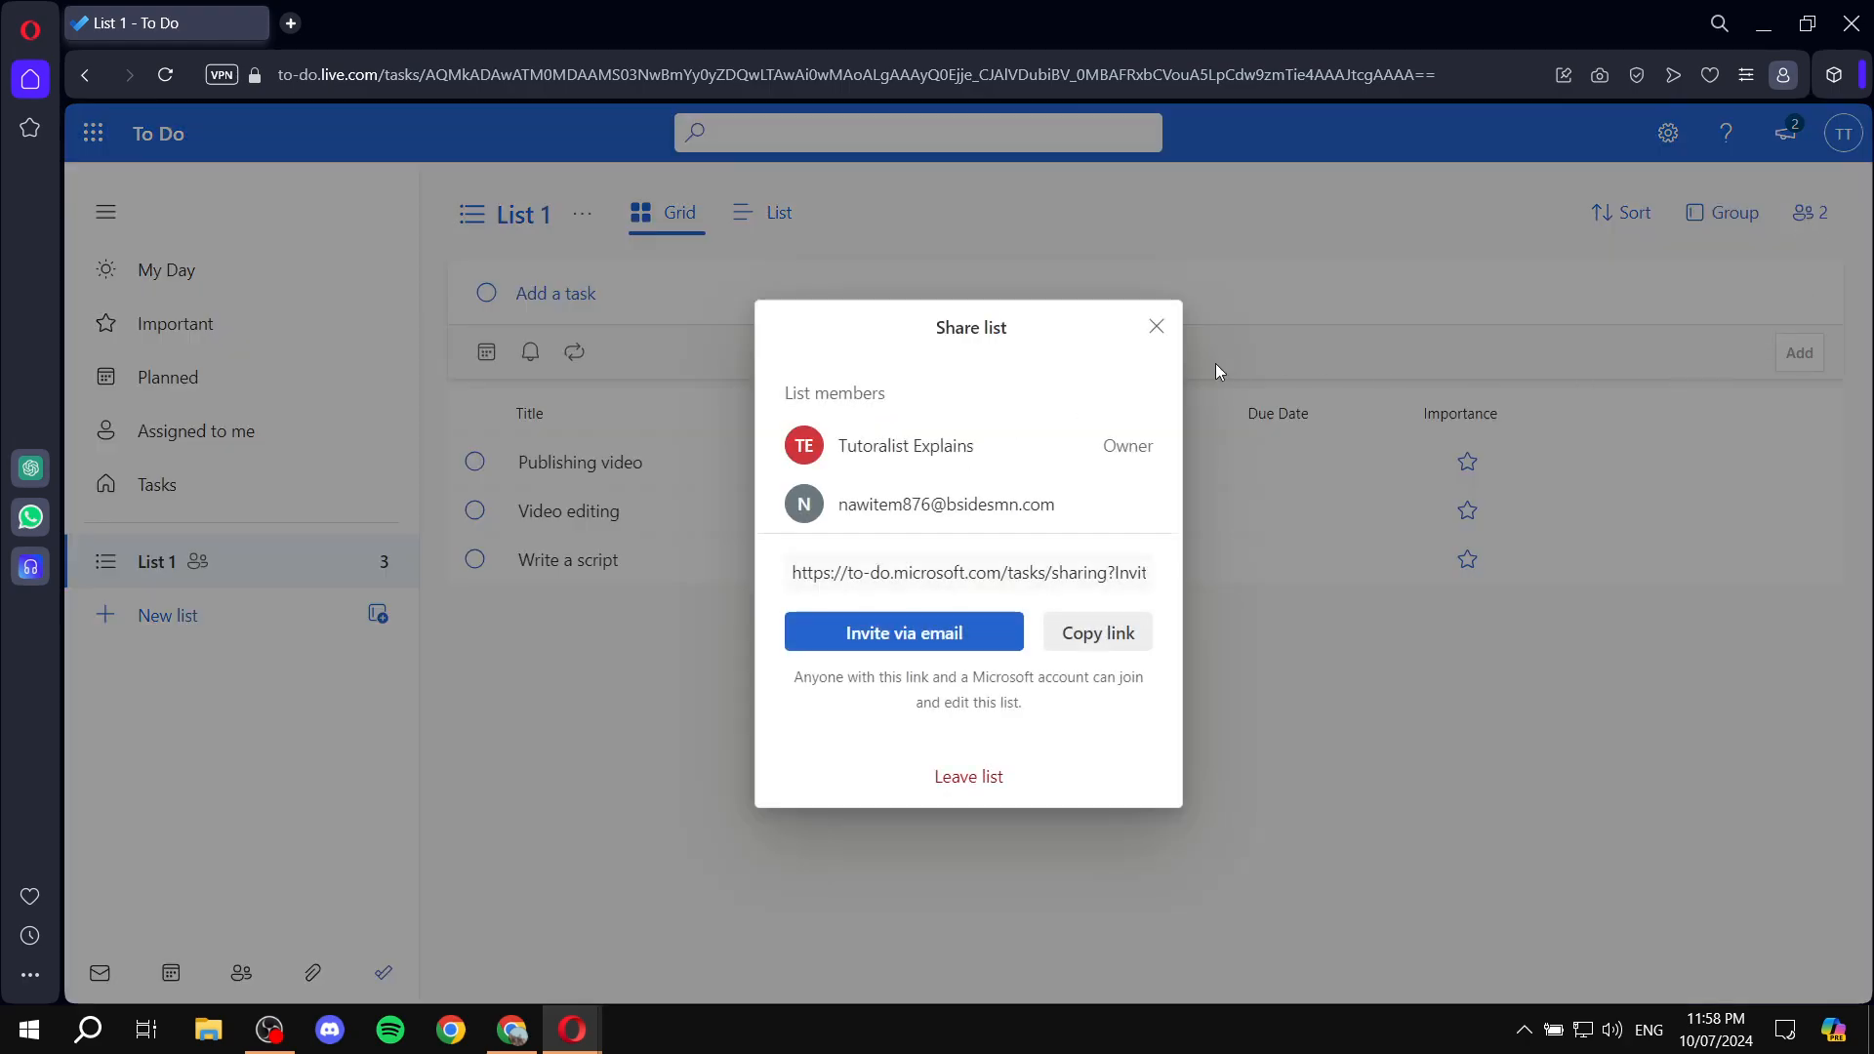
pyautogui.click(1155, 325)
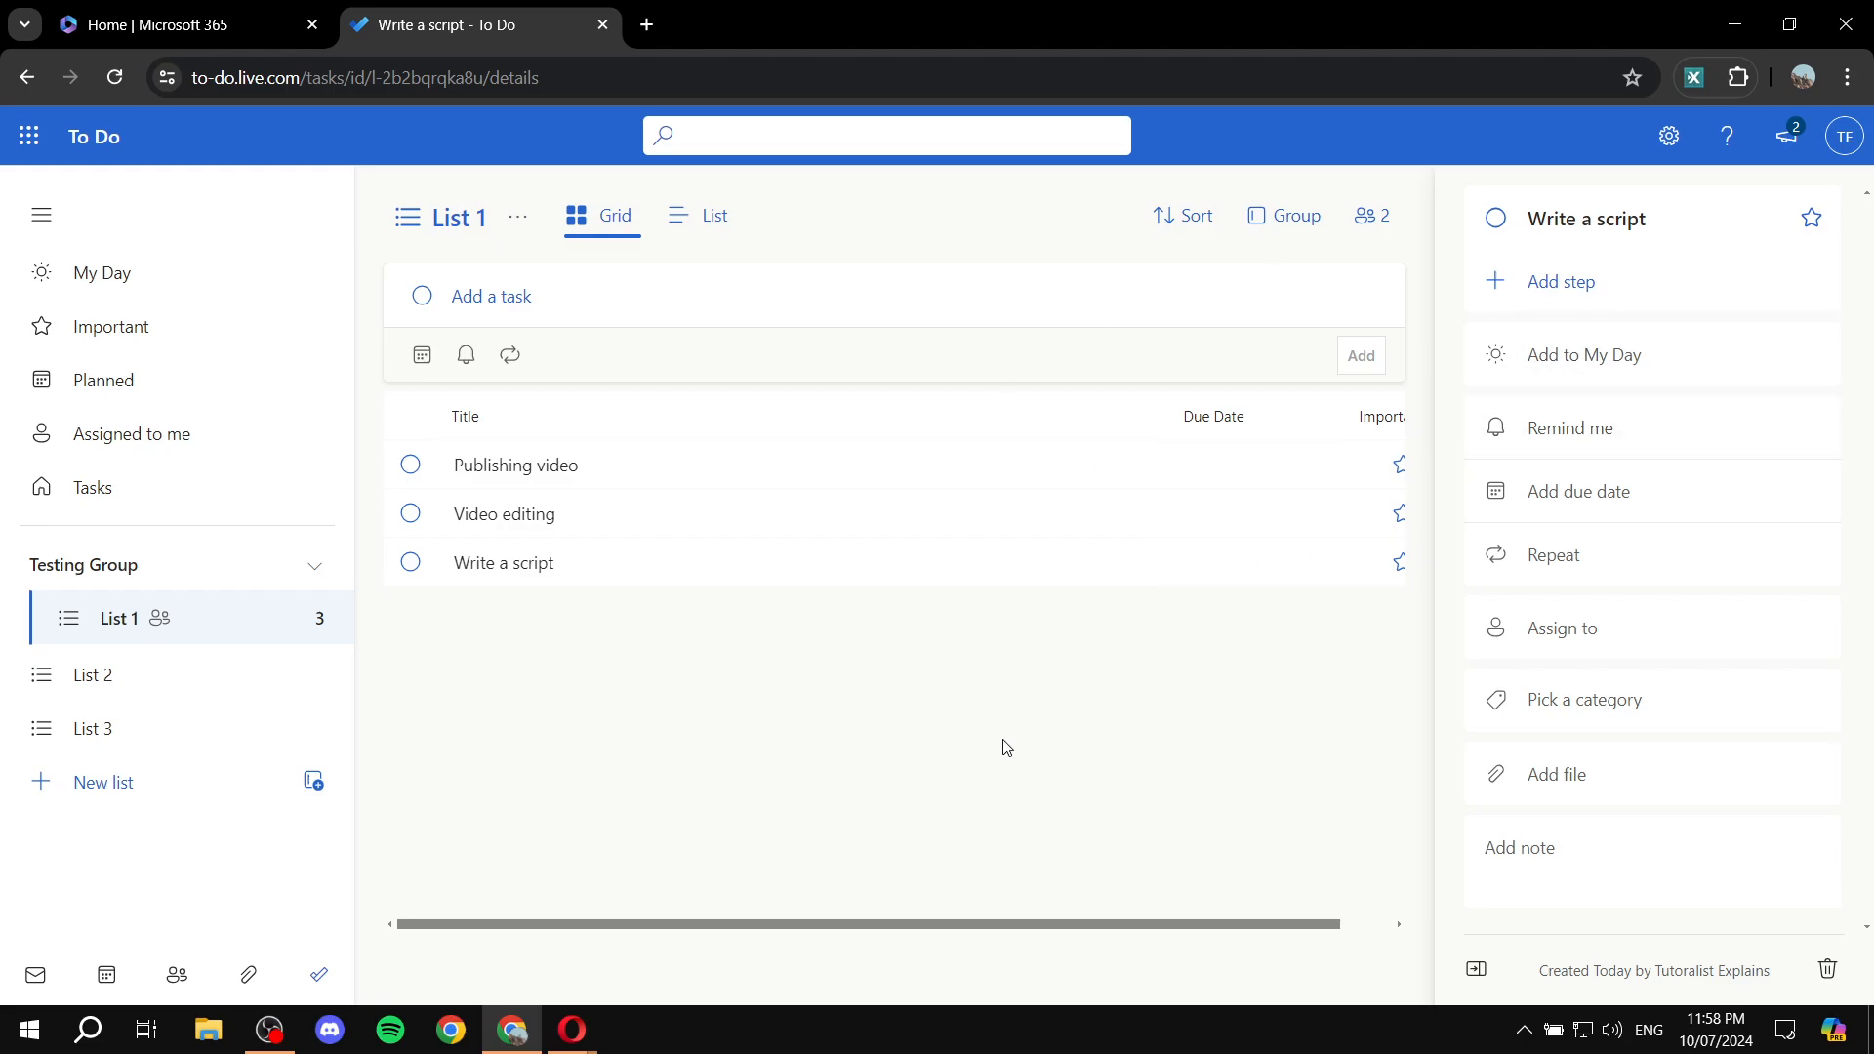
# - Select Write a script and bring up its Assign to member list
pyautogui.click(503, 515)
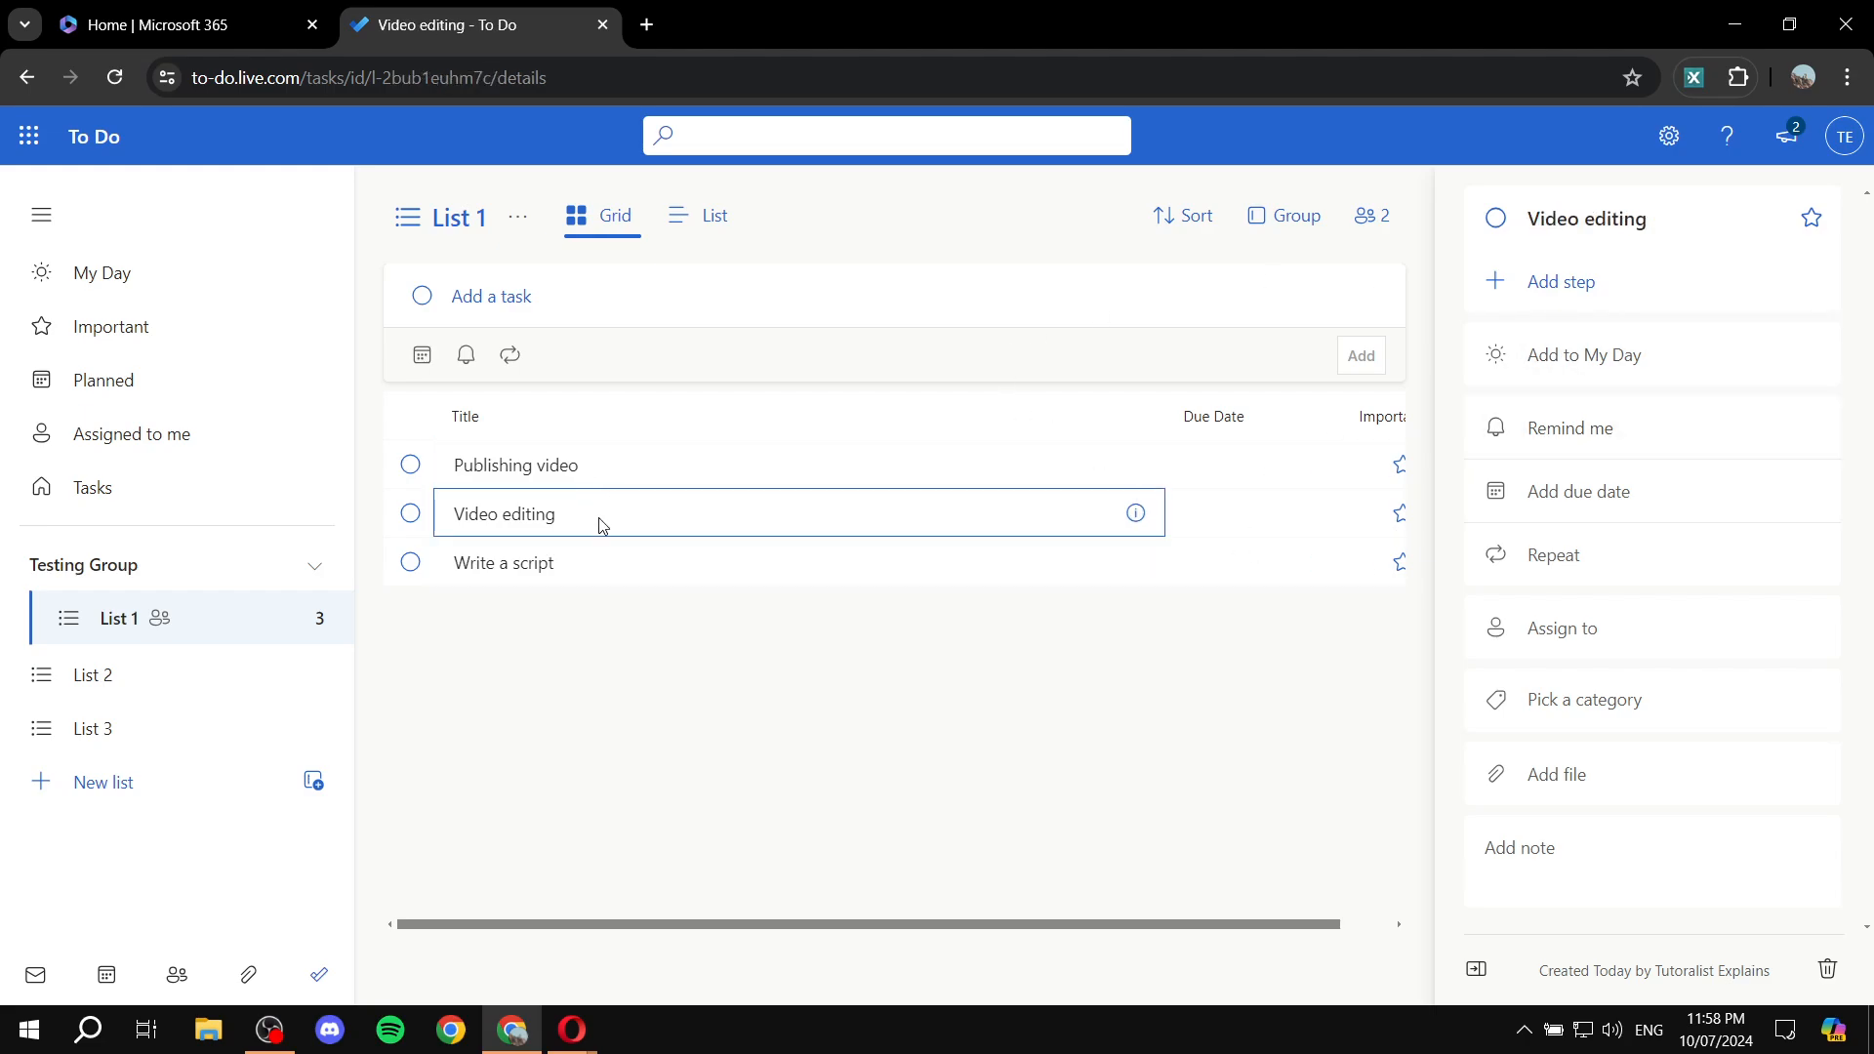
pyautogui.click(504, 564)
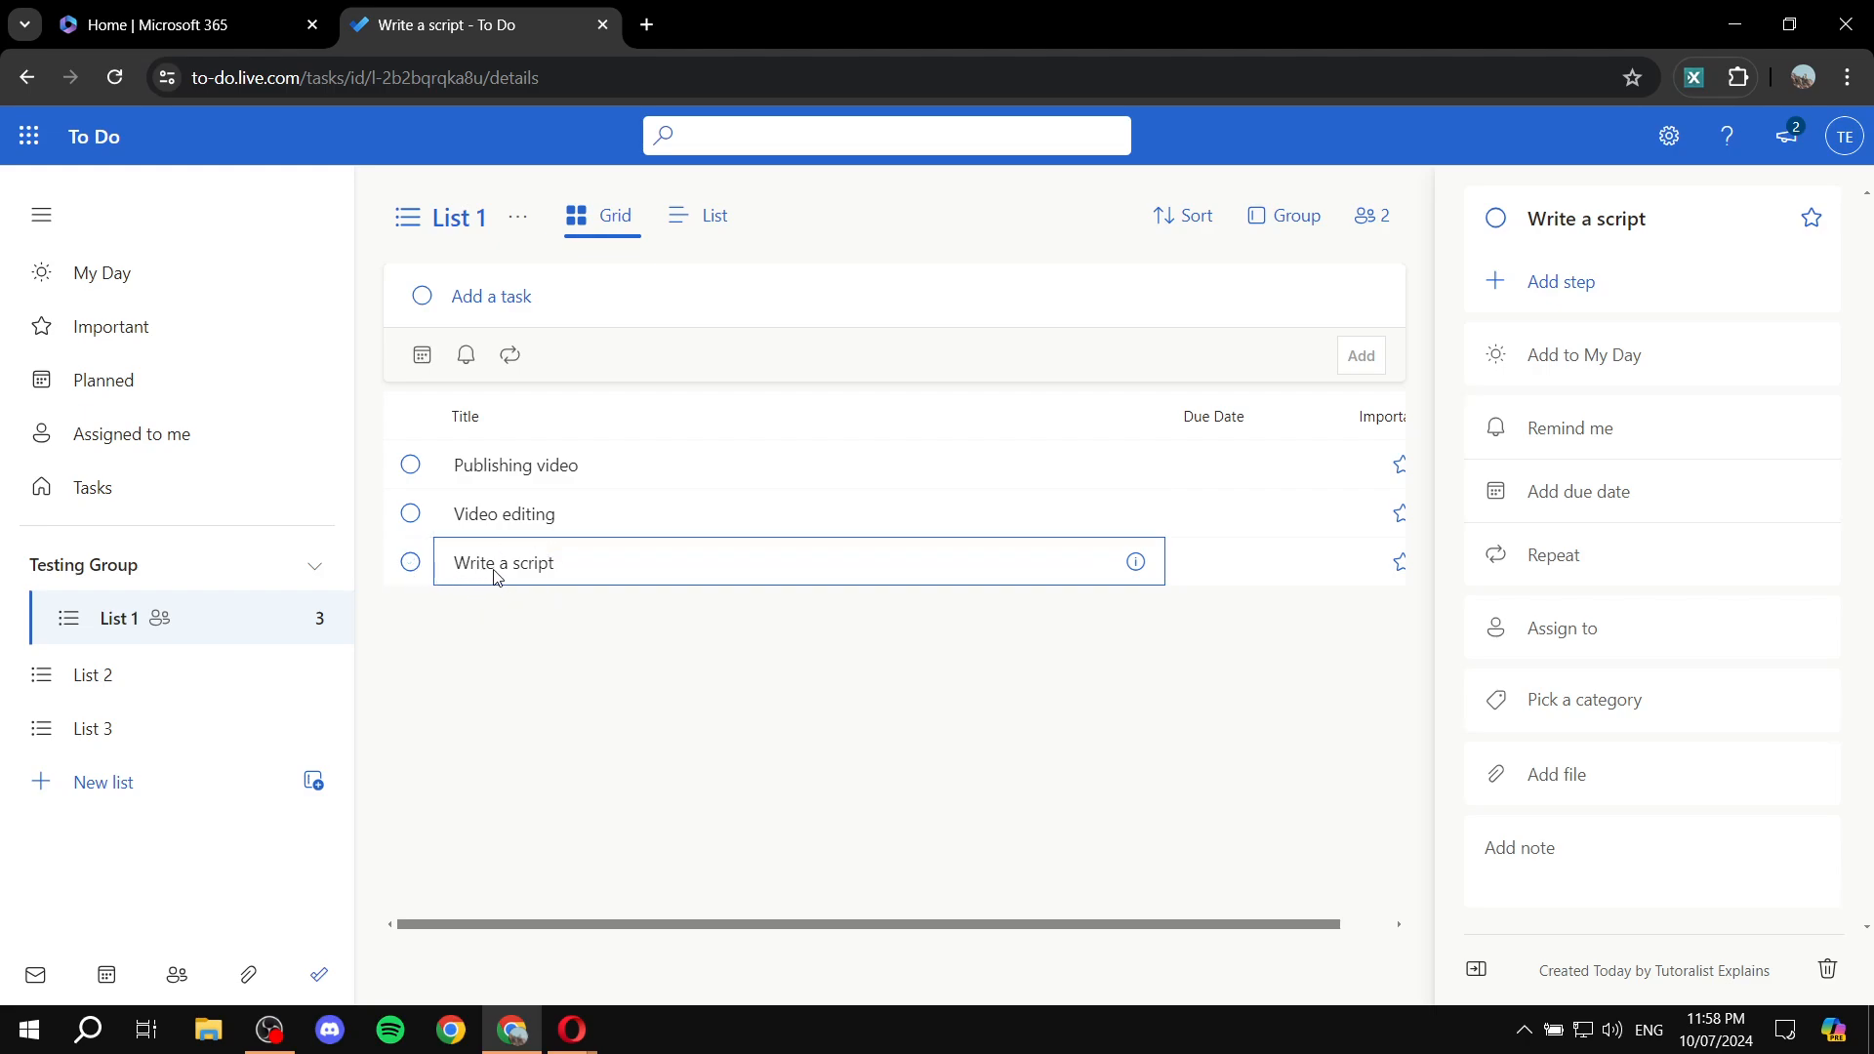
pyautogui.moveTo(1723, 626)
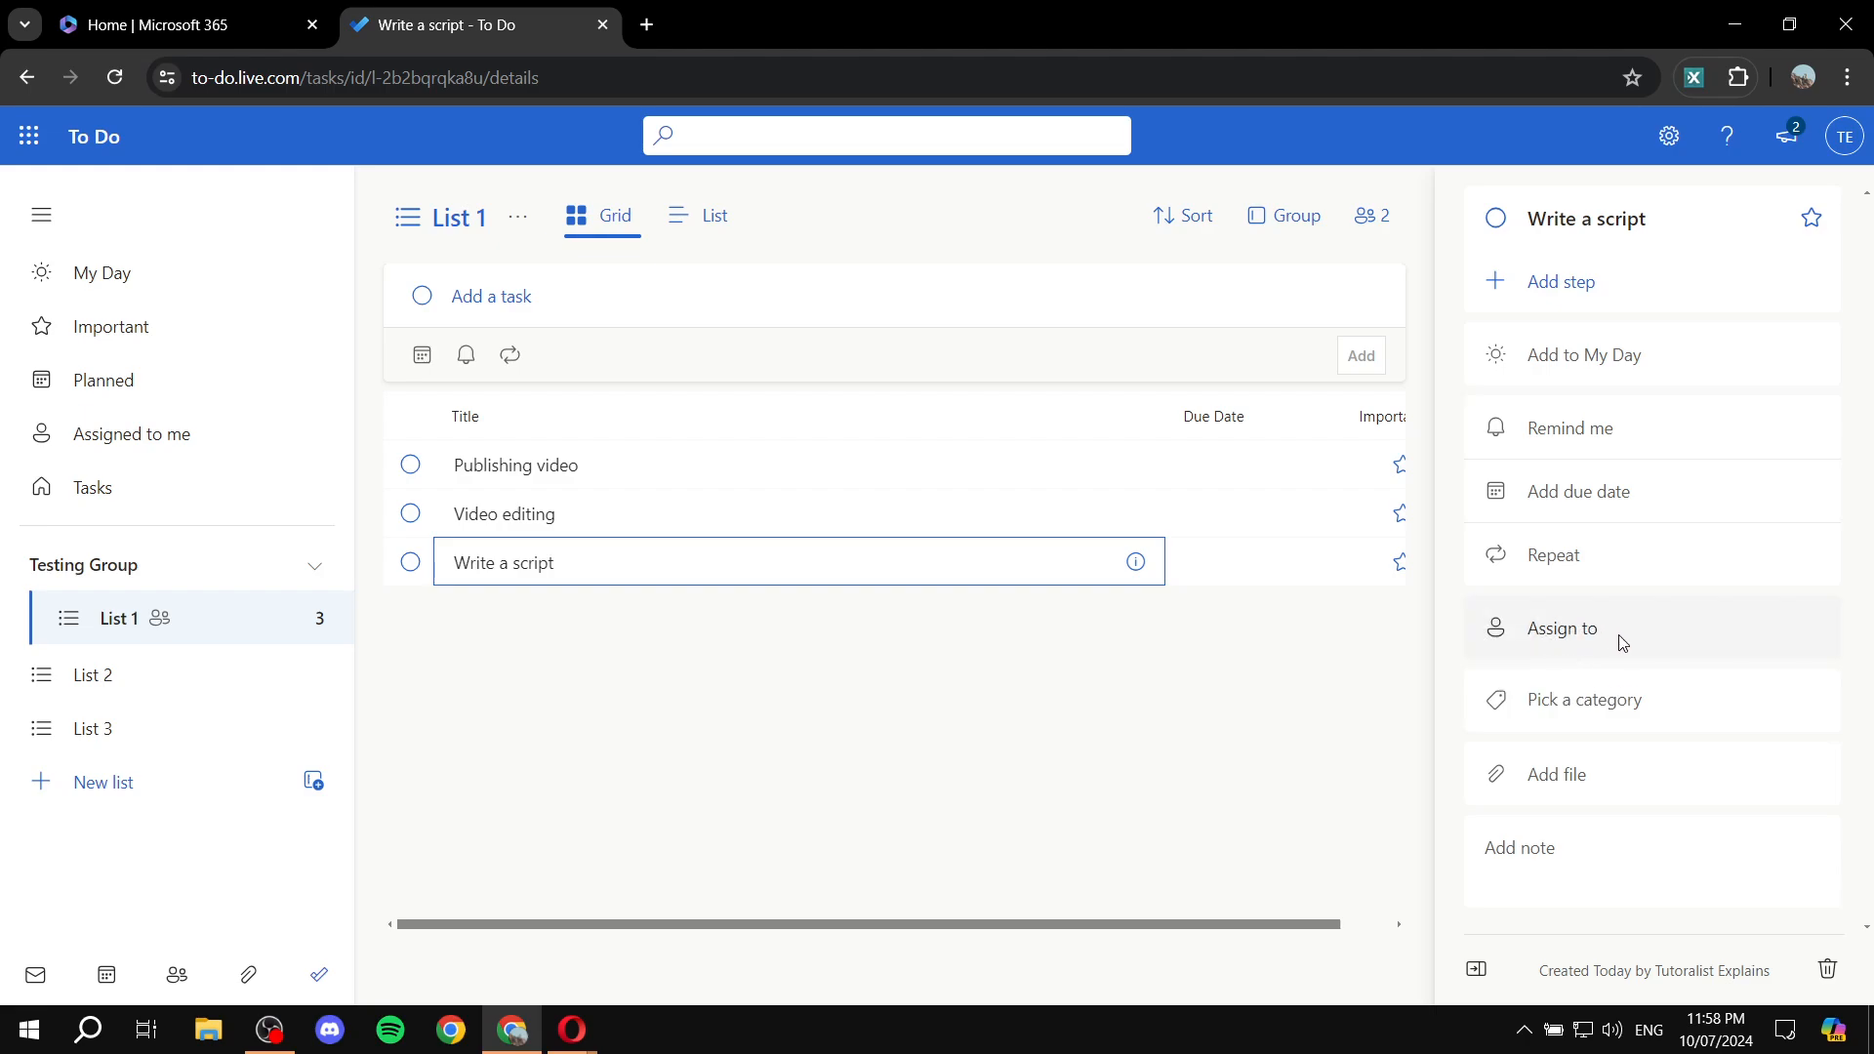
pyautogui.moveTo(1626, 659)
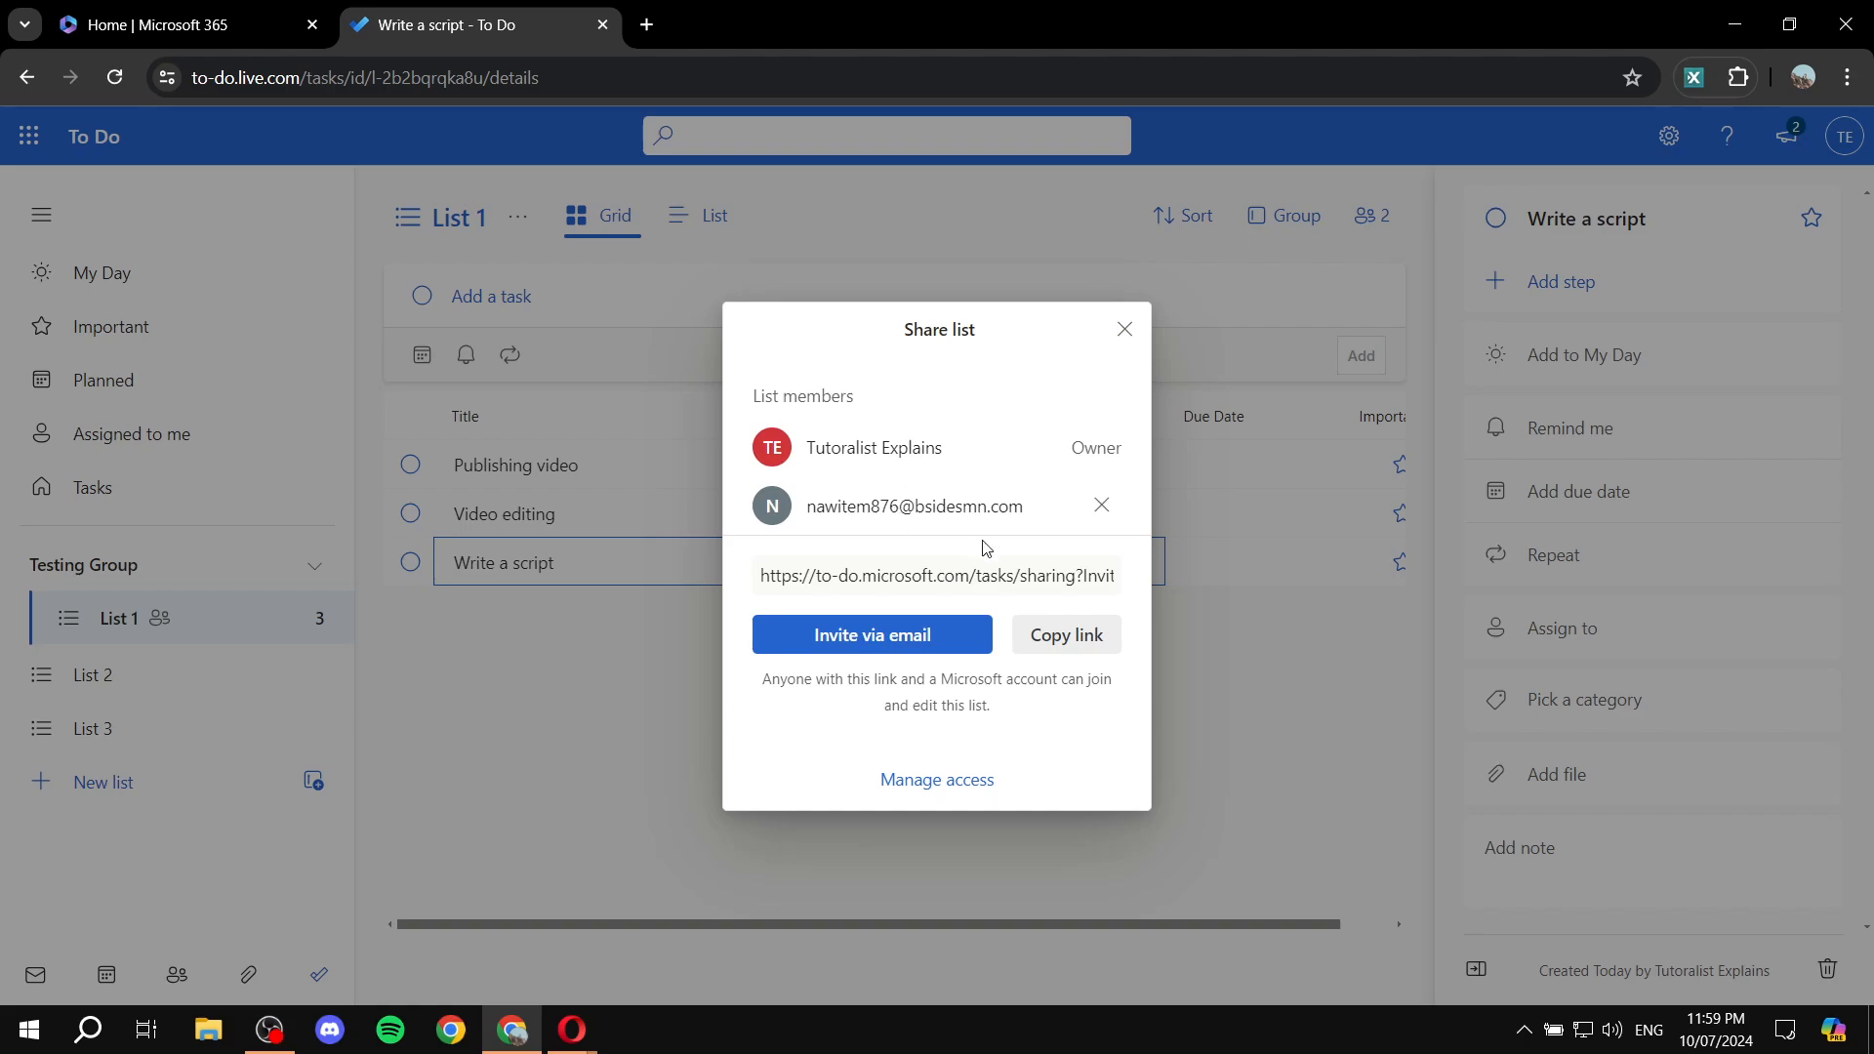
pyautogui.moveTo(749, 412)
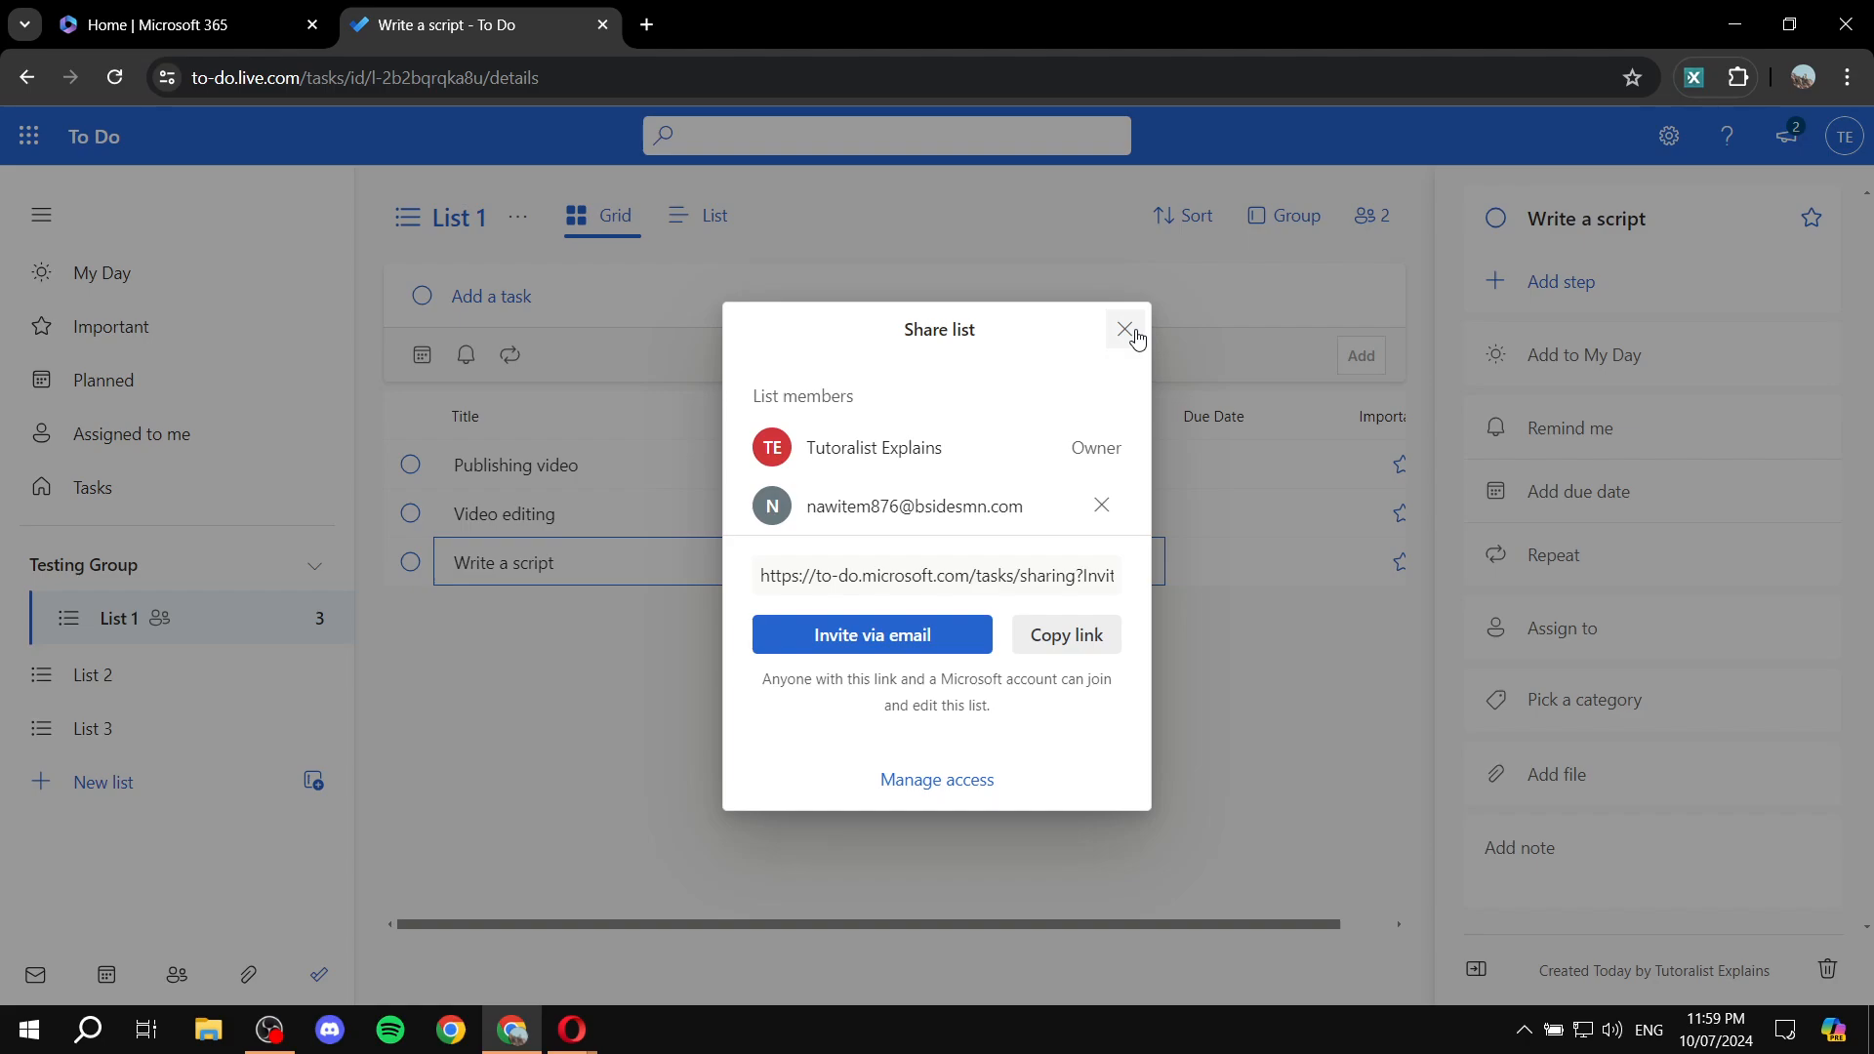
pyautogui.click(1124, 330)
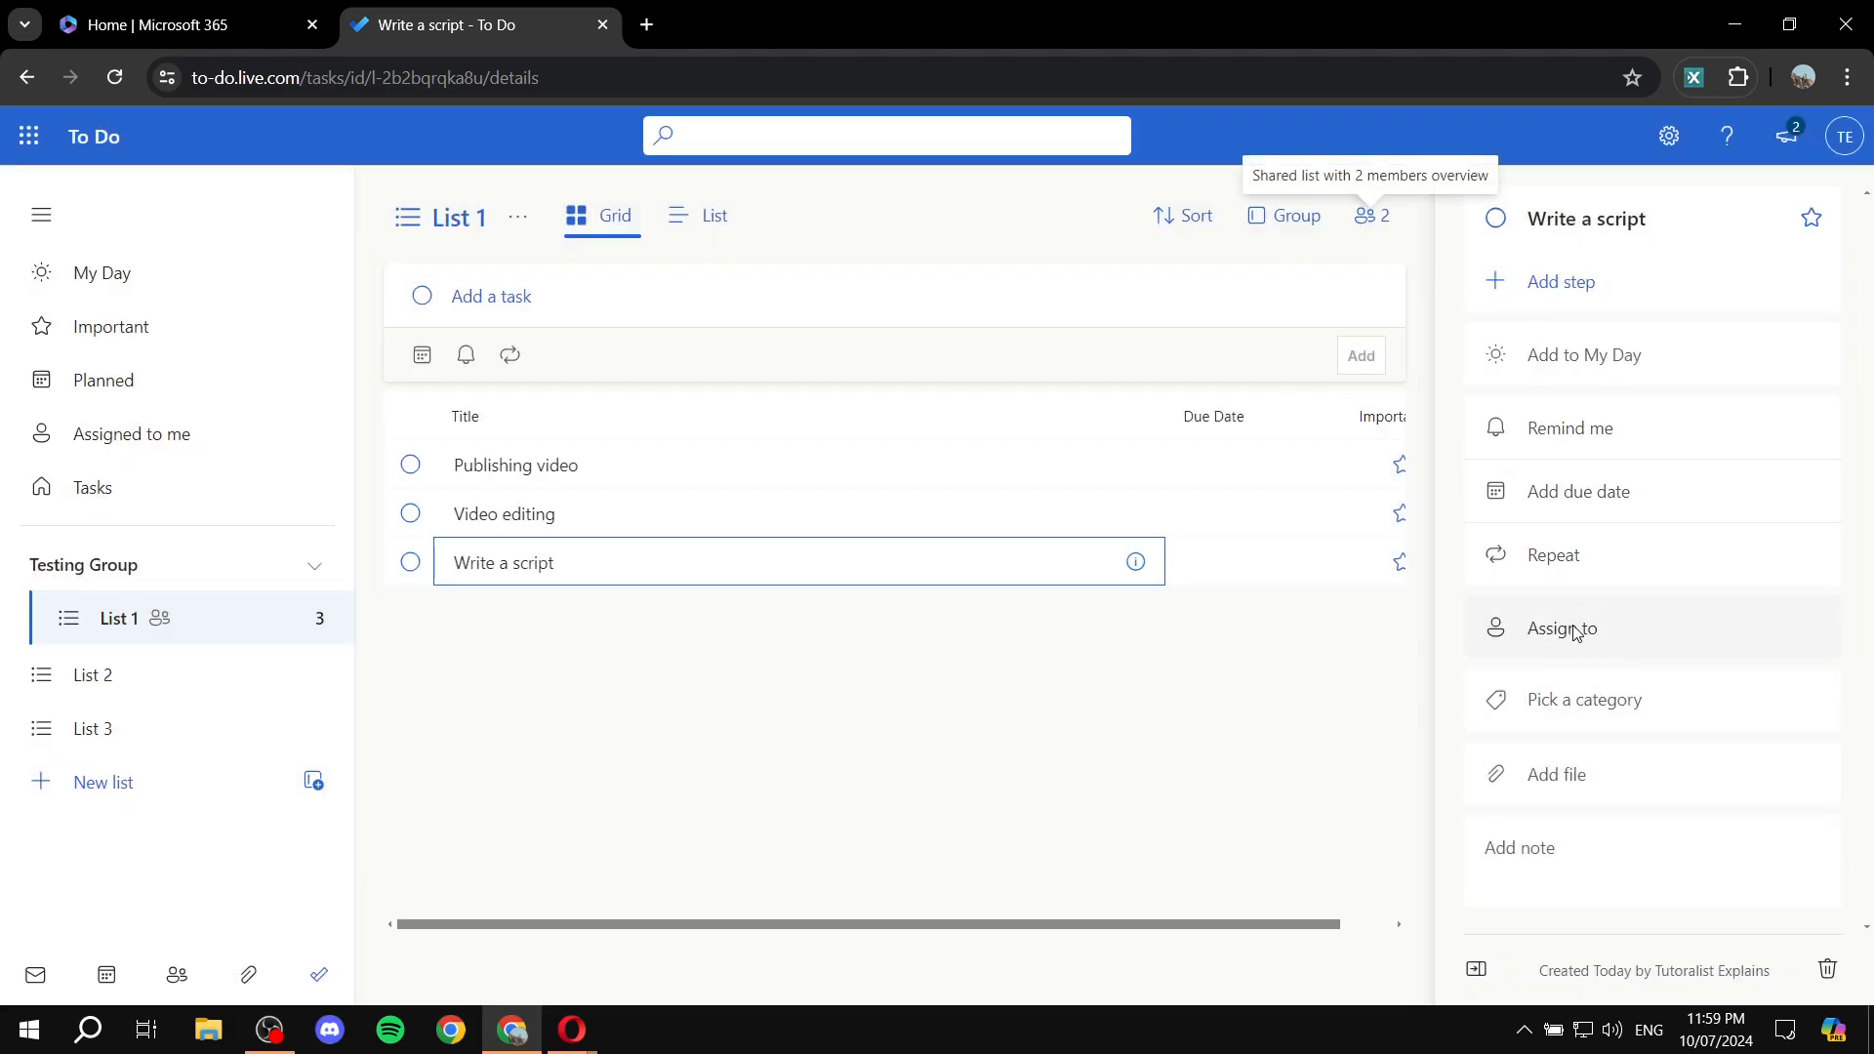
pyautogui.moveTo(1544, 646)
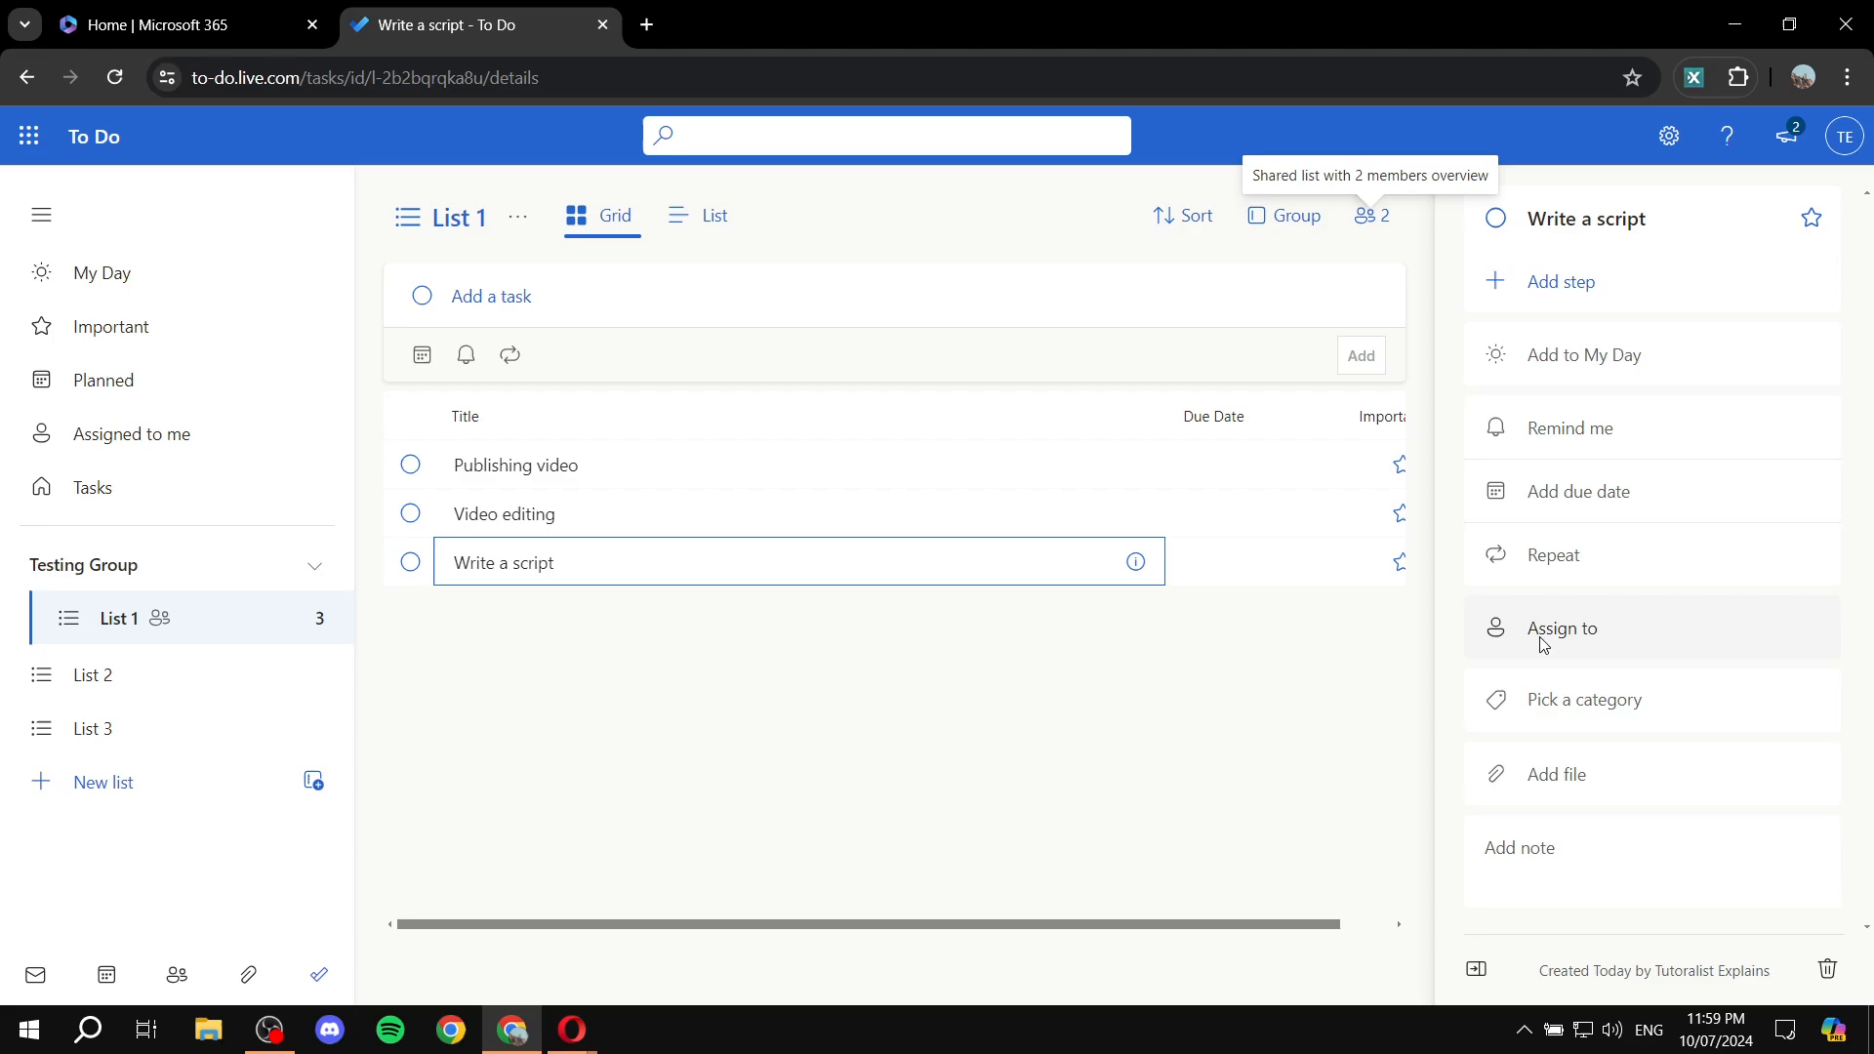
pyautogui.moveTo(1599, 631)
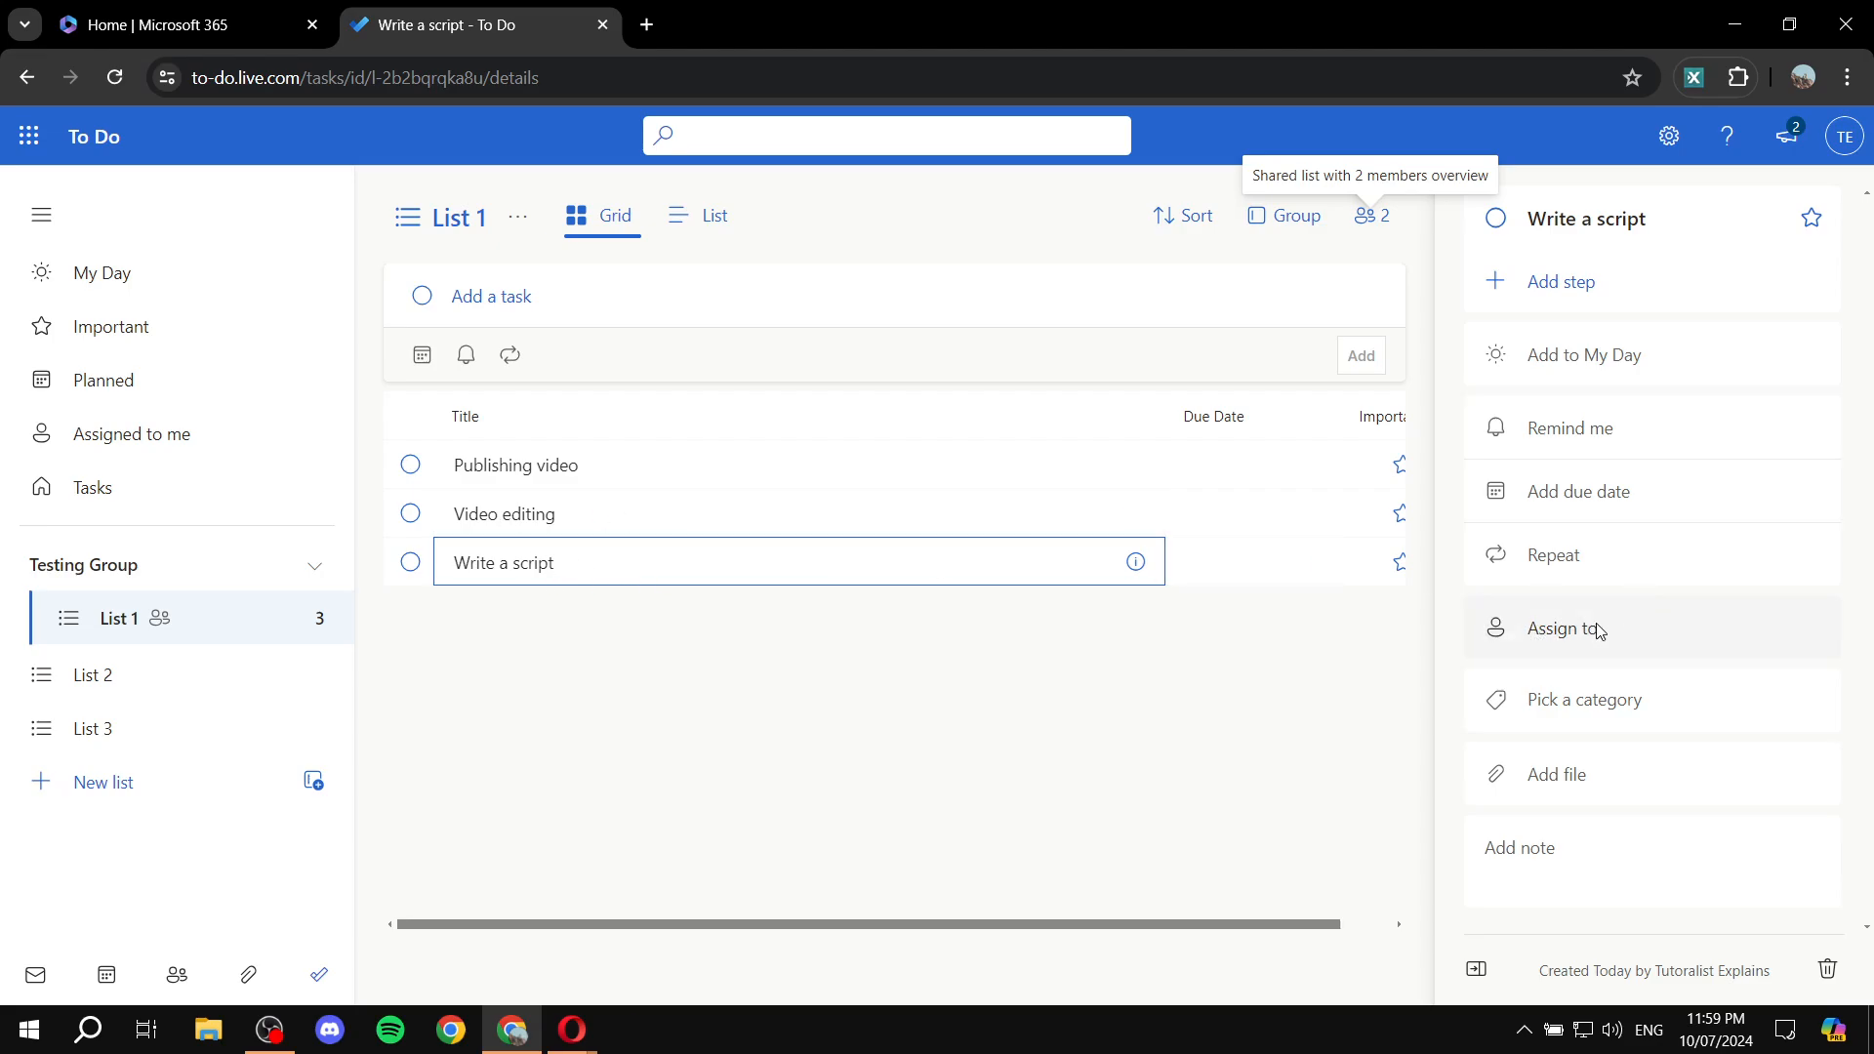
pyautogui.click(1561, 627)
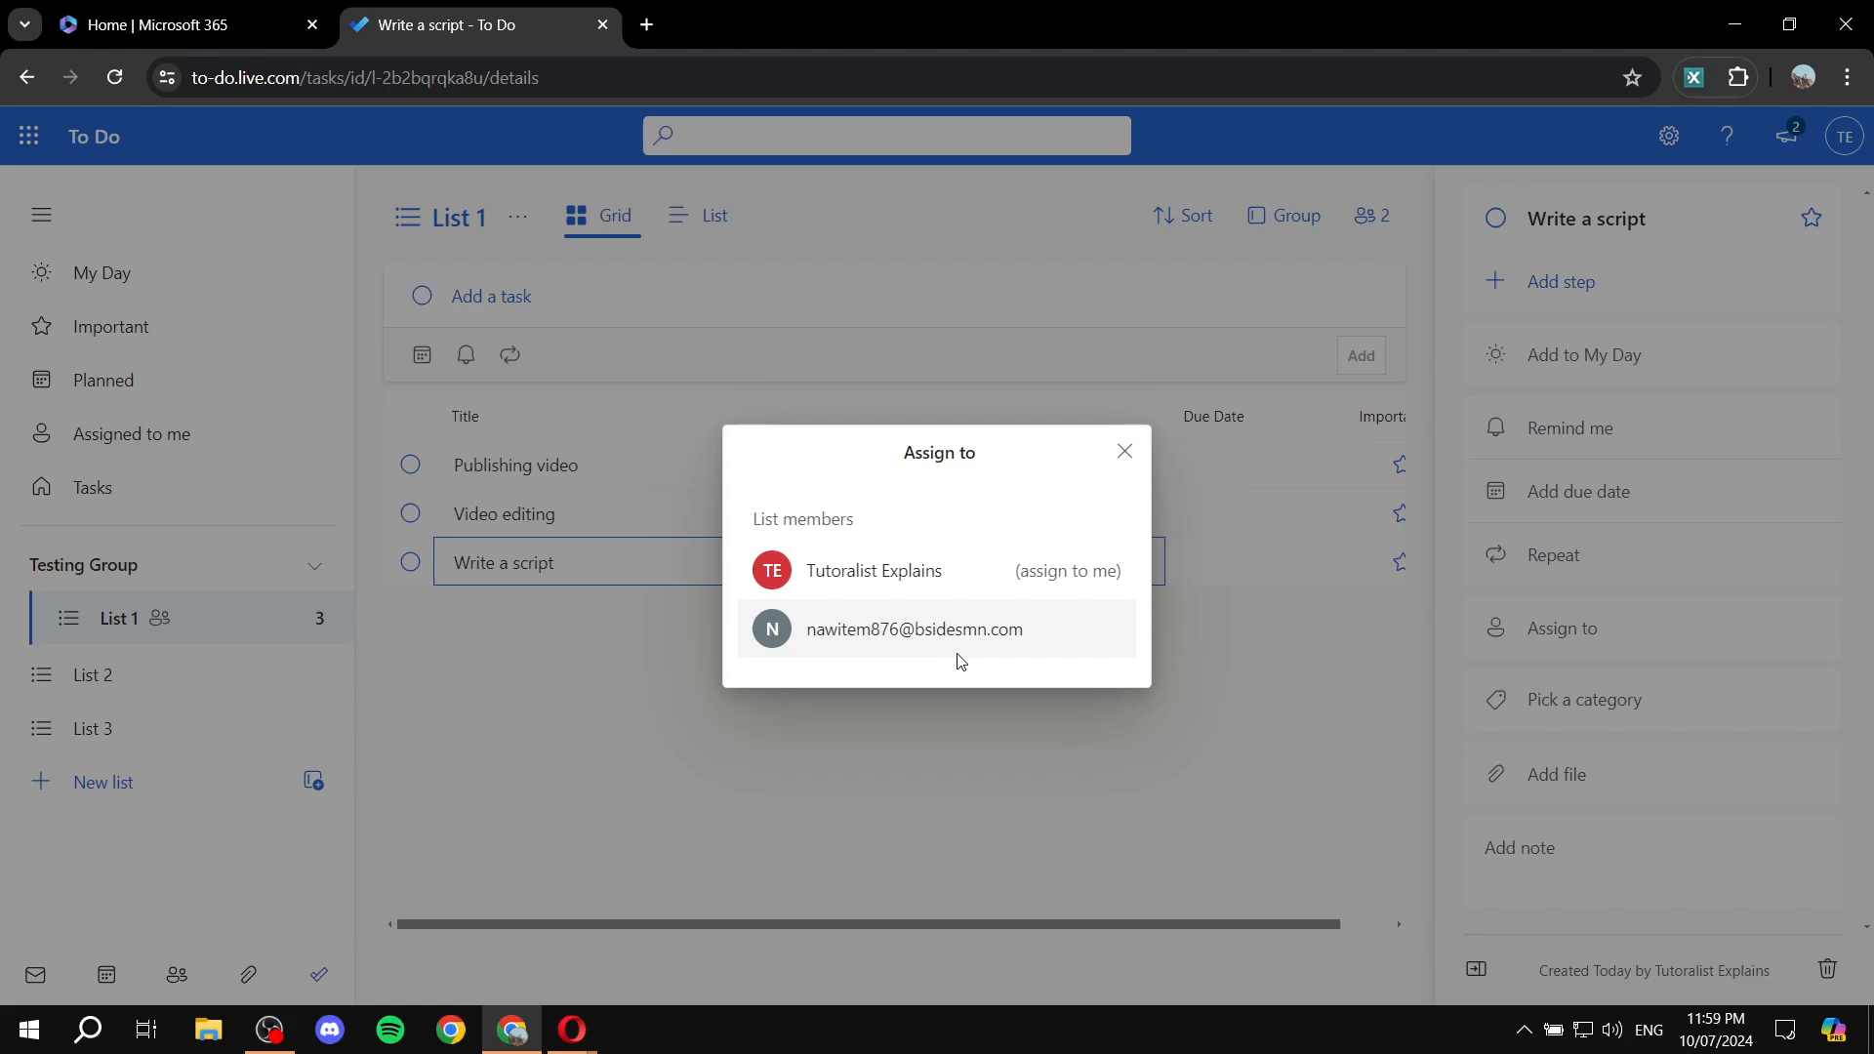
# - Assign Write a script to the second member and switch List 1 to list view with badges
pyautogui.click(915, 629)
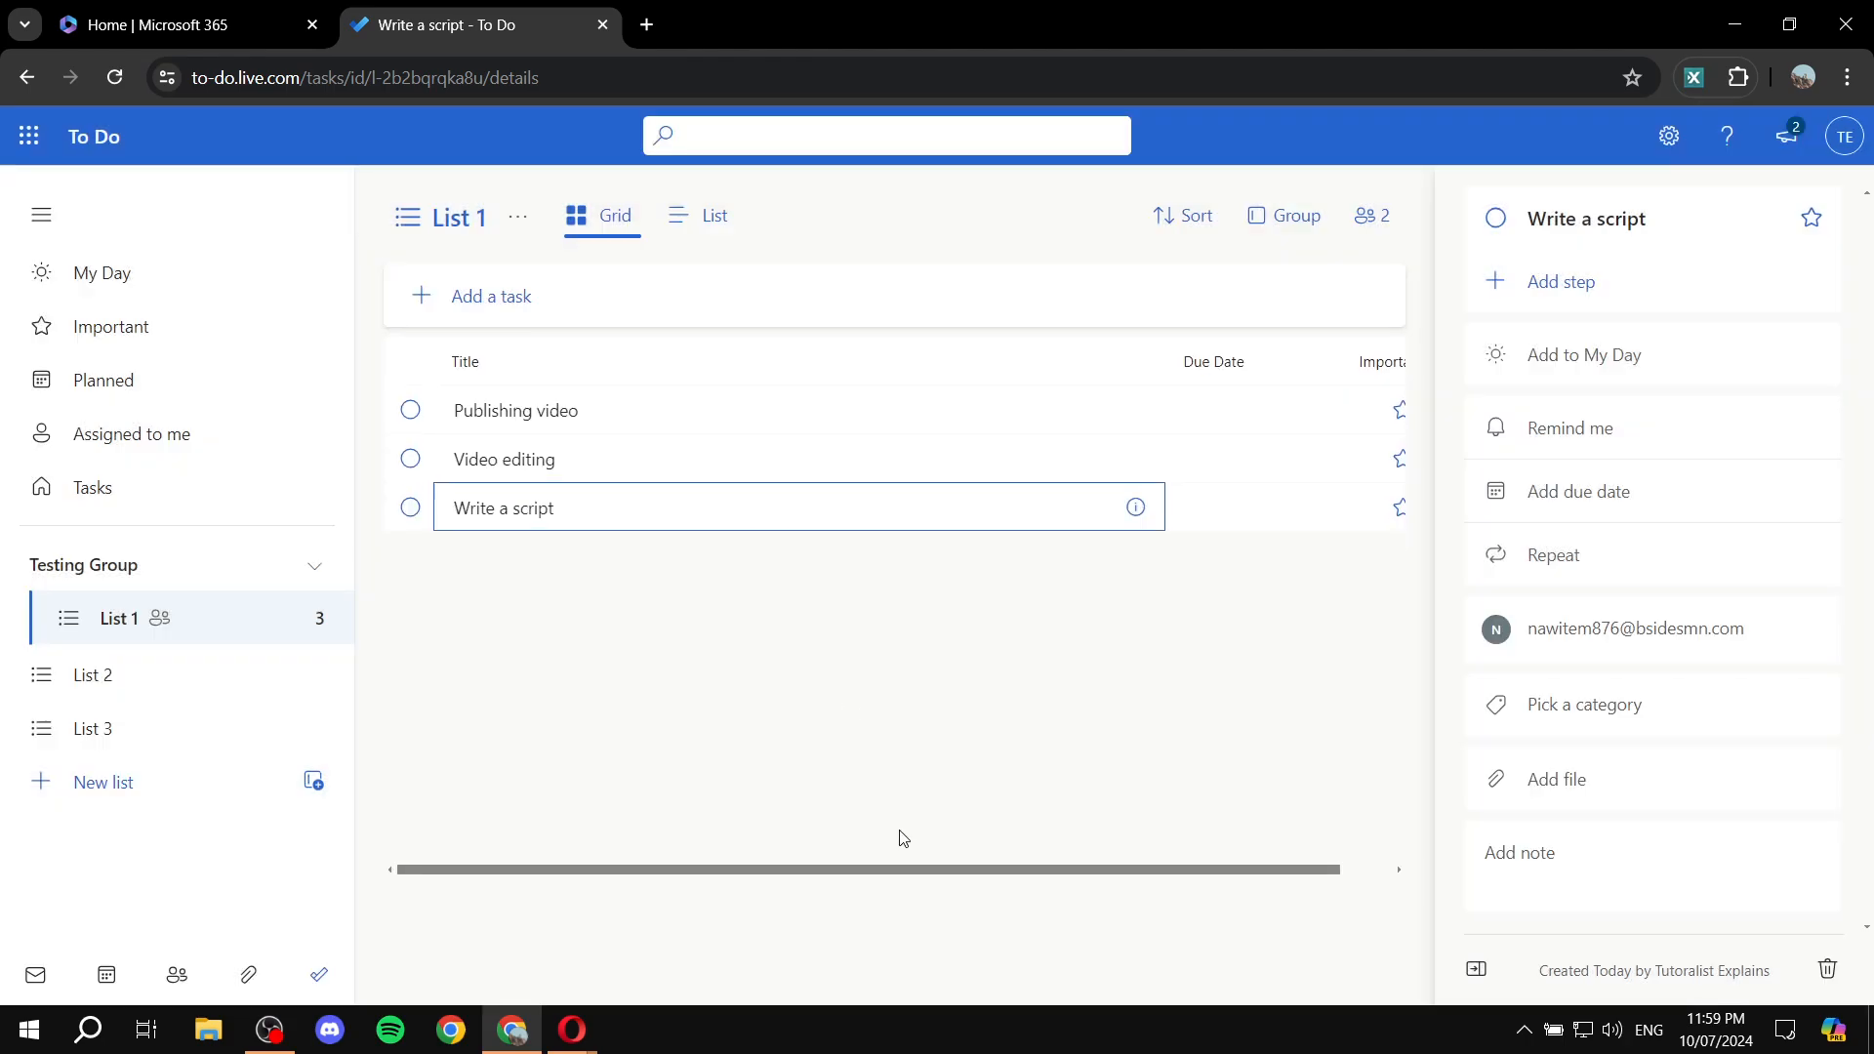
pyautogui.moveTo(1086, 868)
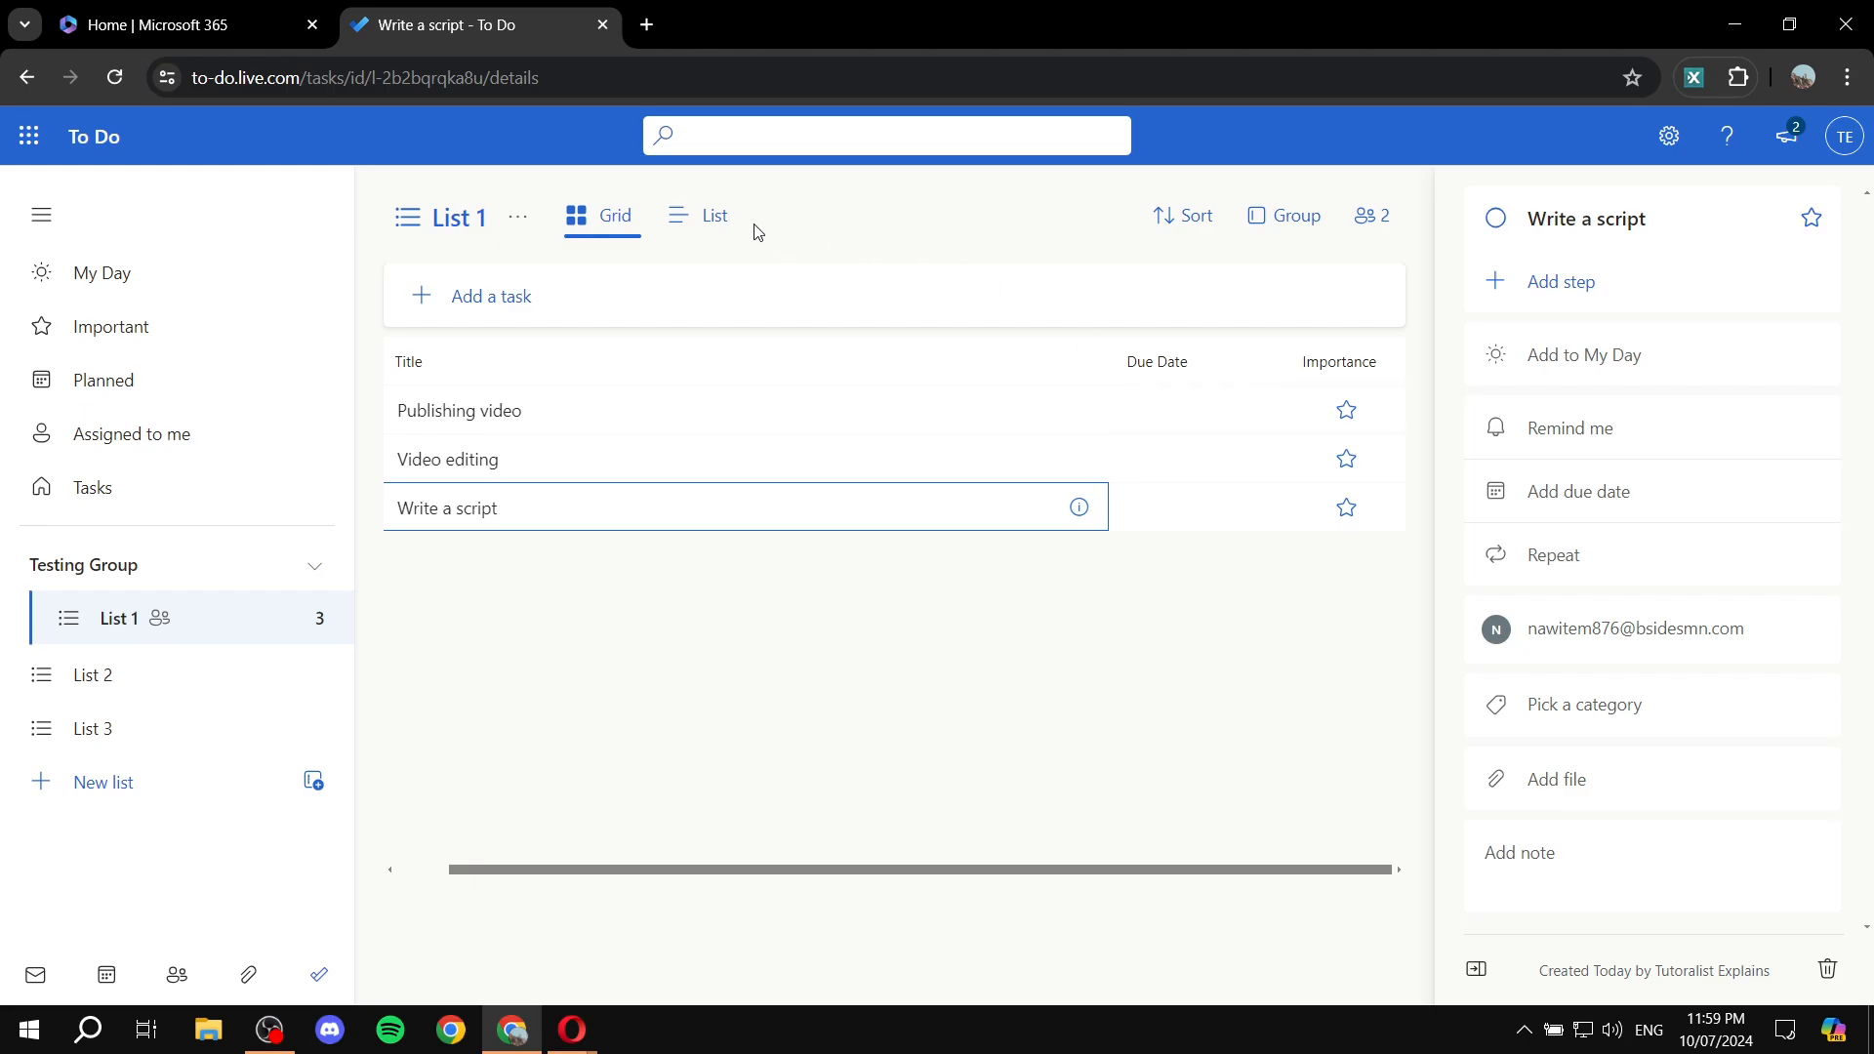
pyautogui.click(713, 217)
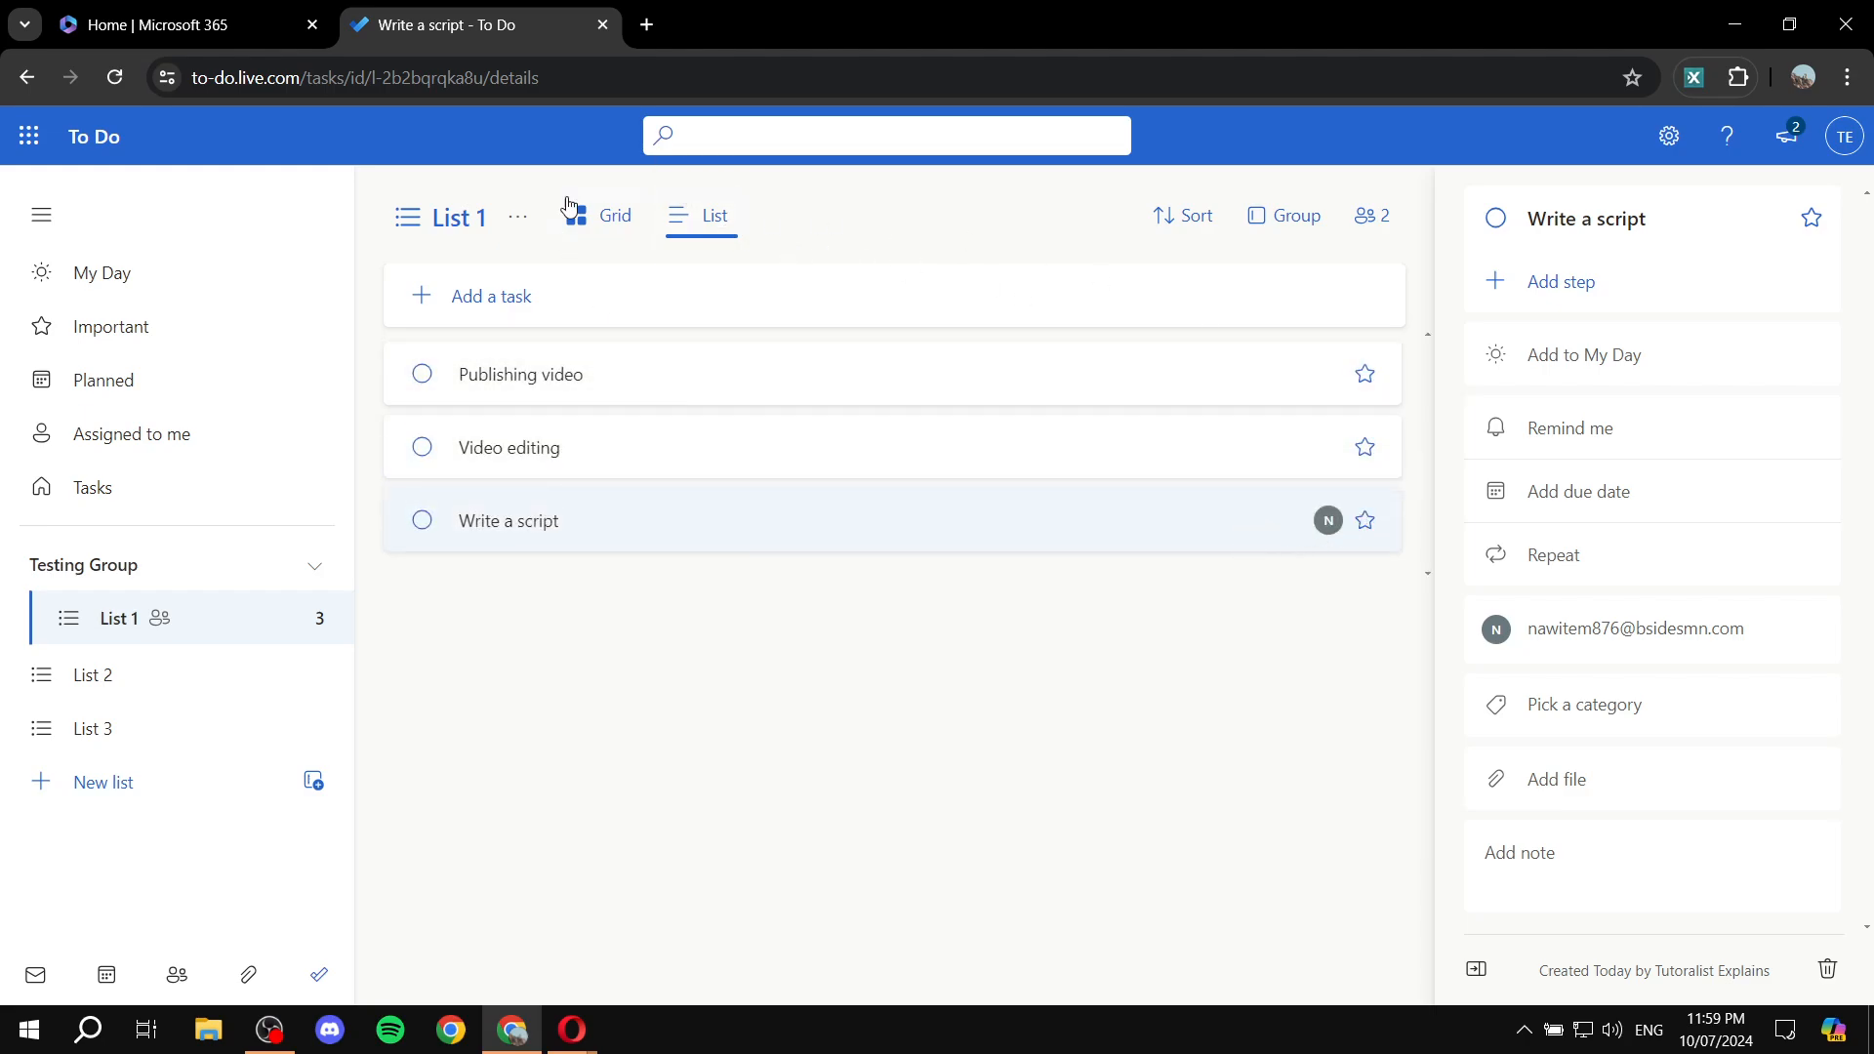
pyautogui.moveTo(1342, 568)
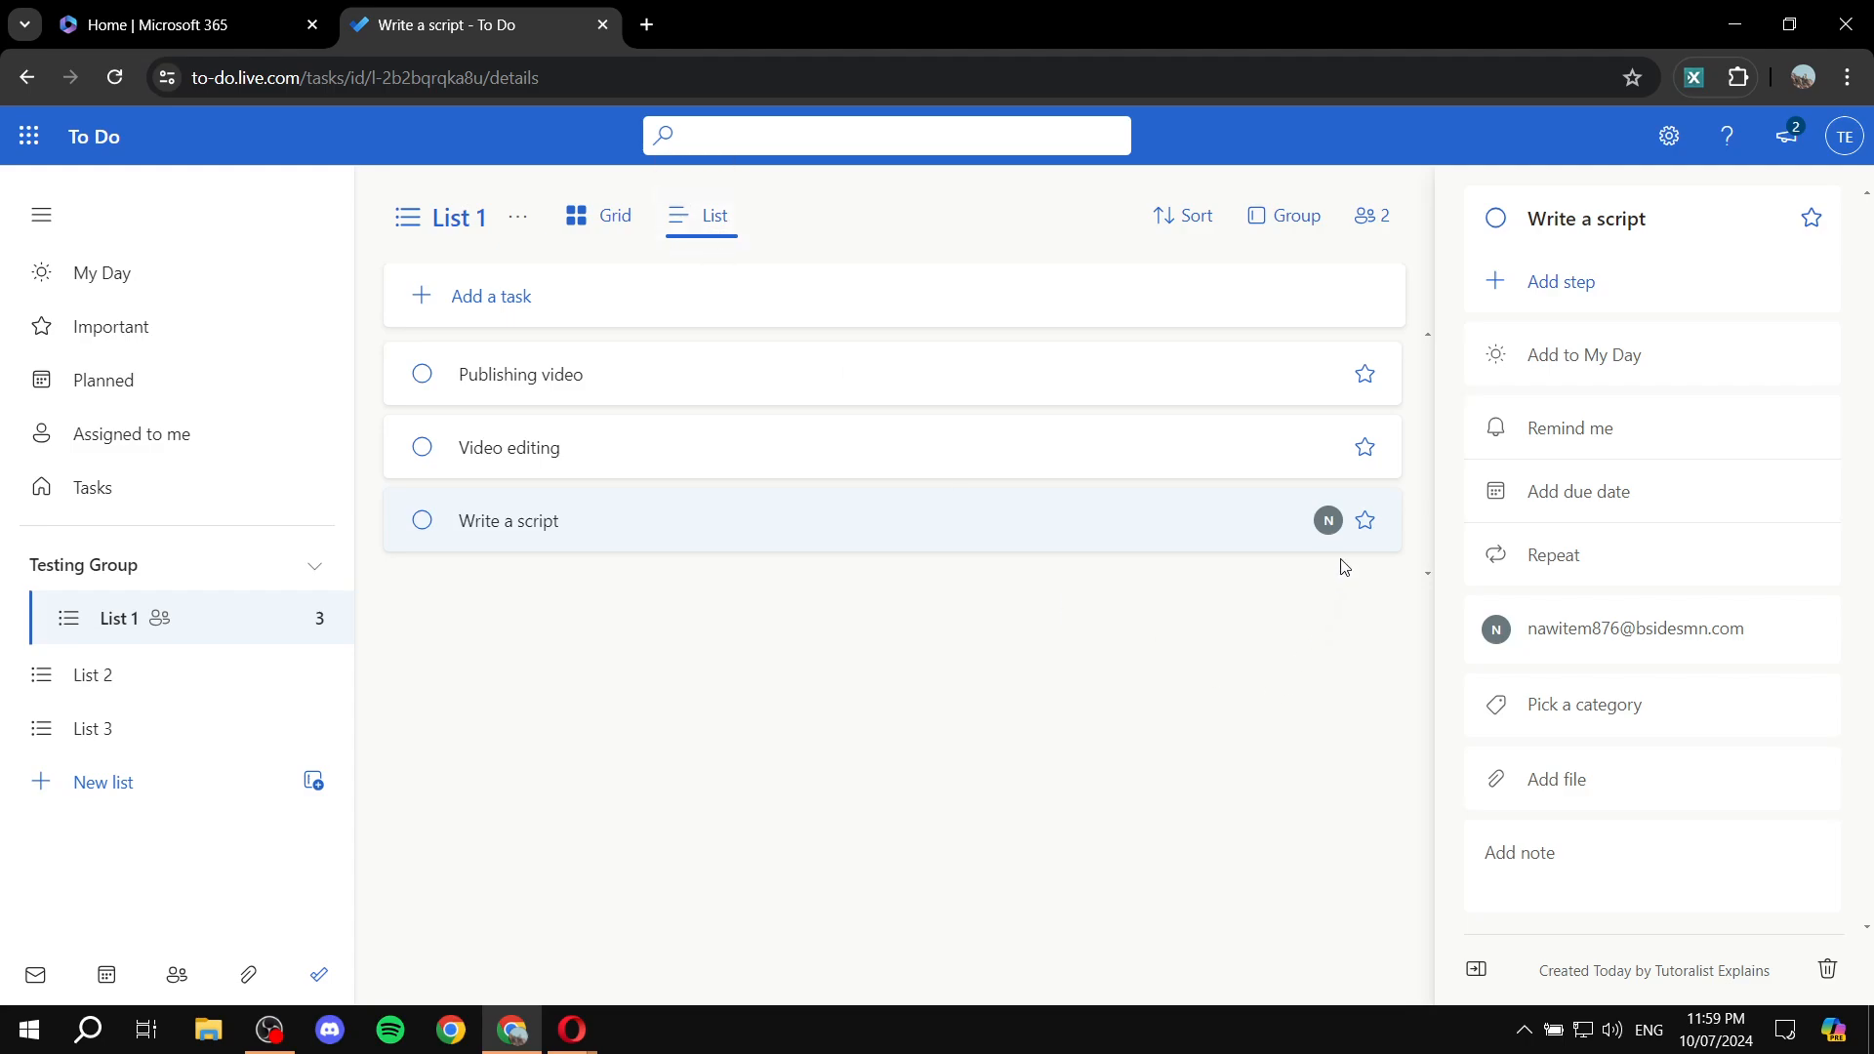
pyautogui.moveTo(1326, 531)
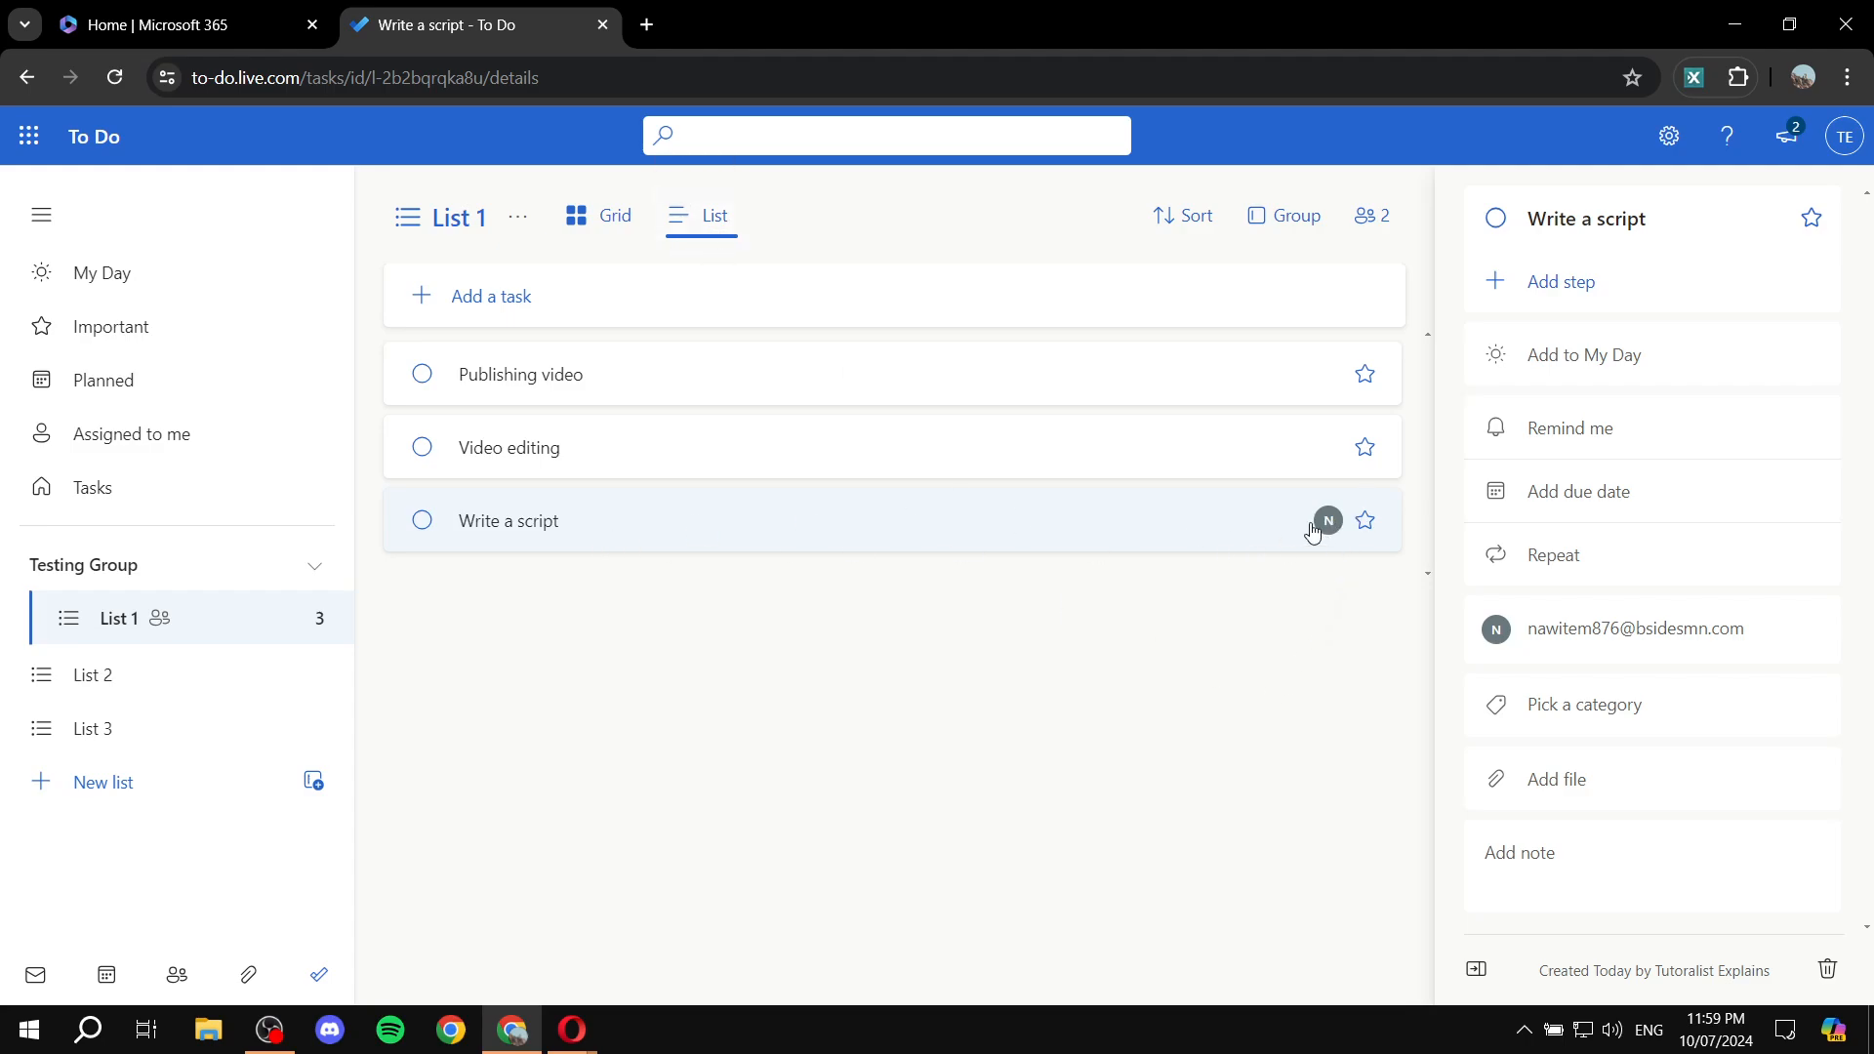
# - Assign Video editing to yourself and Publishing video to the second member, then go to List 2
pyautogui.click(507, 447)
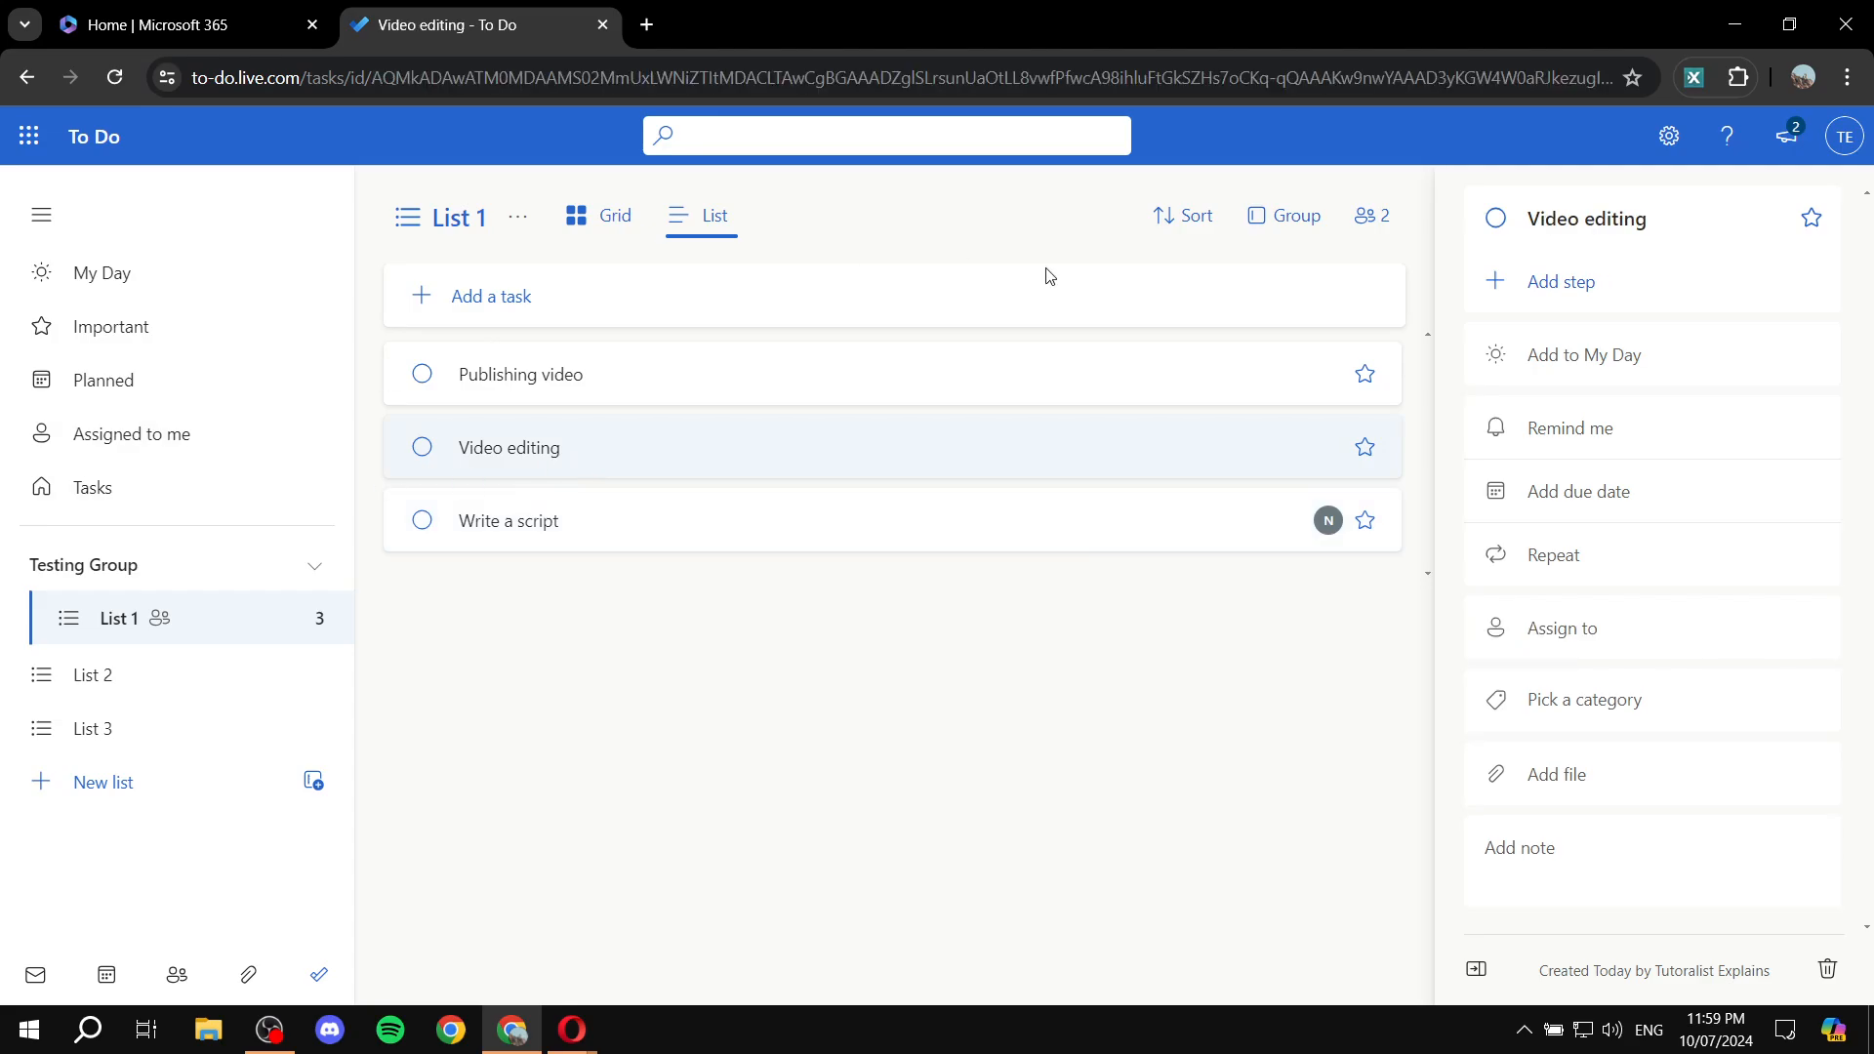
pyautogui.click(1560, 628)
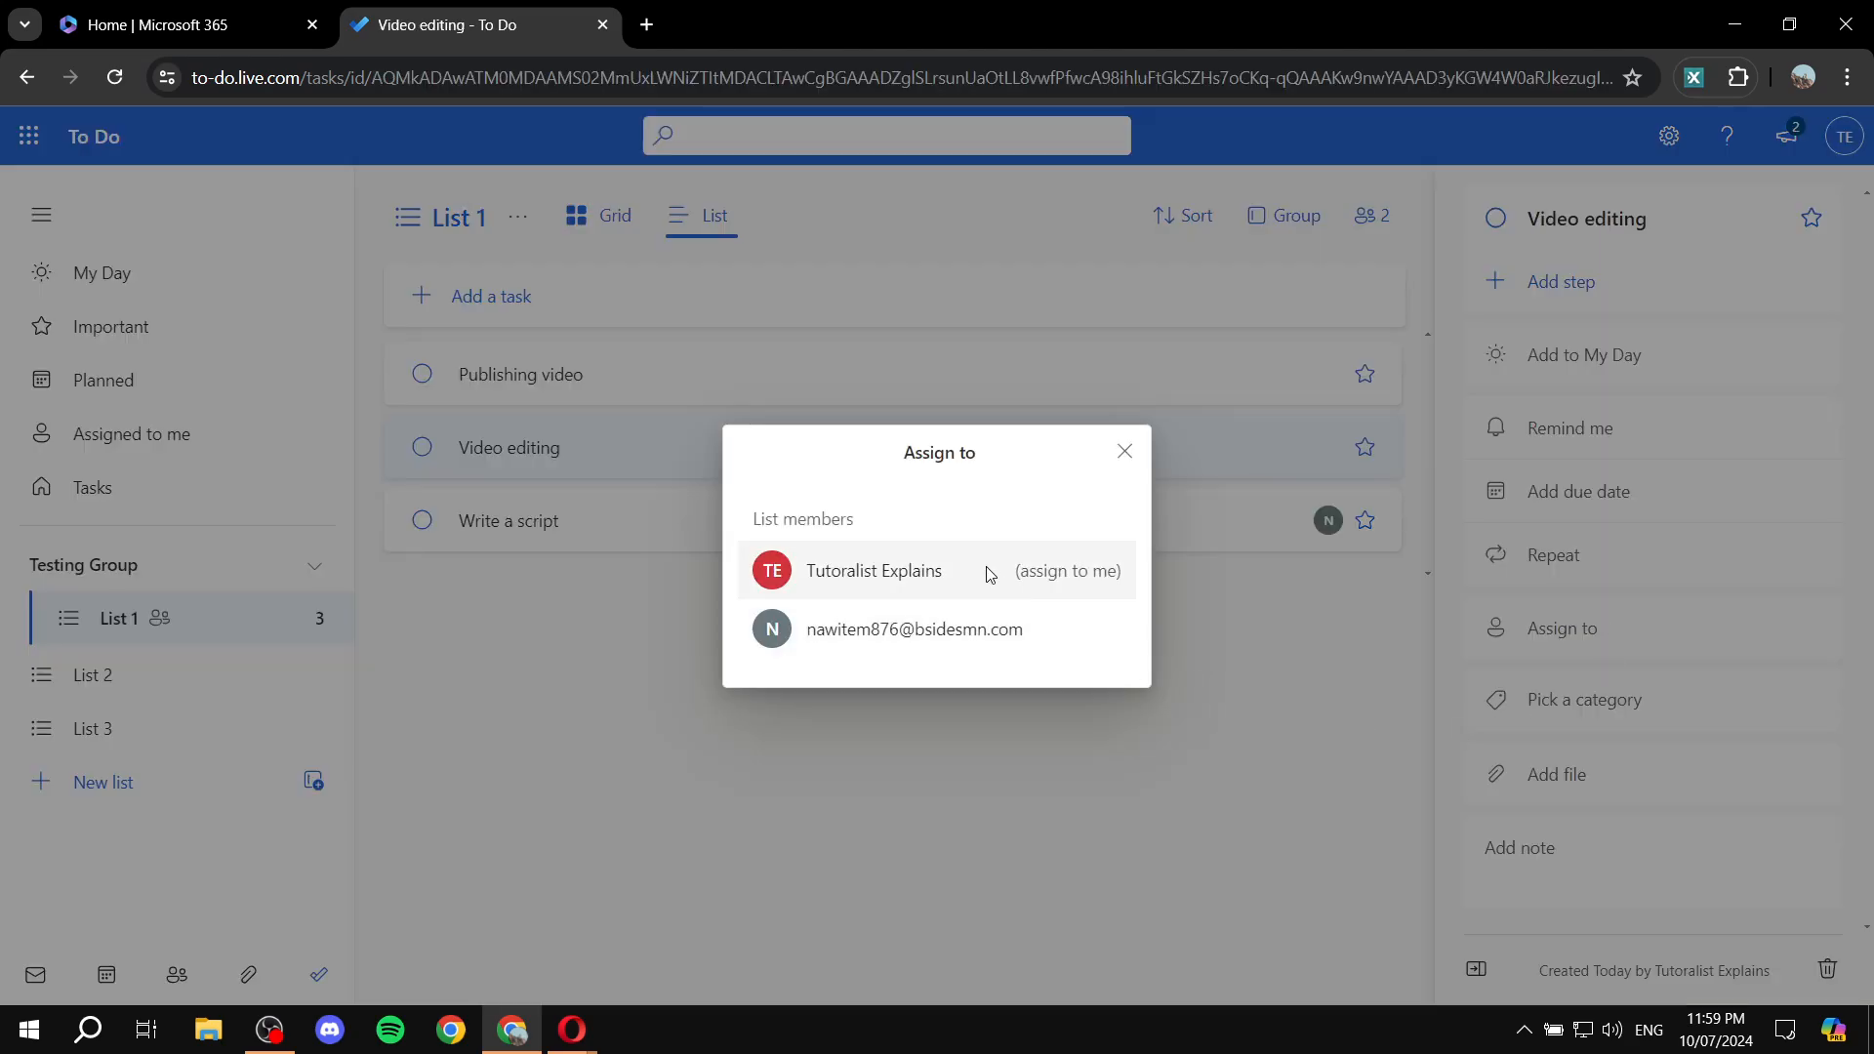
pyautogui.click(873, 570)
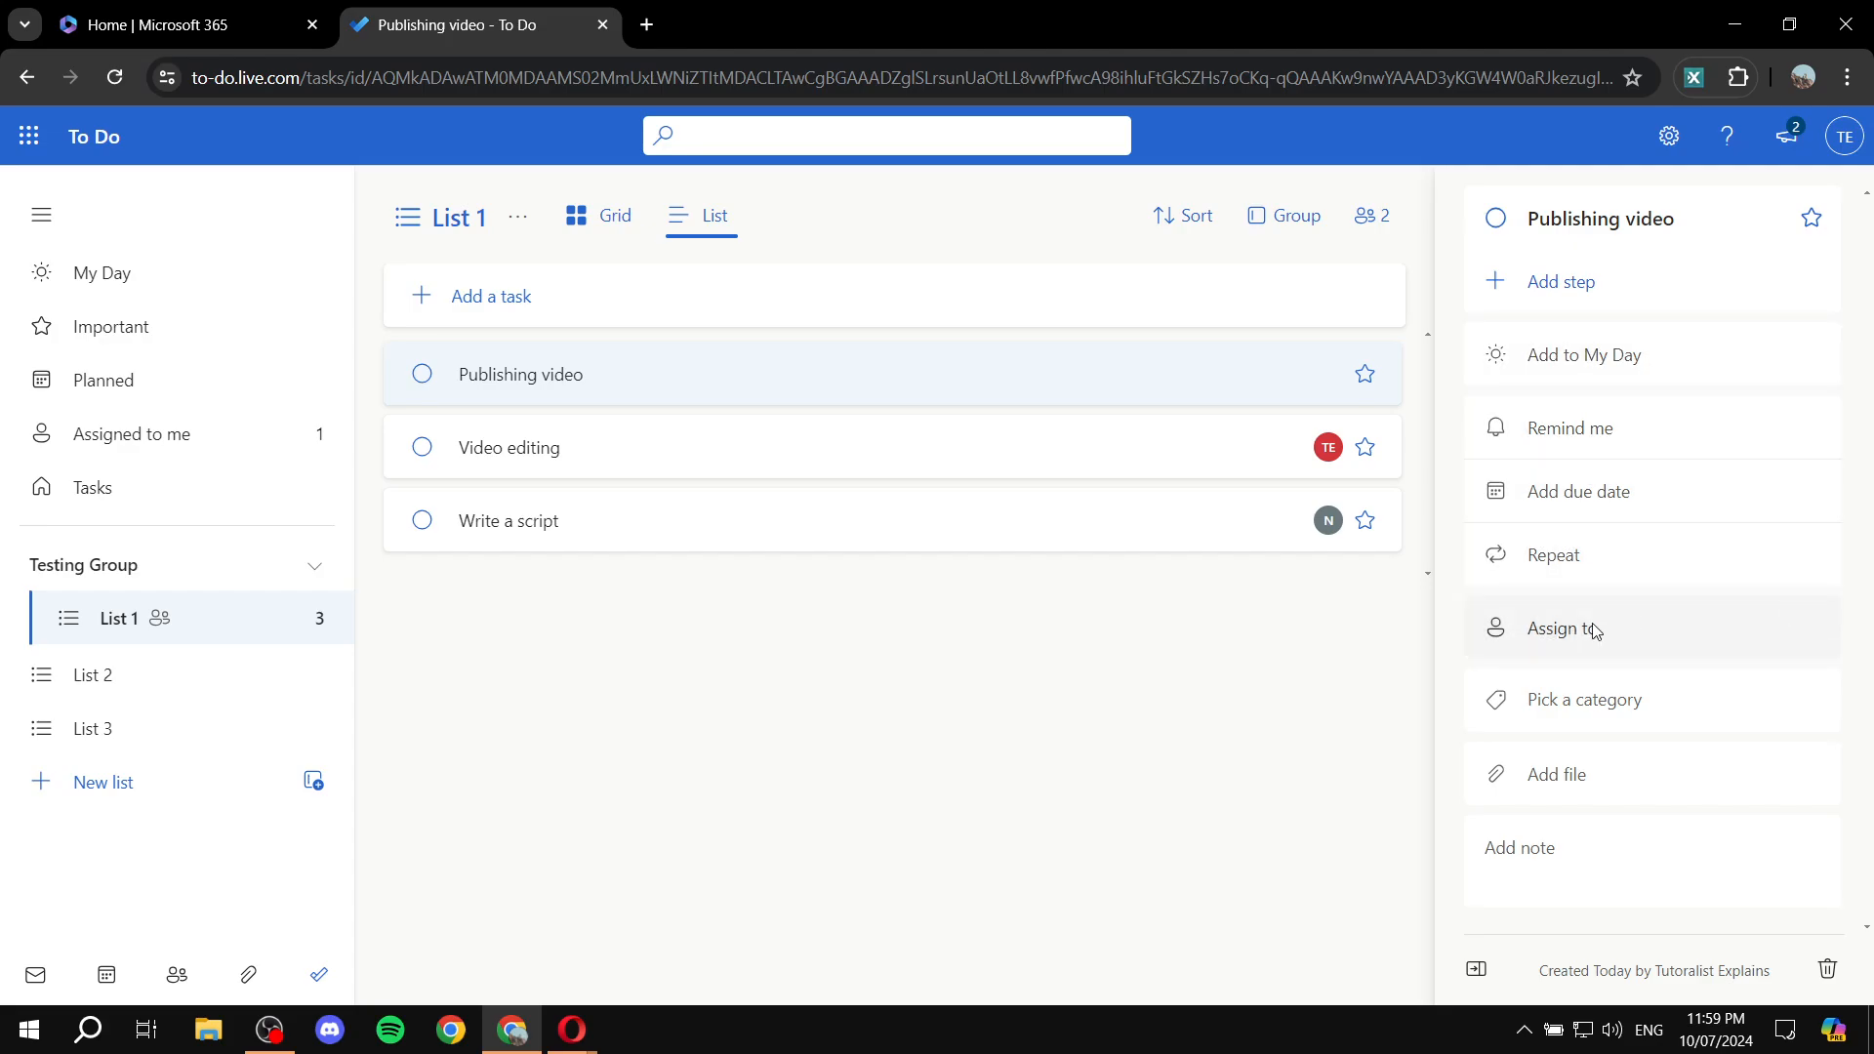
pyautogui.click(1571, 628)
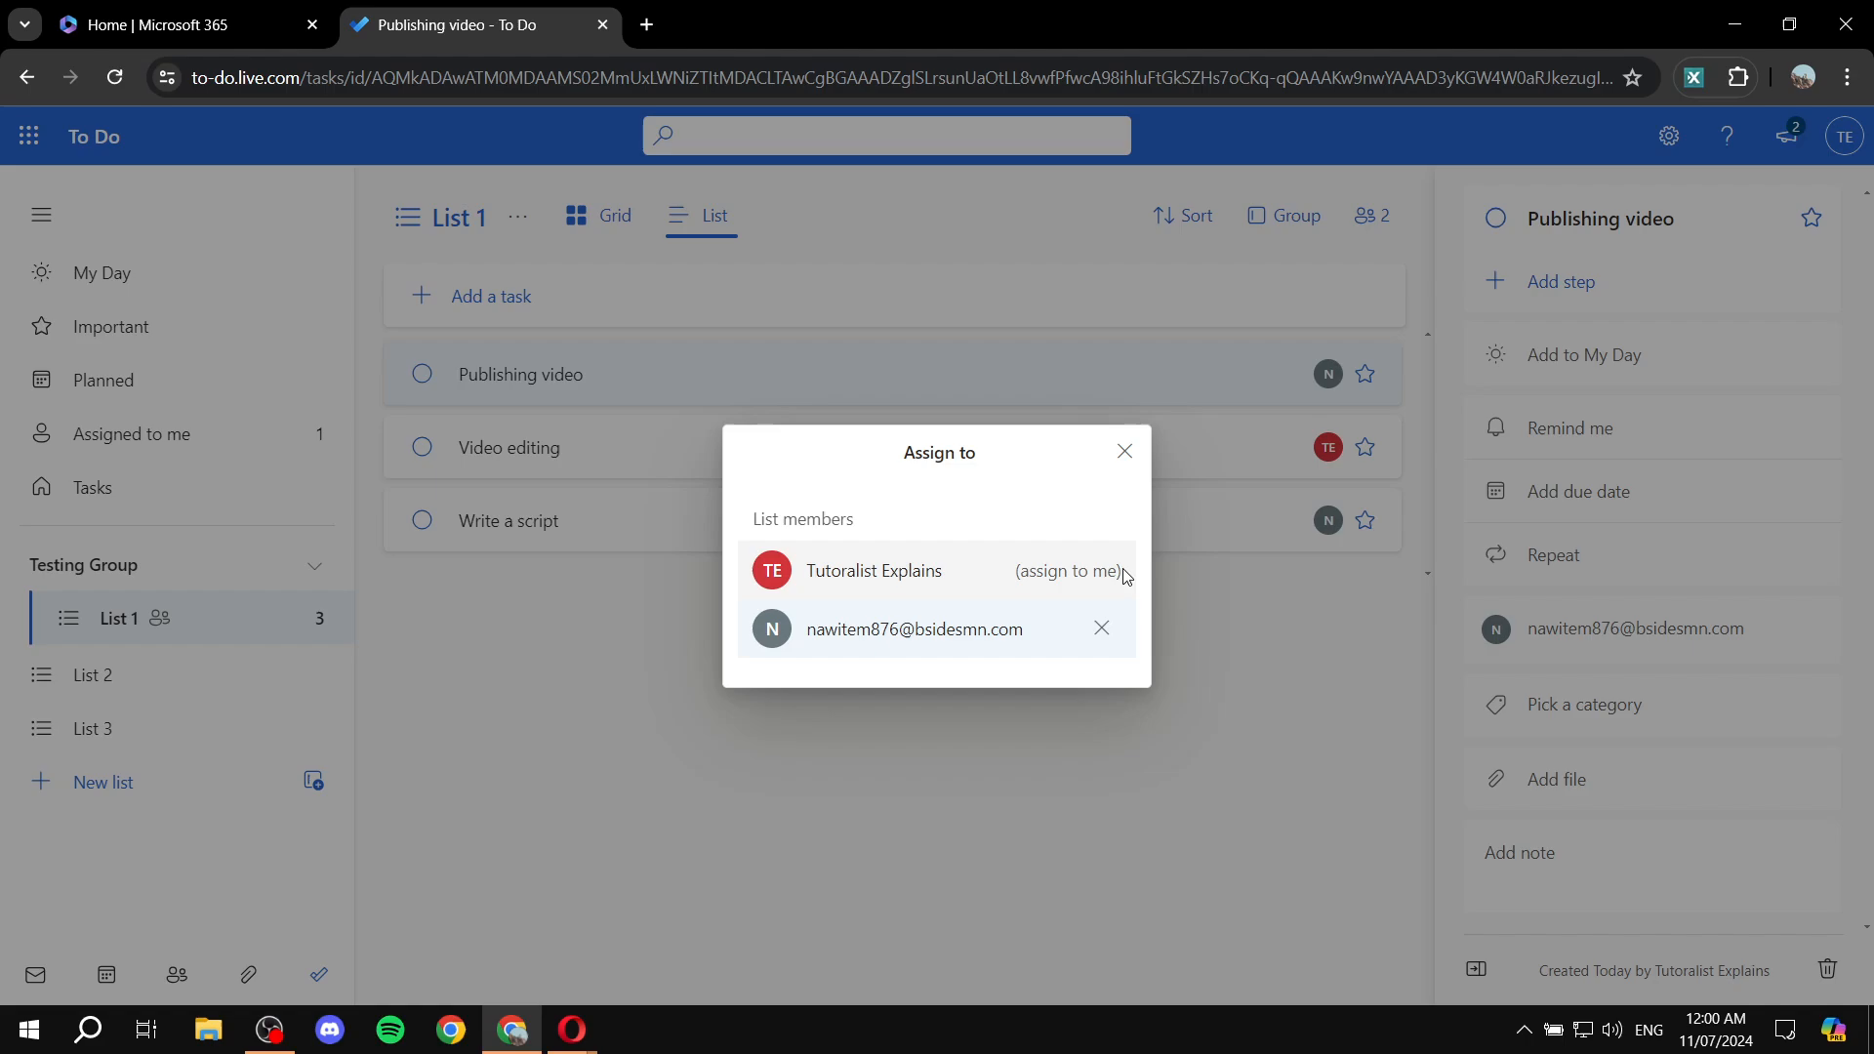
pyautogui.click(1121, 451)
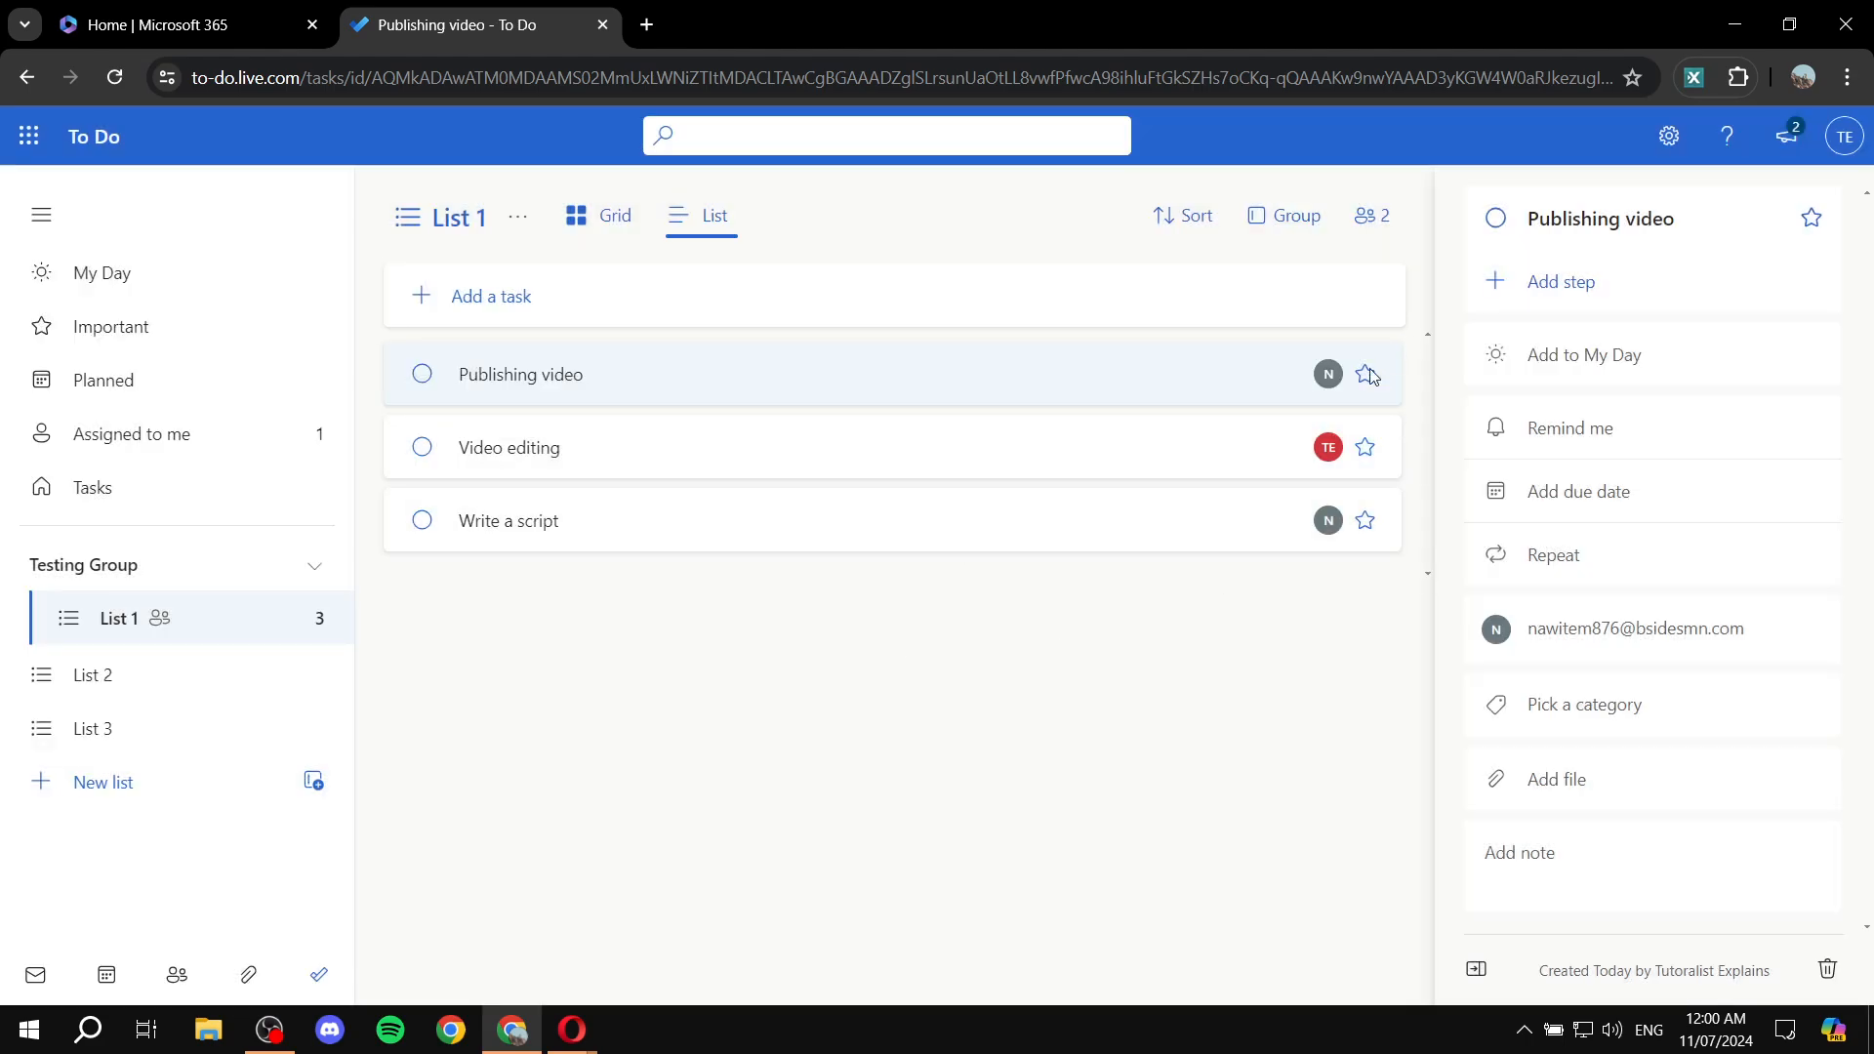
pyautogui.click(94, 675)
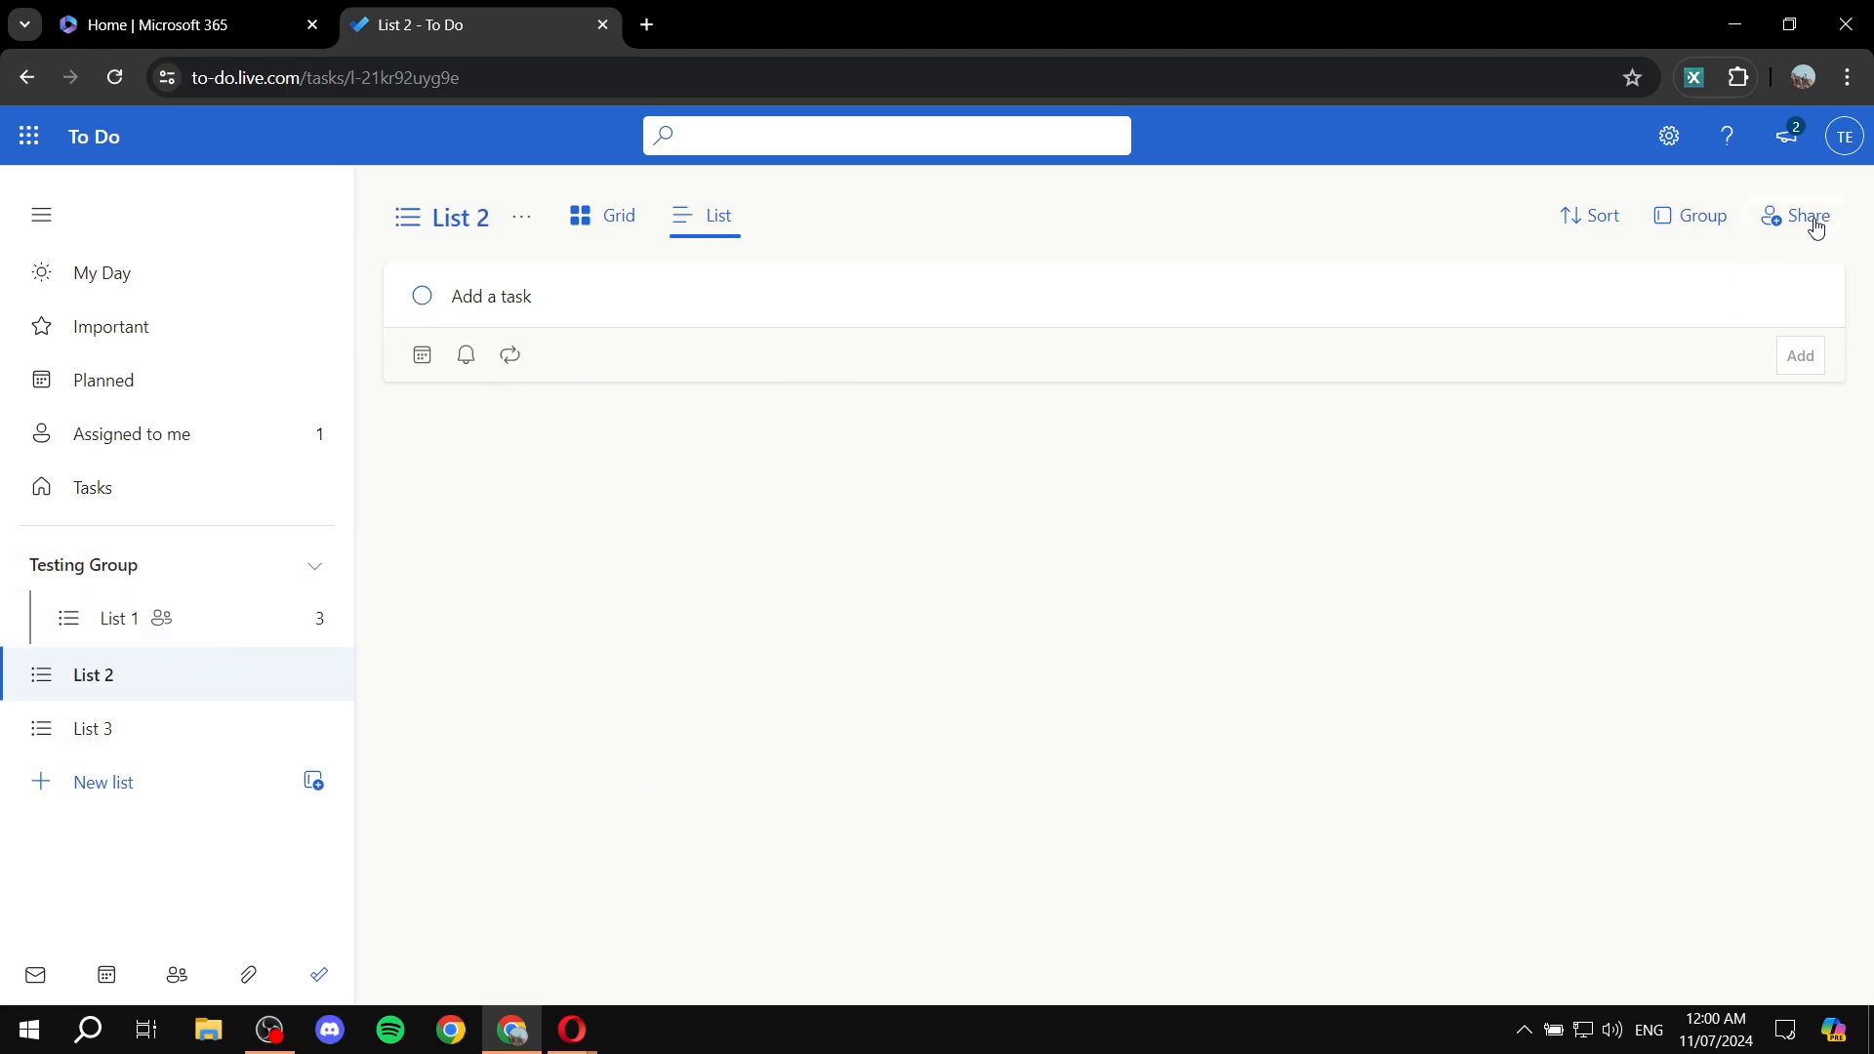
# - Generate and copy an invitation link for List 2, then review its member overview
pyautogui.click(1805, 216)
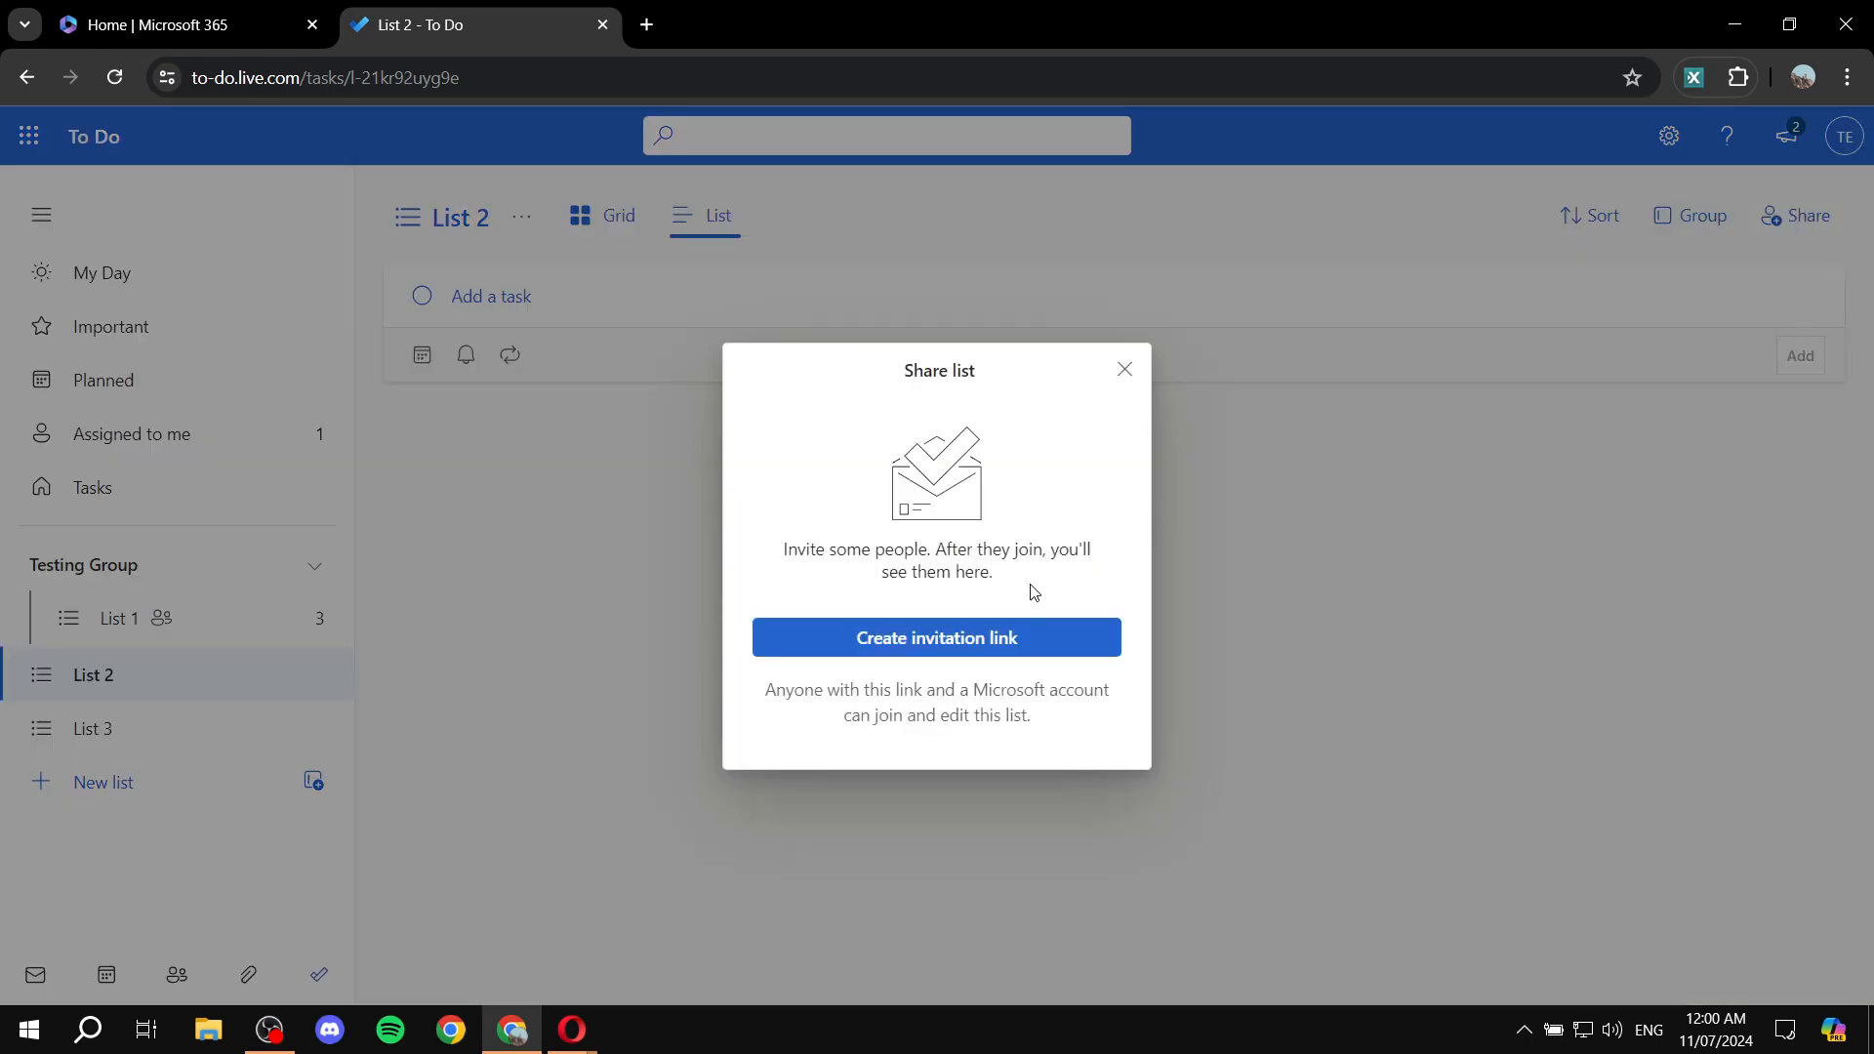
pyautogui.click(936, 637)
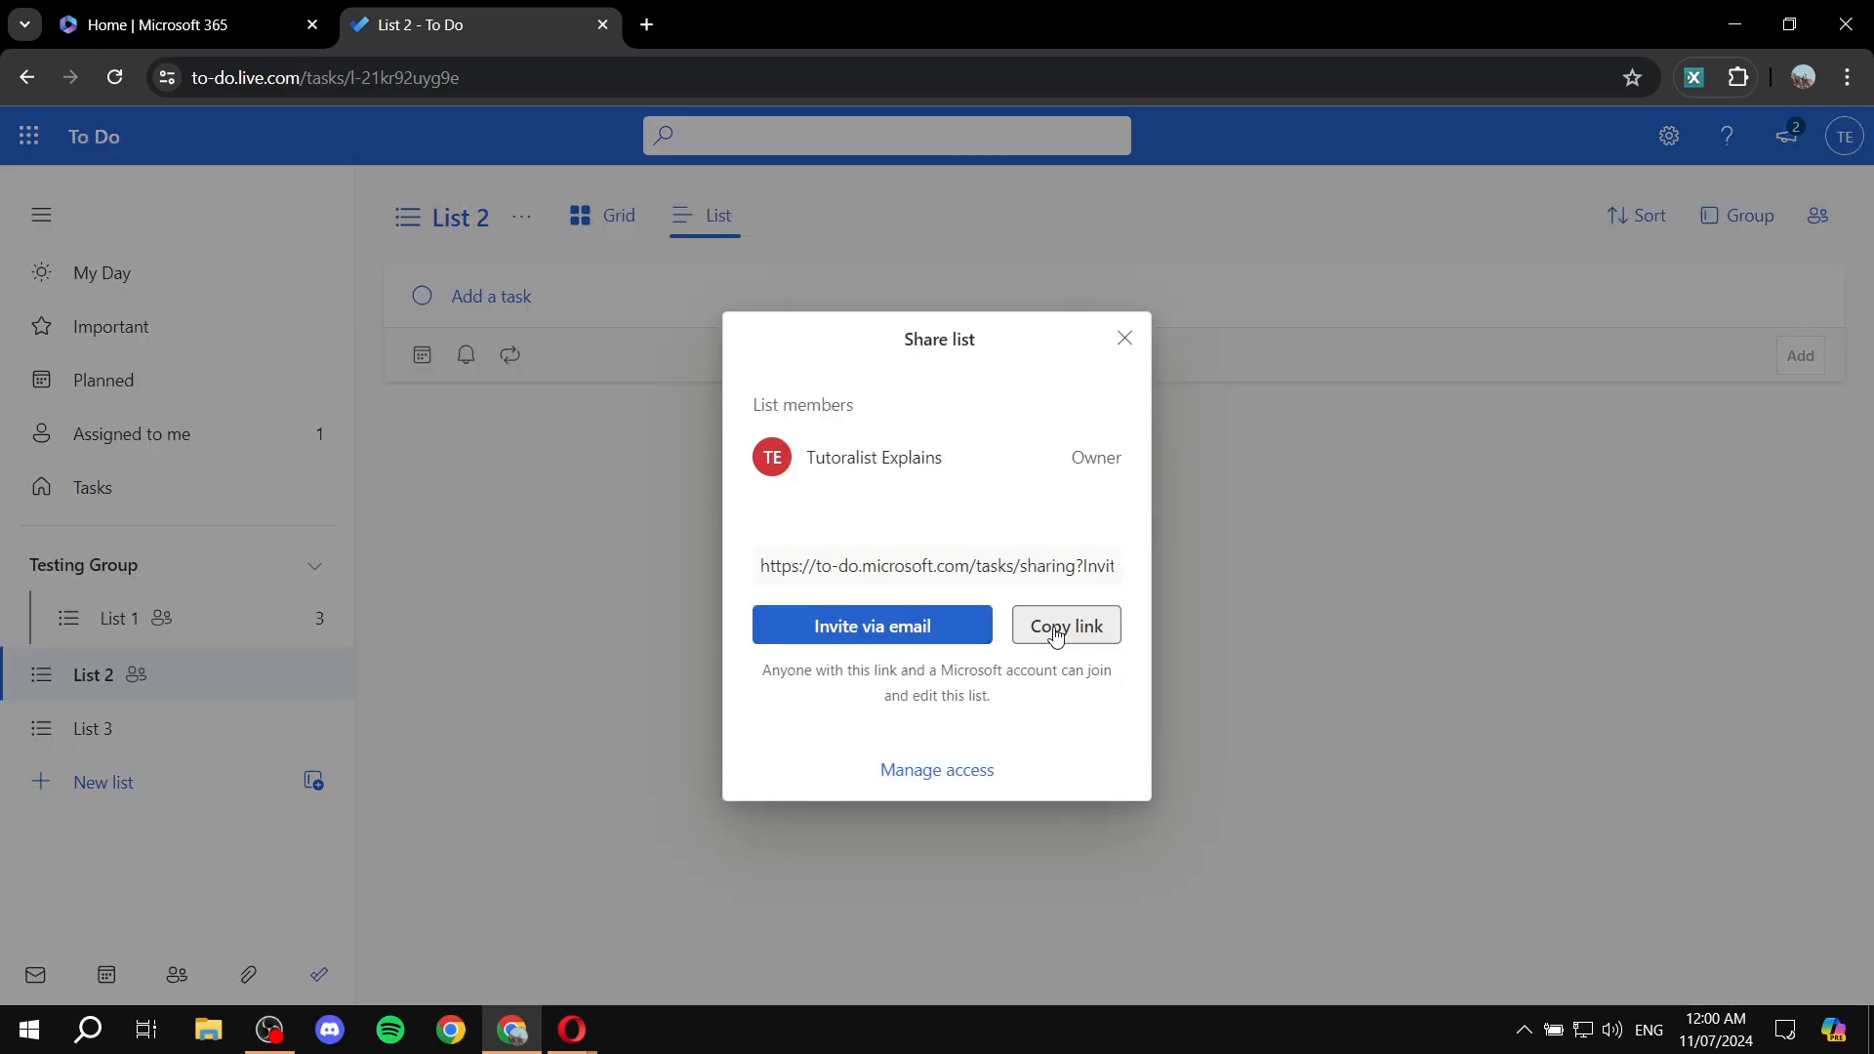
pyautogui.click(1063, 625)
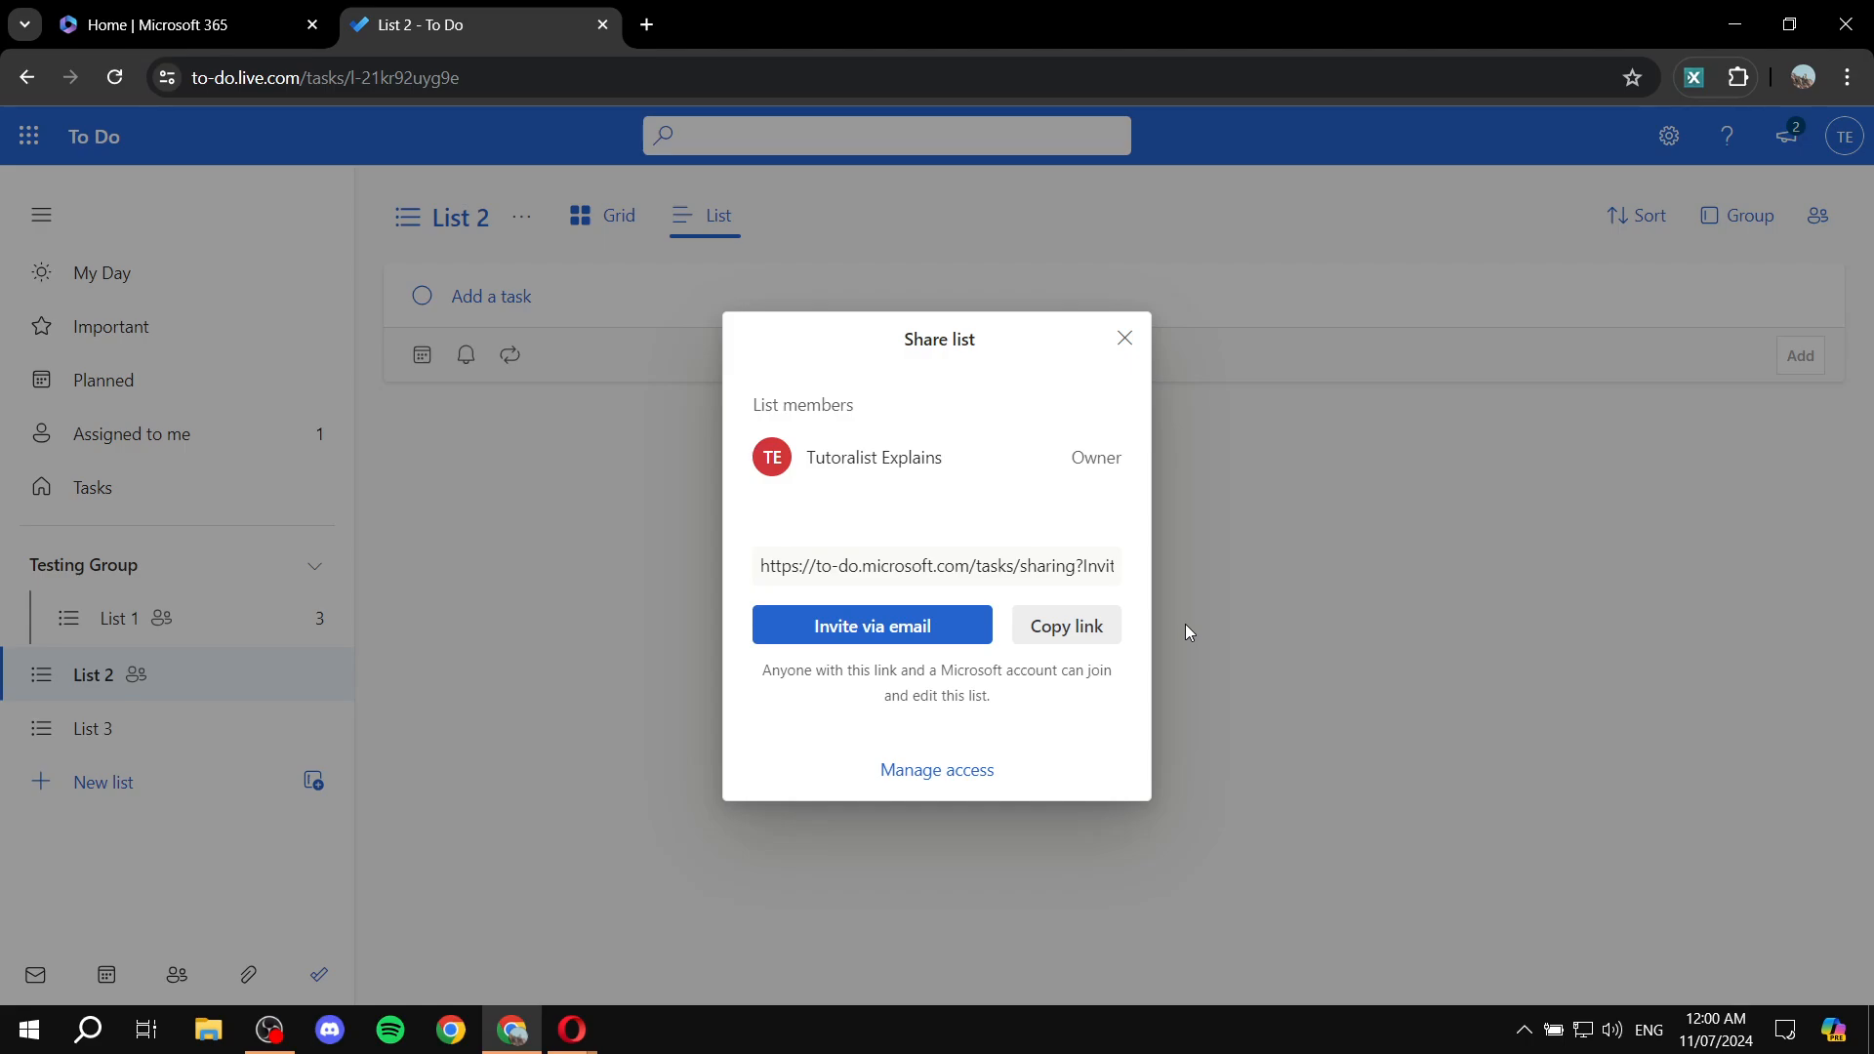
pyautogui.click(1123, 339)
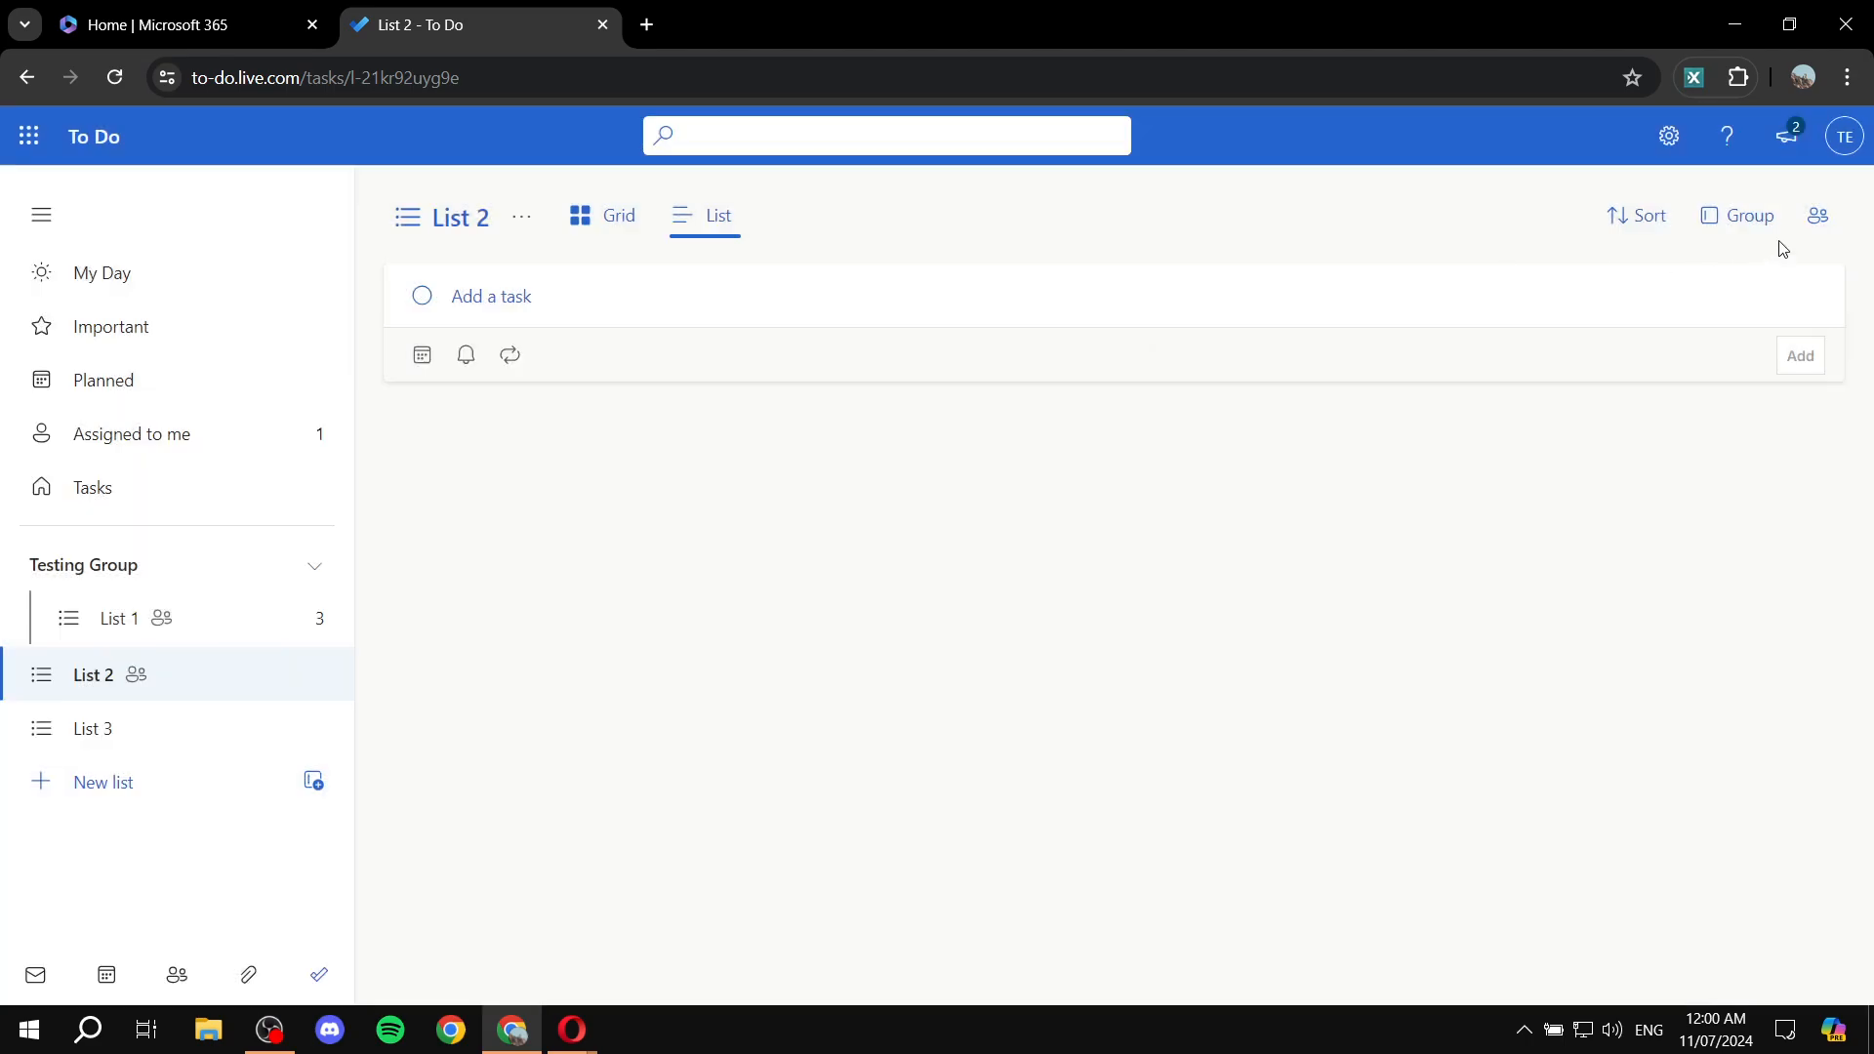
pyautogui.click(1817, 217)
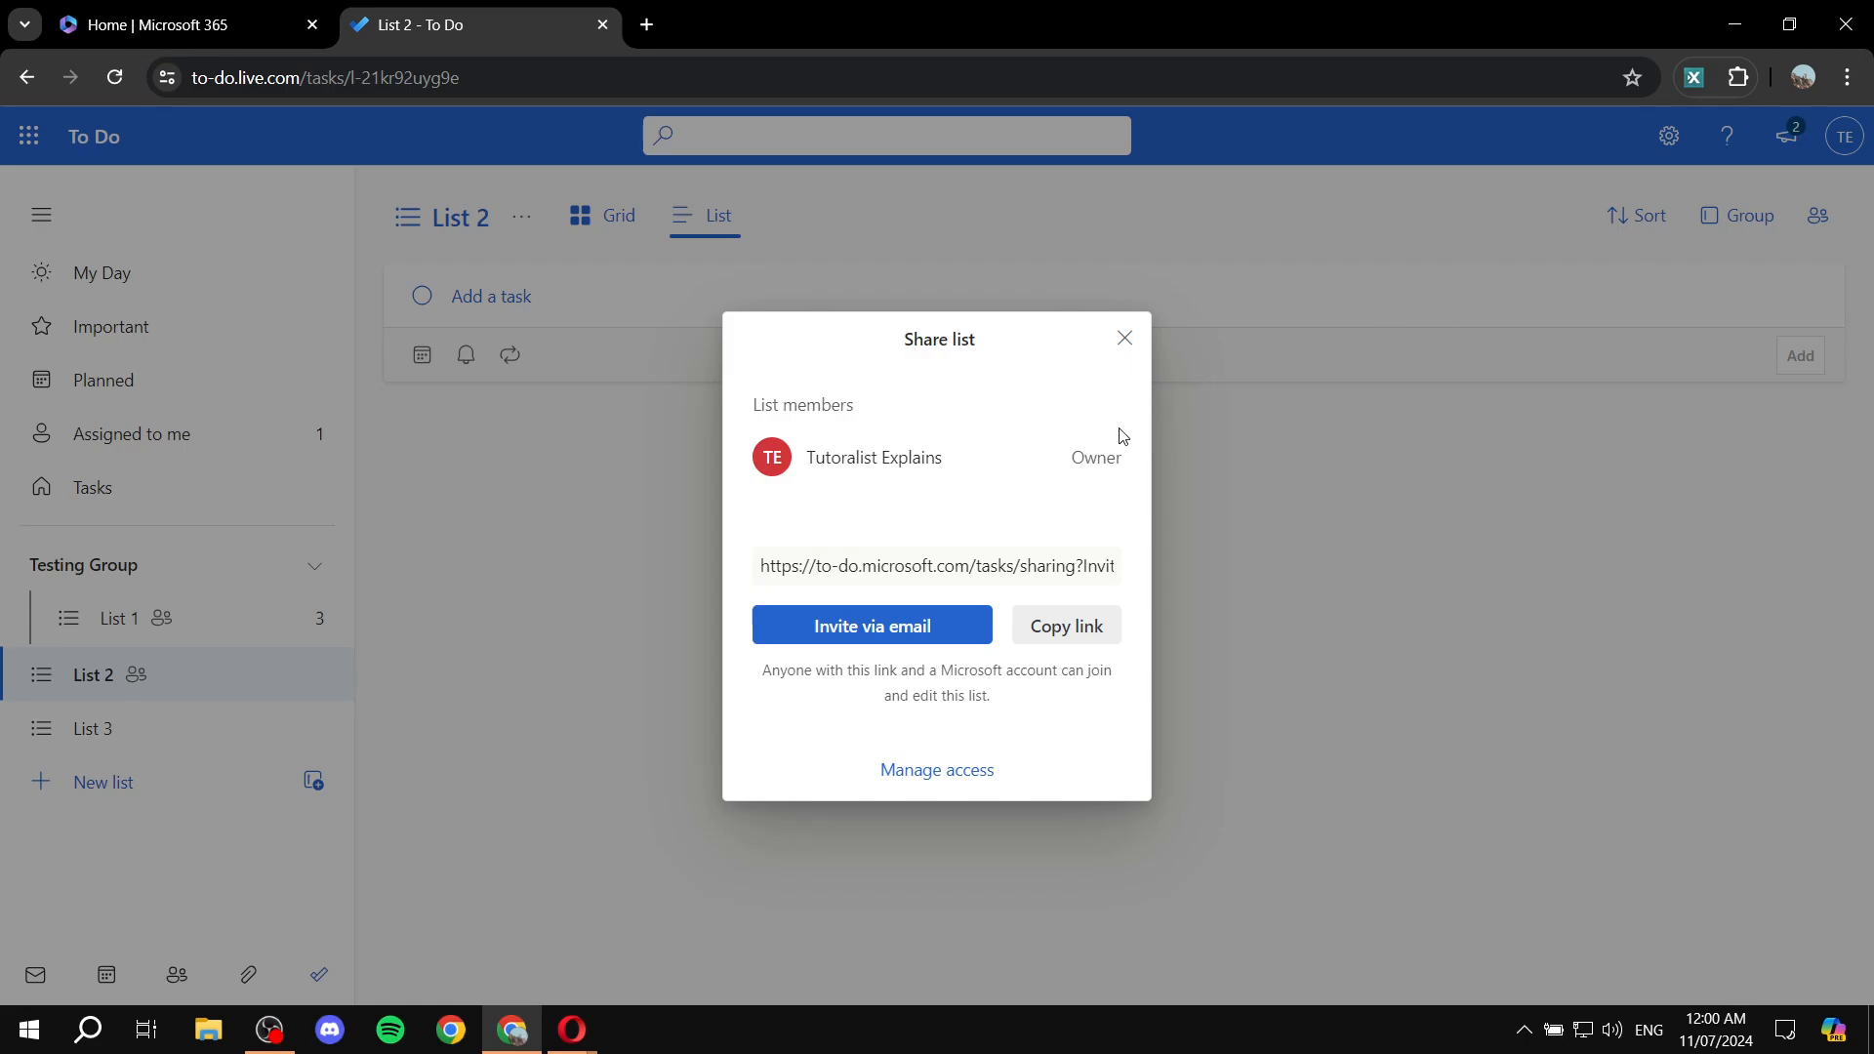